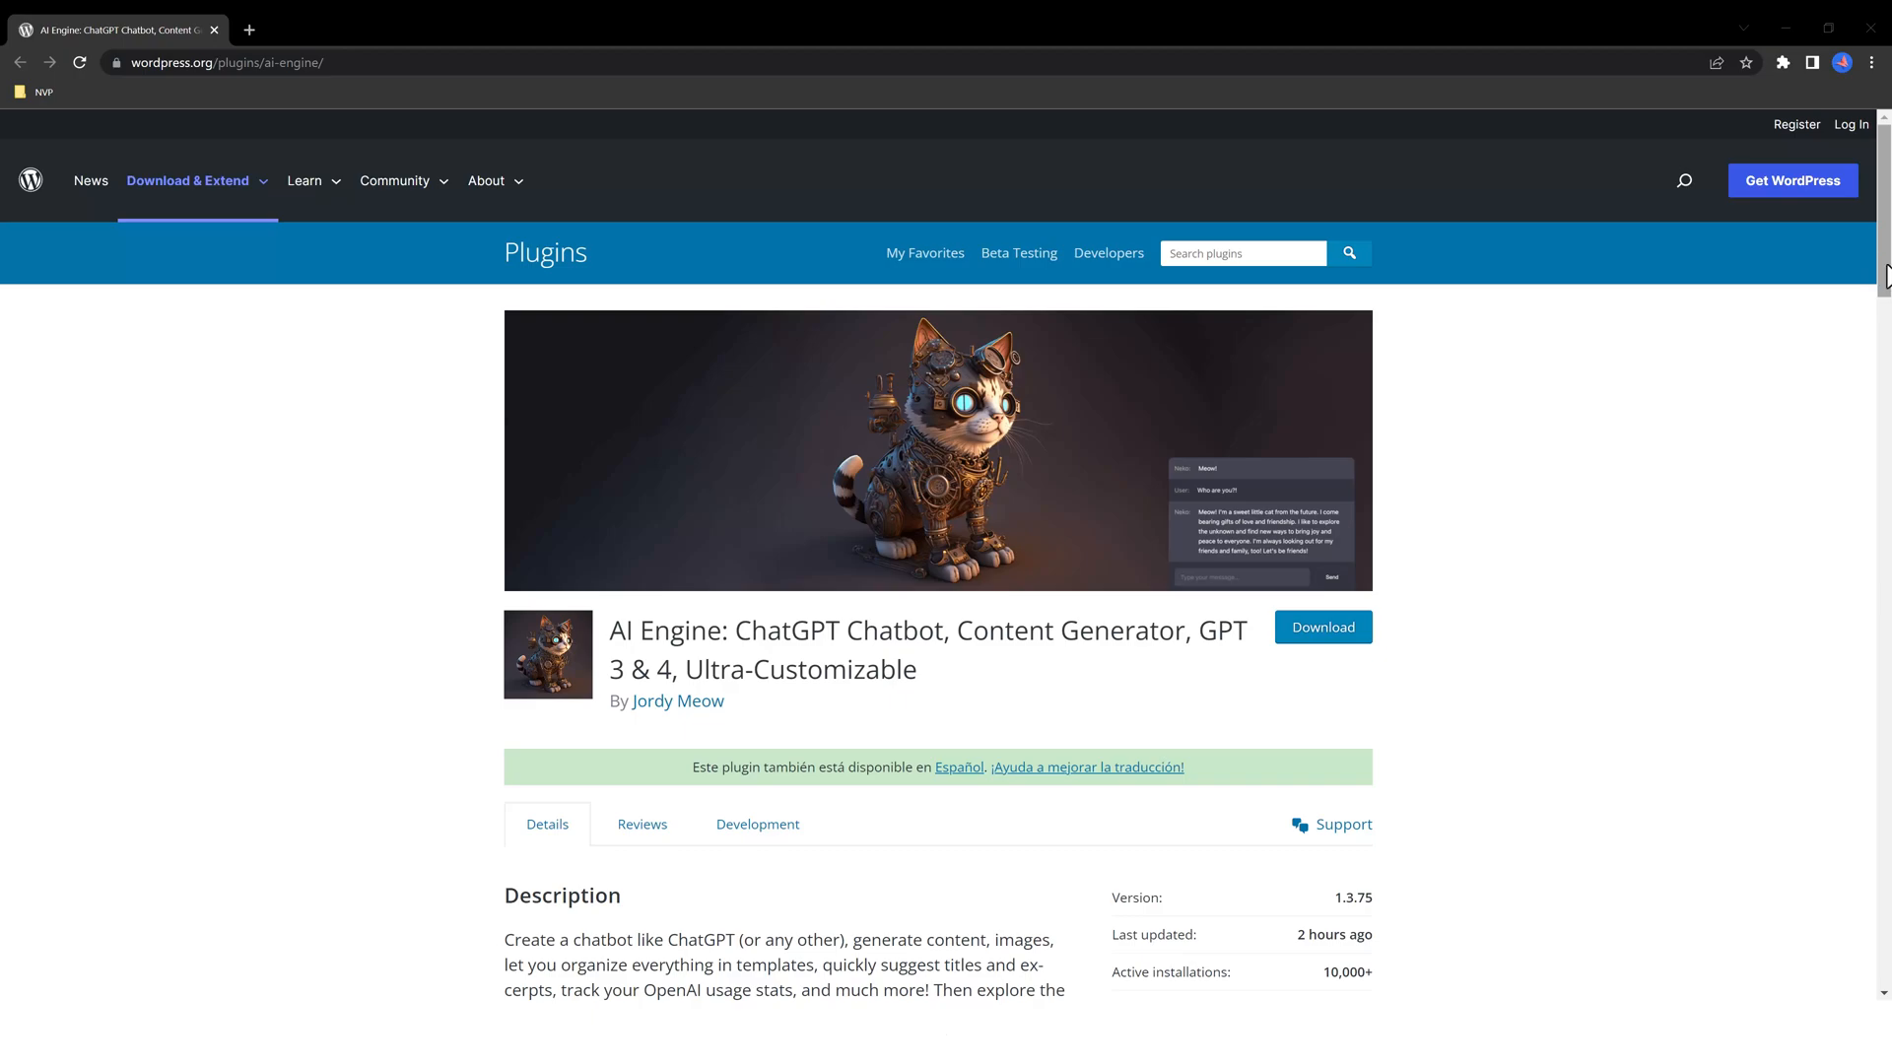
Scroll through the ChatGPT release notes down to the January entries
{"action": "scroll", "scroll_direction": "down", "scroll_amount": 3}
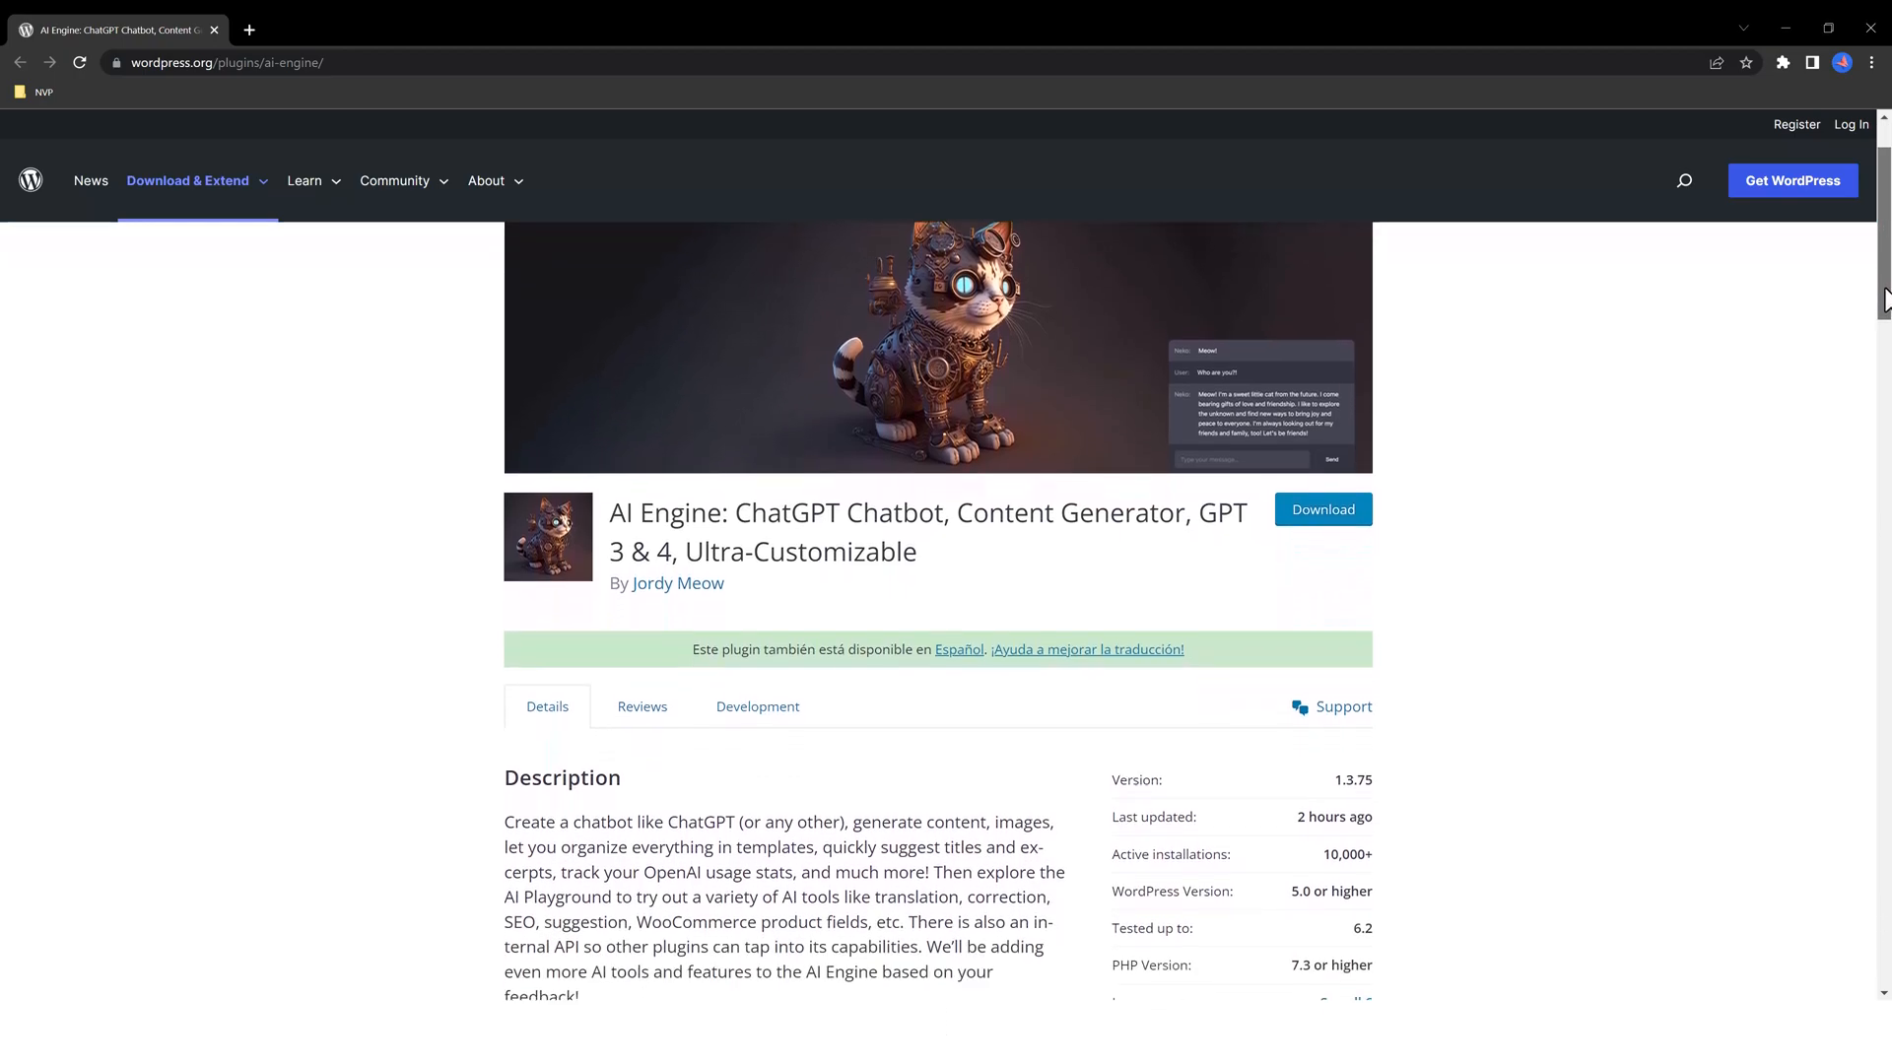
{"action": "scroll", "scroll_direction": "down", "scroll_amount": 3}
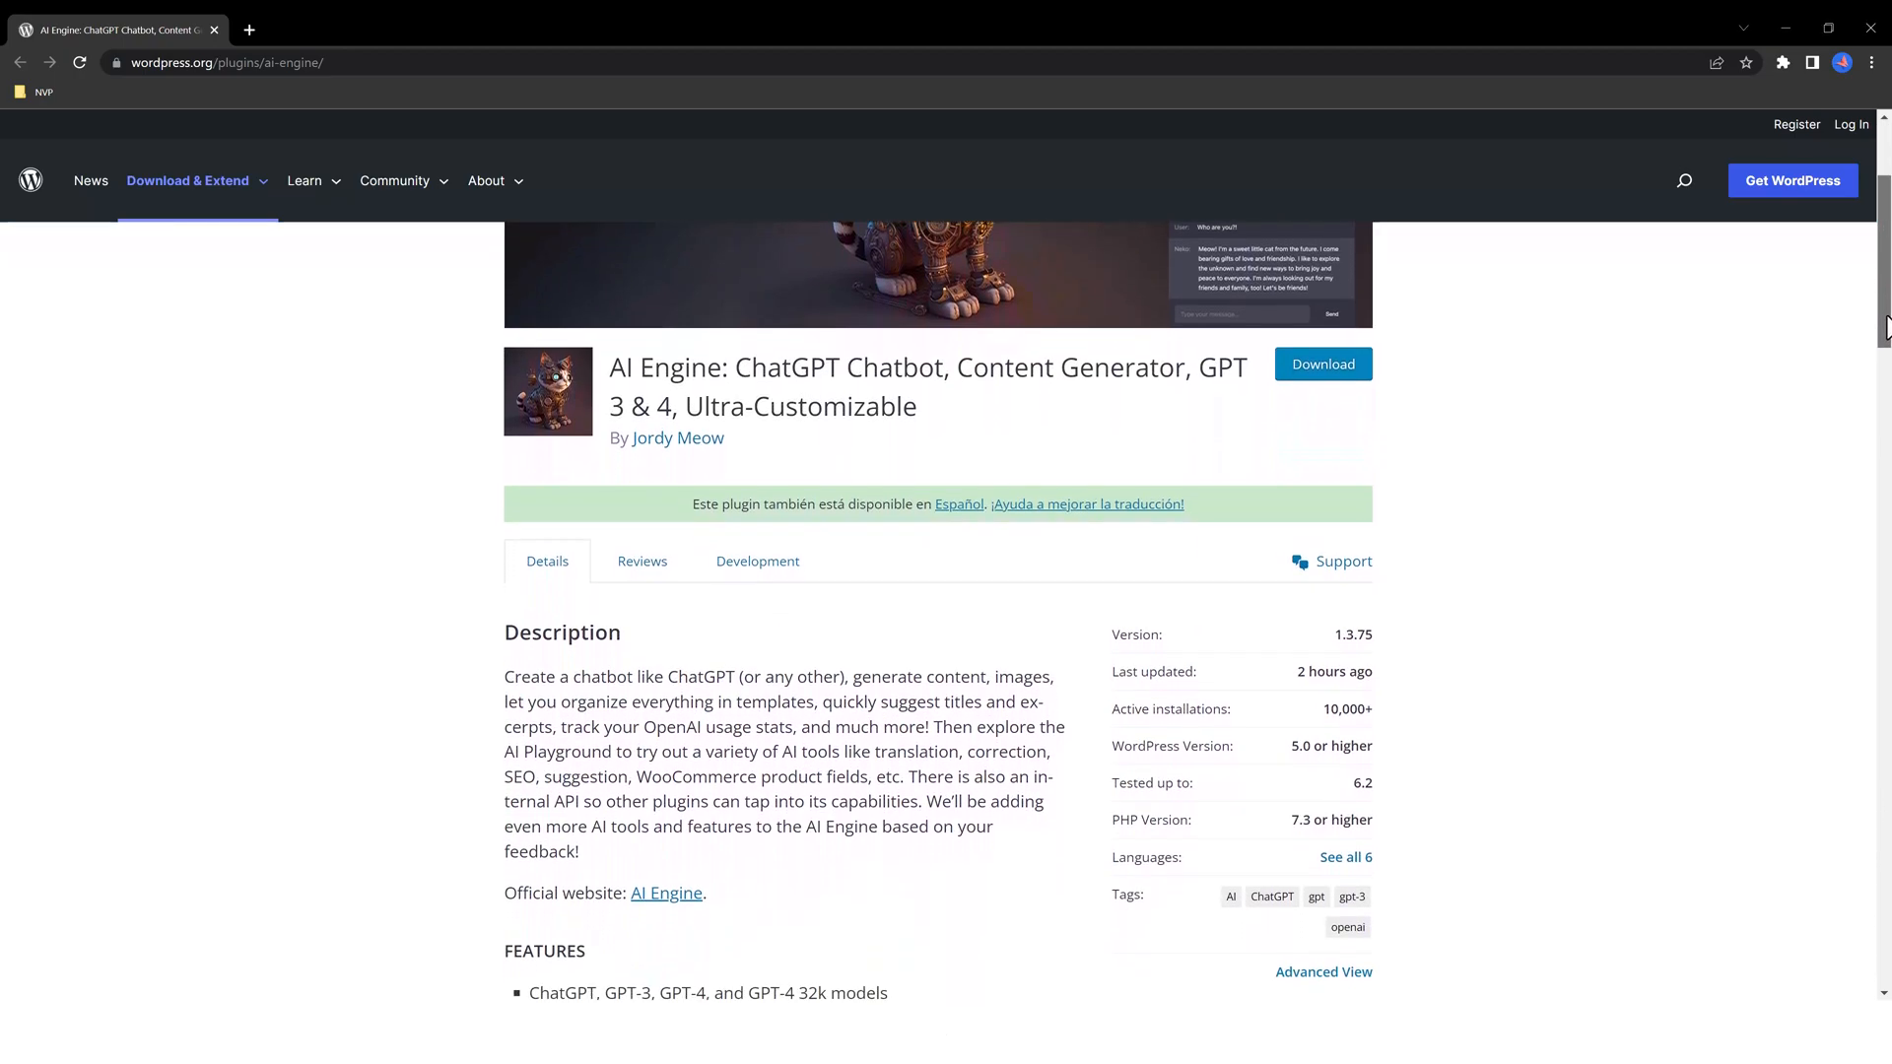
{"action": "scroll", "scroll_direction": "down", "scroll_amount": 3}
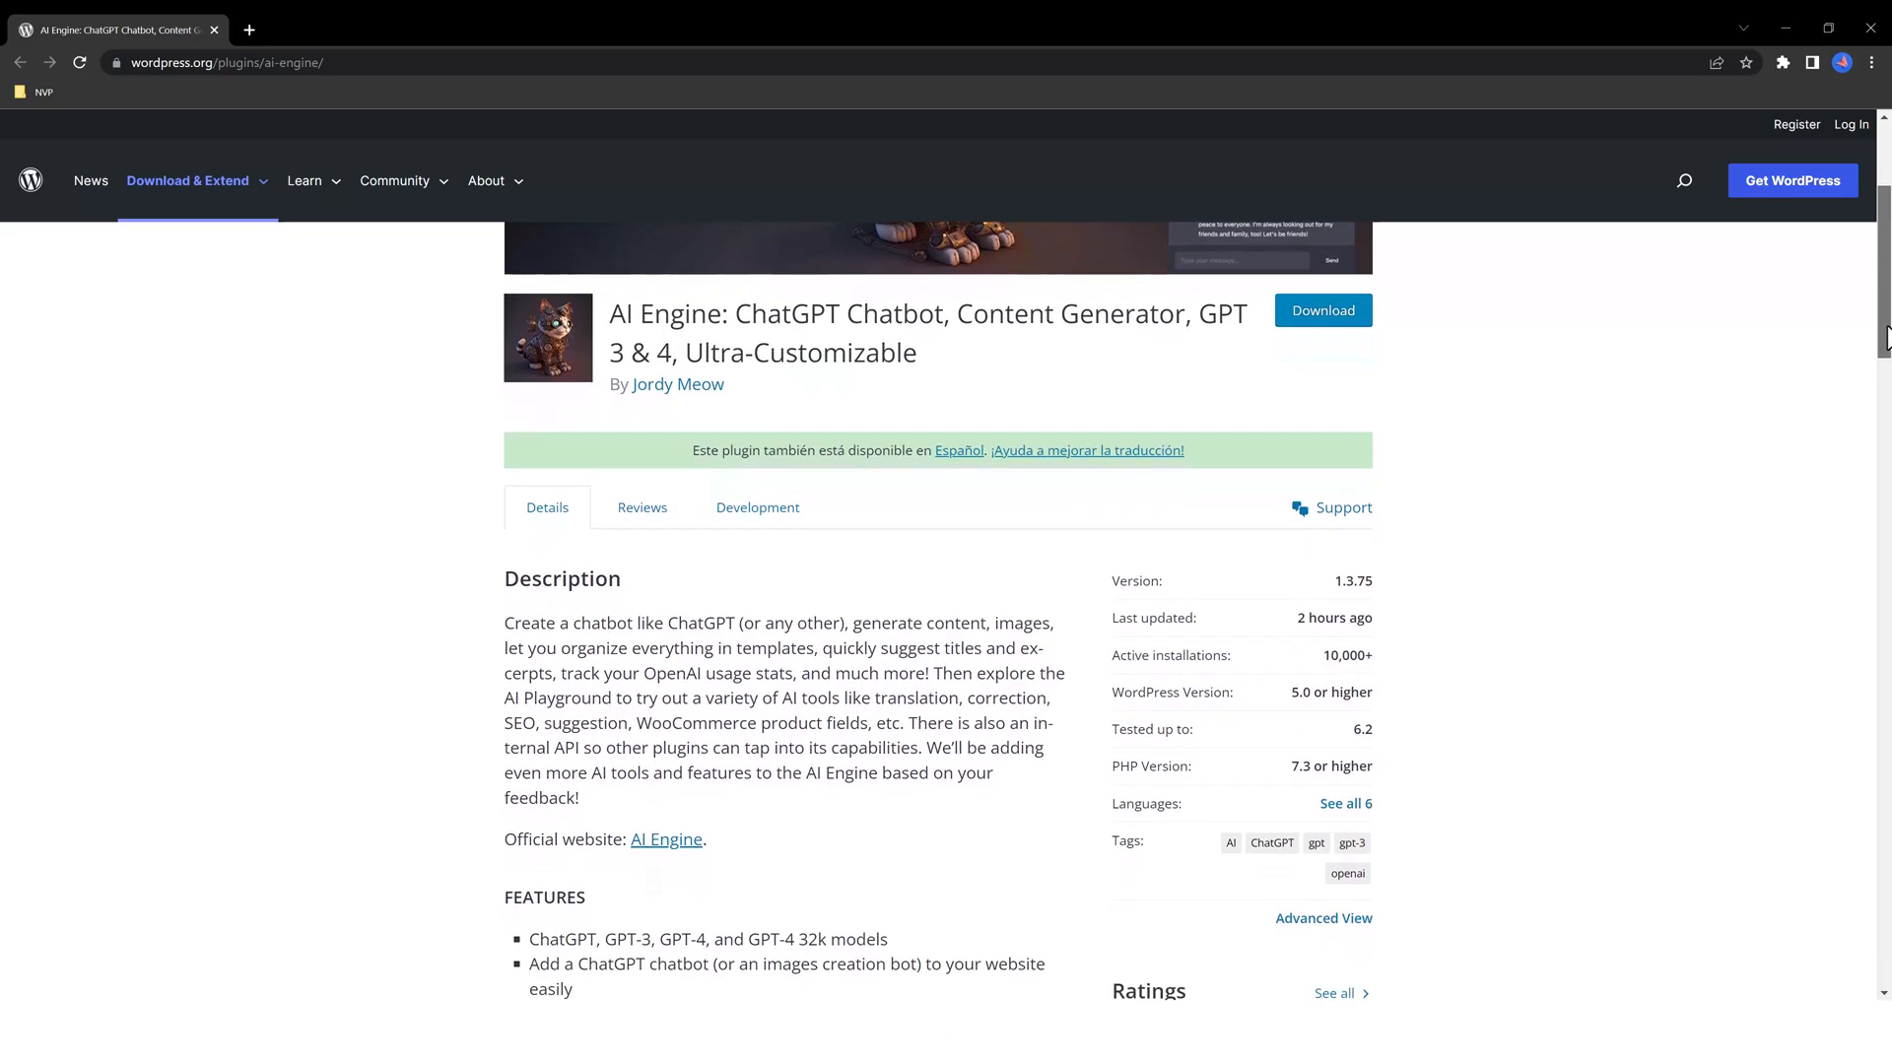
{"action": "scroll", "scroll_direction": "down", "scroll_amount": 3}
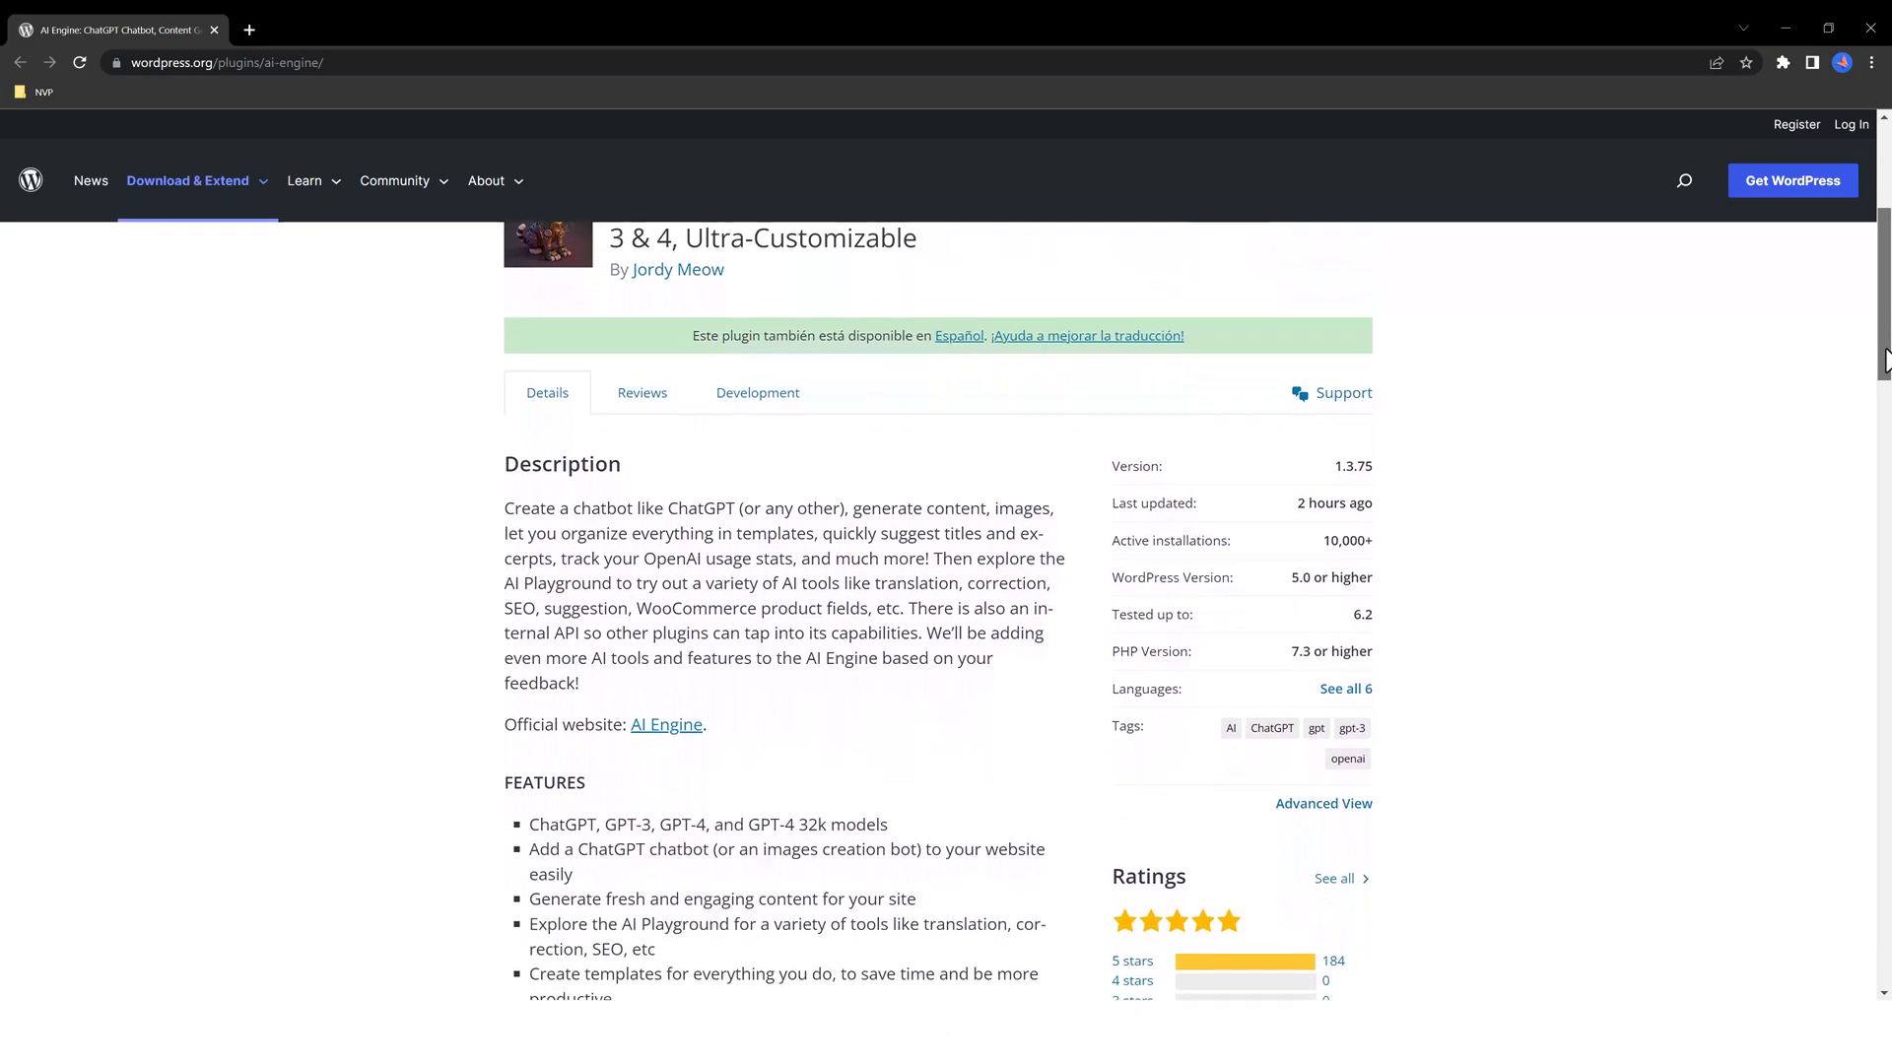
{"action": "scroll", "scroll_direction": "down", "scroll_amount": 3}
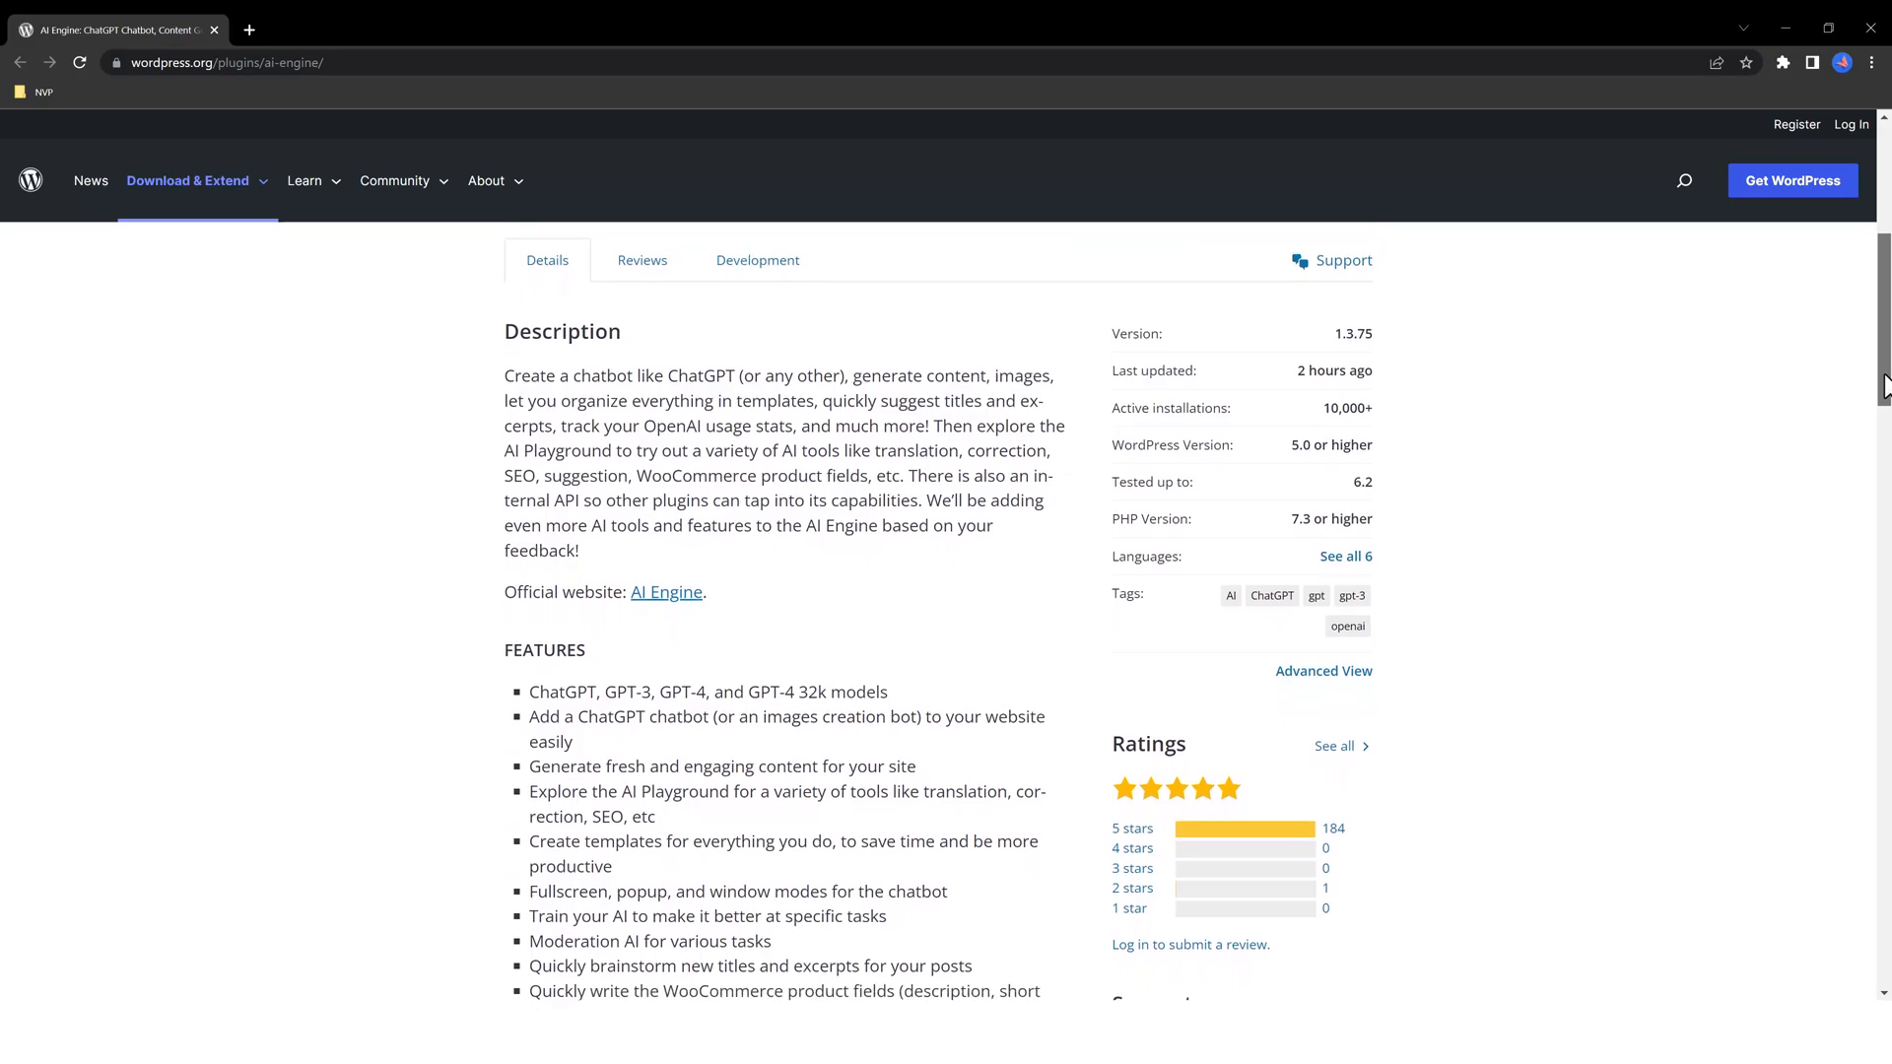
{"action": "scroll", "scroll_direction": "down", "scroll_amount": 3}
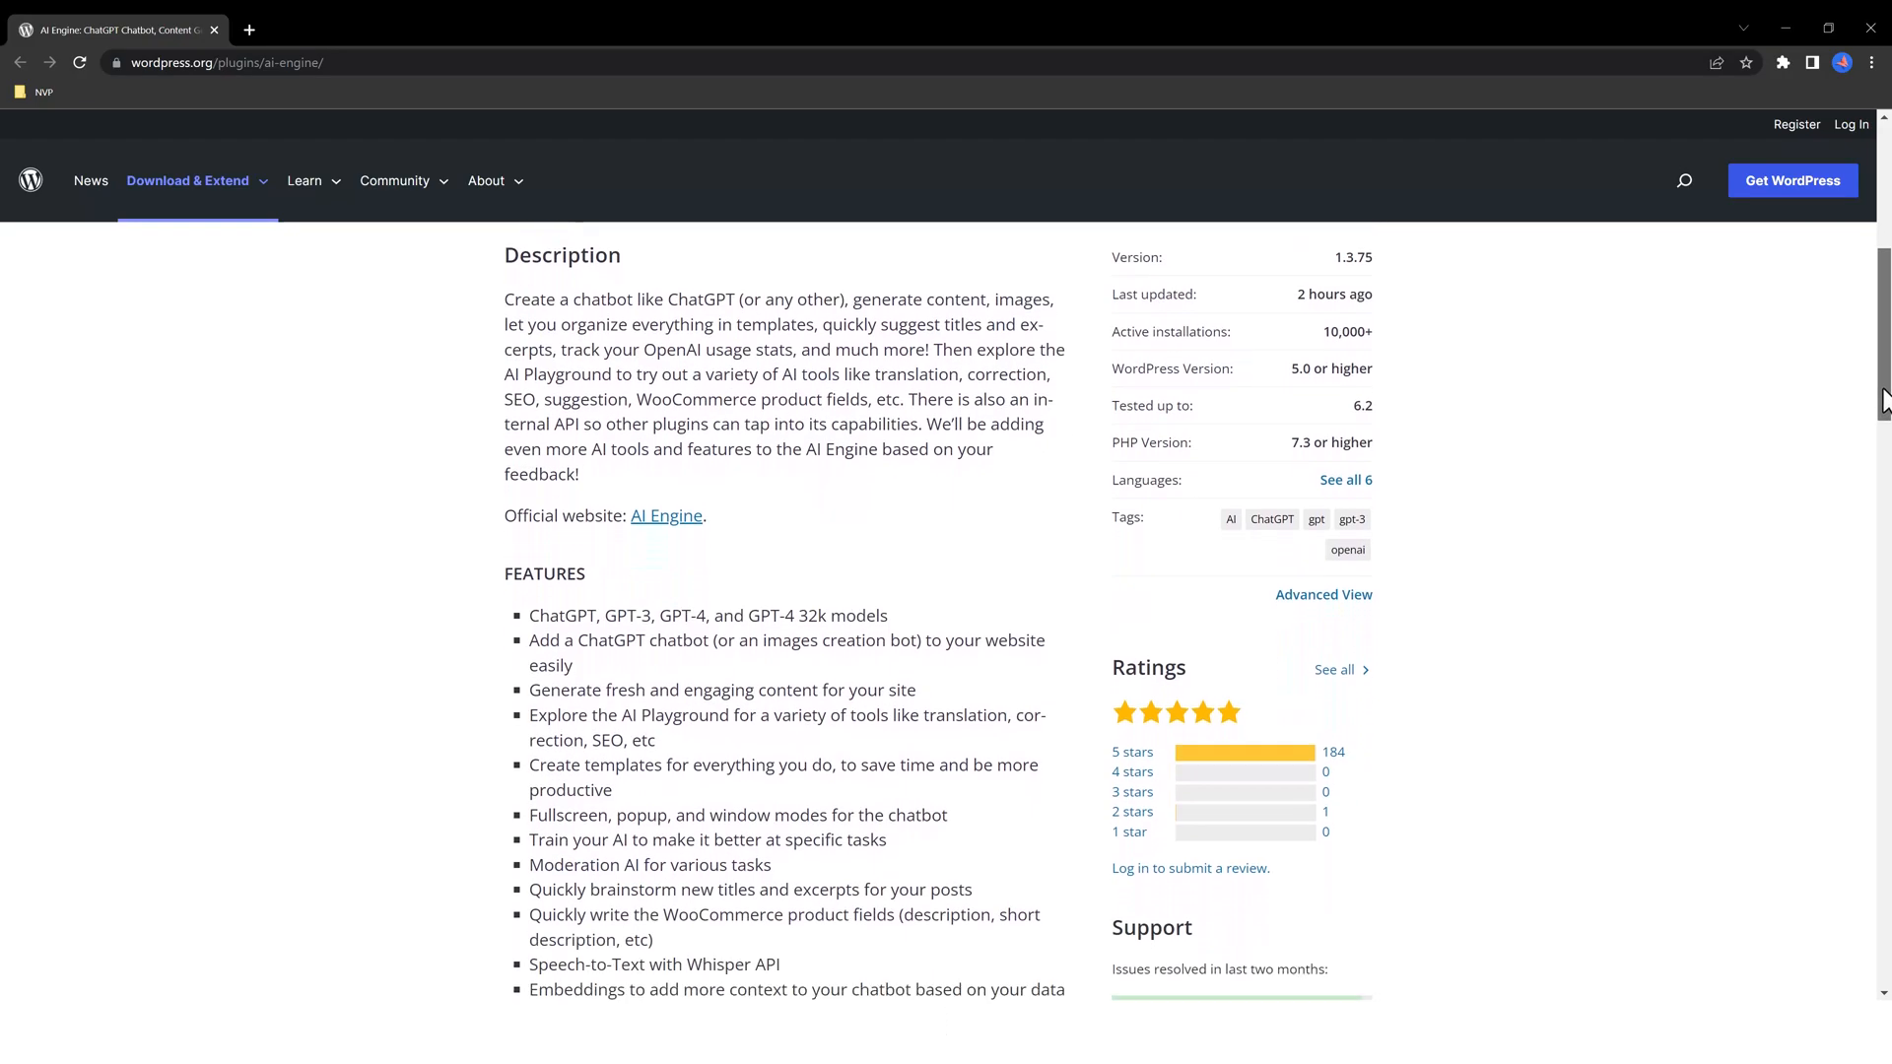
{"action": "scroll", "scroll_direction": "down", "scroll_amount": 3}
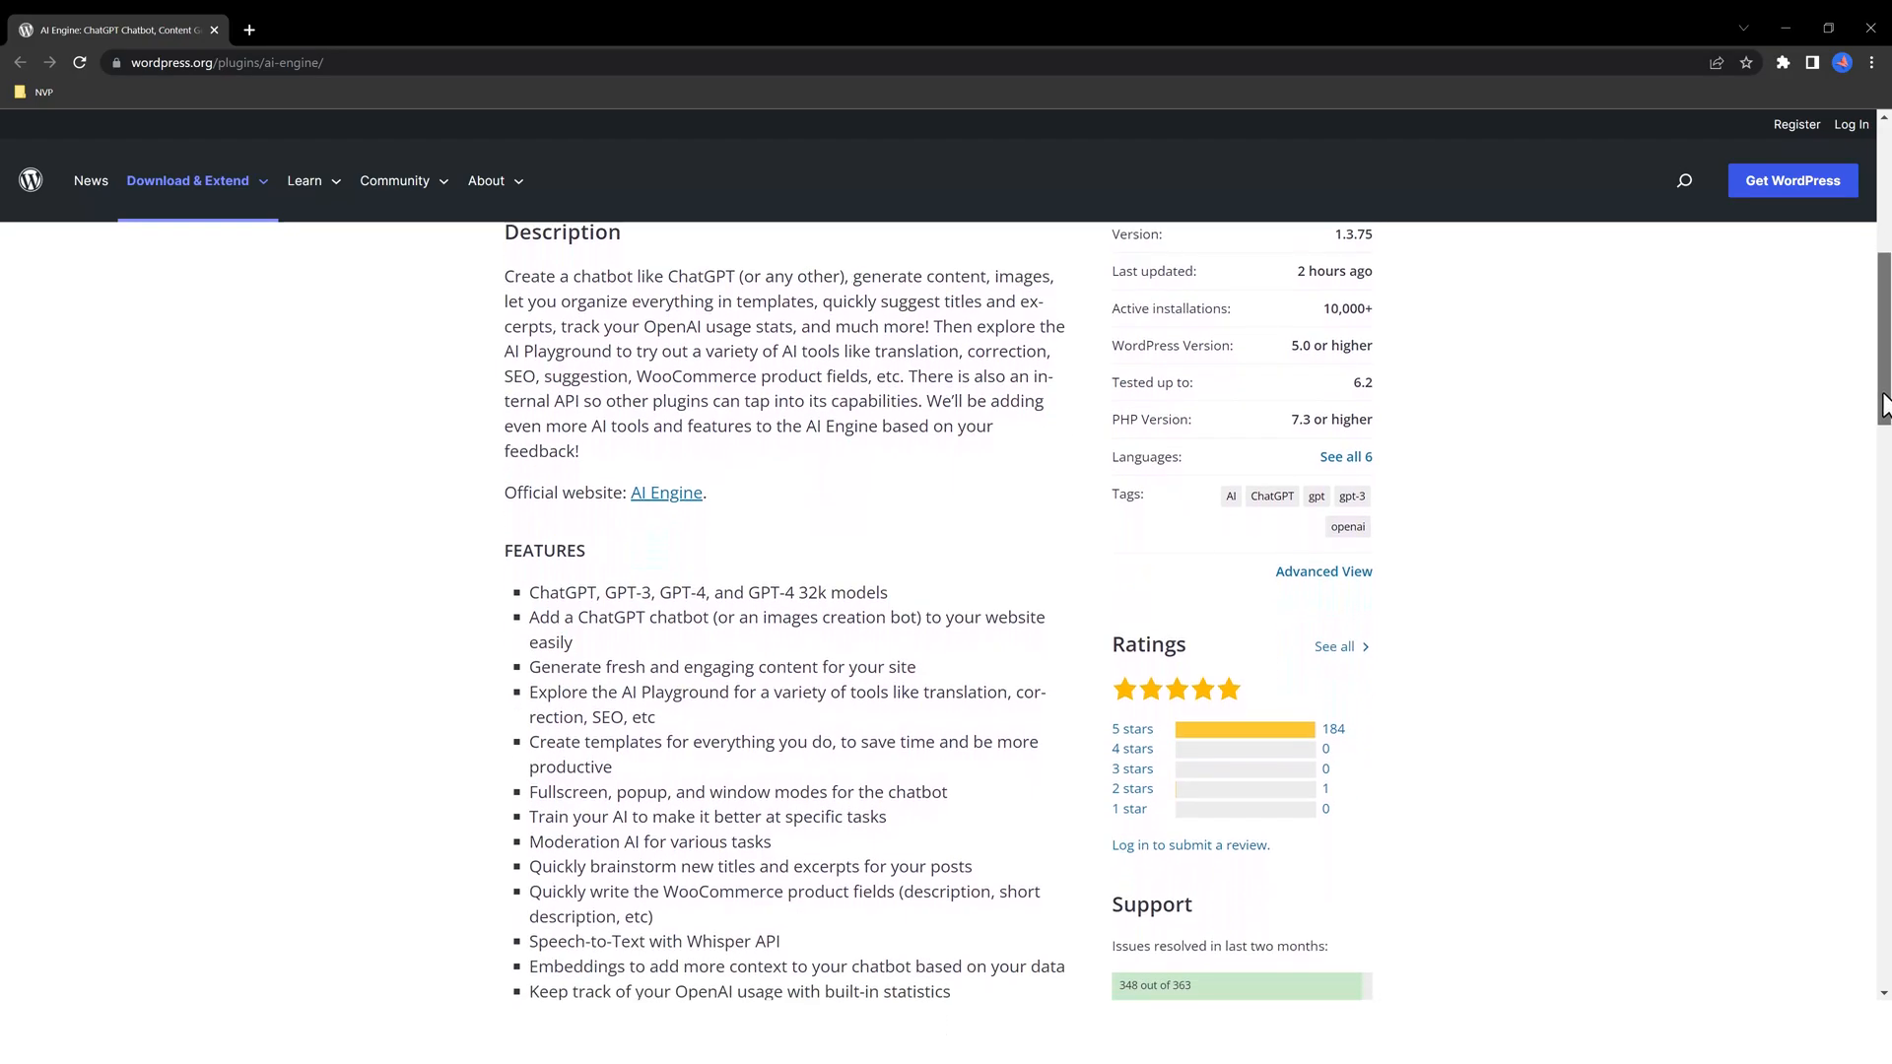
{"action": "scroll", "scroll_direction": "down", "scroll_amount": 3}
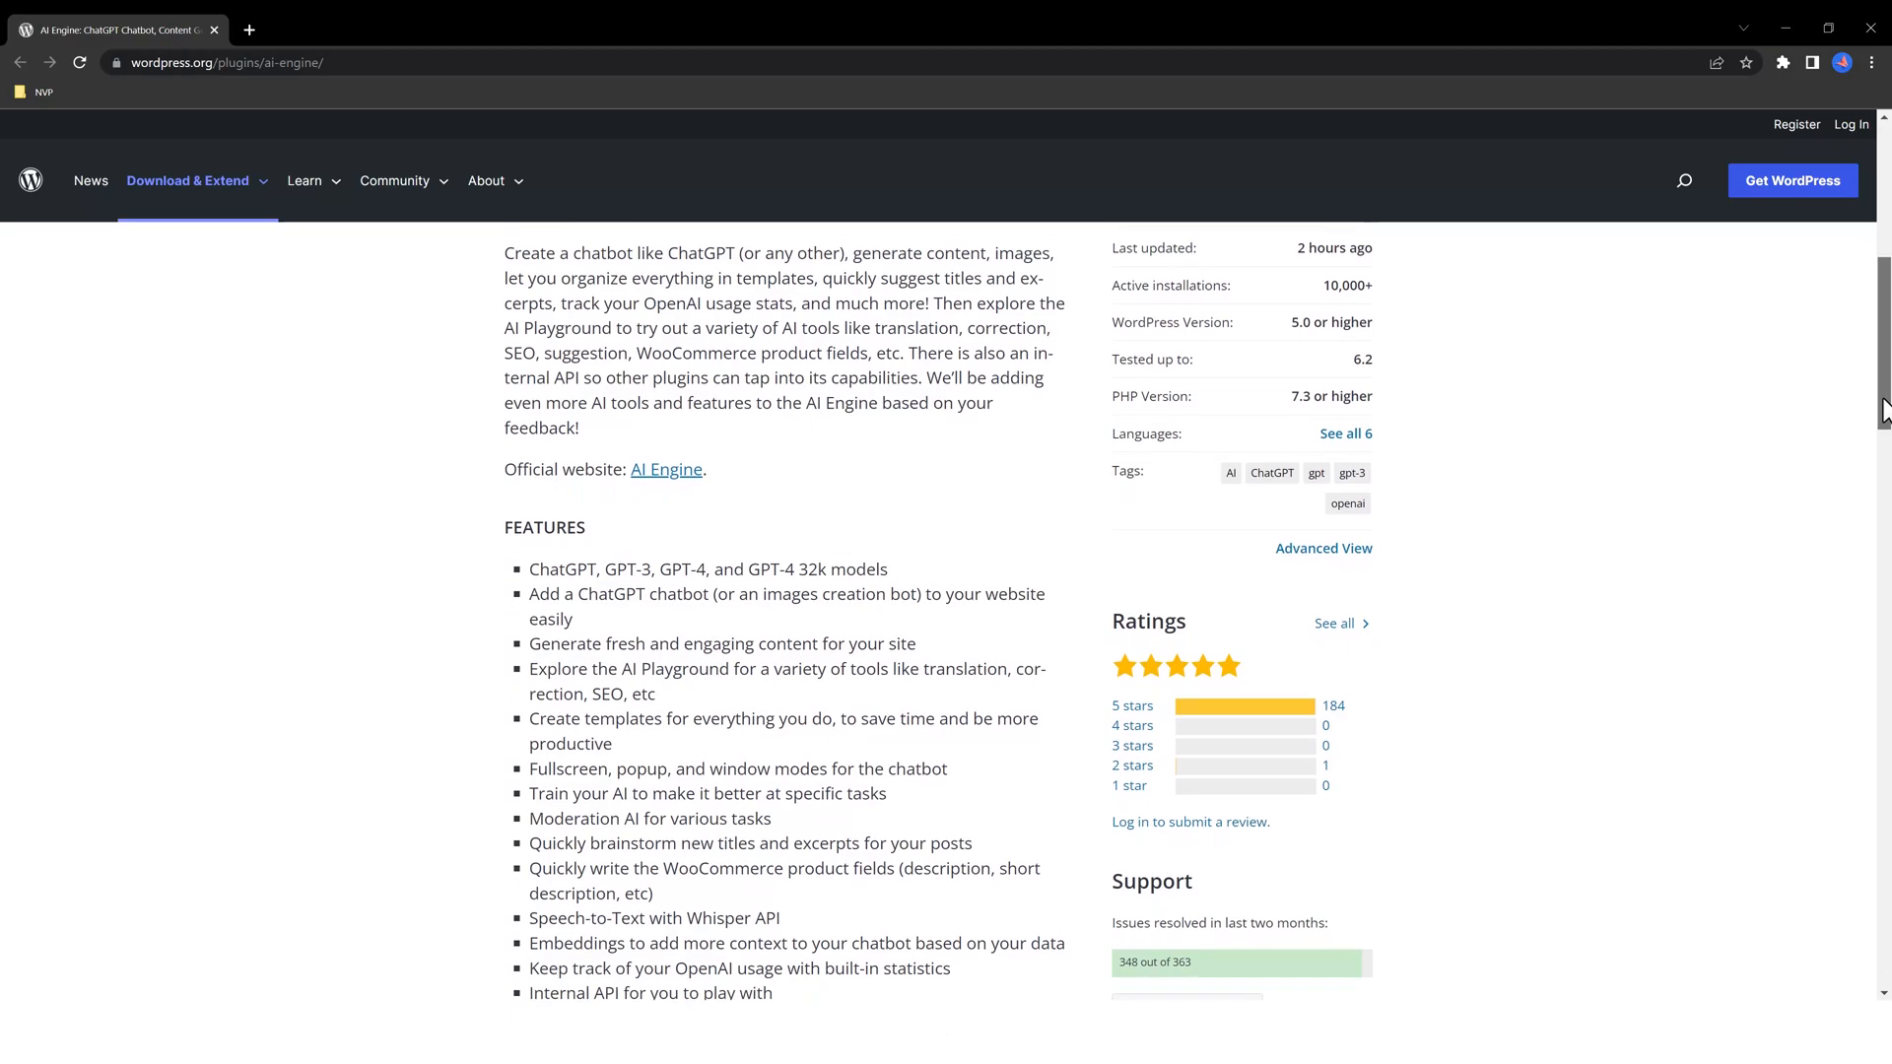
{"action": "scroll", "scroll_direction": "down", "scroll_amount": 3}
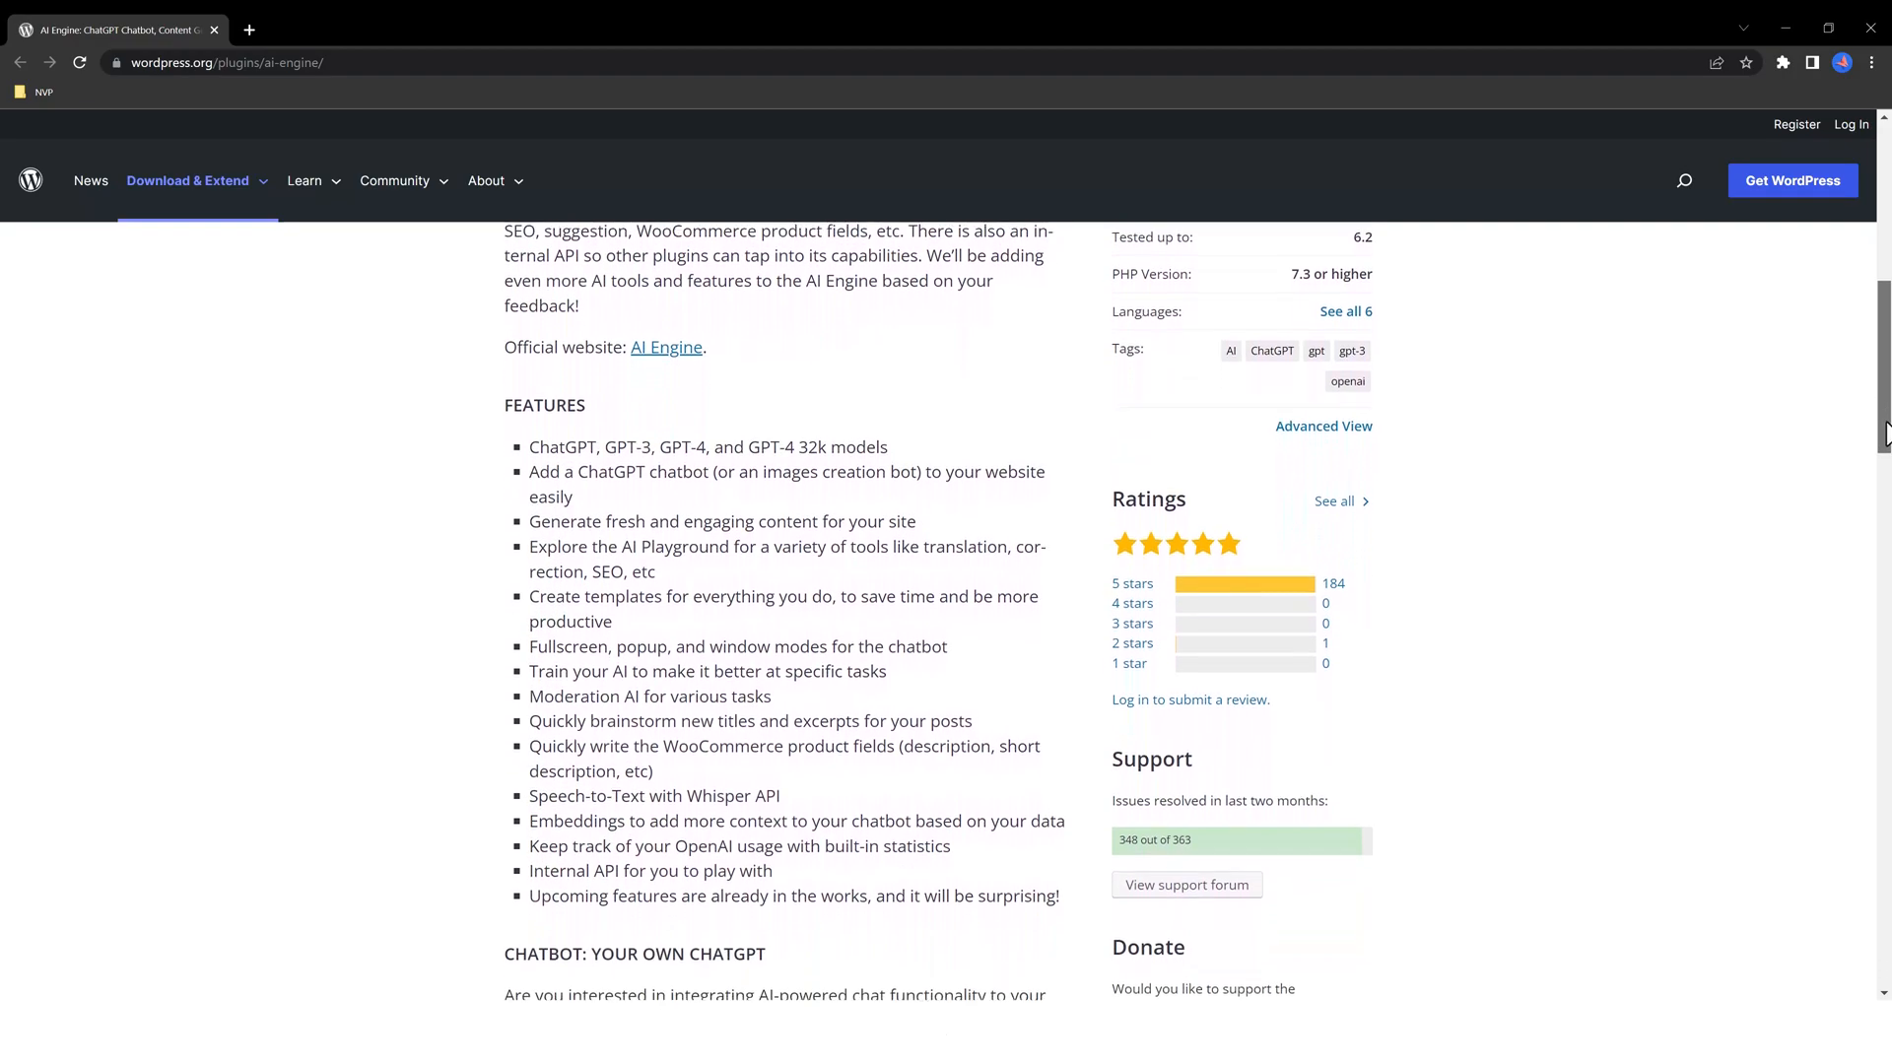
{"action": "scroll", "scroll_direction": "down", "scroll_amount": 3}
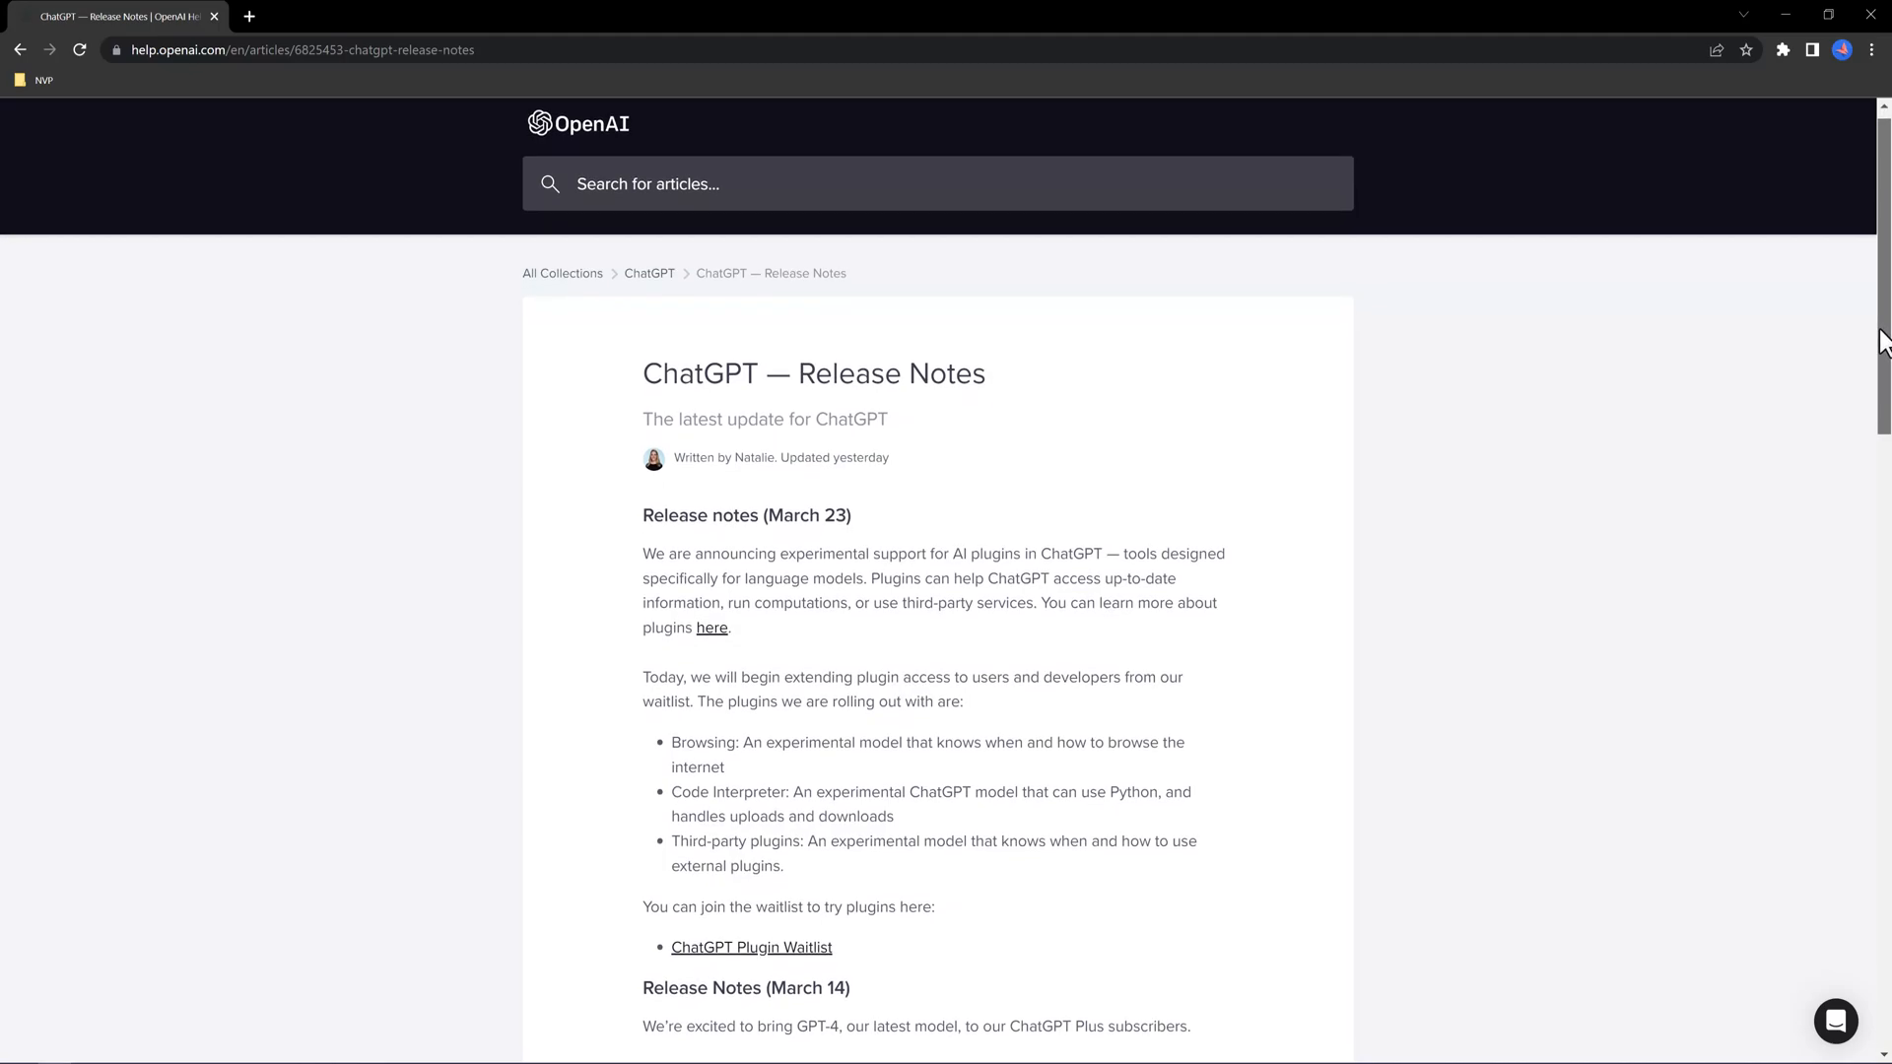
{"action": "scroll", "scroll_direction": "down", "scroll_amount": 3}
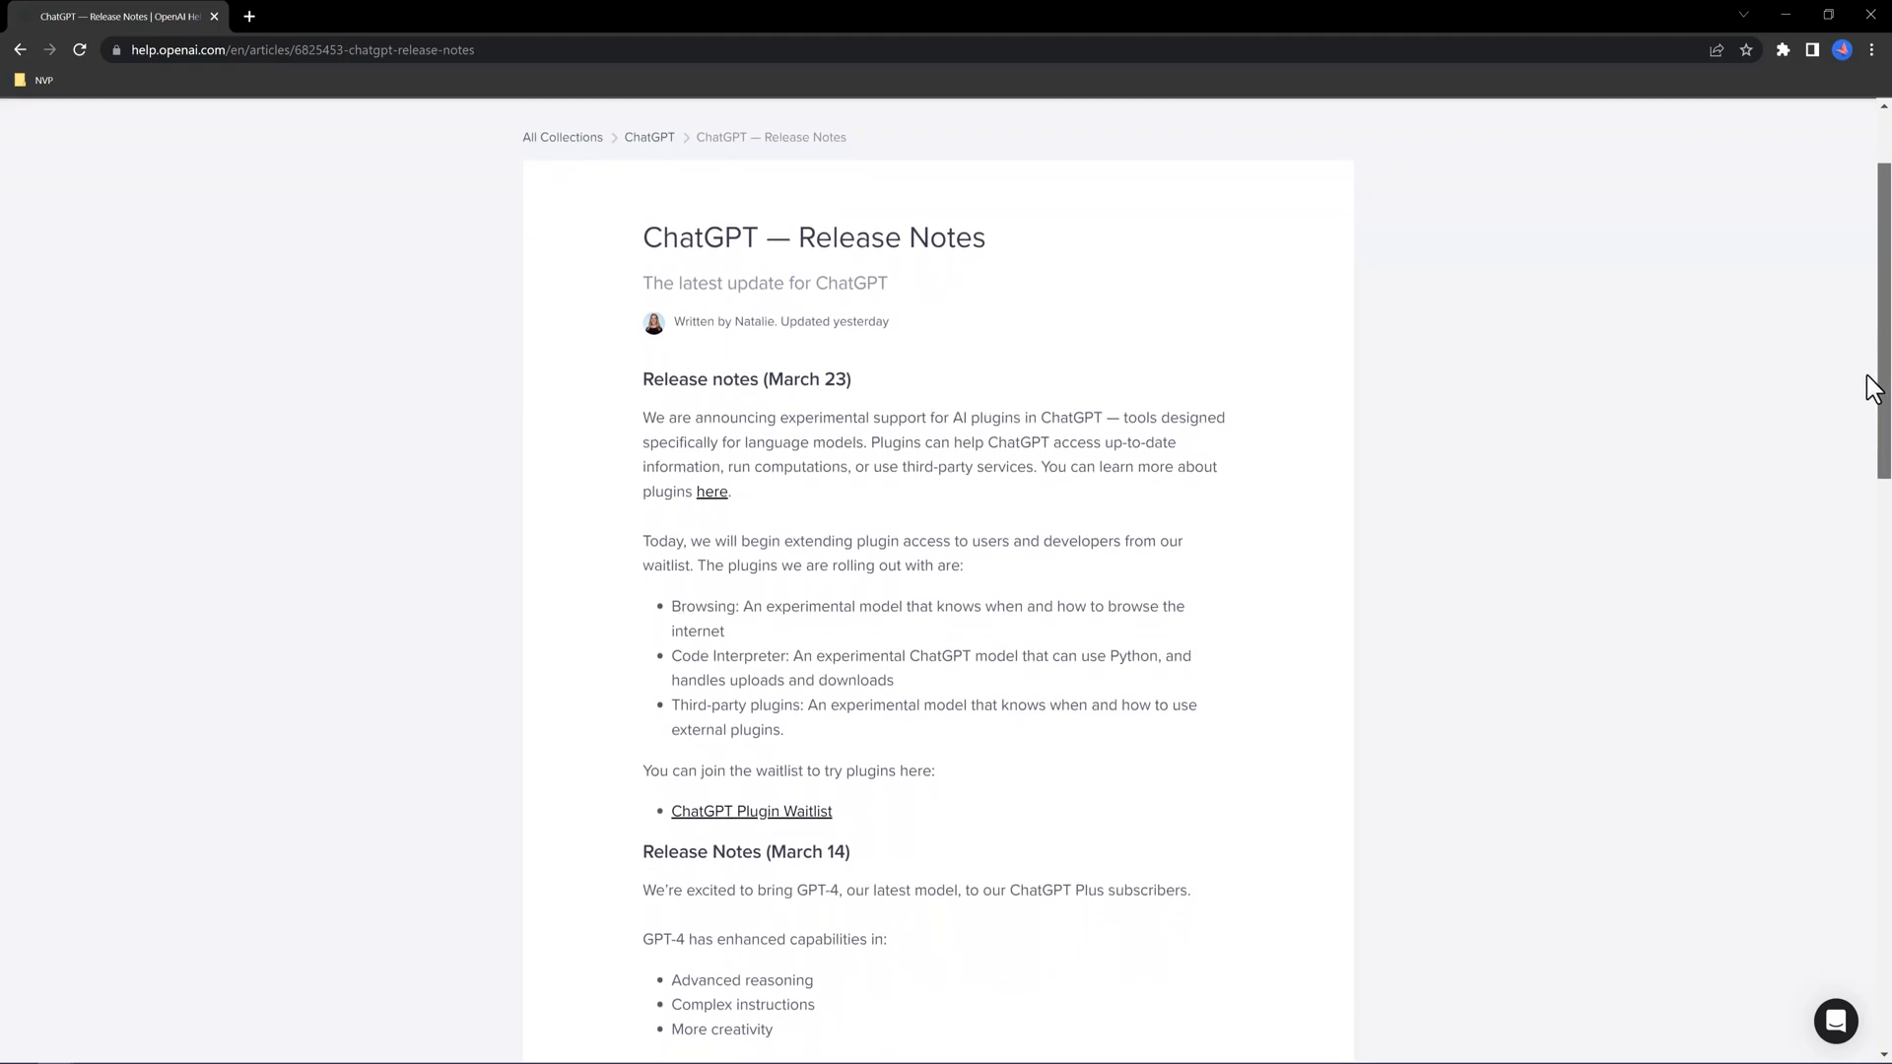
{"action": "scroll", "scroll_direction": "down", "scroll_amount": 3}
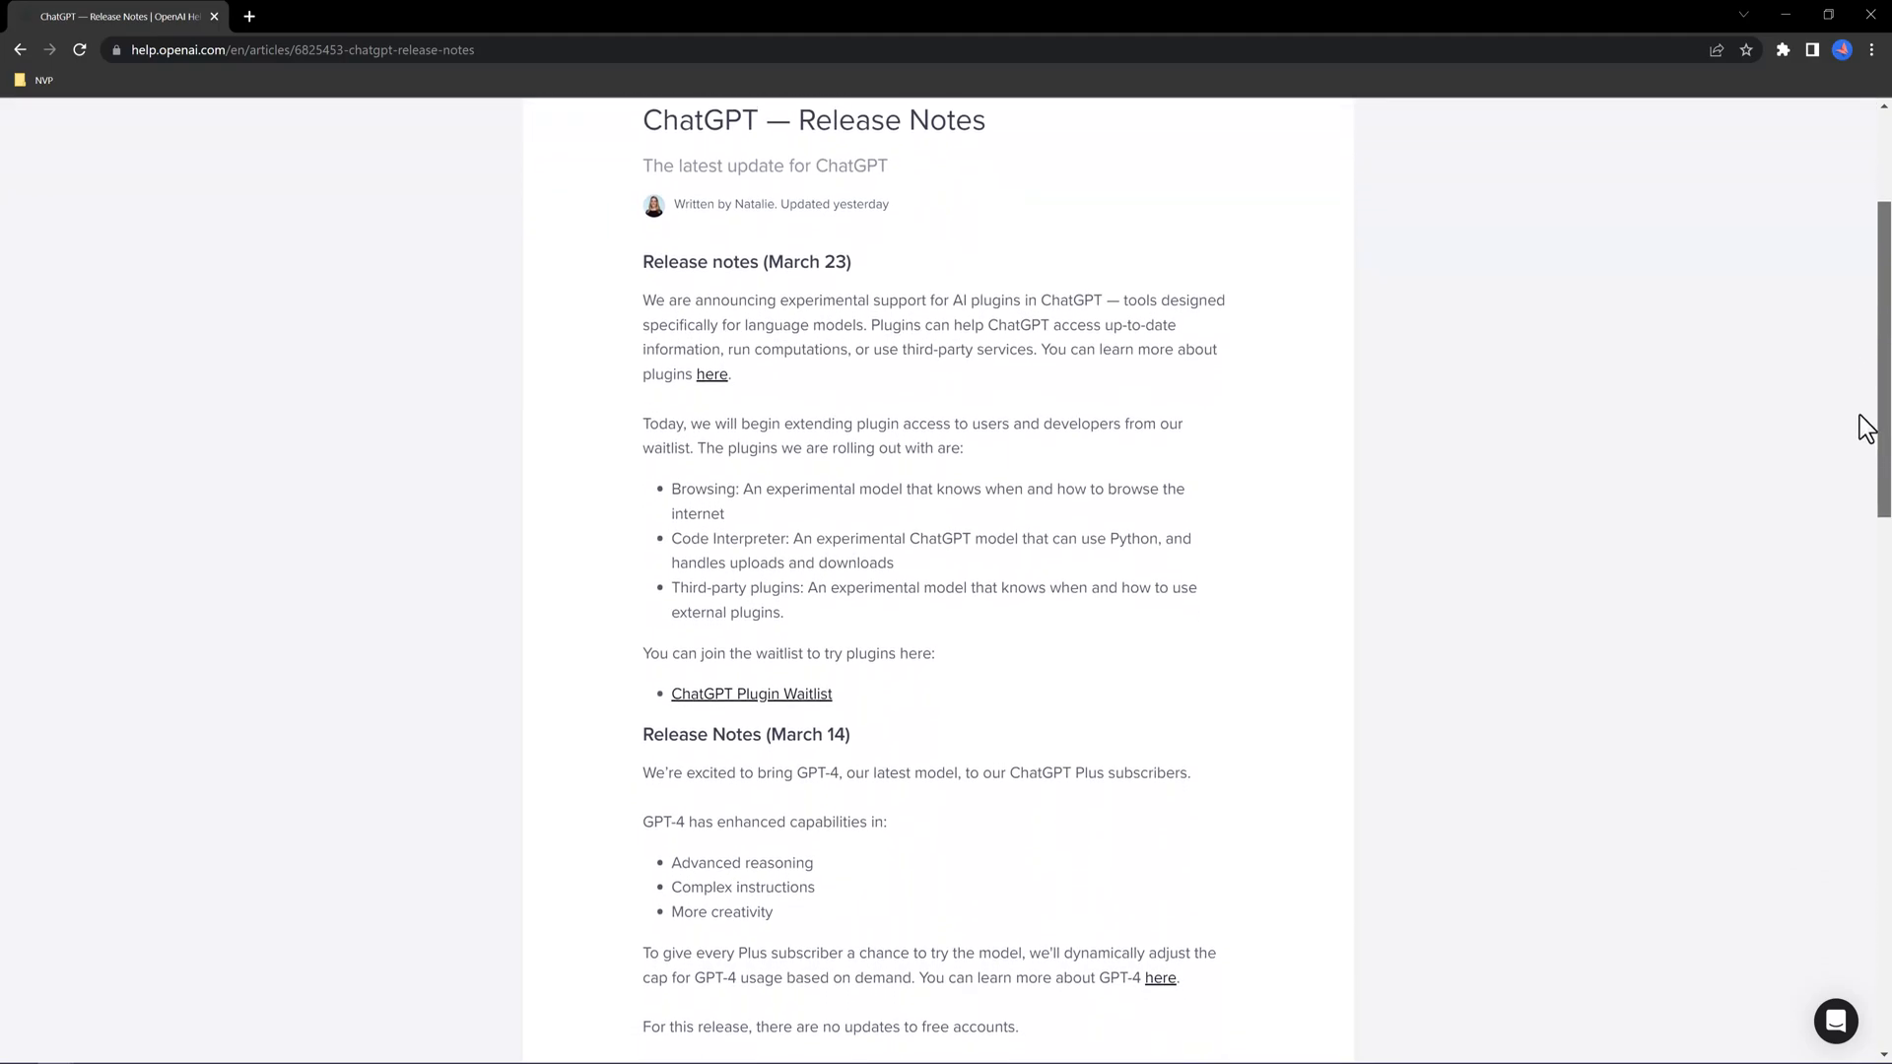
{"action": "scroll", "scroll_direction": "down", "scroll_amount": 3}
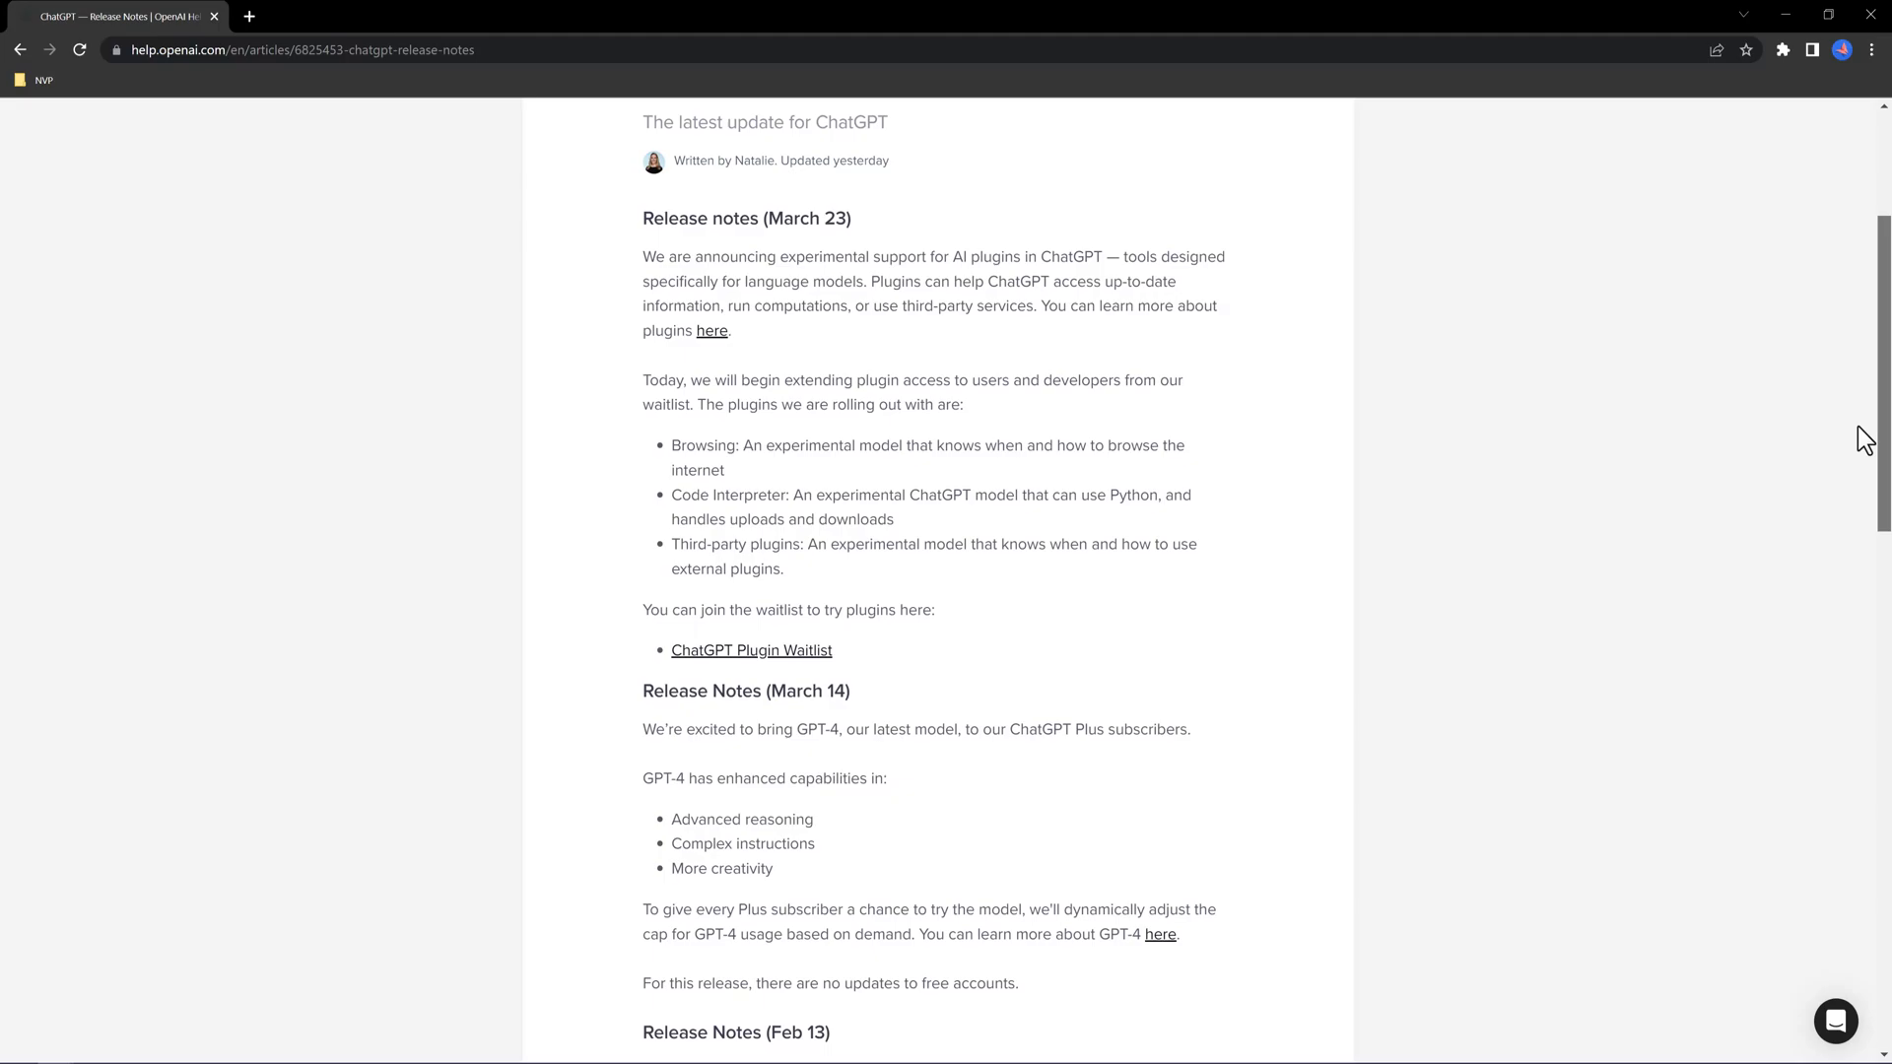
{"action": "scroll", "scroll_direction": "down", "scroll_amount": 3}
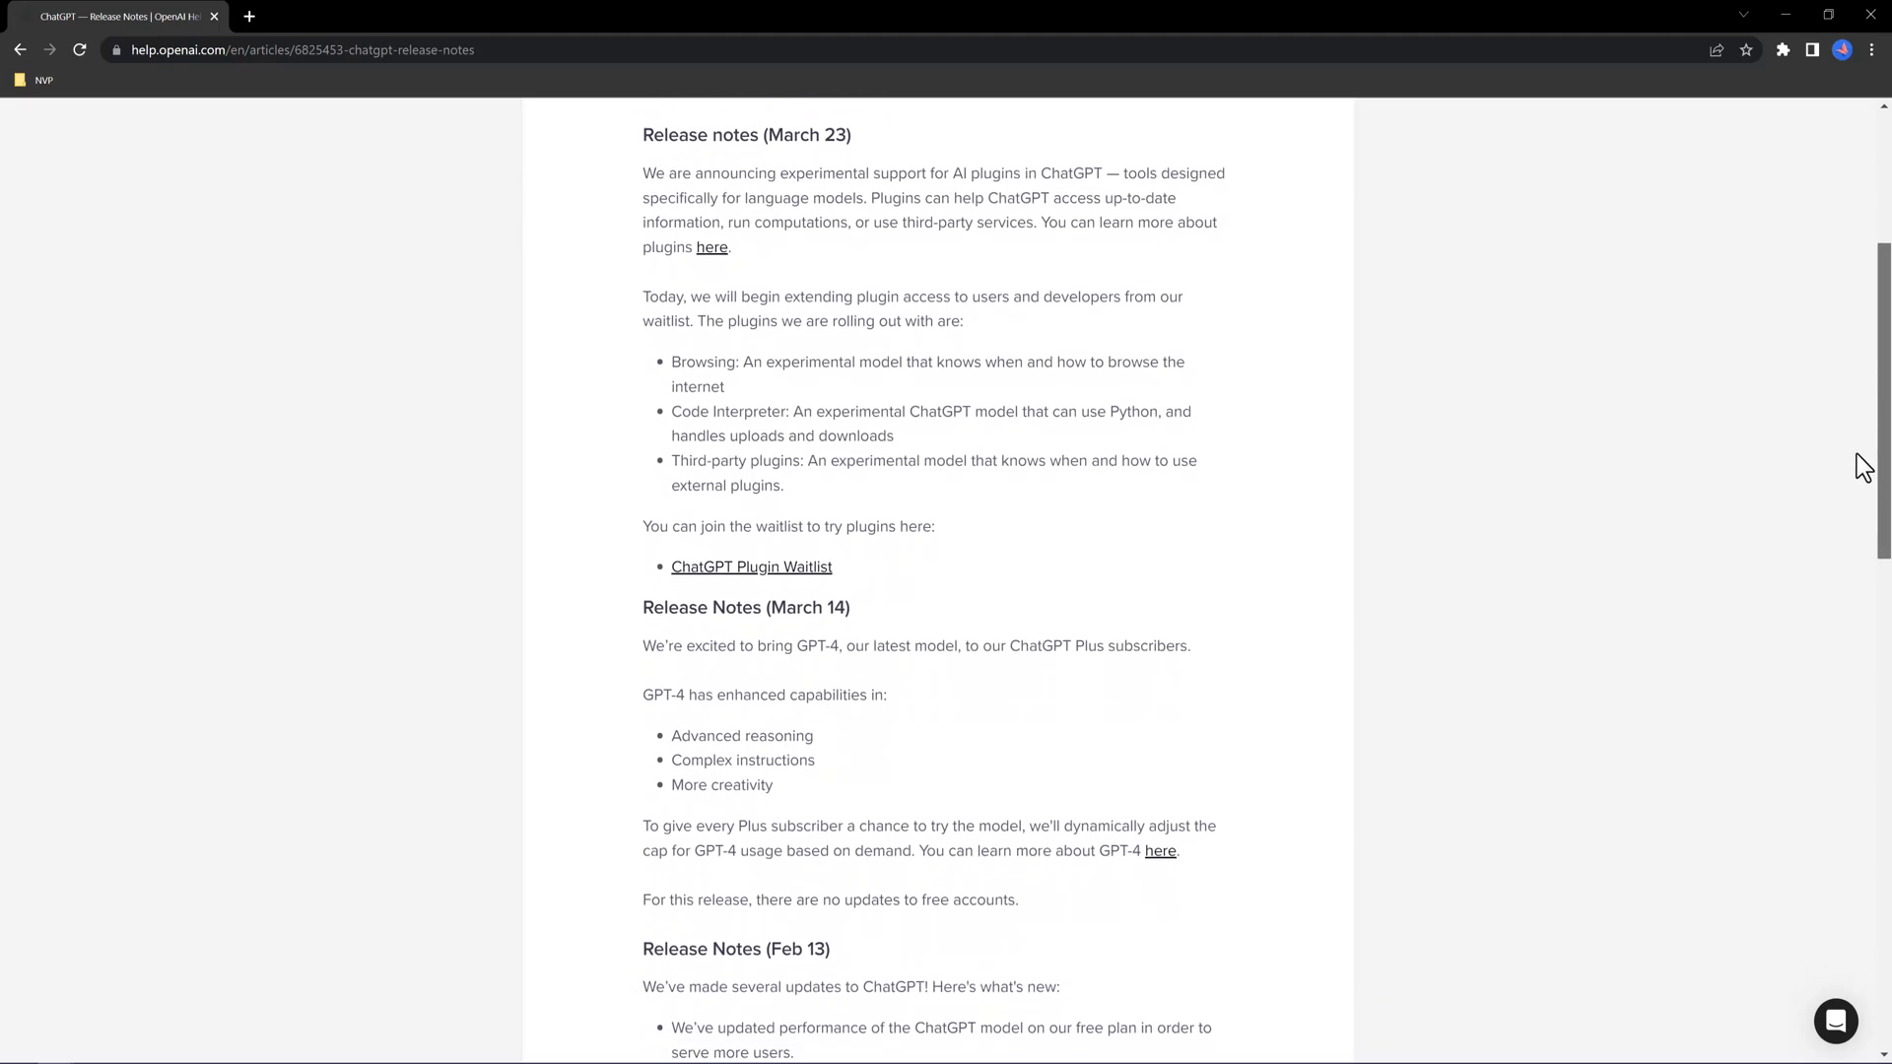
{"action": "scroll", "scroll_direction": "down", "scroll_amount": 3}
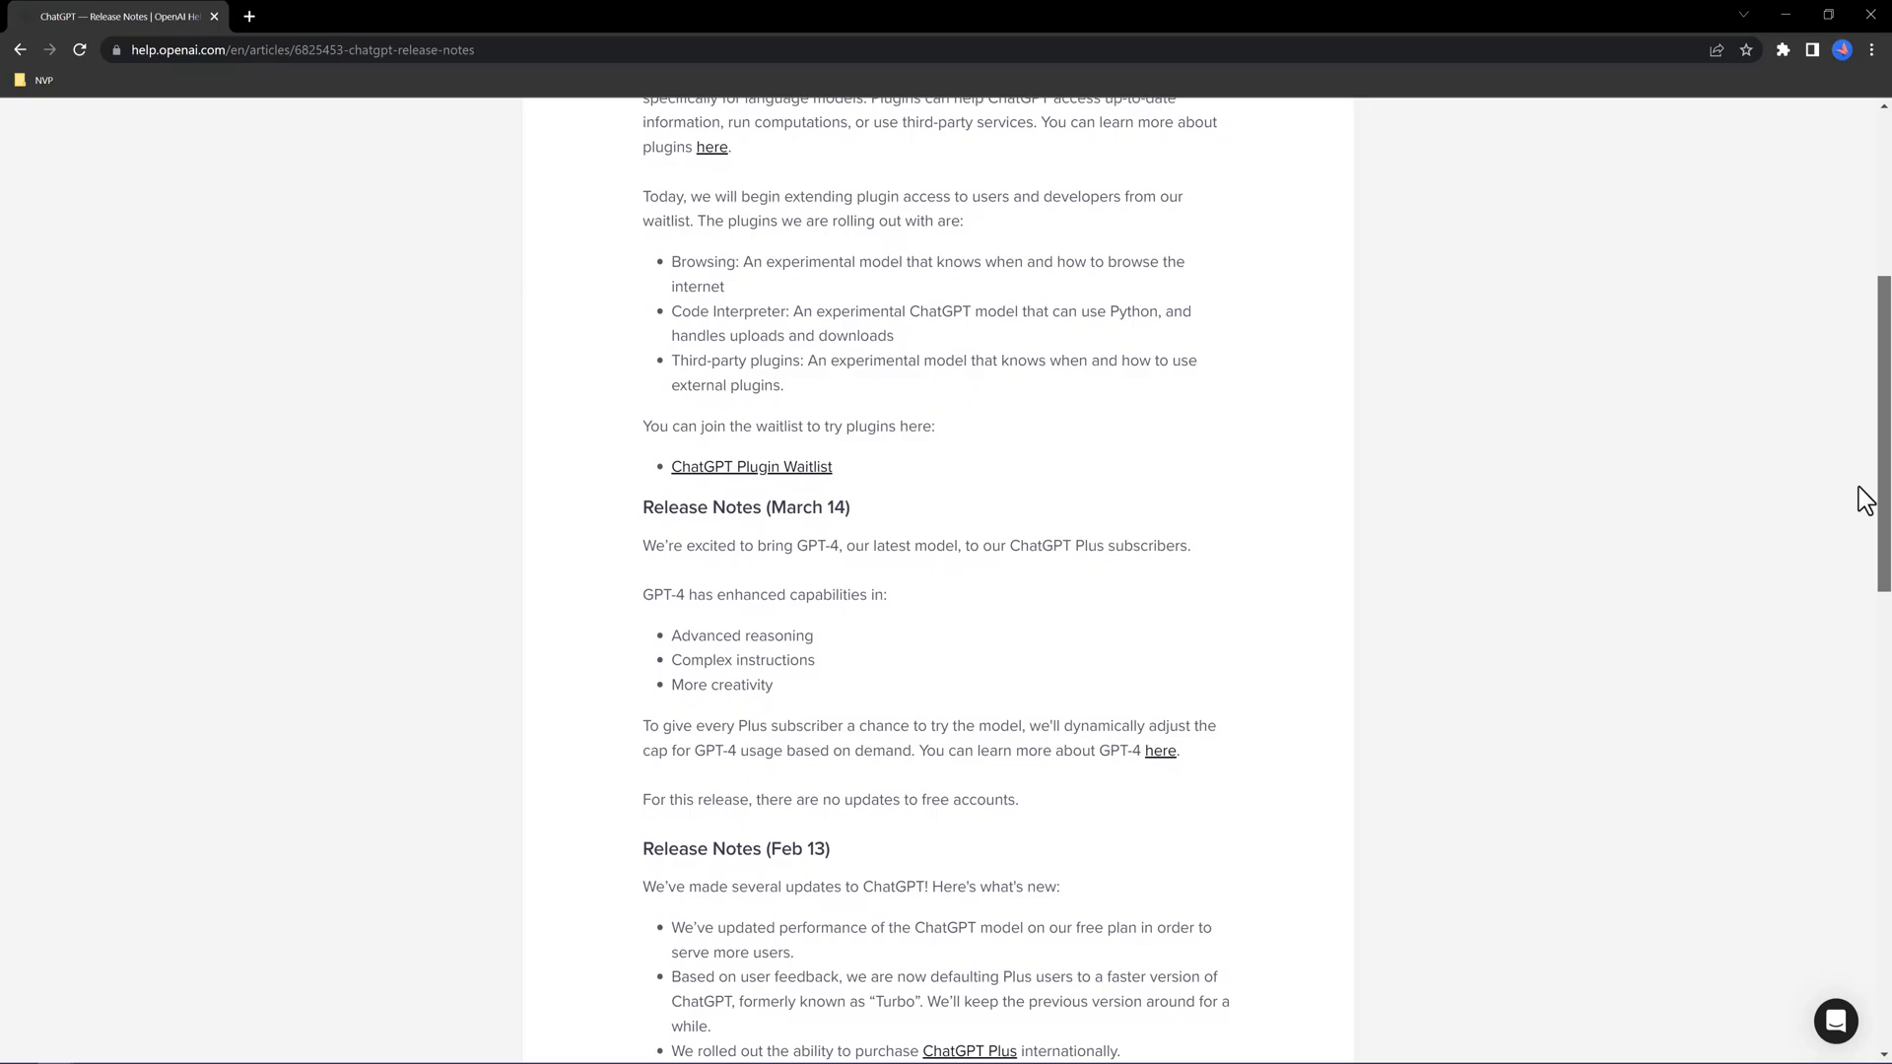
{"action": "scroll", "scroll_direction": "down", "scroll_amount": 3}
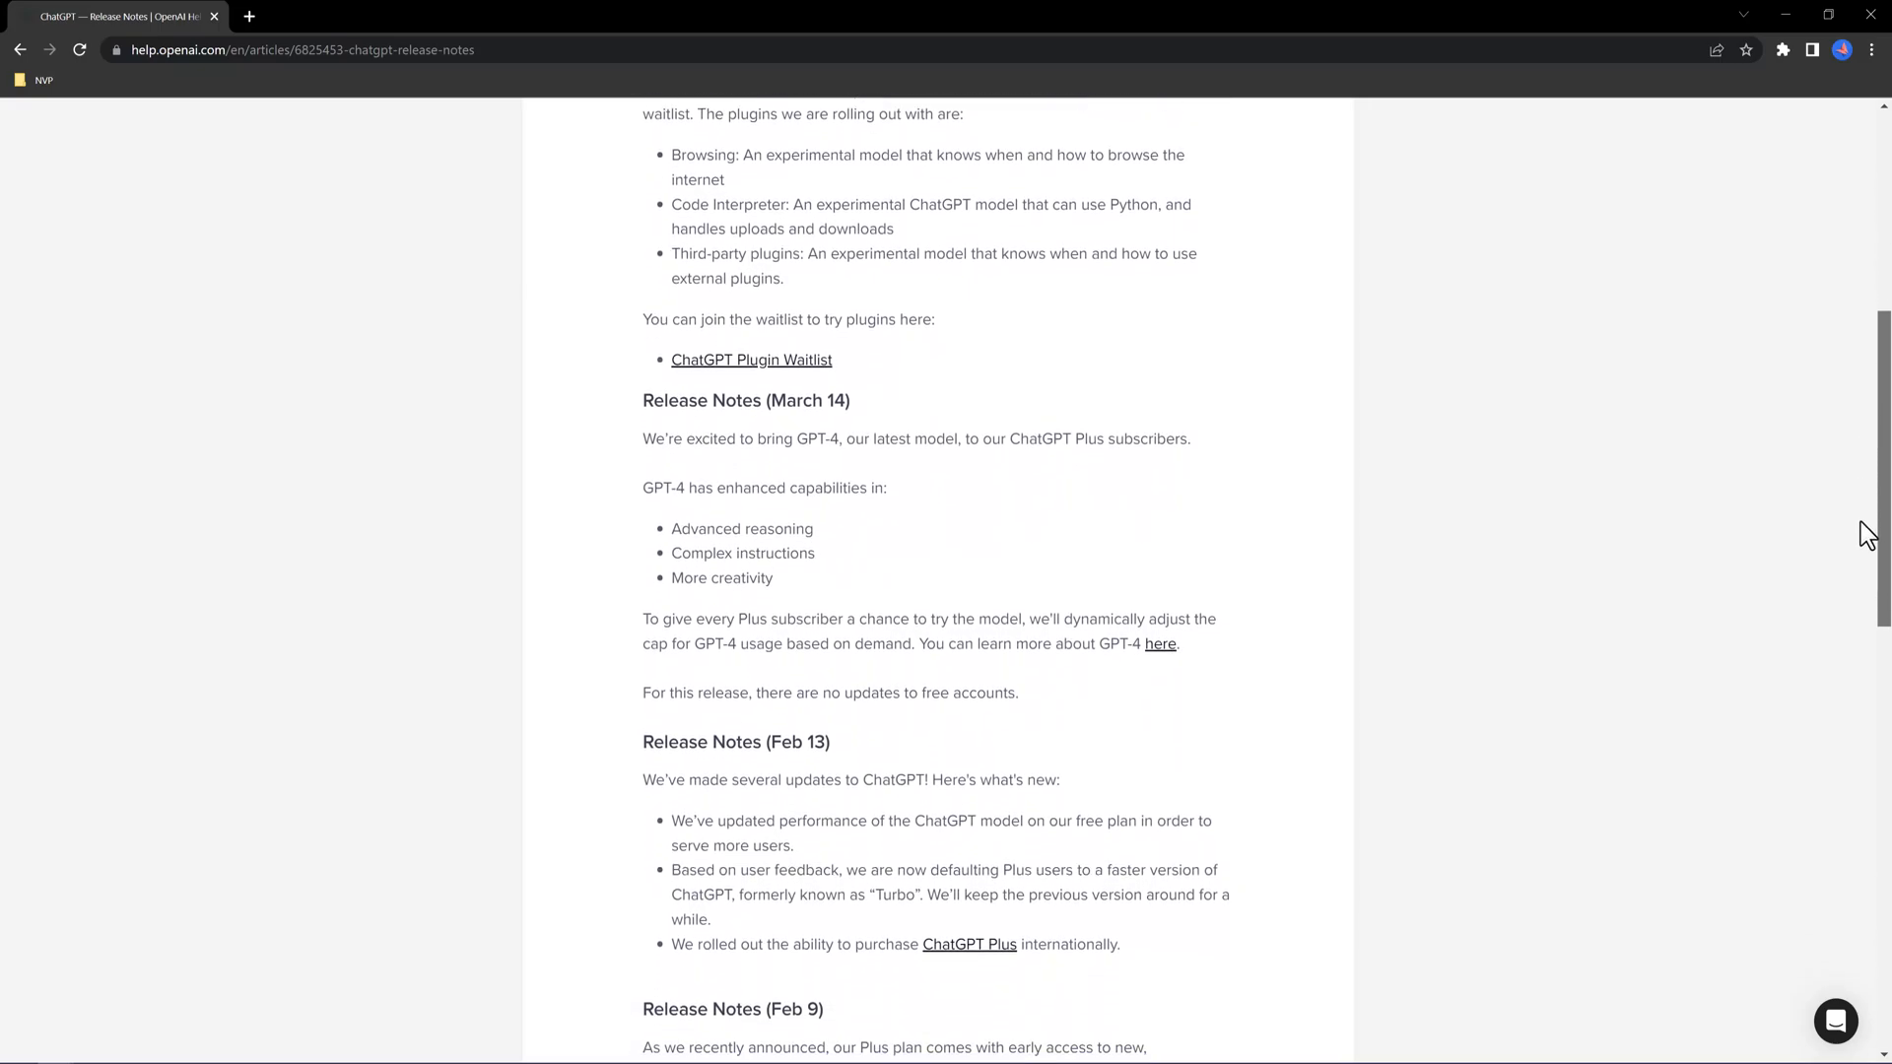
{"action": "scroll", "scroll_direction": "down", "scroll_amount": 3}
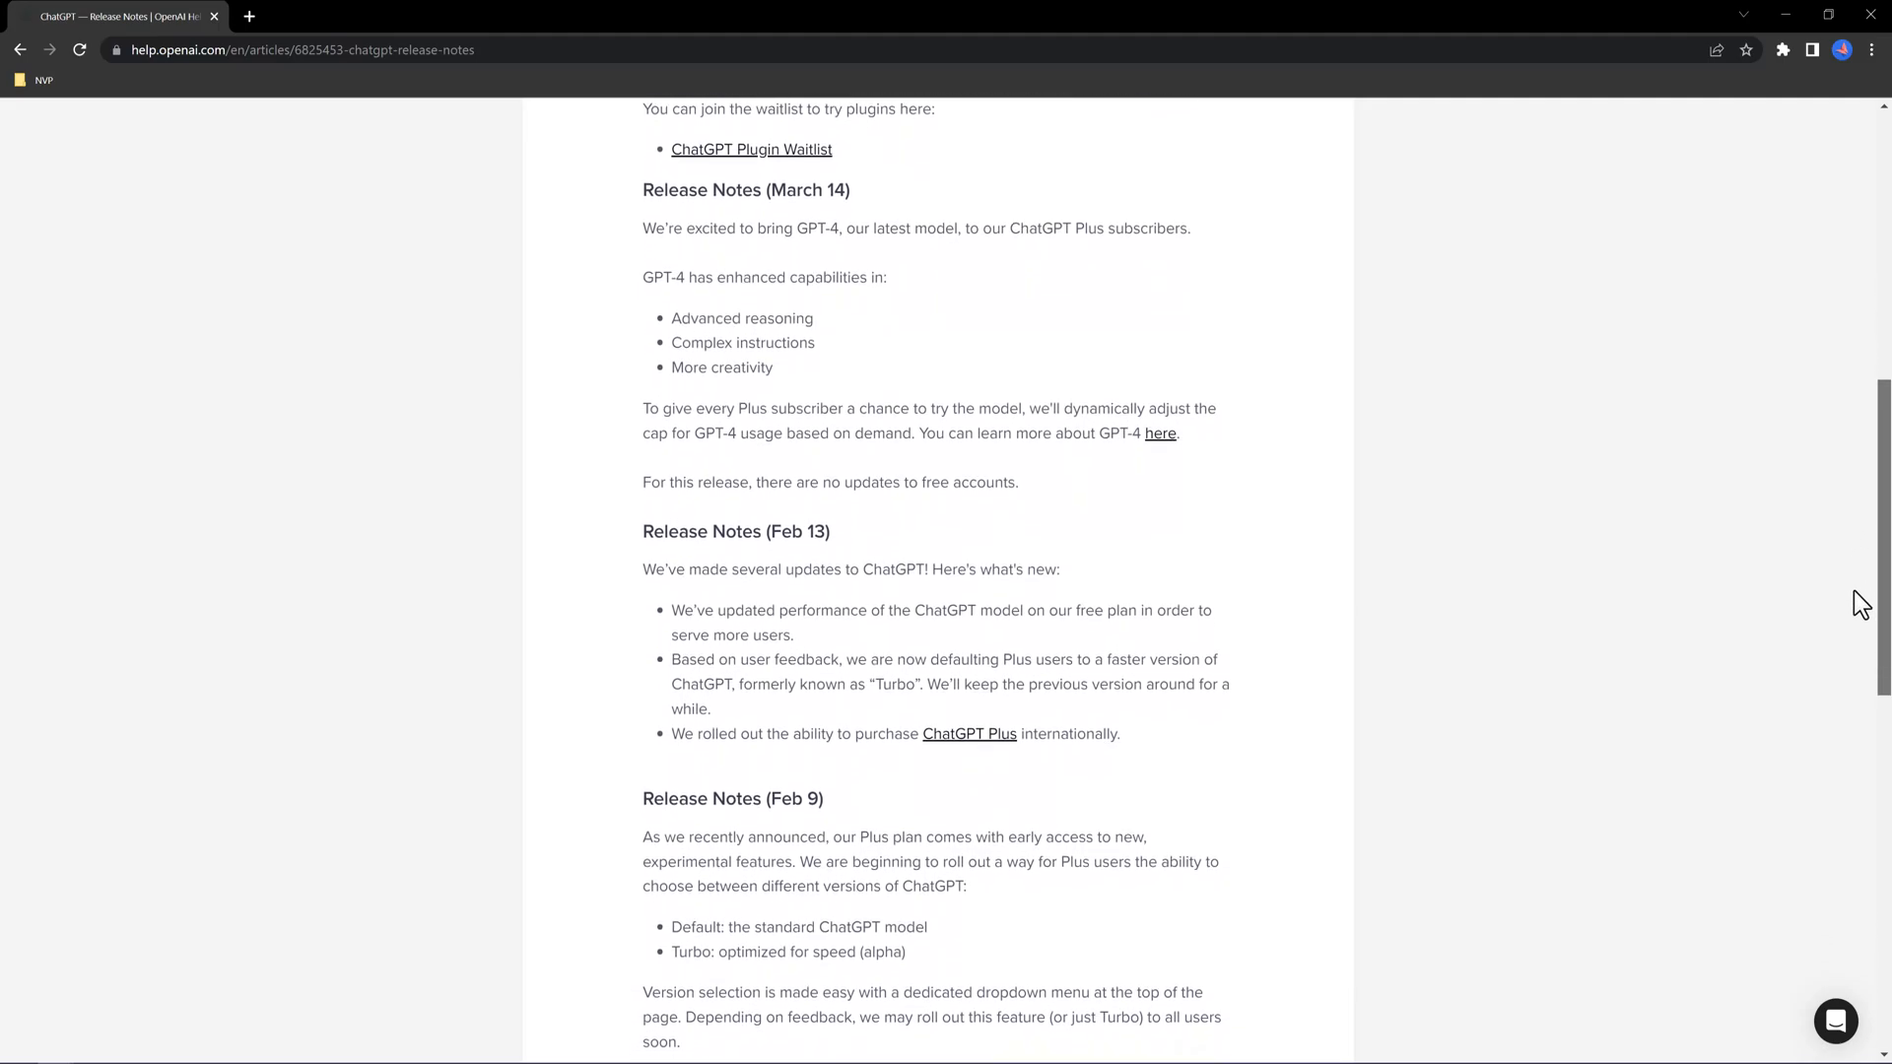
{"action": "scroll", "scroll_direction": "down", "scroll_amount": 3}
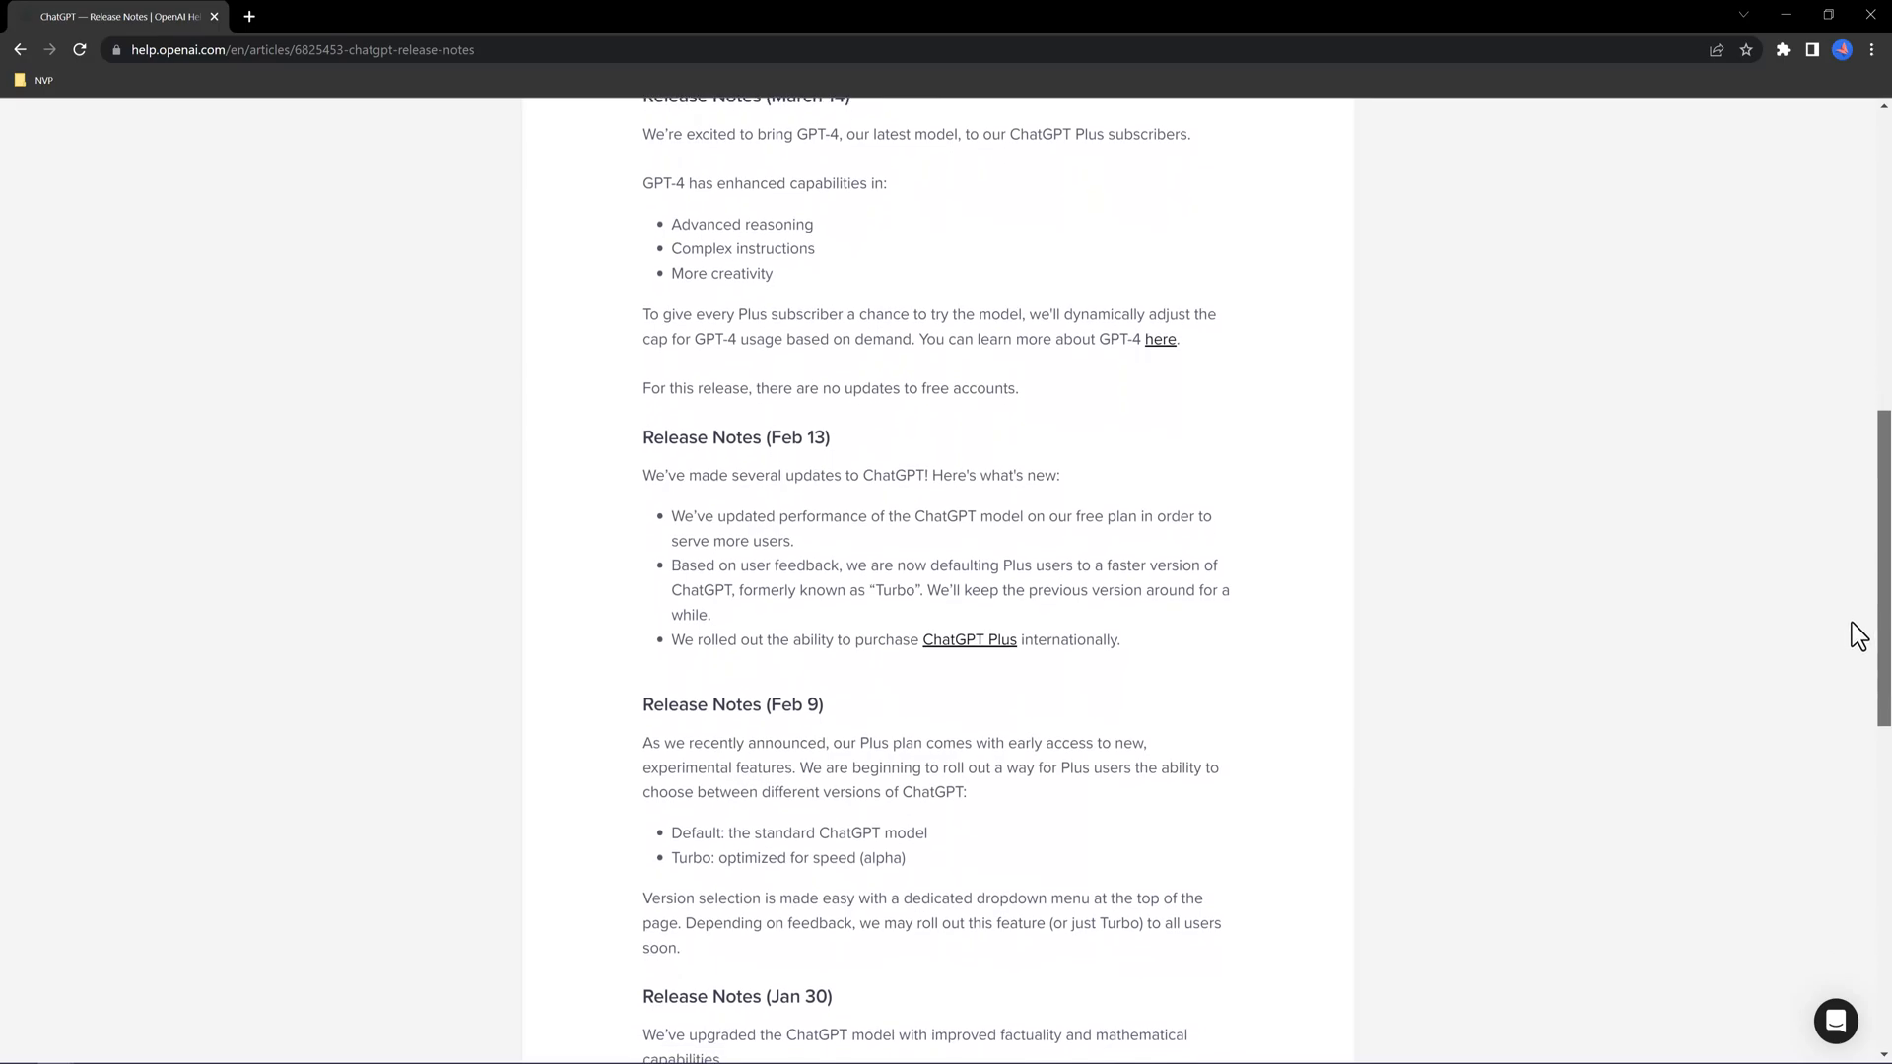
{"action": "scroll", "scroll_direction": "down", "scroll_amount": 3}
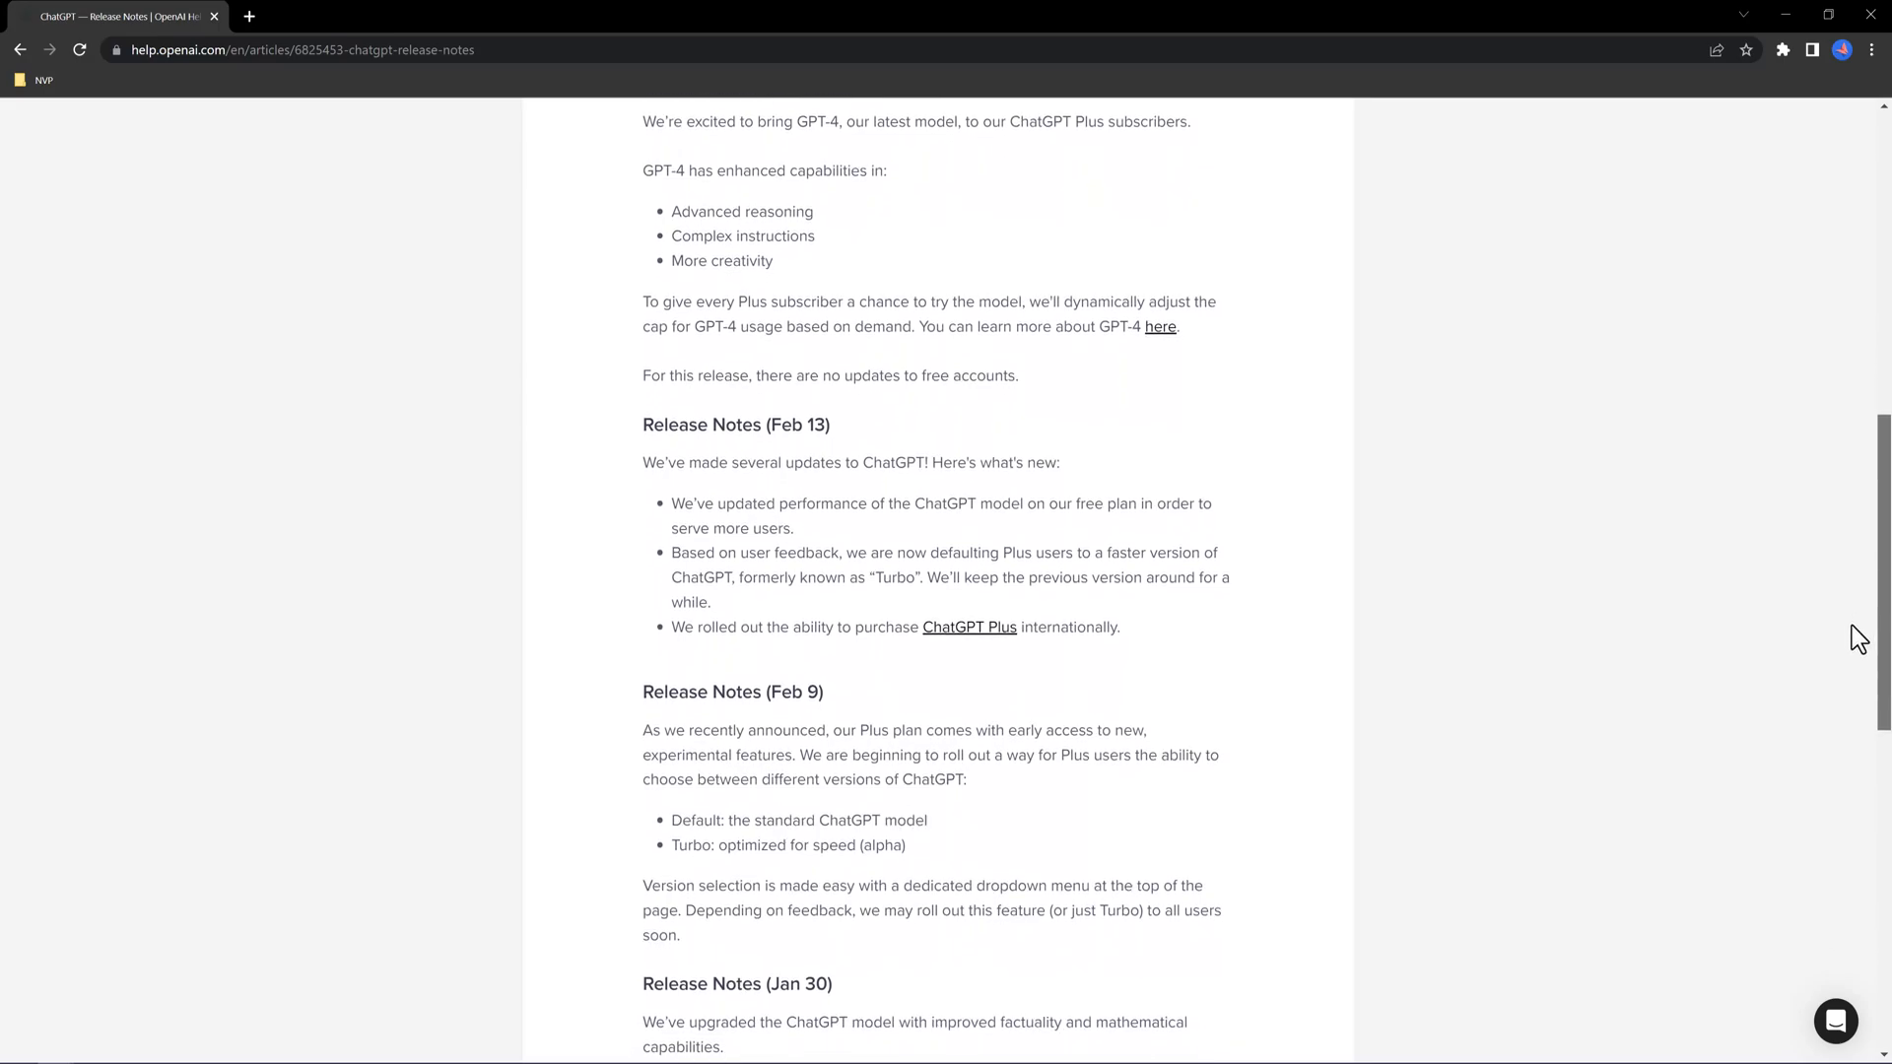
{"action": "scroll", "scroll_direction": "down", "scroll_amount": 3}
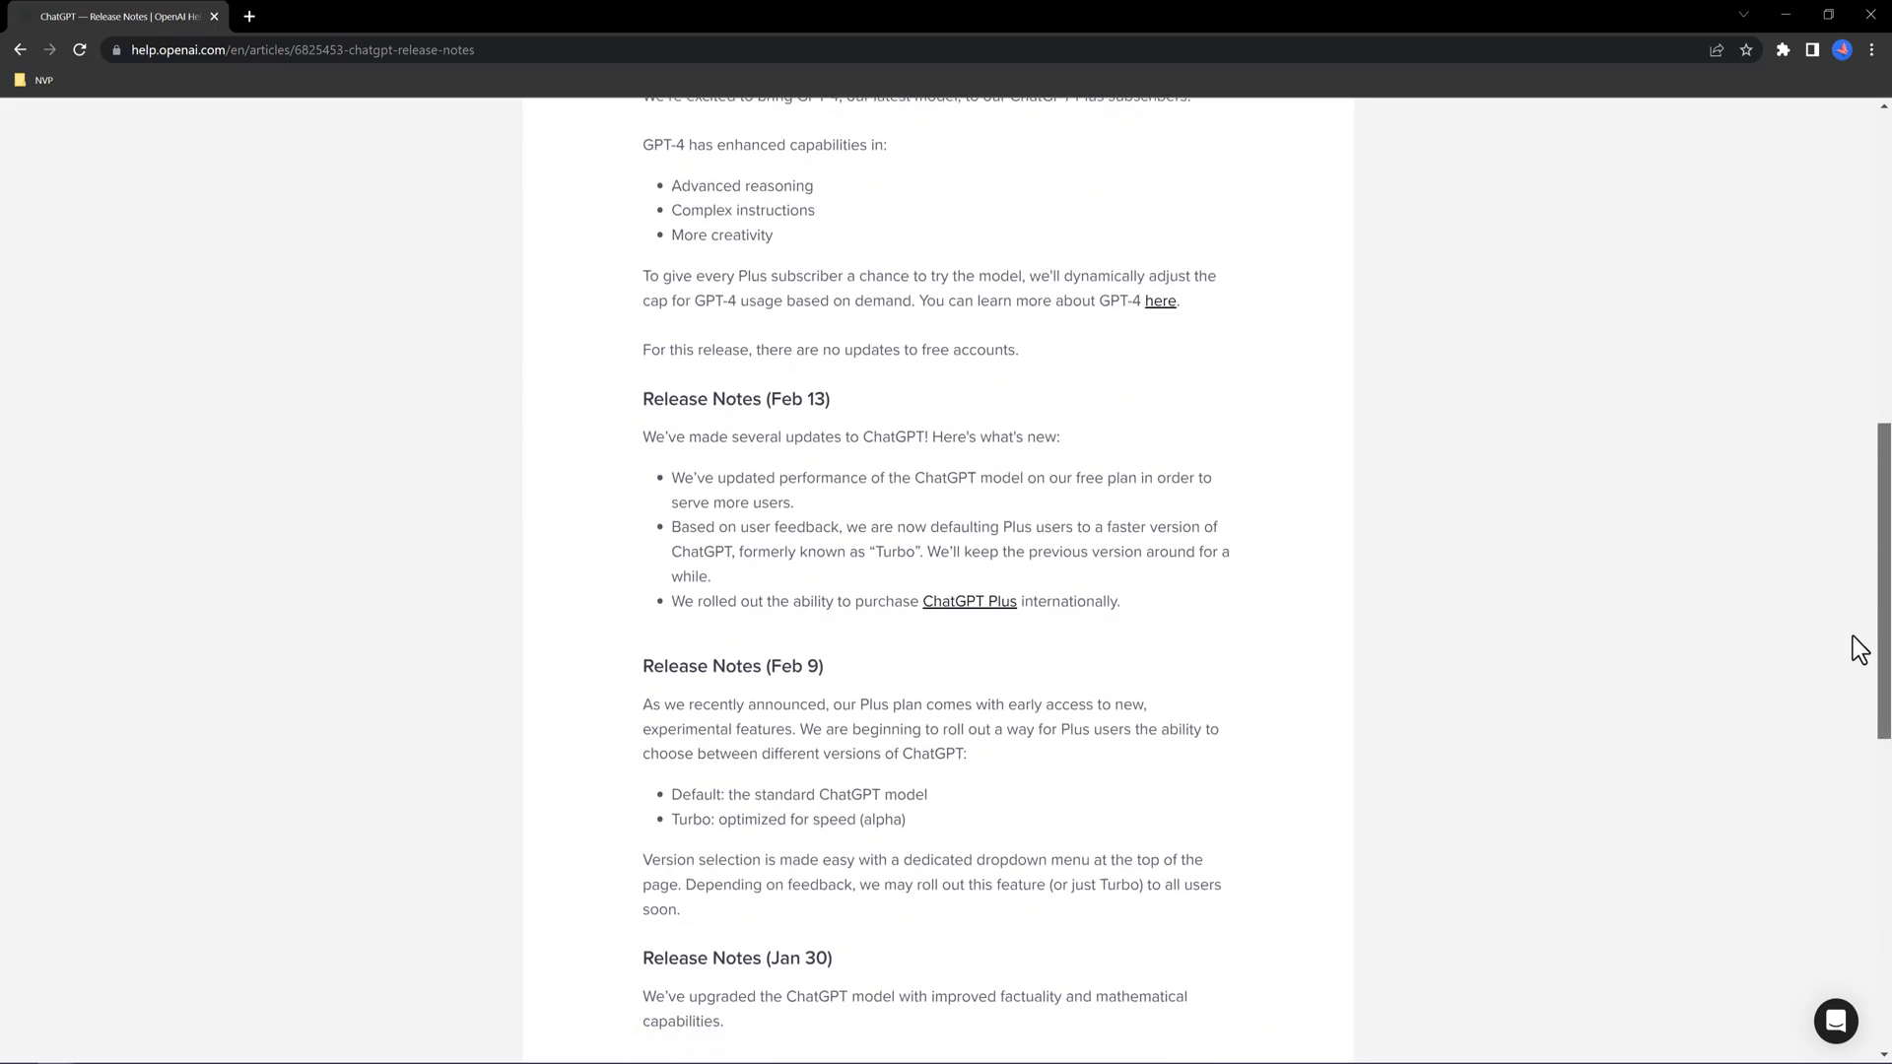
{"action": "scroll", "scroll_direction": "down", "scroll_amount": 3}
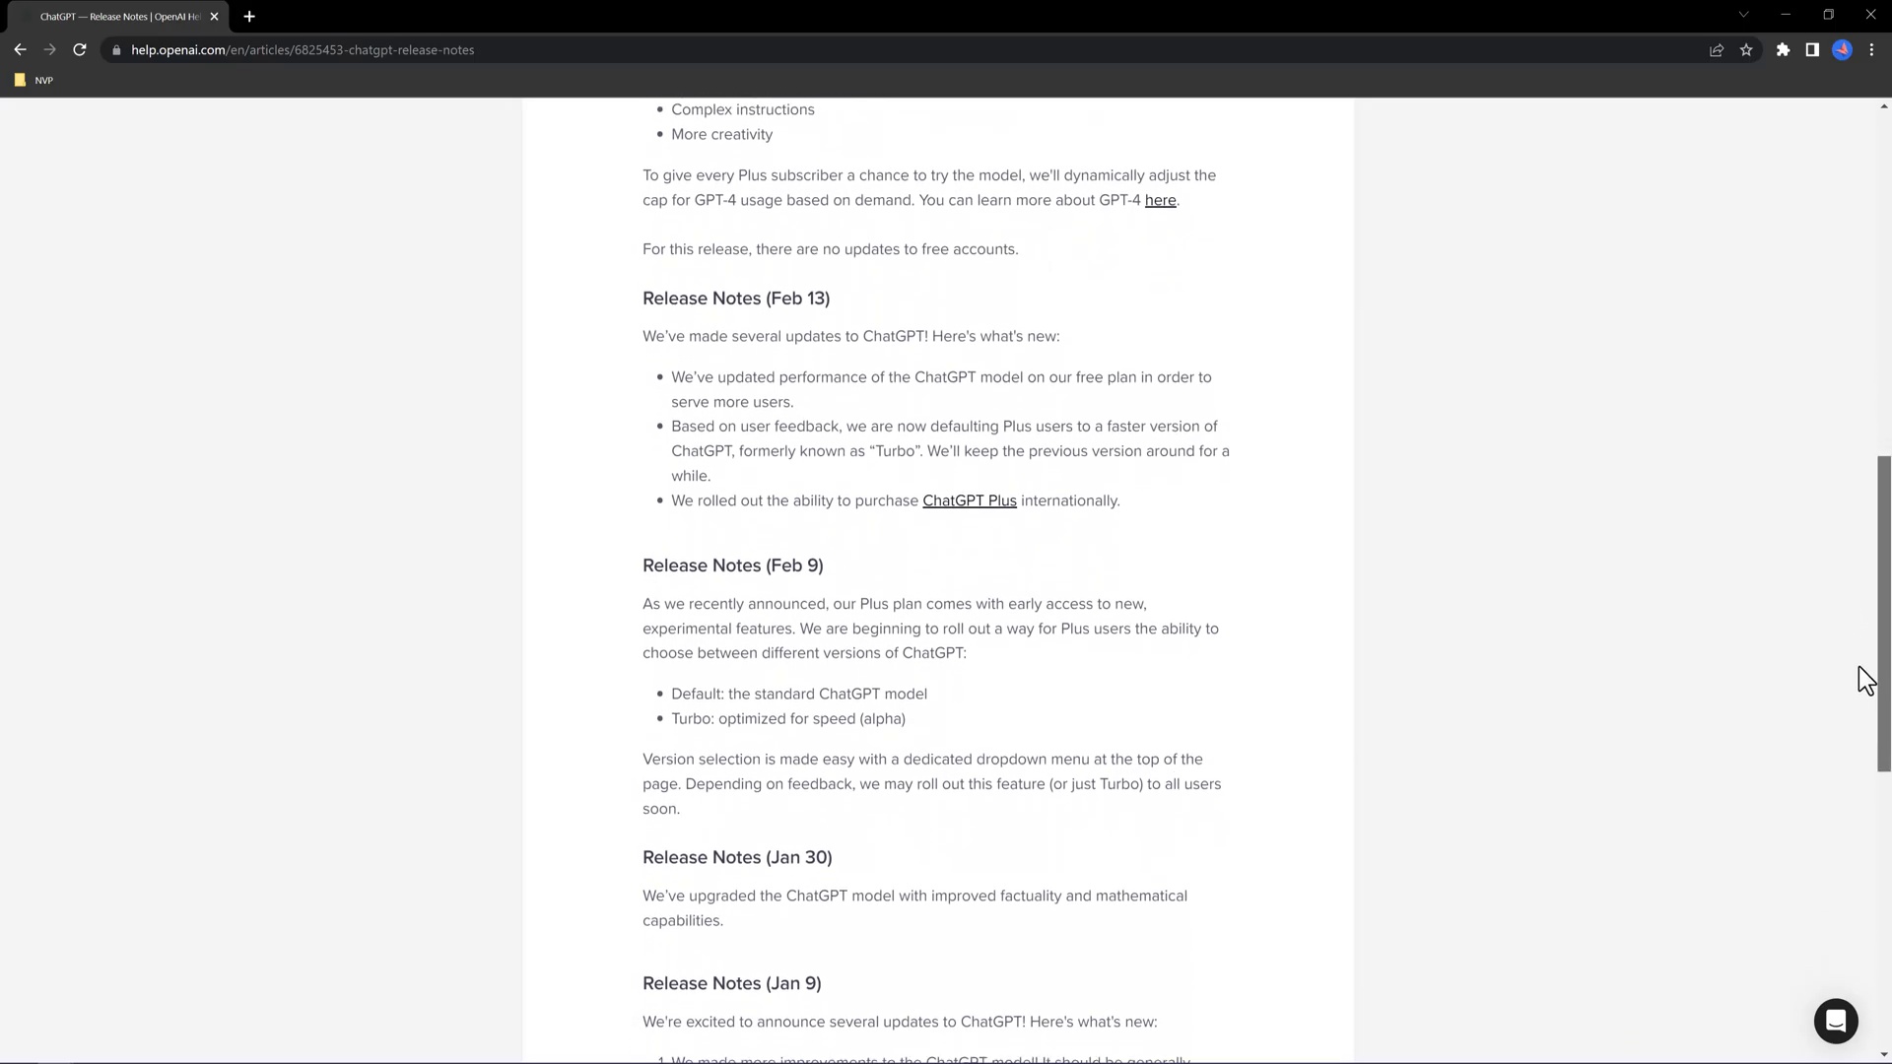
{"action": "scroll", "scroll_direction": "down", "scroll_amount": 3}
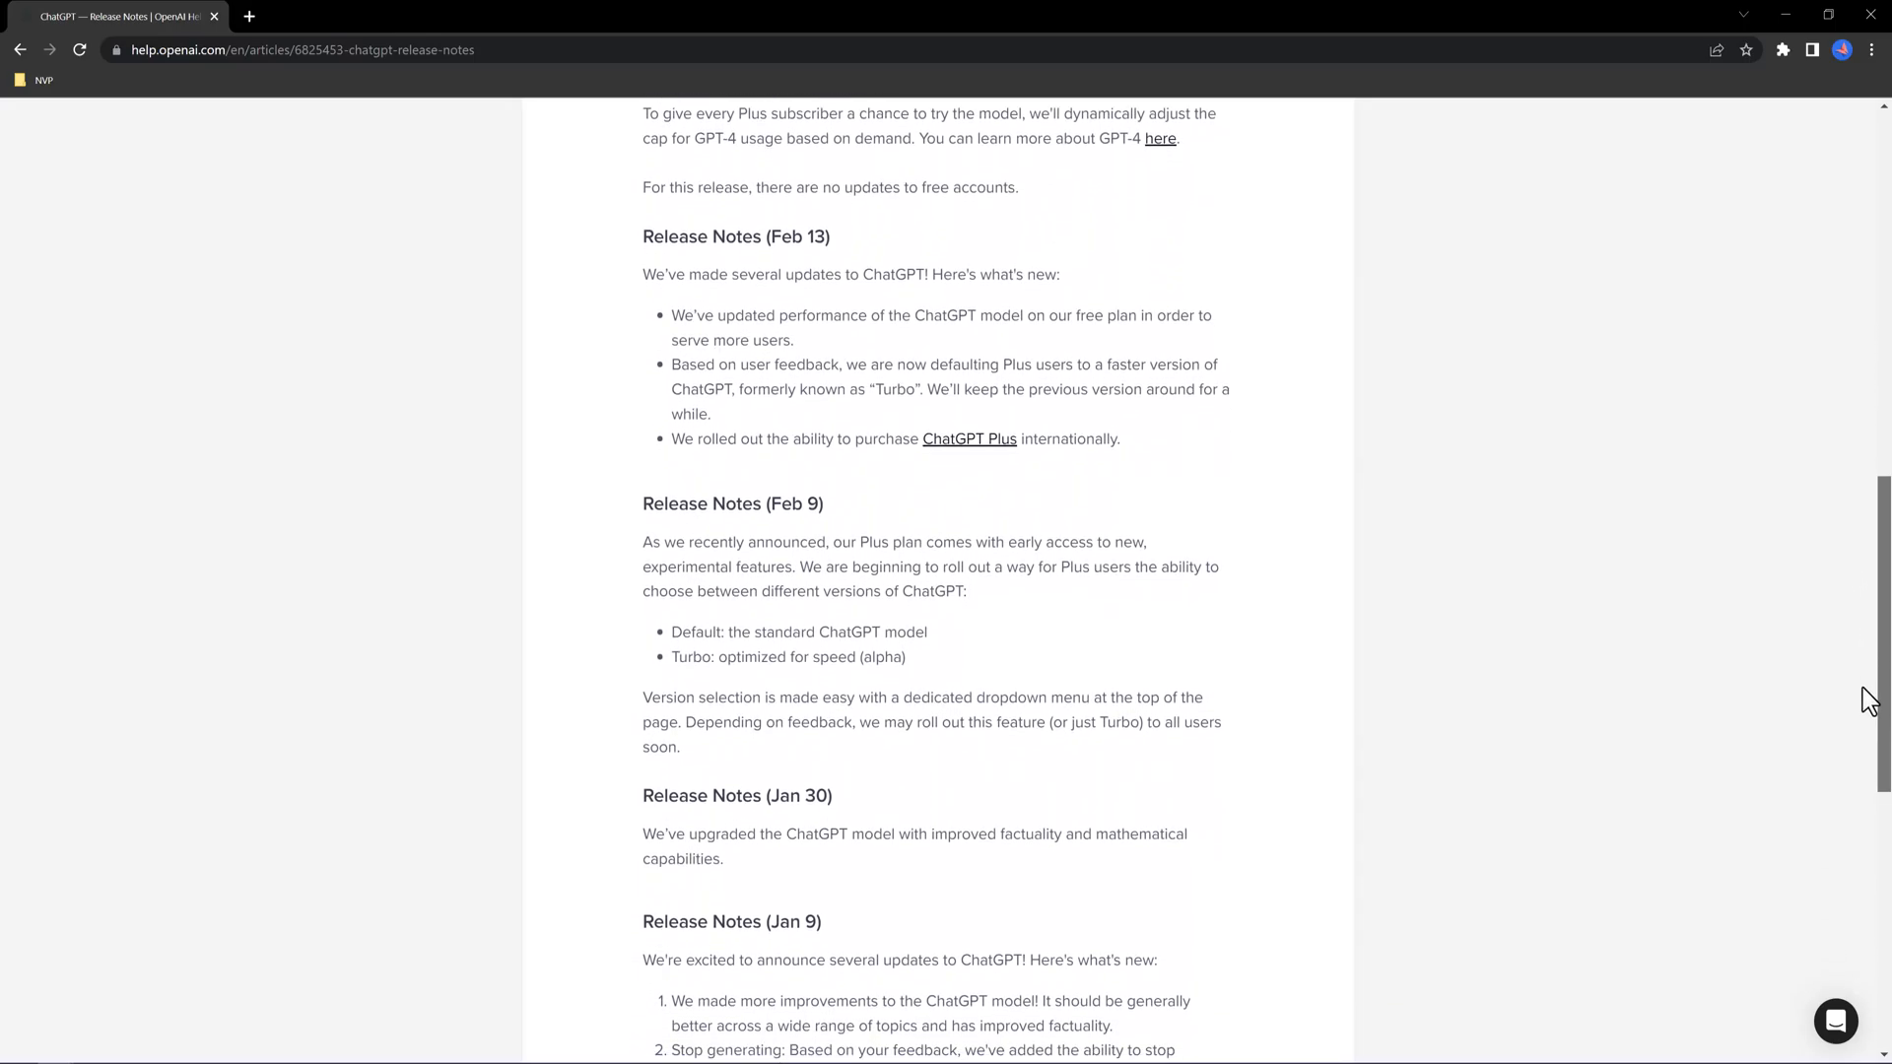
{"action": "scroll", "scroll_direction": "down", "scroll_amount": 3}
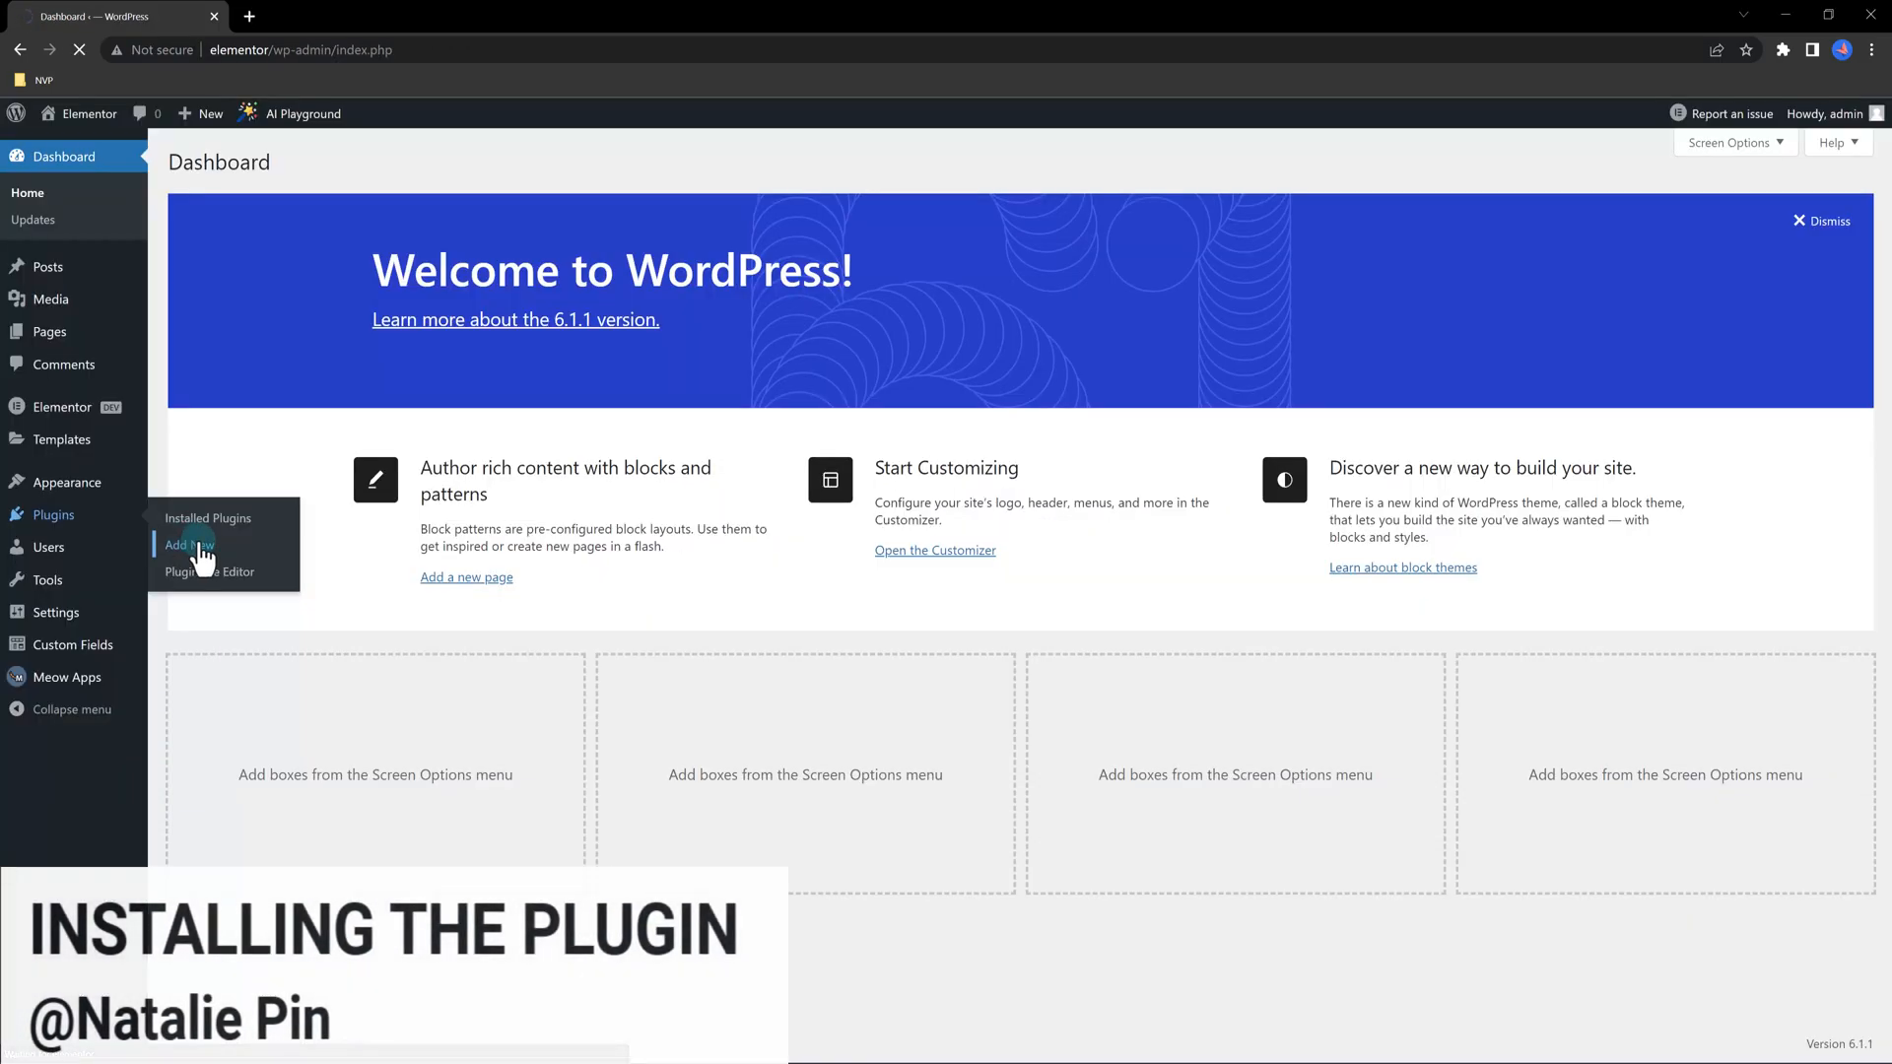
{"action": "left_click", "coordinate": [187, 544]}
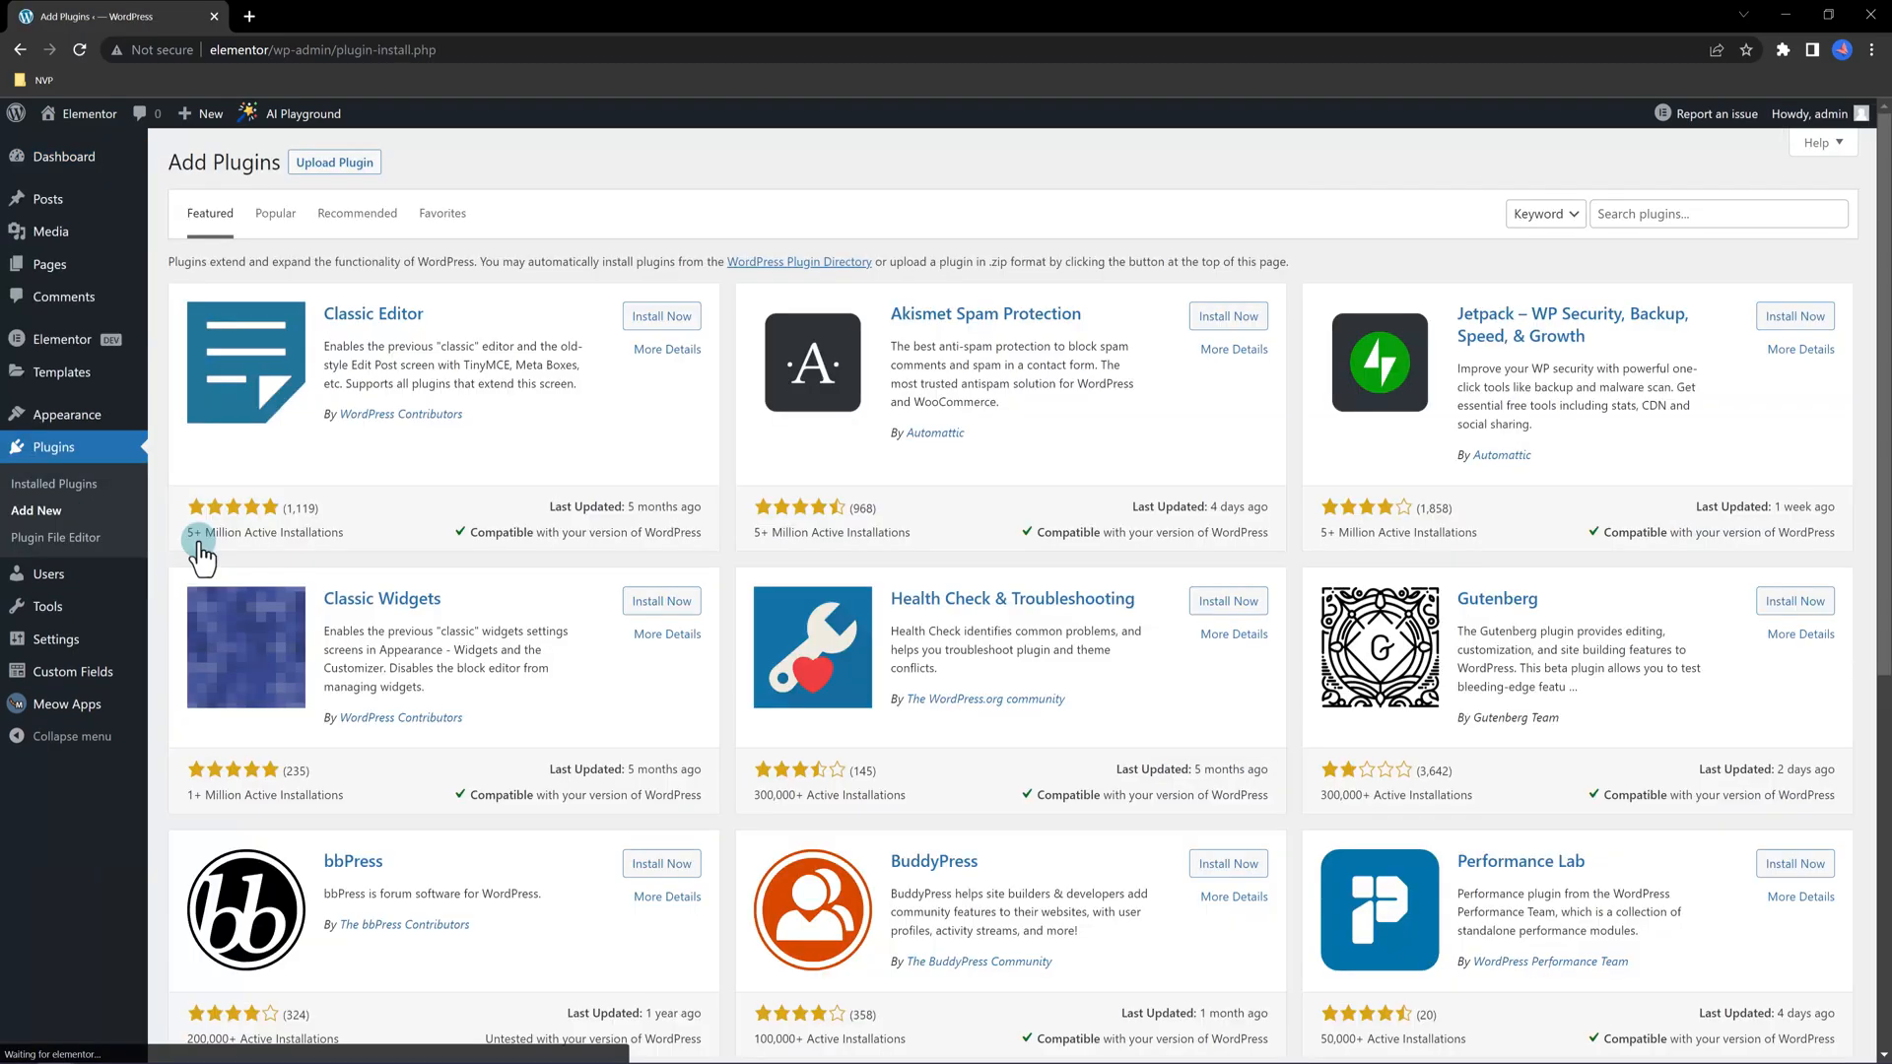
{"action": "left_click", "coordinate": [1717, 214]}
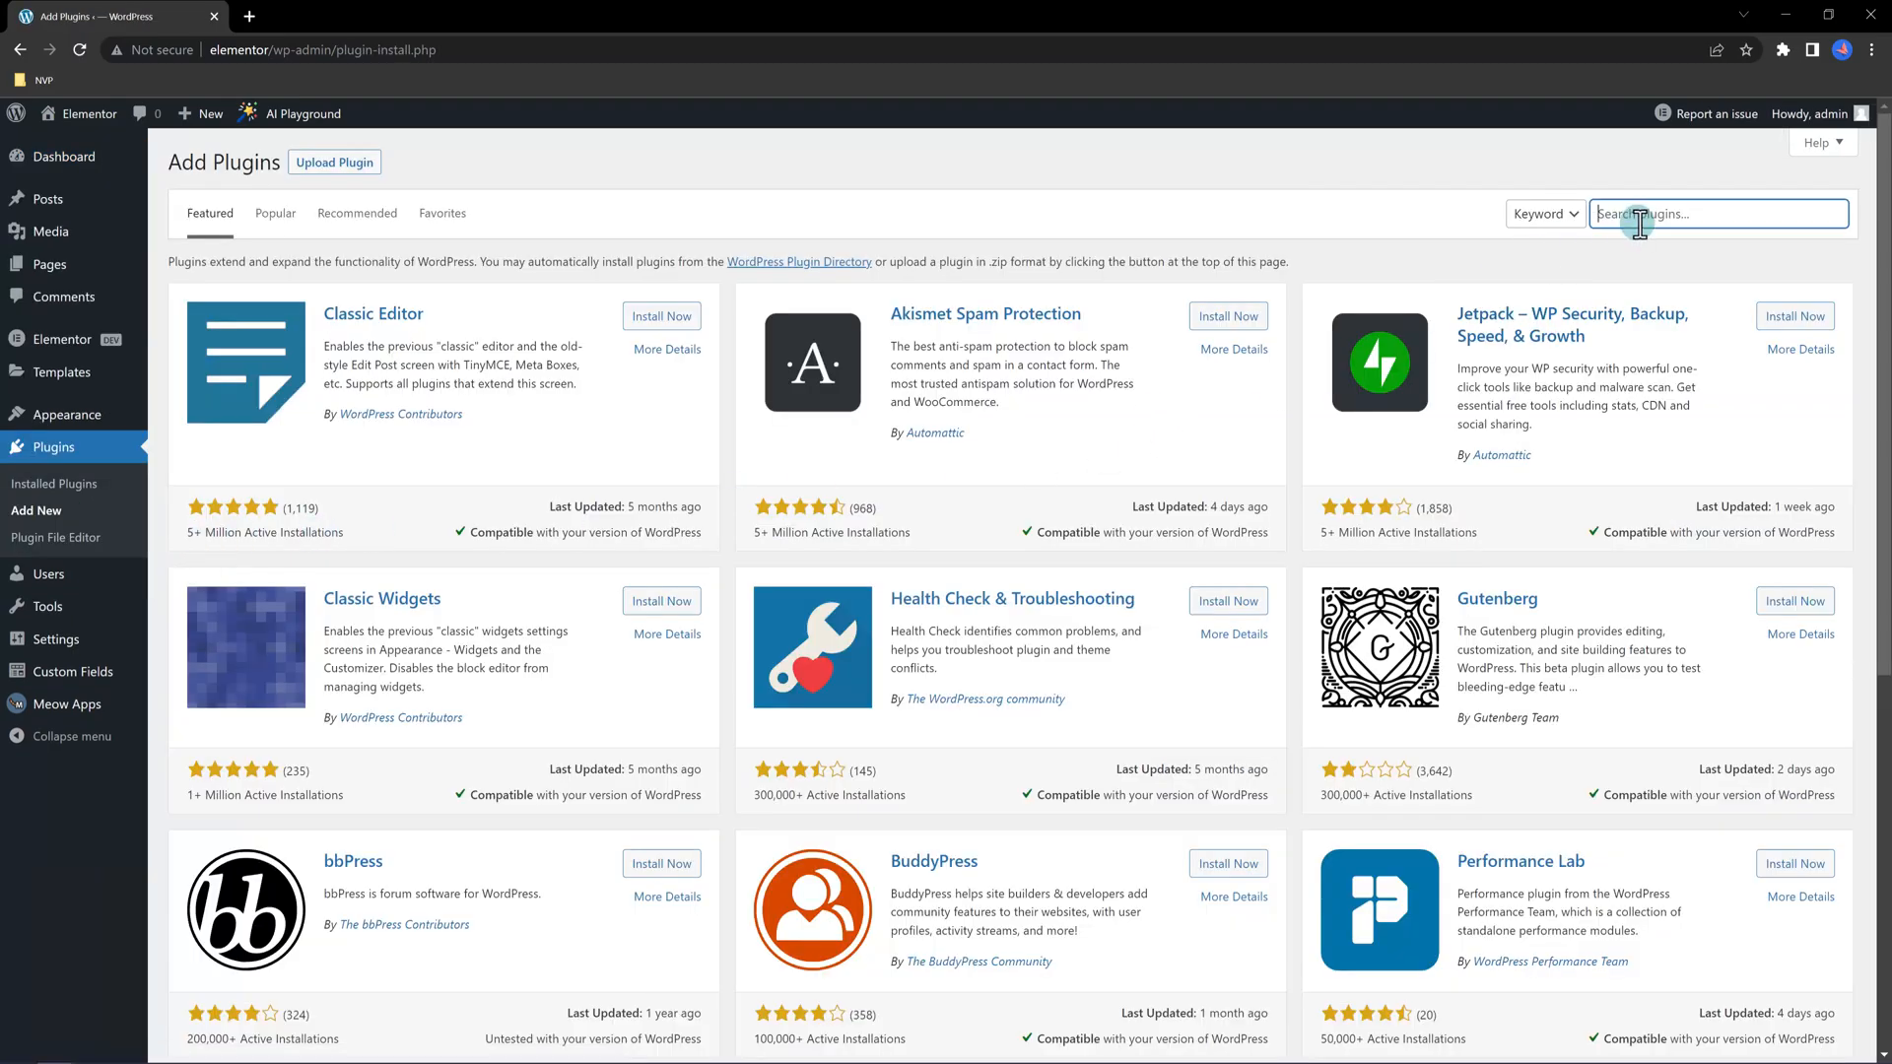
{"action": "type", "text": "Ai Engine"}
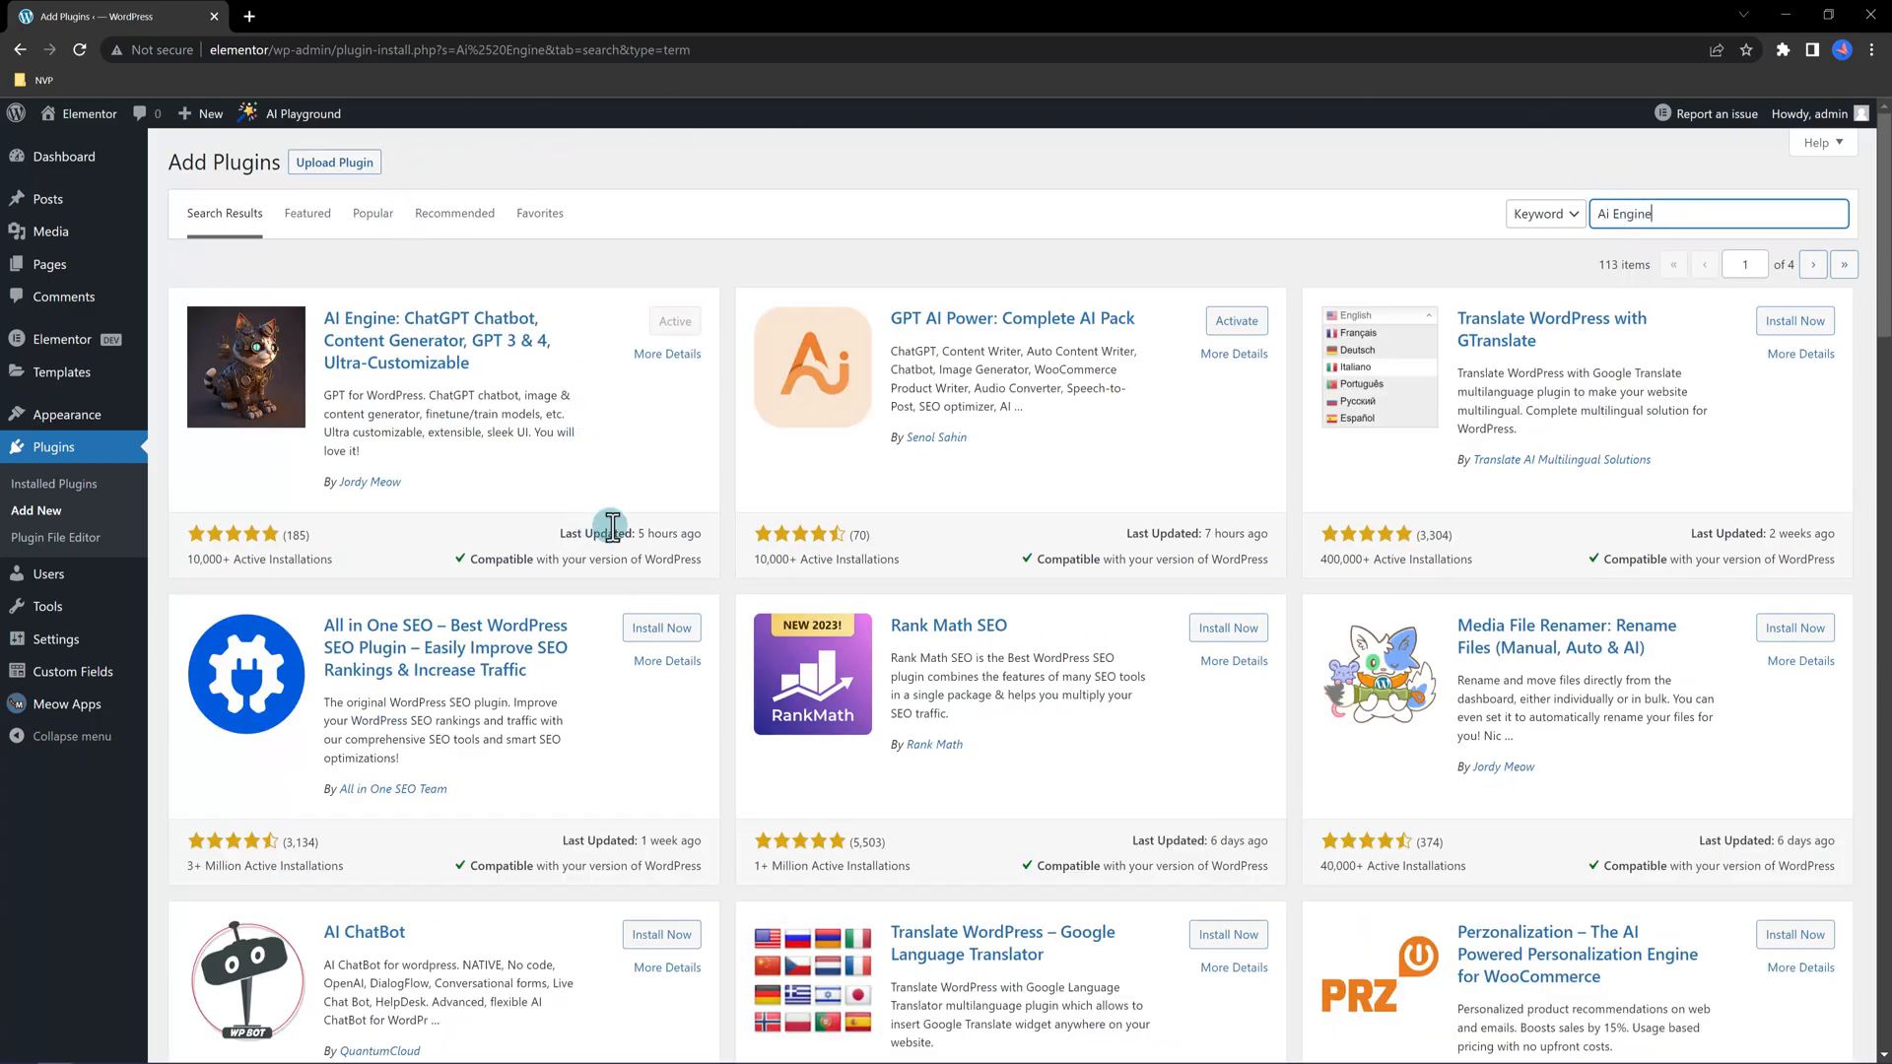
{"action": "mouse_move", "coordinate": [652, 474]}
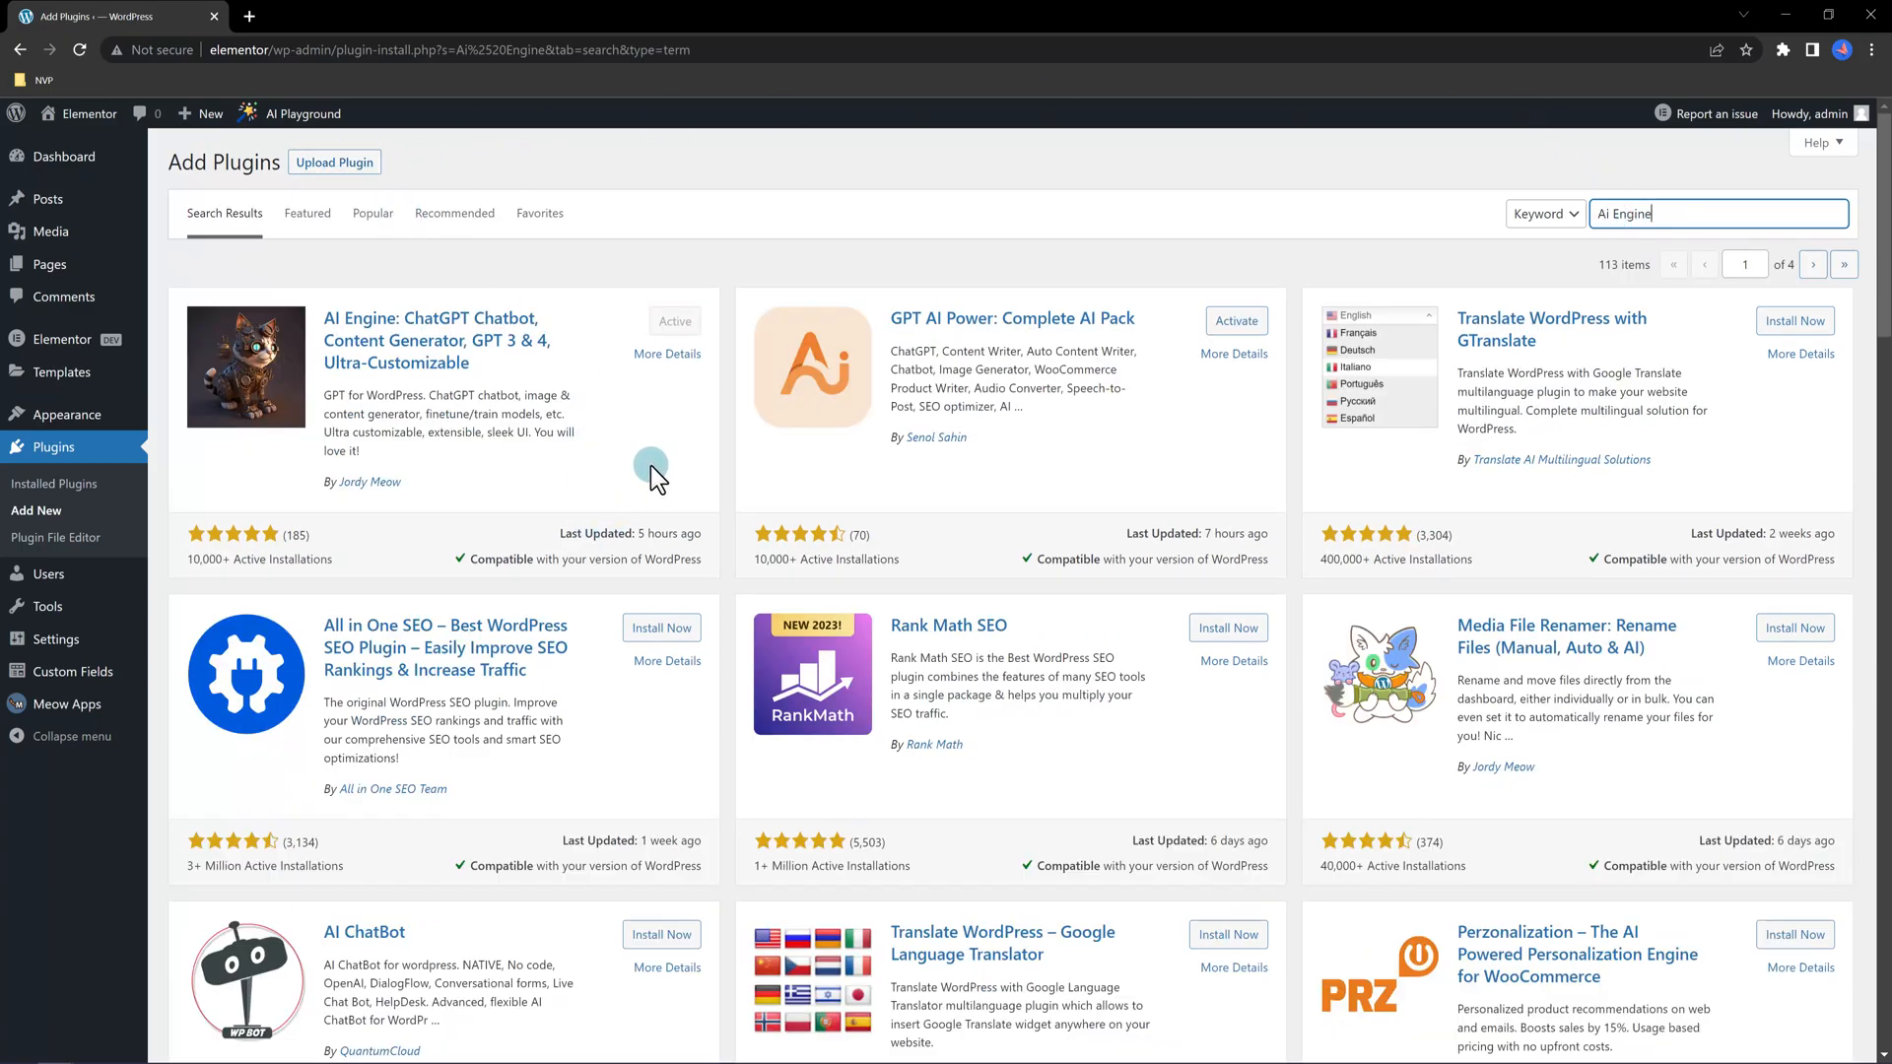
{"action": "mouse_move", "coordinate": [675, 321]}
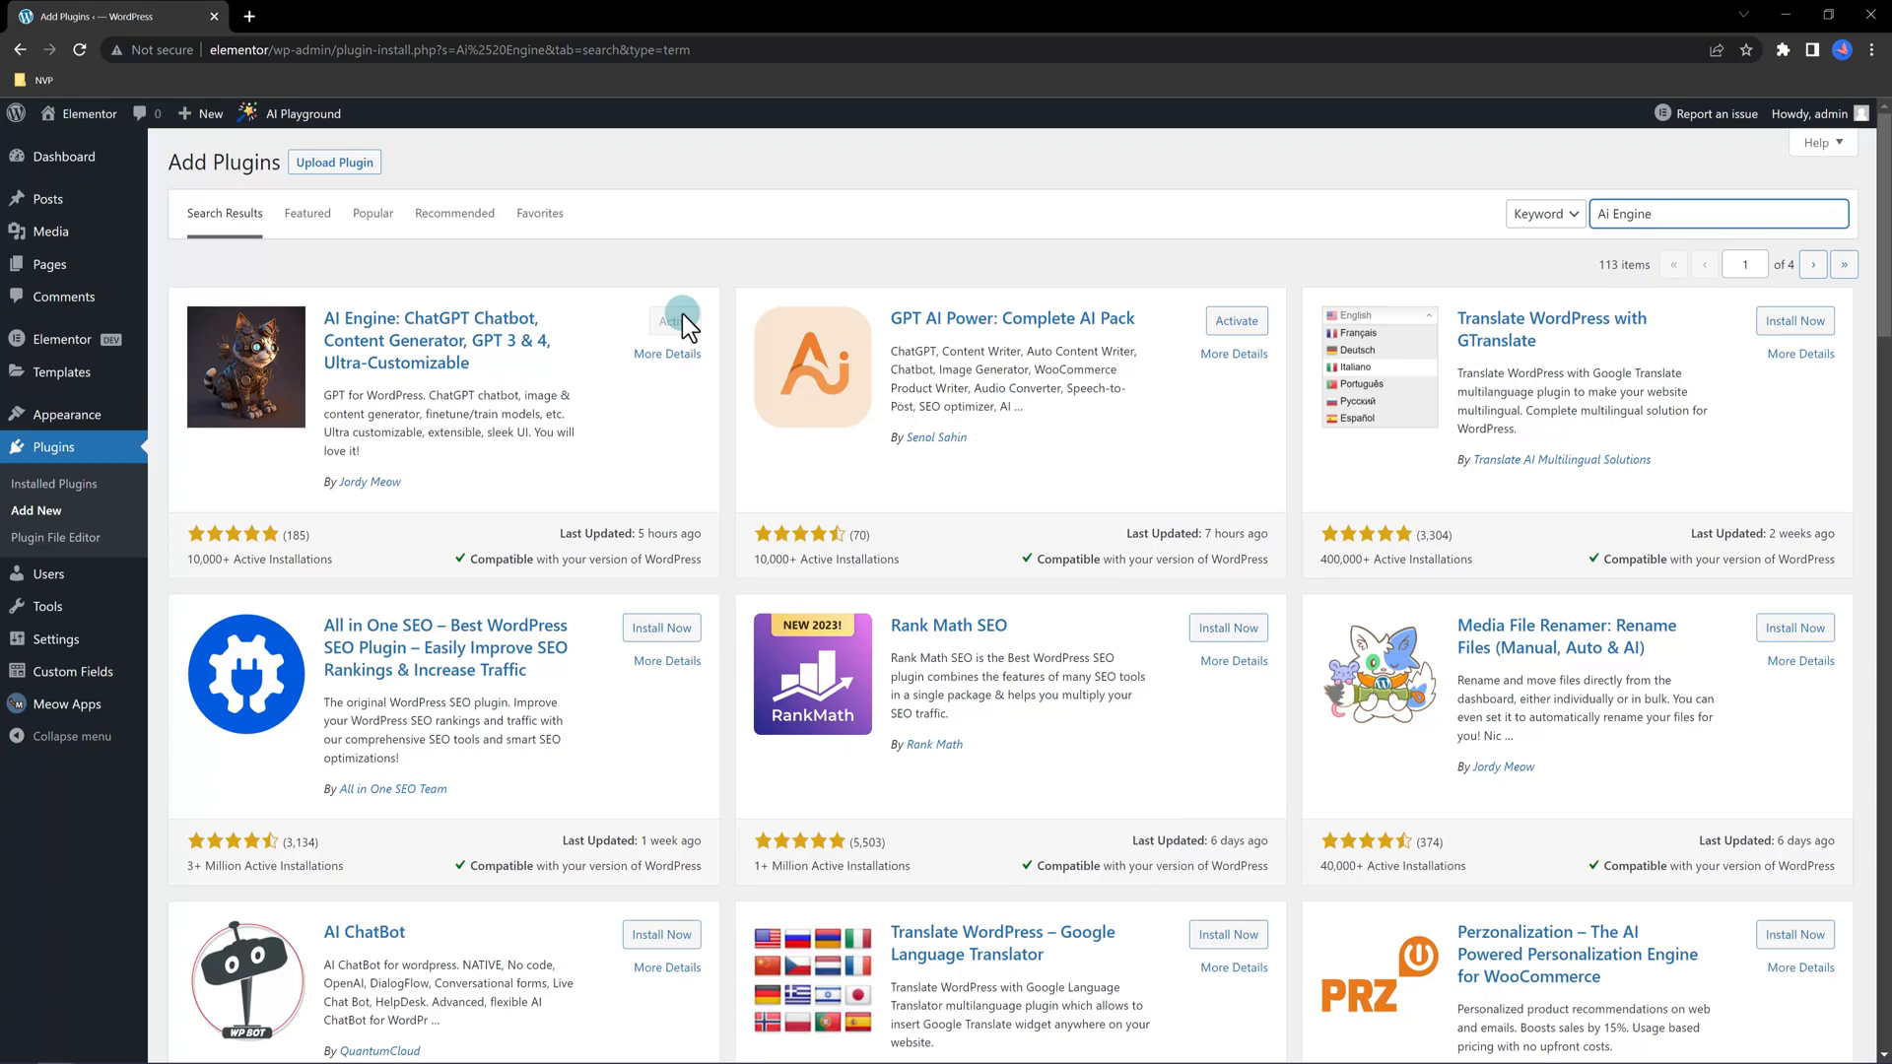
{"action": "left_click", "coordinate": [64, 156]}
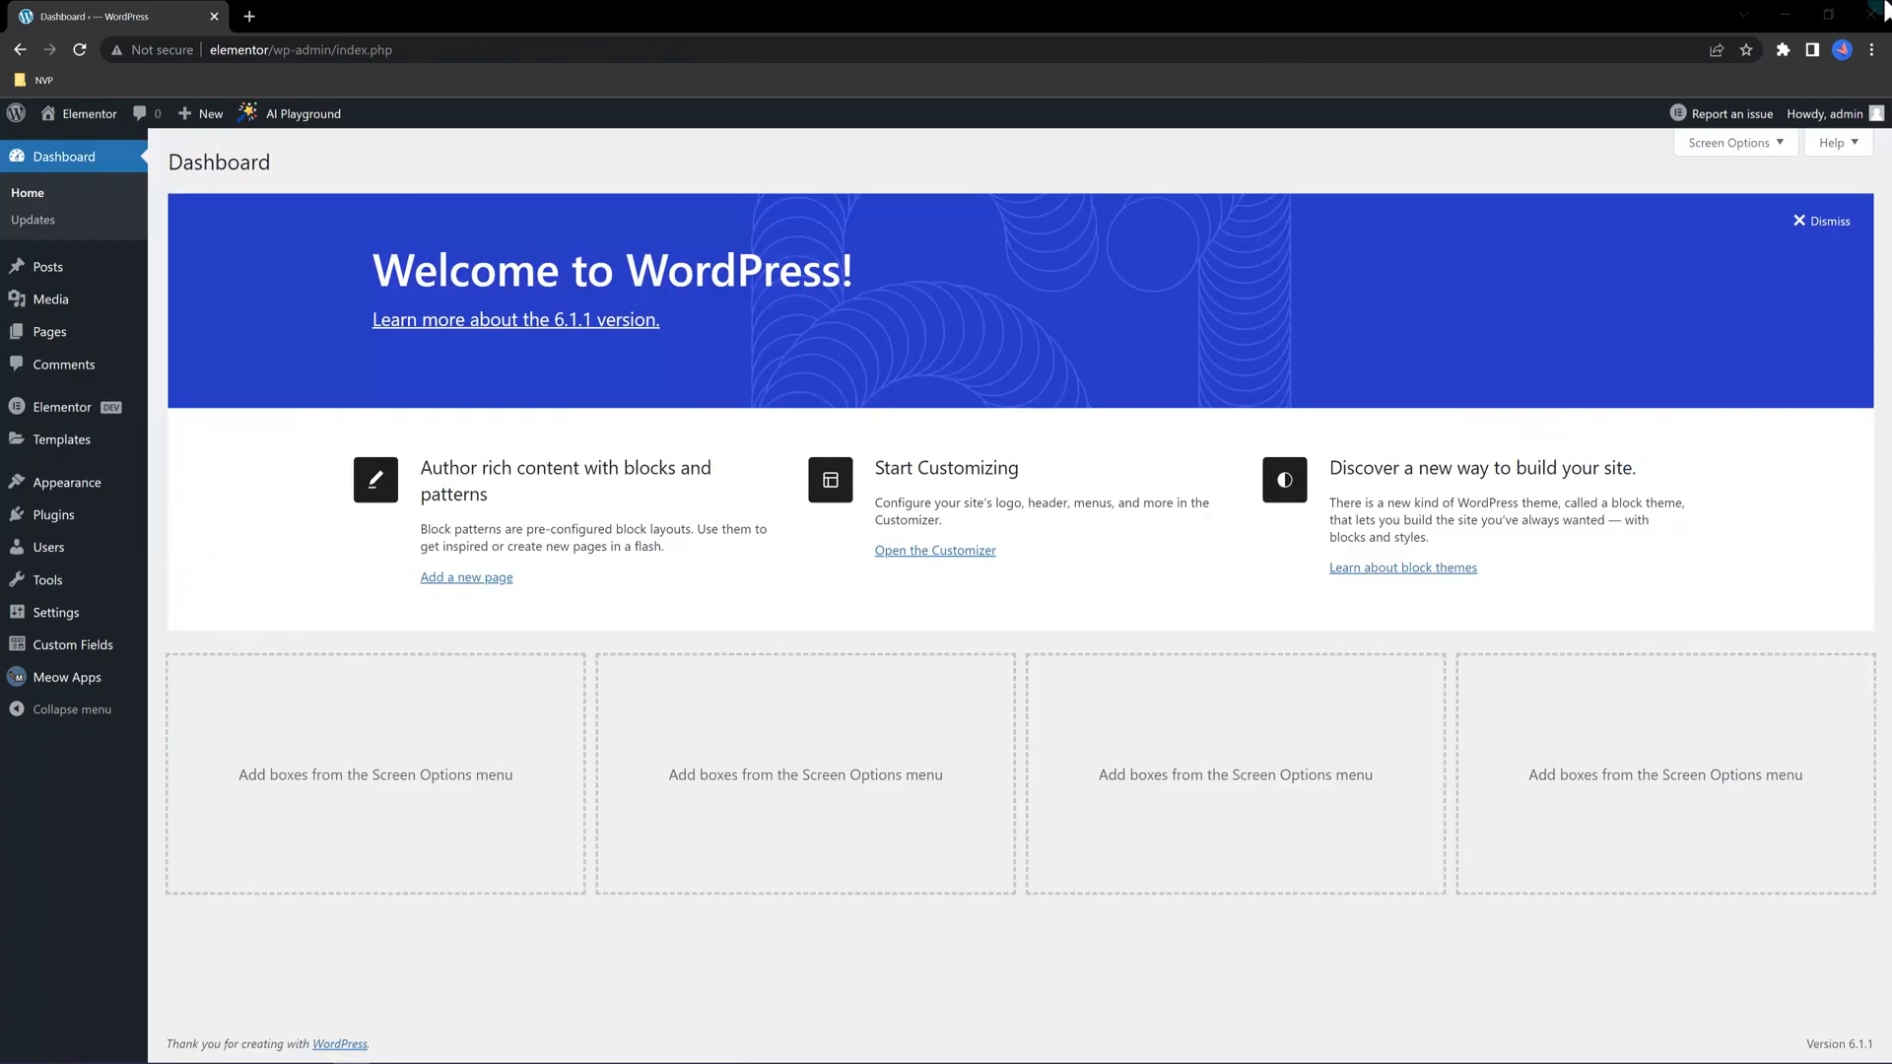
{"action": "mouse_move", "coordinate": [673, 339]}
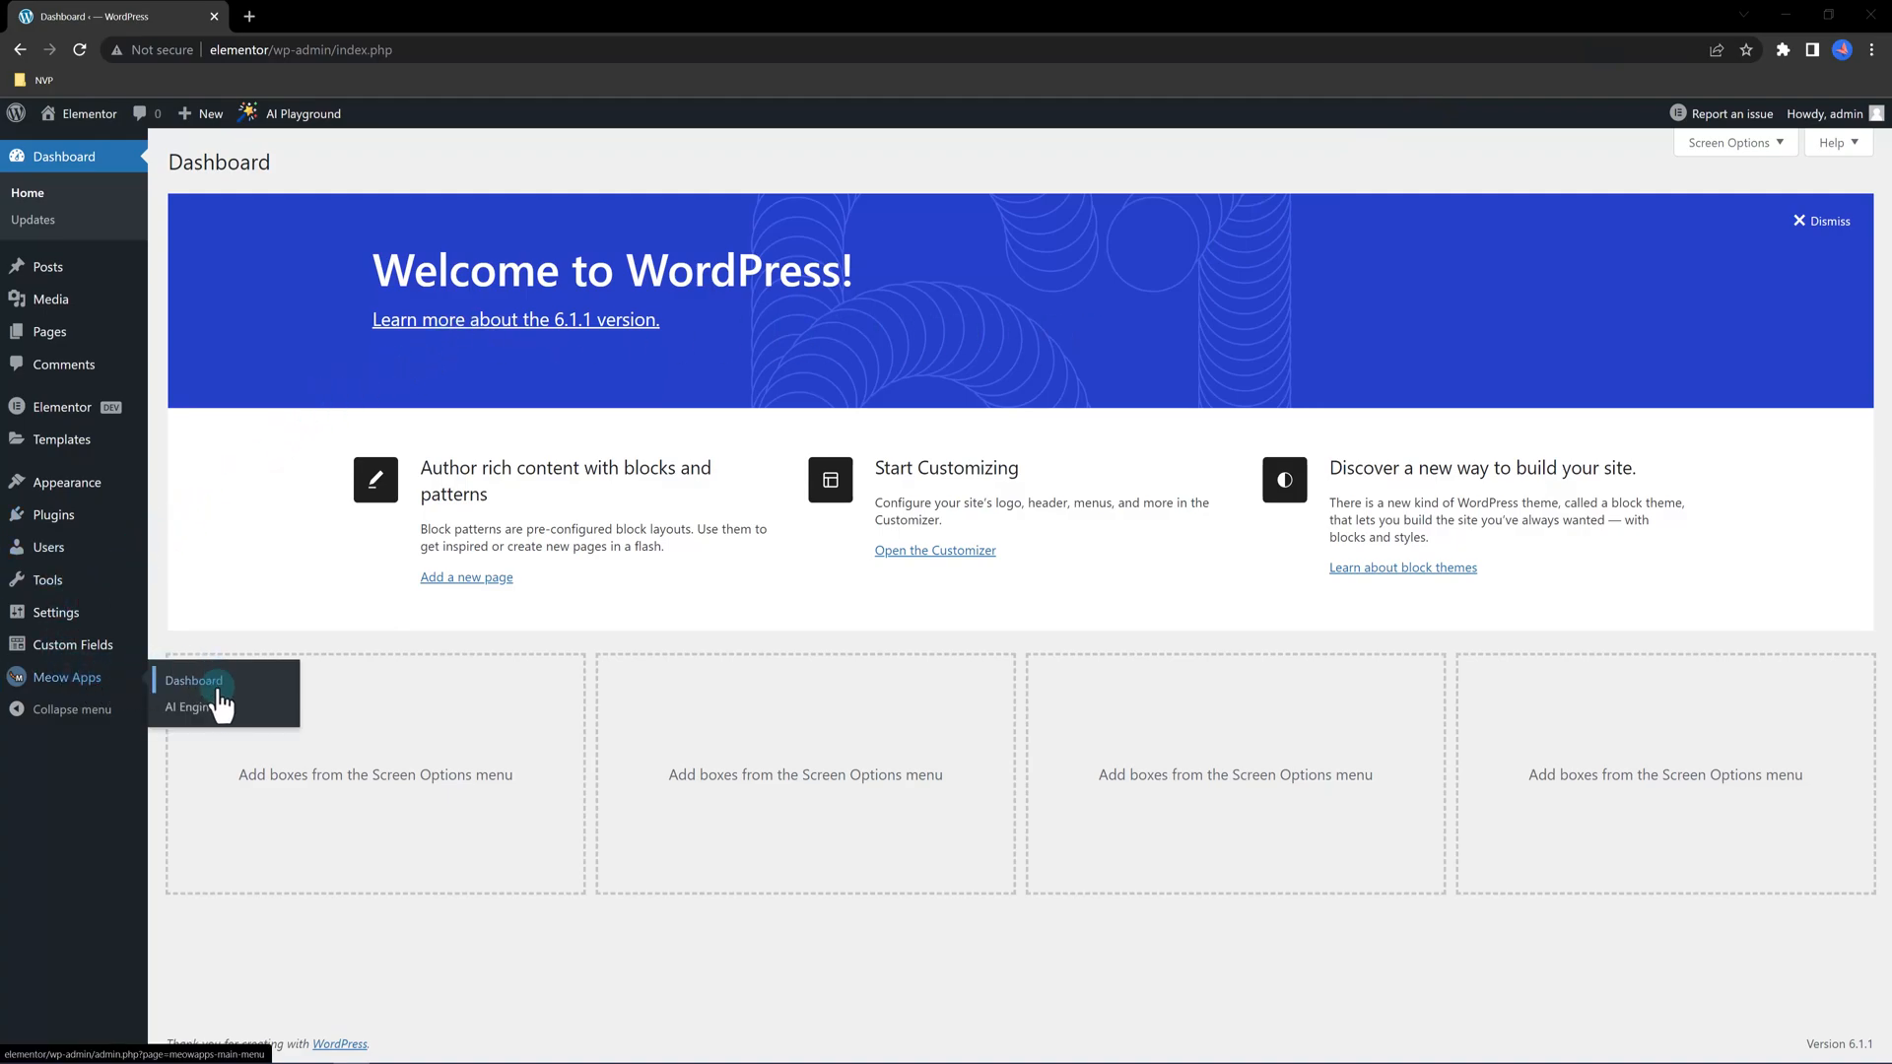
{"action": "mouse_move", "coordinate": [189, 708]}
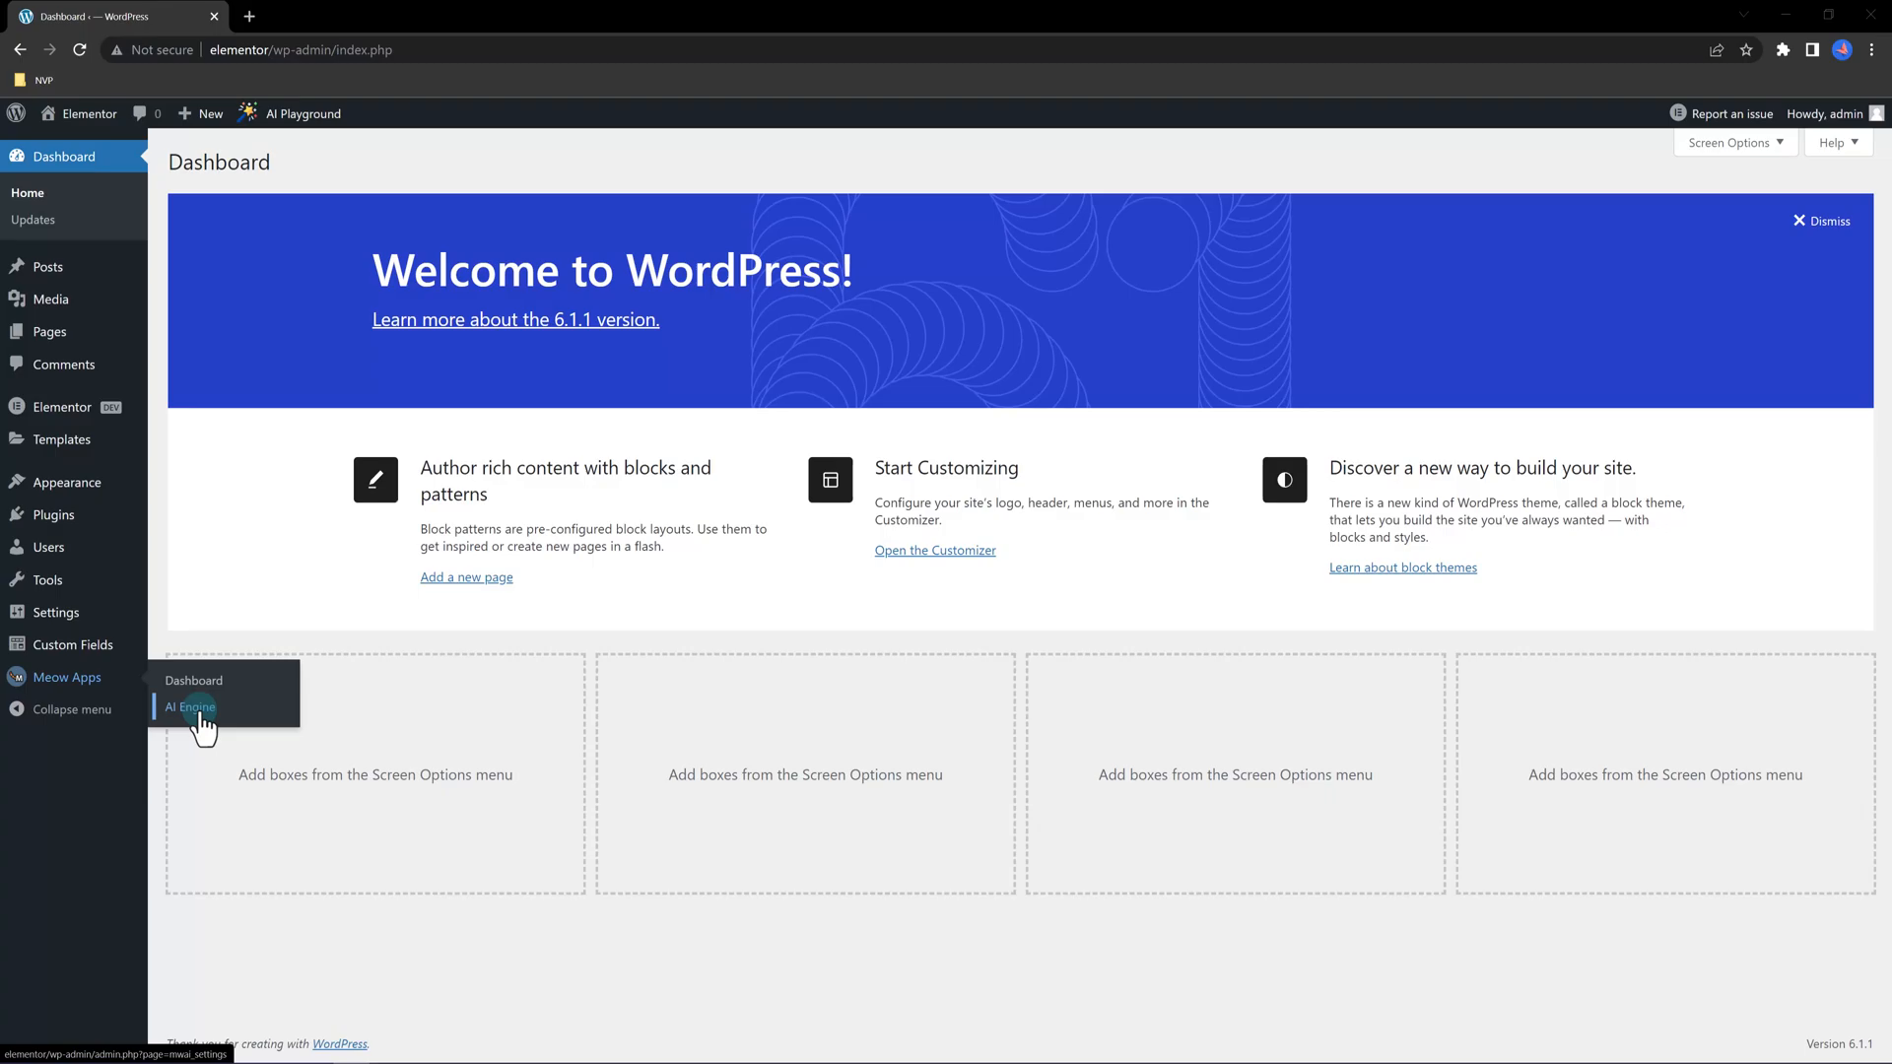
Open AI Engine's Settings from Meow Apps and follow its OpenAI Account link
{"action": "left_click", "coordinate": [192, 708]}
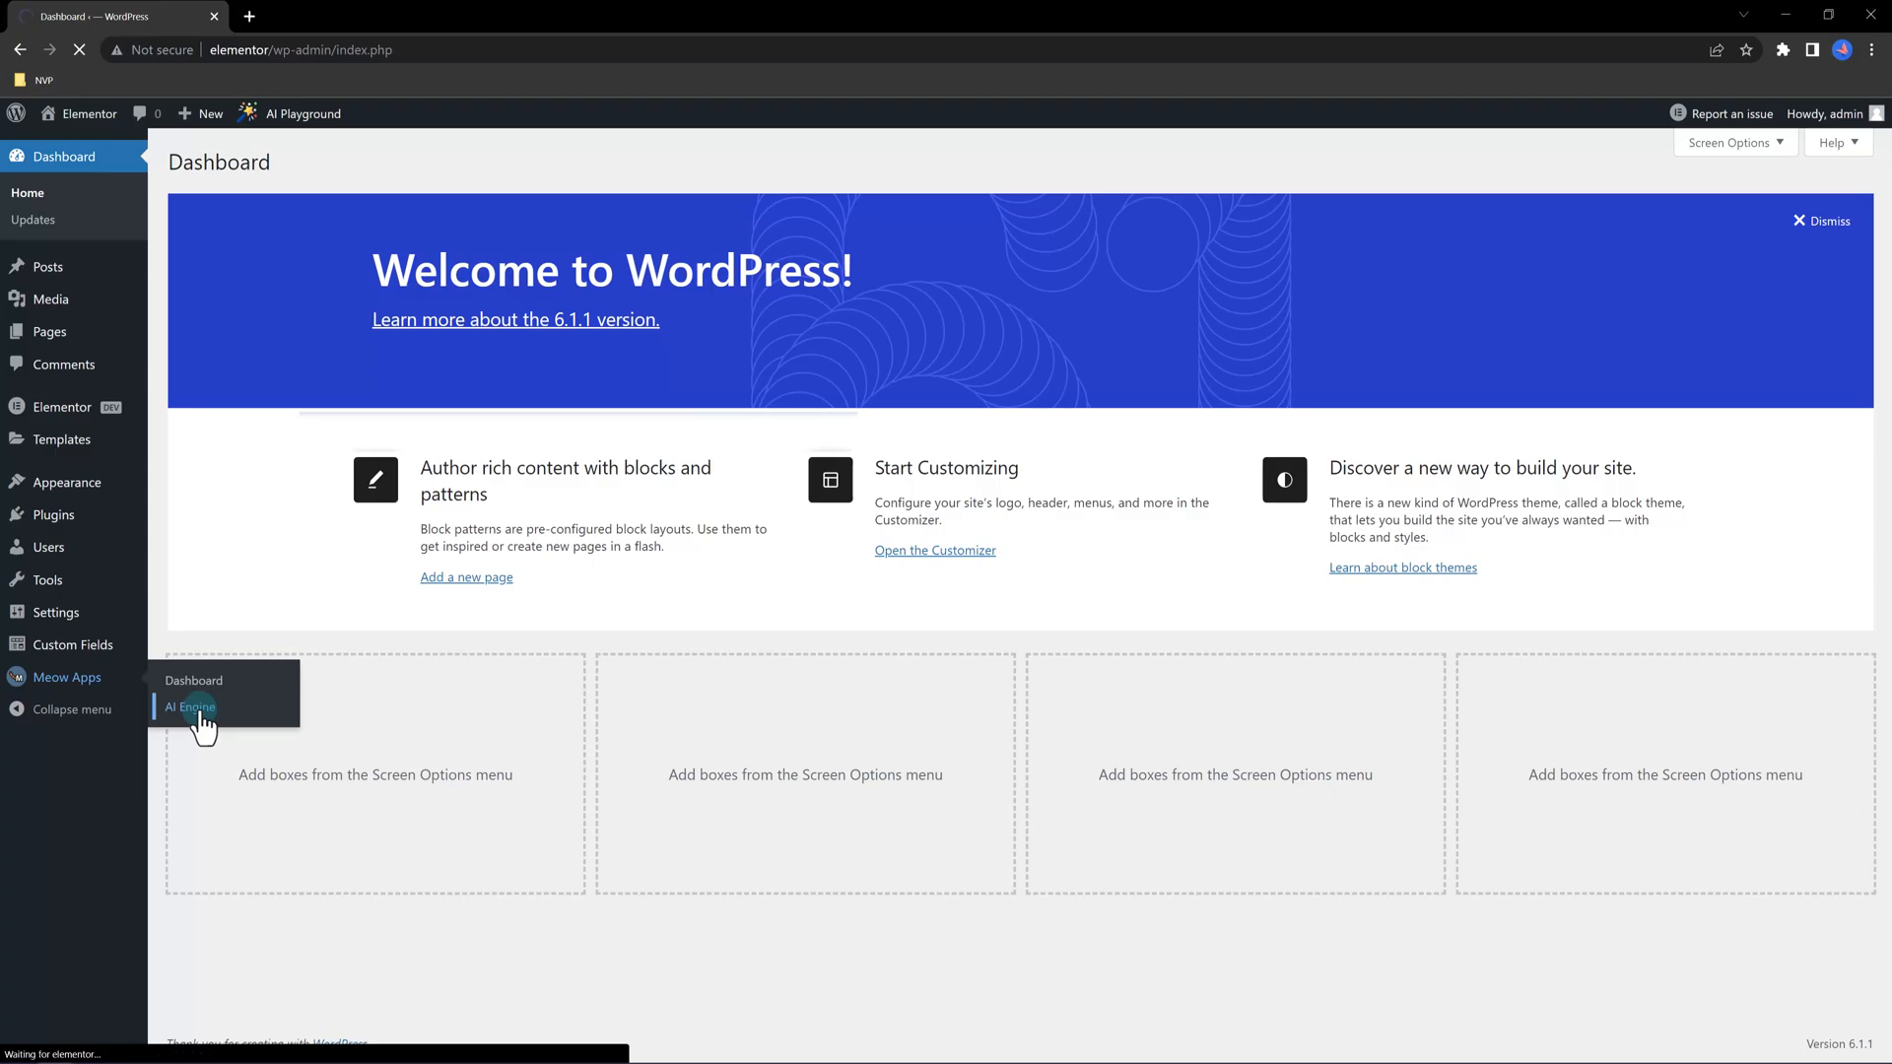
{"action": "left_click", "coordinate": [188, 707]}
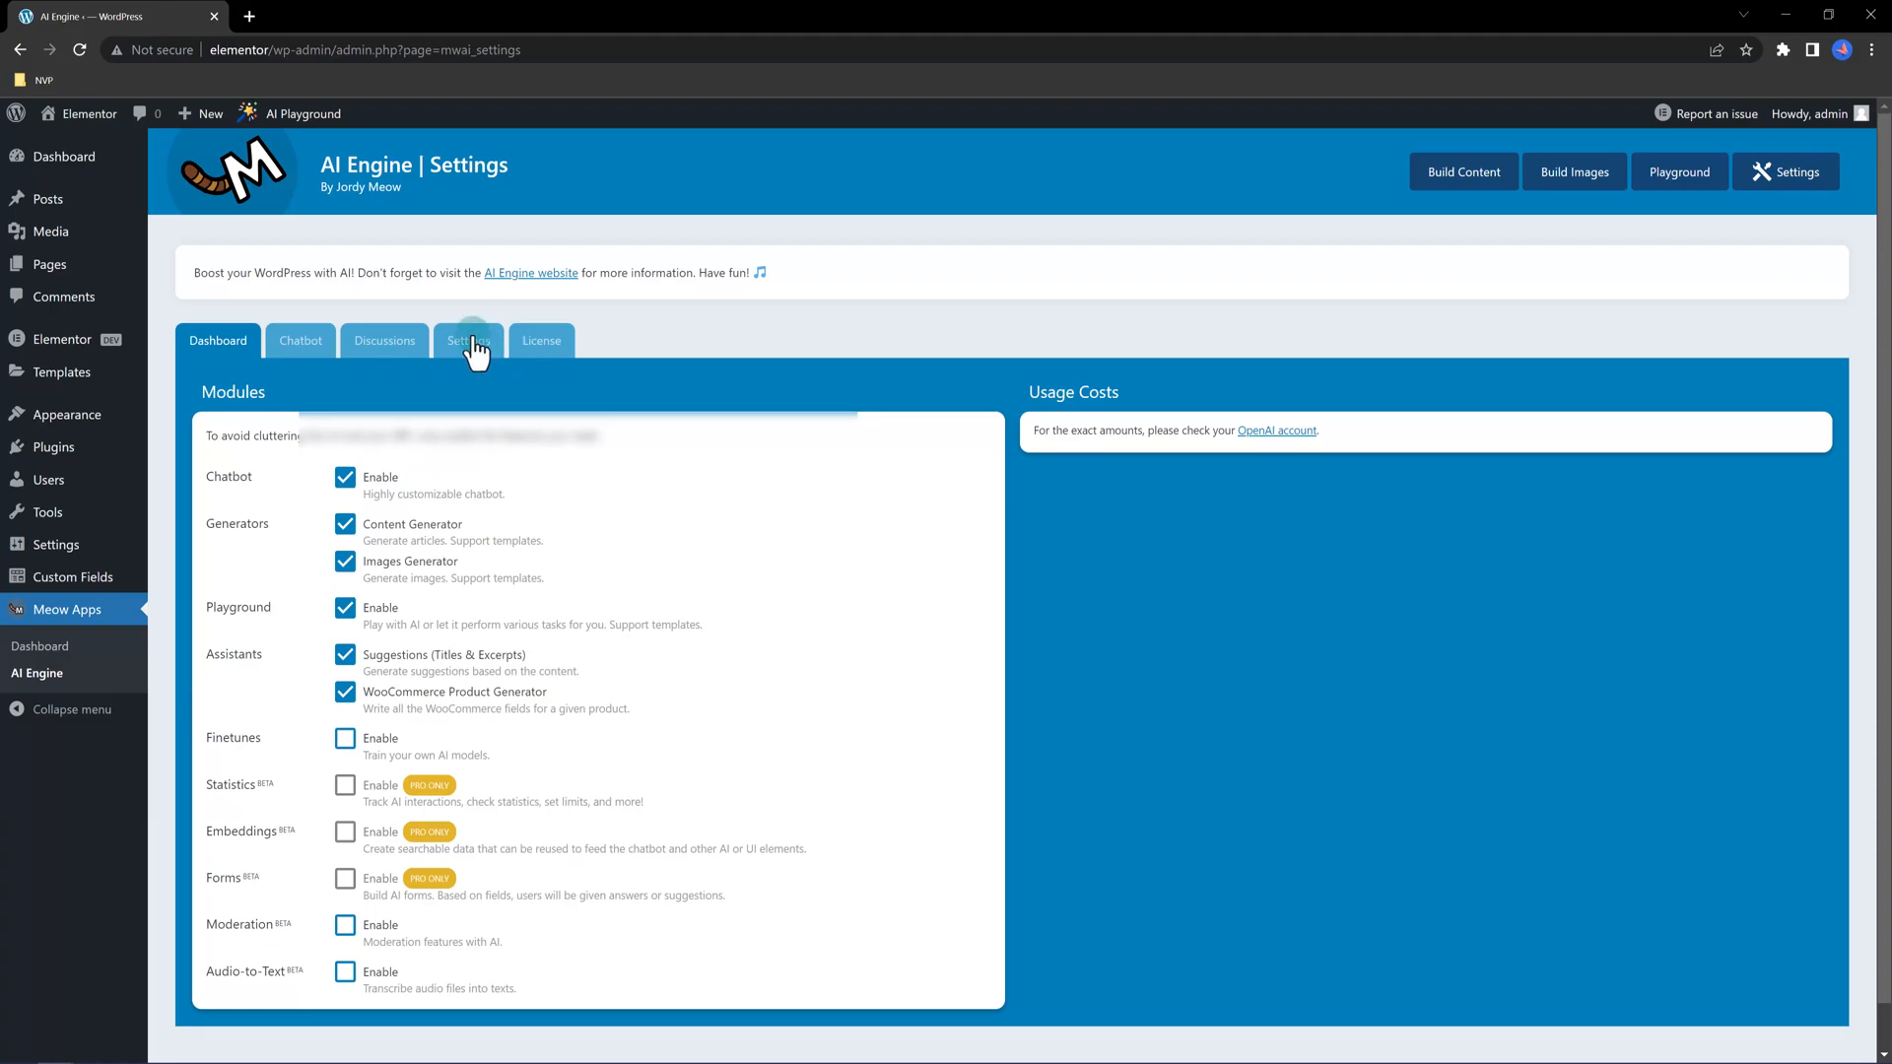
{"action": "left_click", "coordinate": [468, 340]}
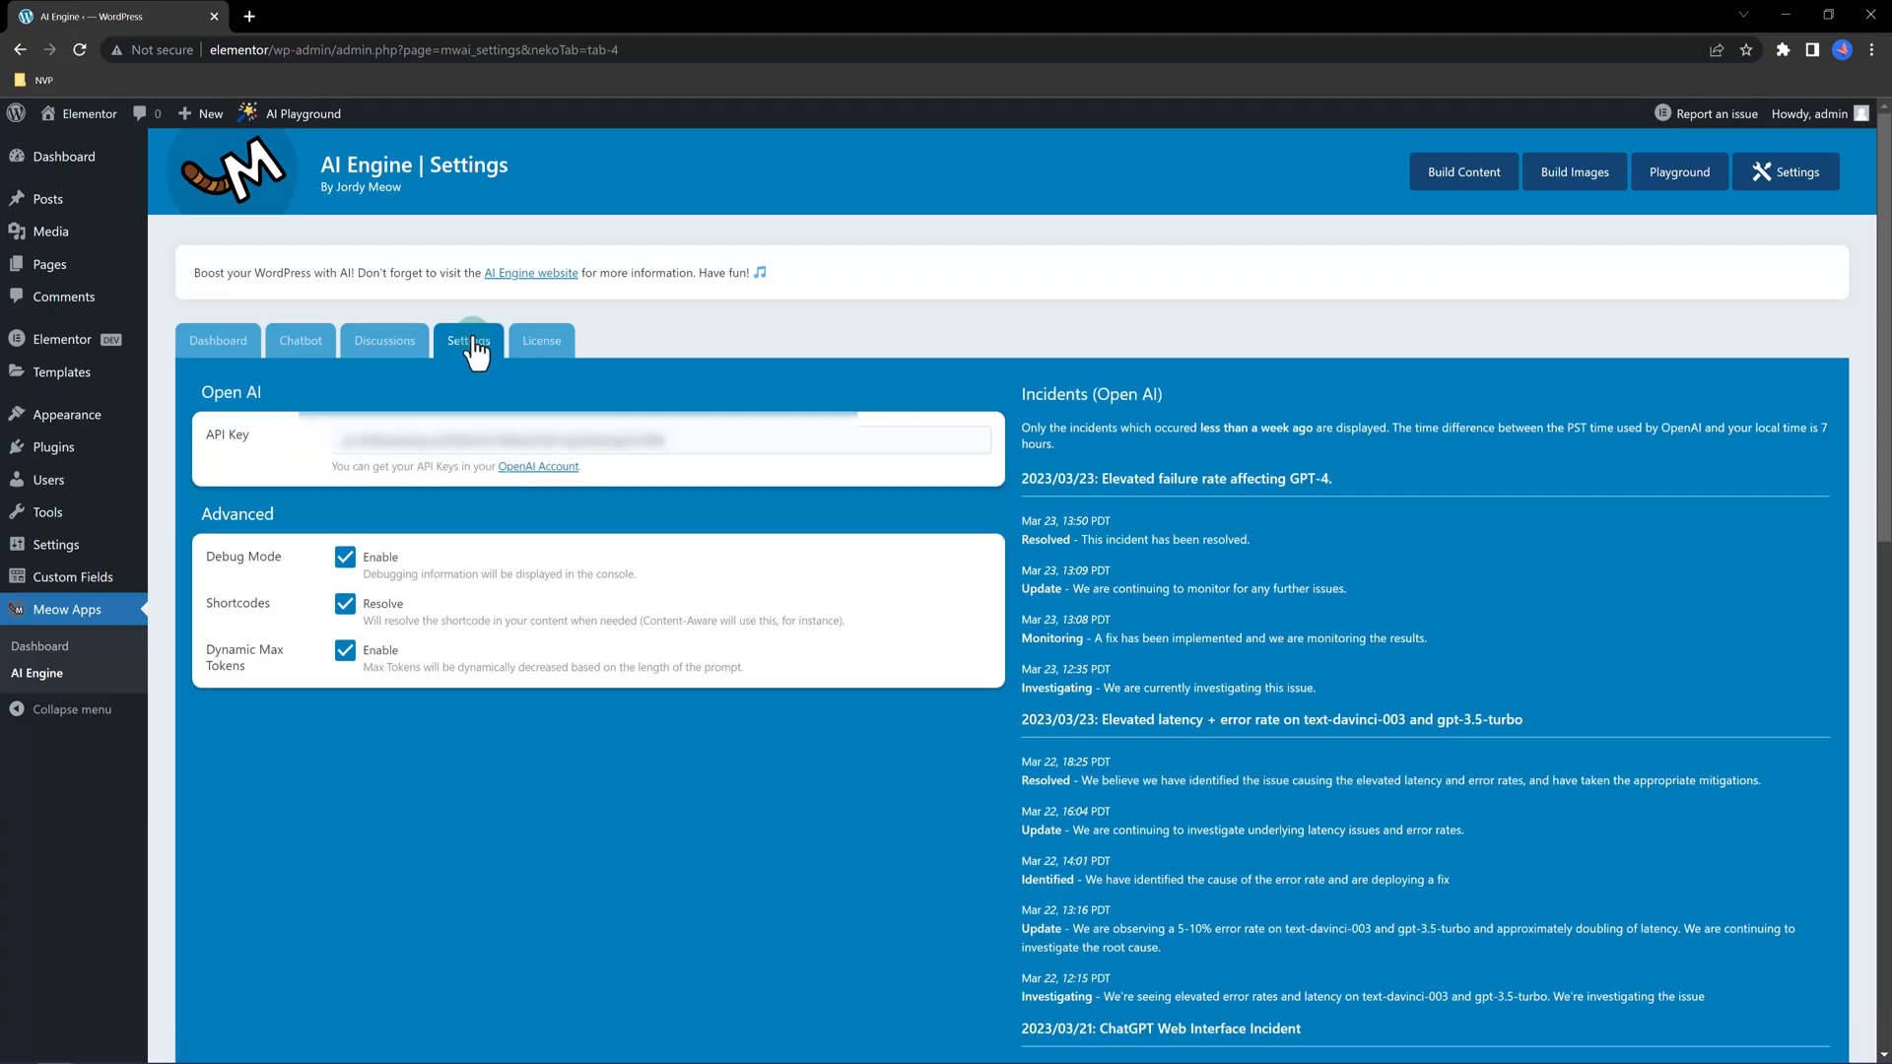
{"action": "mouse_move", "coordinate": [538, 467]}
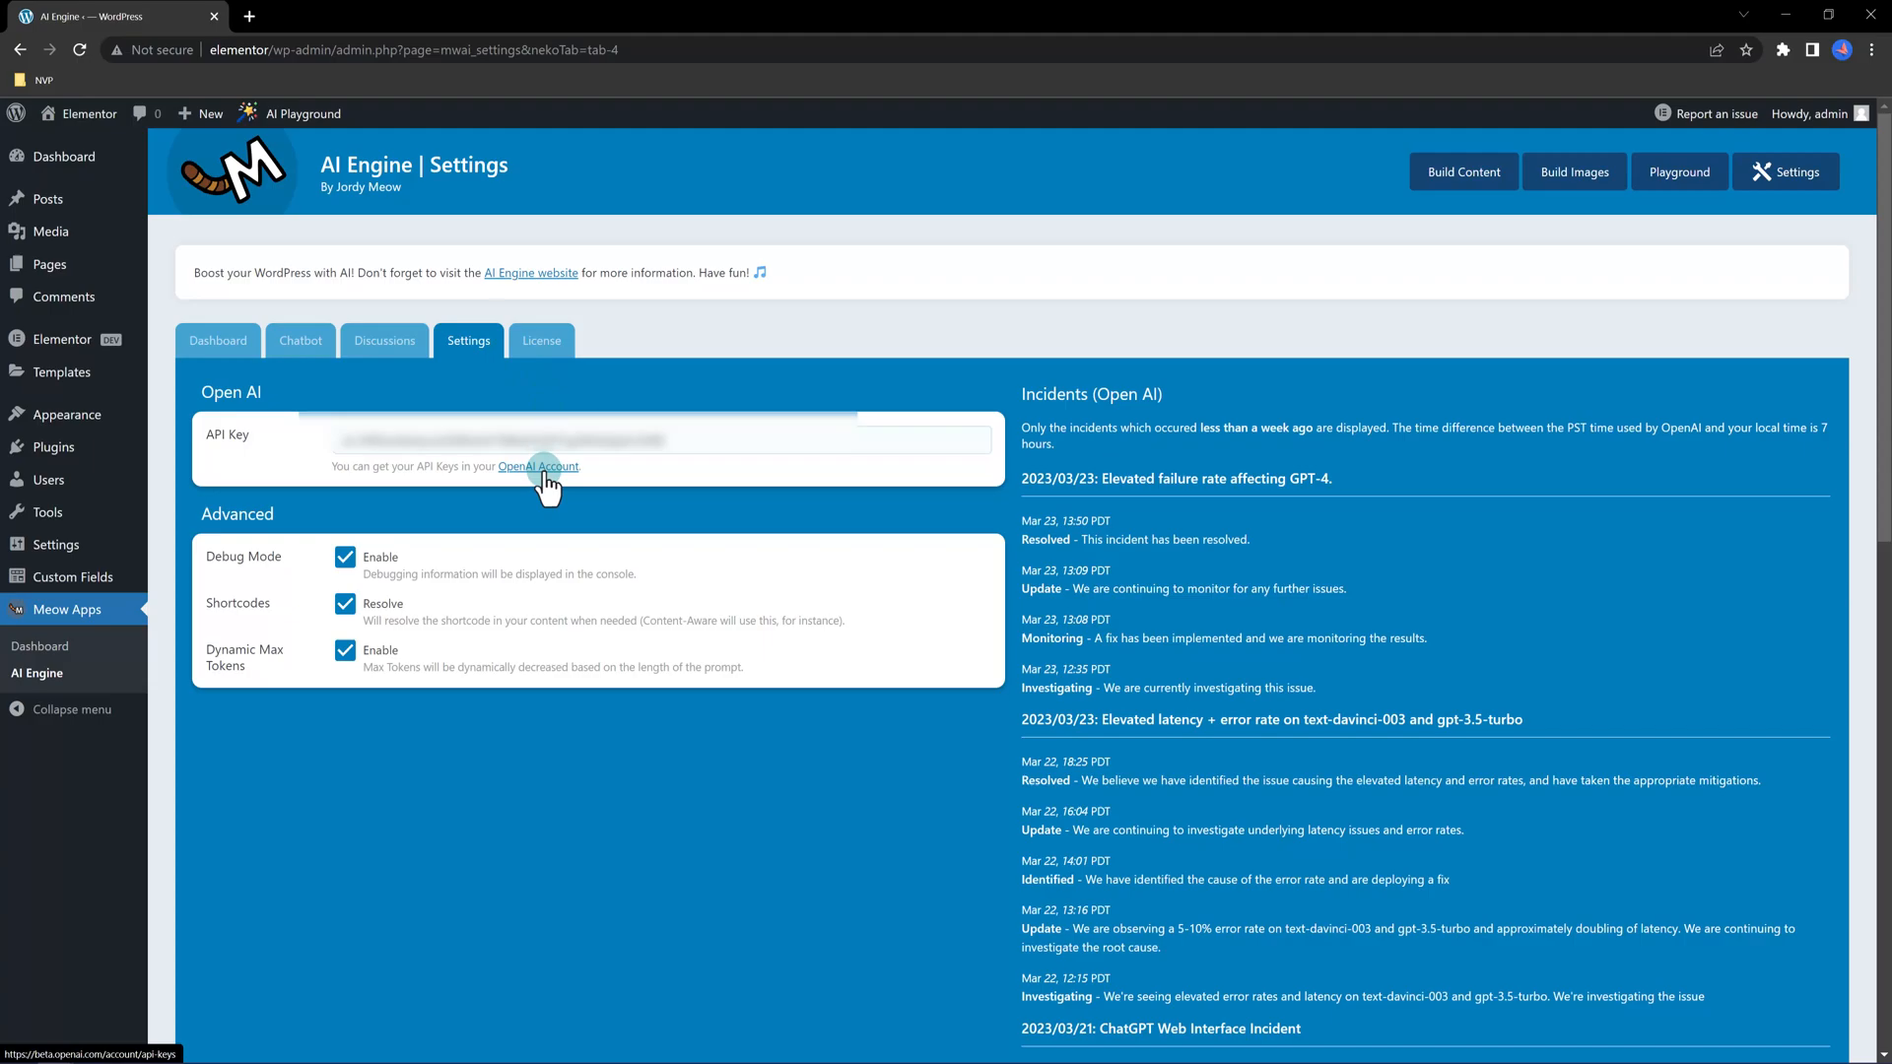
{"action": "left_click", "coordinate": [538, 467]}
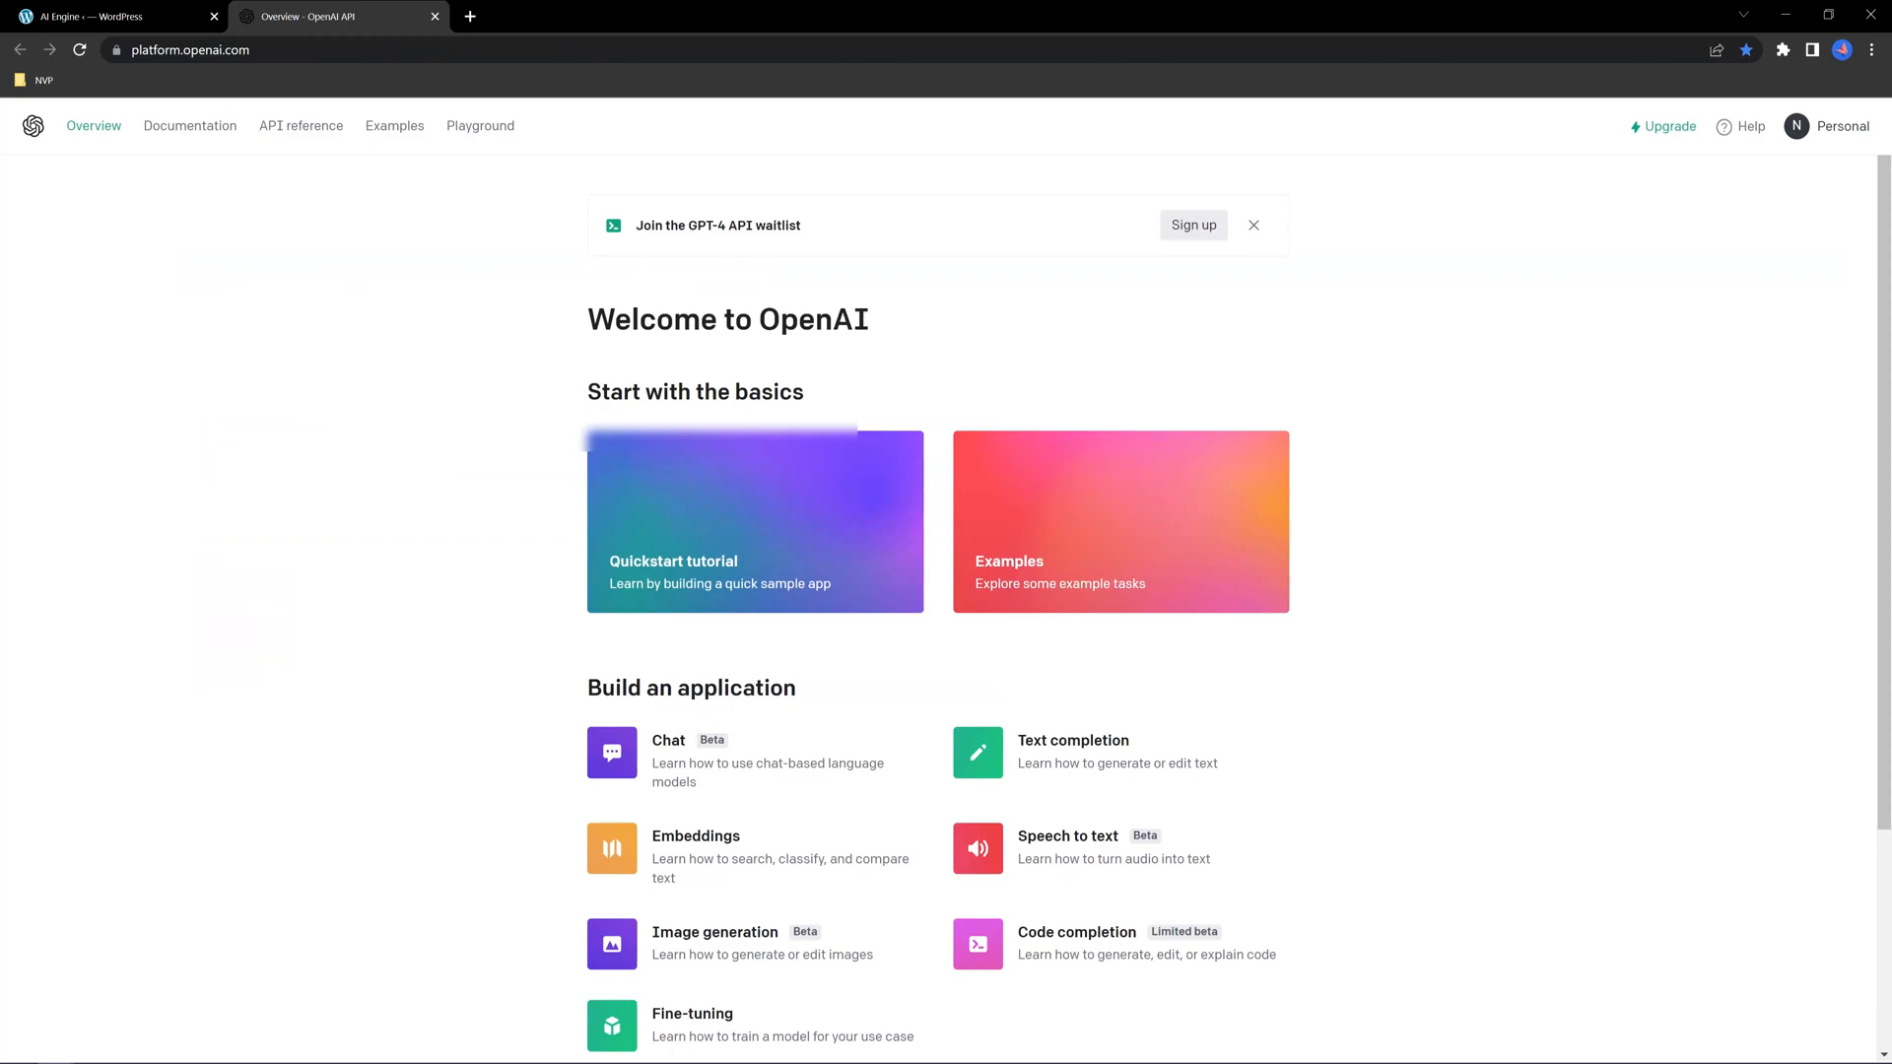
{"action": "mouse_move", "coordinate": [1797, 125]}
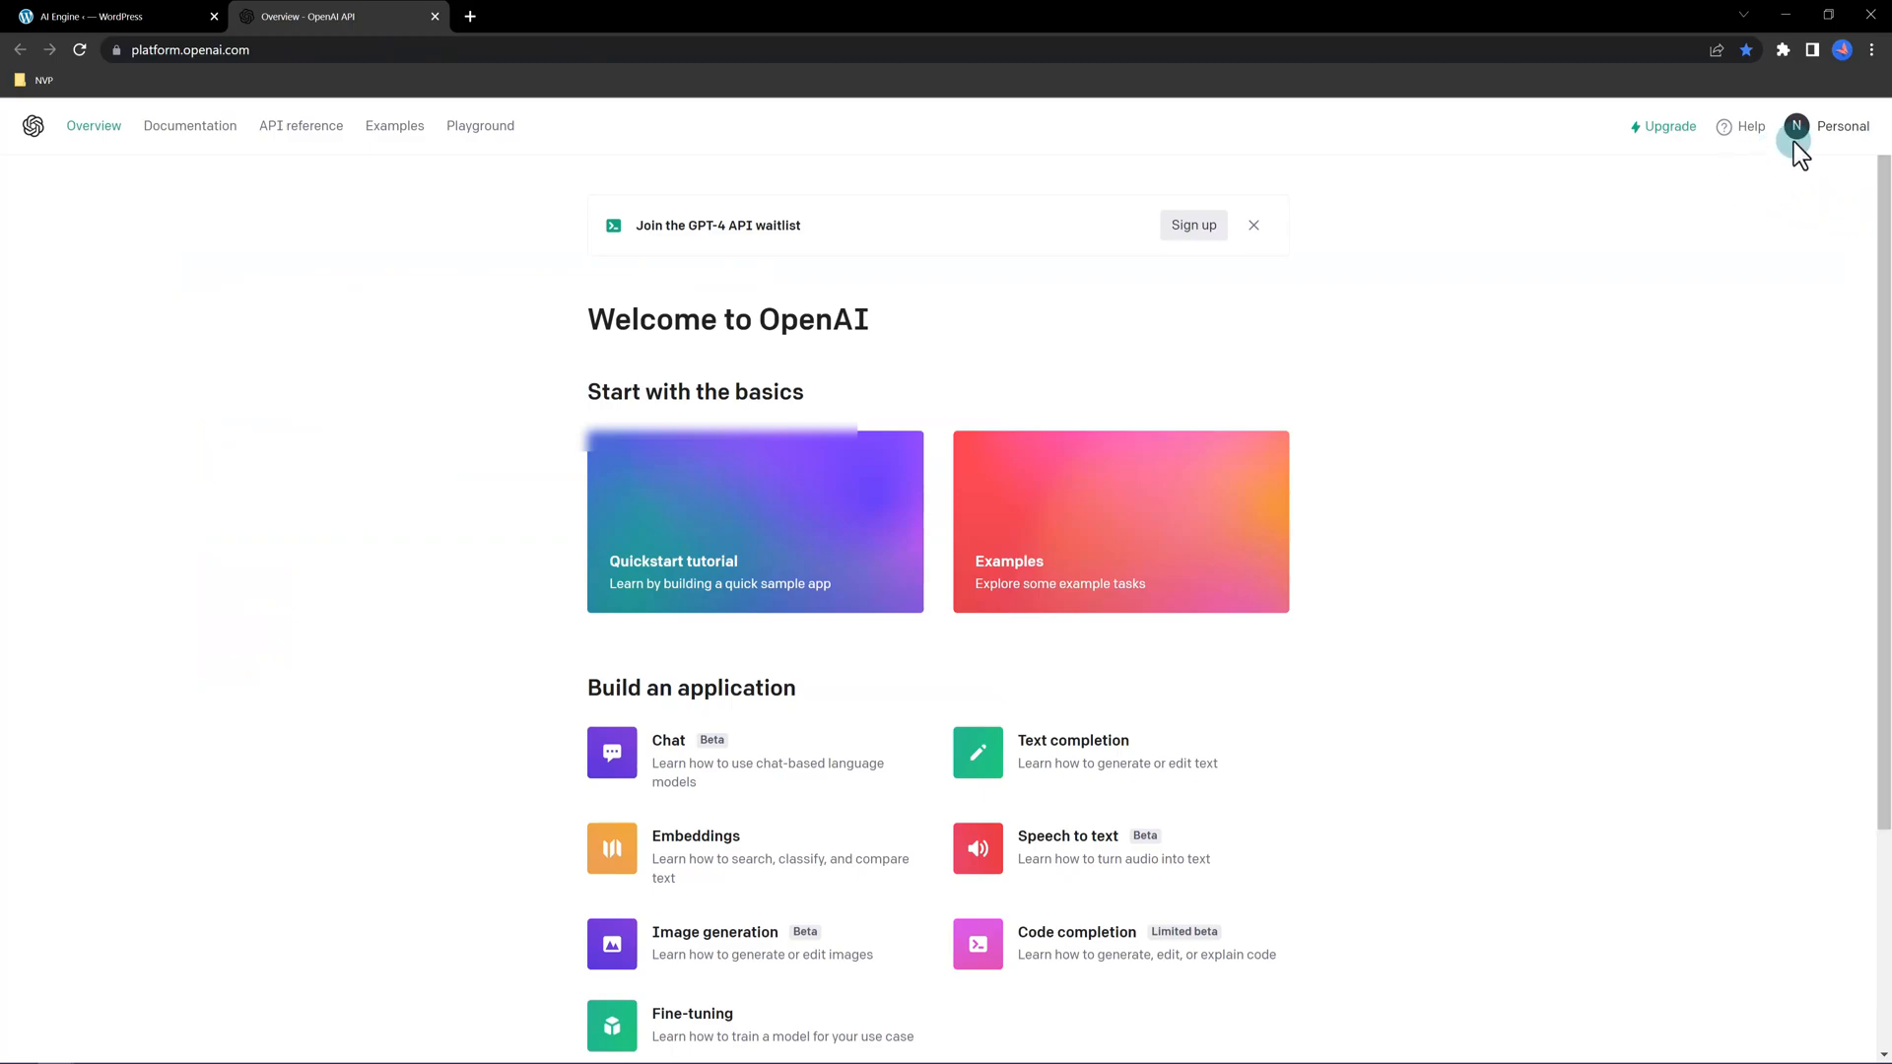
View the account's secret API keys on OpenAI Platform, then return to WordPress
{"action": "left_click", "coordinate": [1824, 125]}
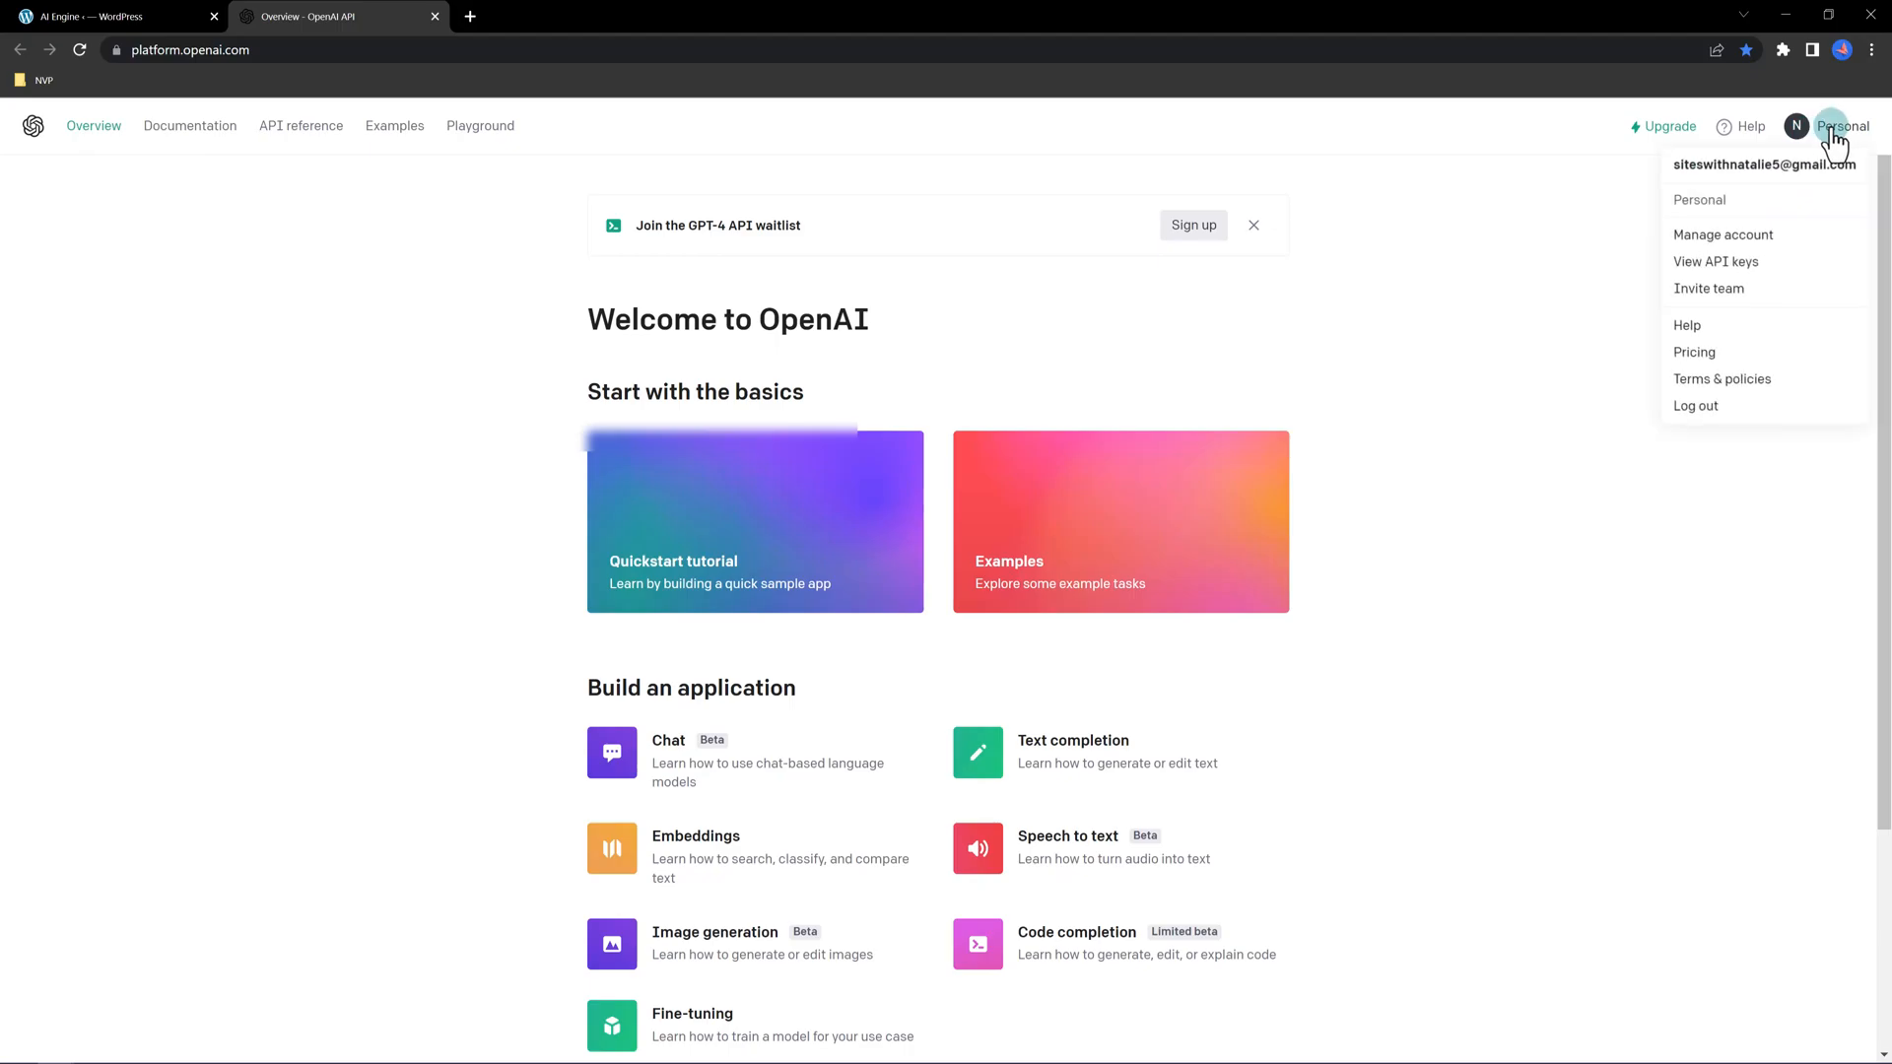
{"action": "left_click", "coordinate": [1715, 263]}
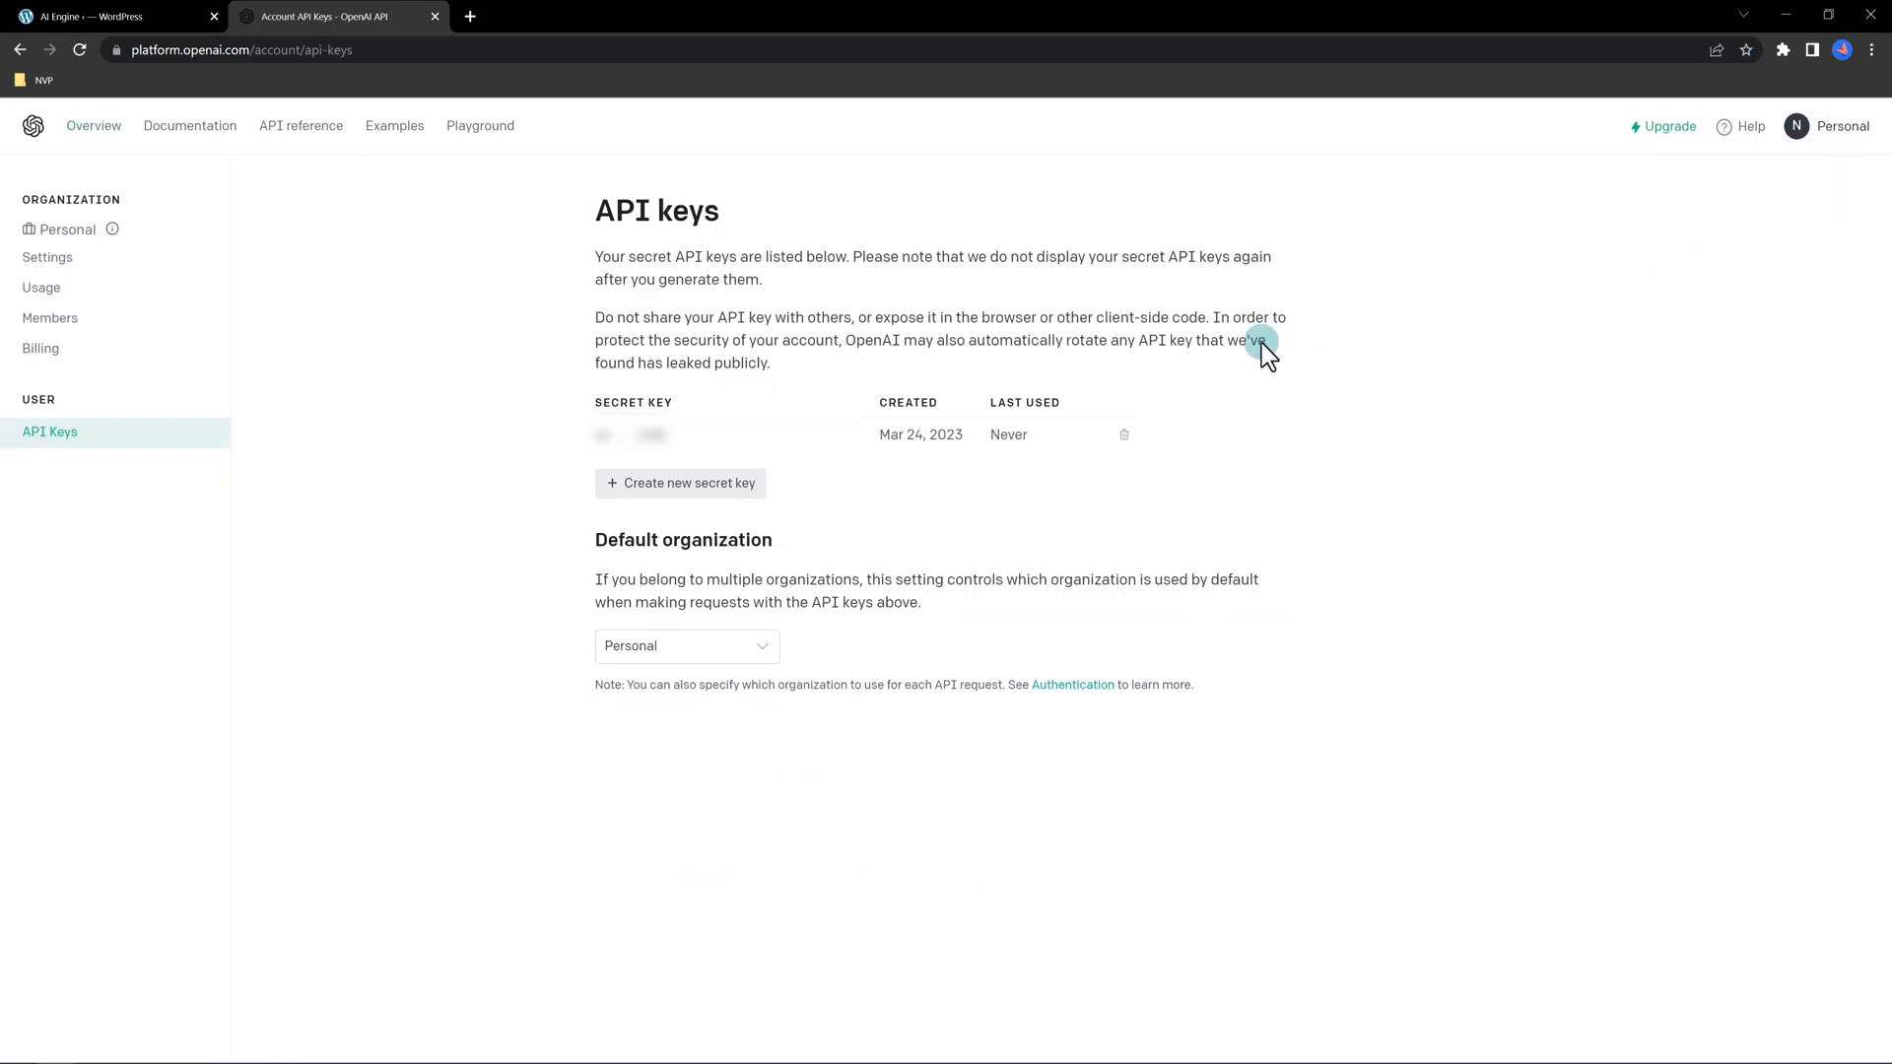
{"action": "left_click", "coordinate": [109, 16]}
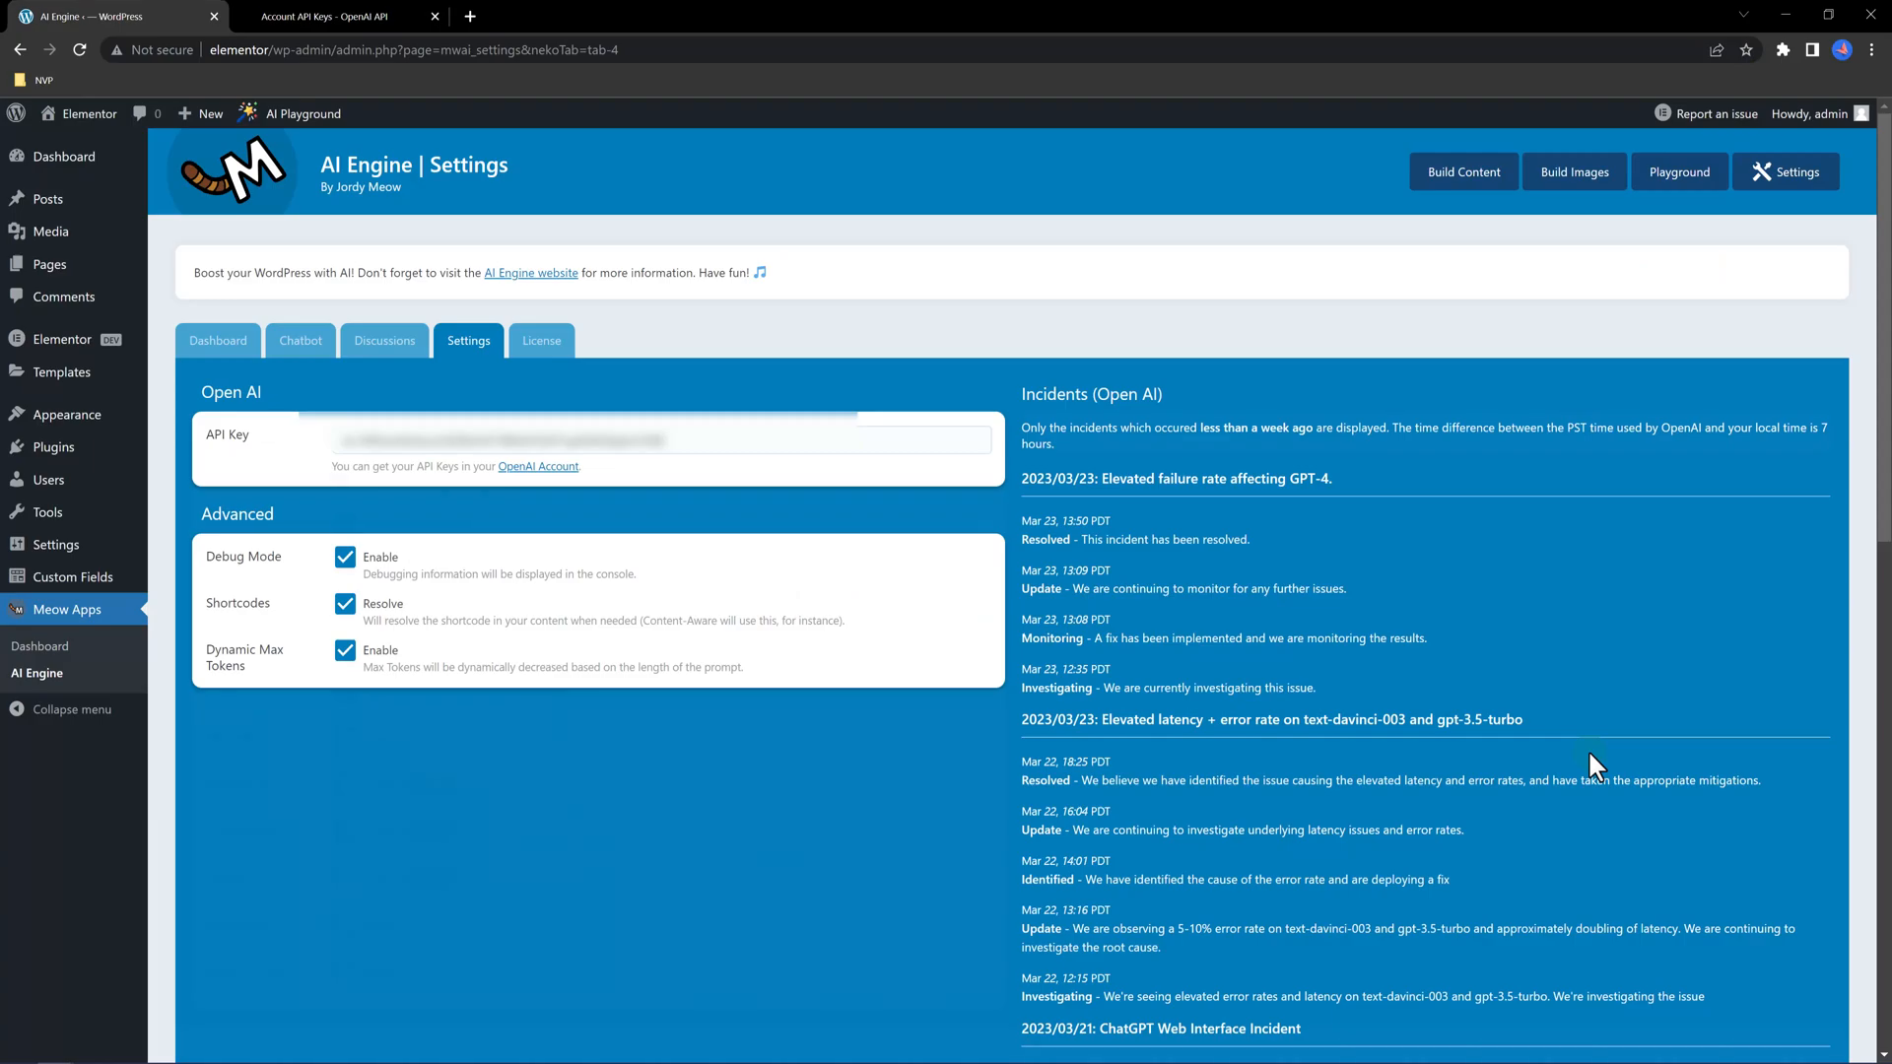
Go from AI Engine's Dashboard to the Chatbot builder and keep Mode as Chat
{"action": "left_click", "coordinate": [217, 340]}
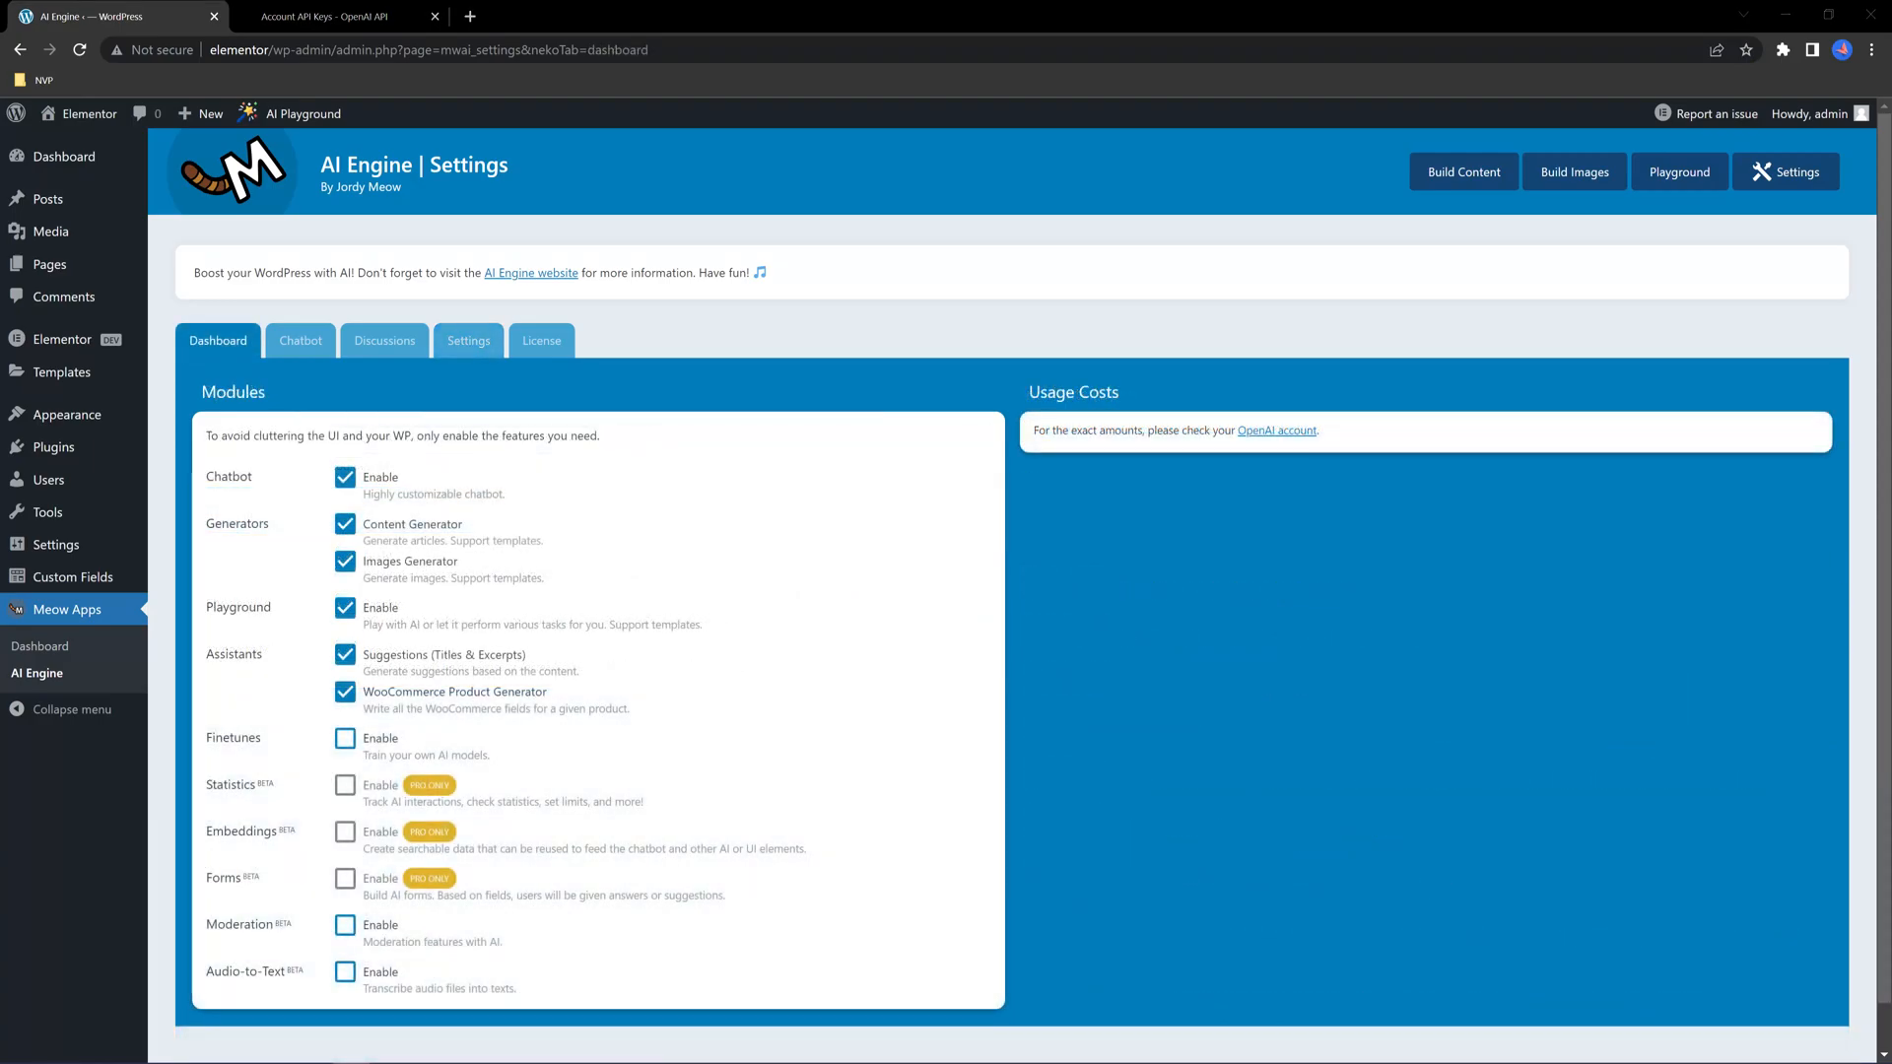
{"action": "left_click", "coordinate": [300, 340]}
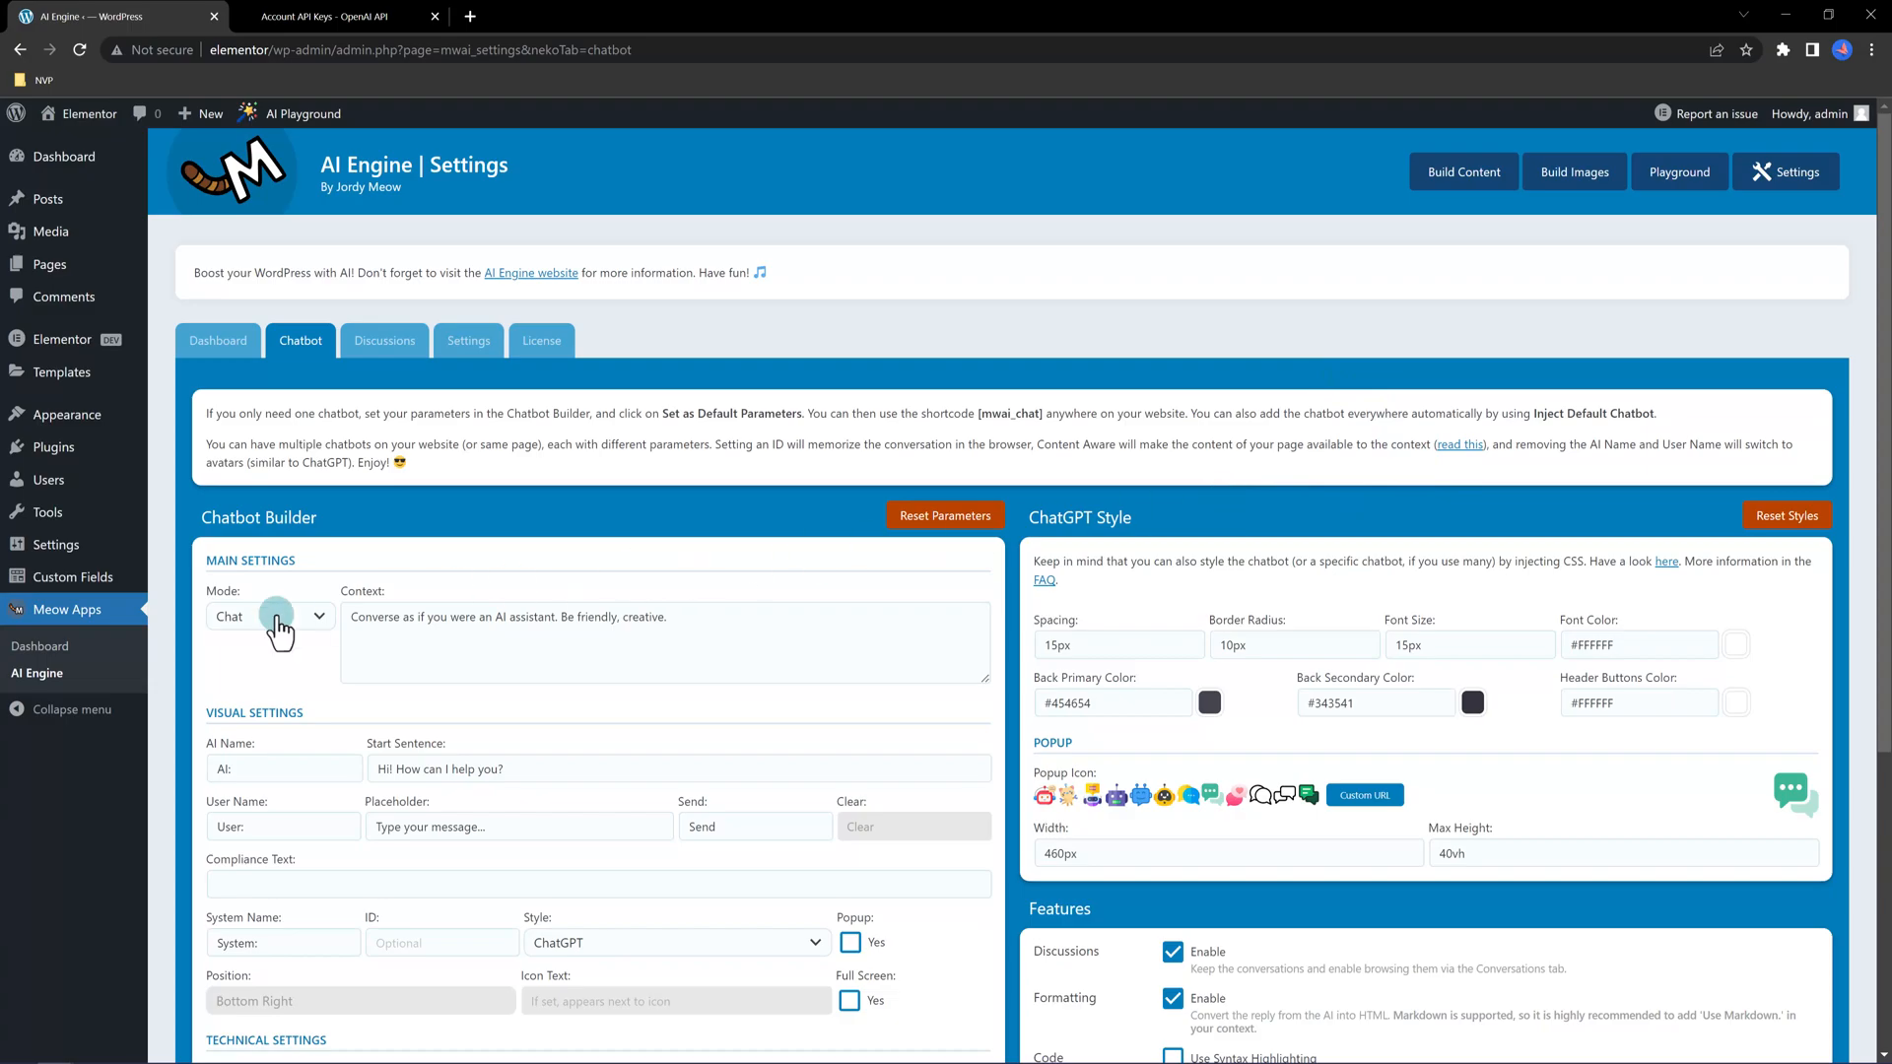
{"action": "left_click", "coordinate": [268, 617]}
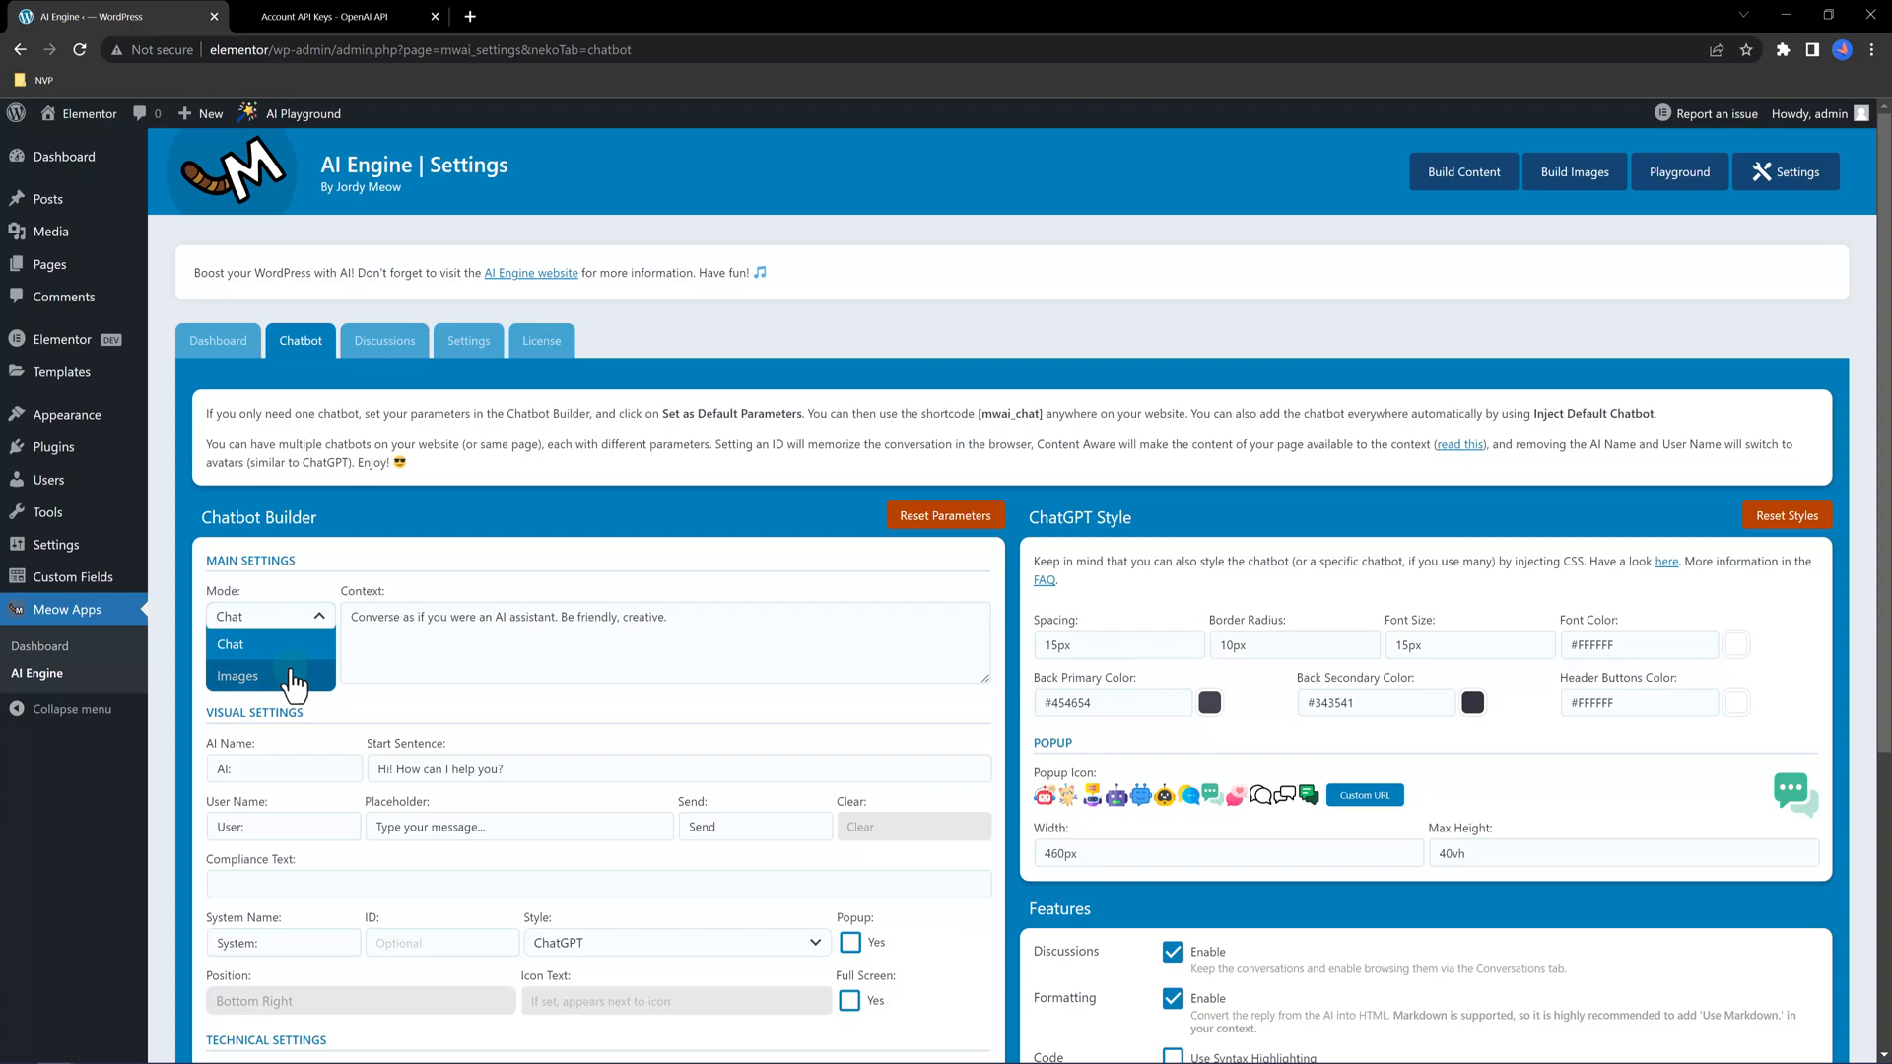
{"action": "mouse_move", "coordinate": [290, 644]}
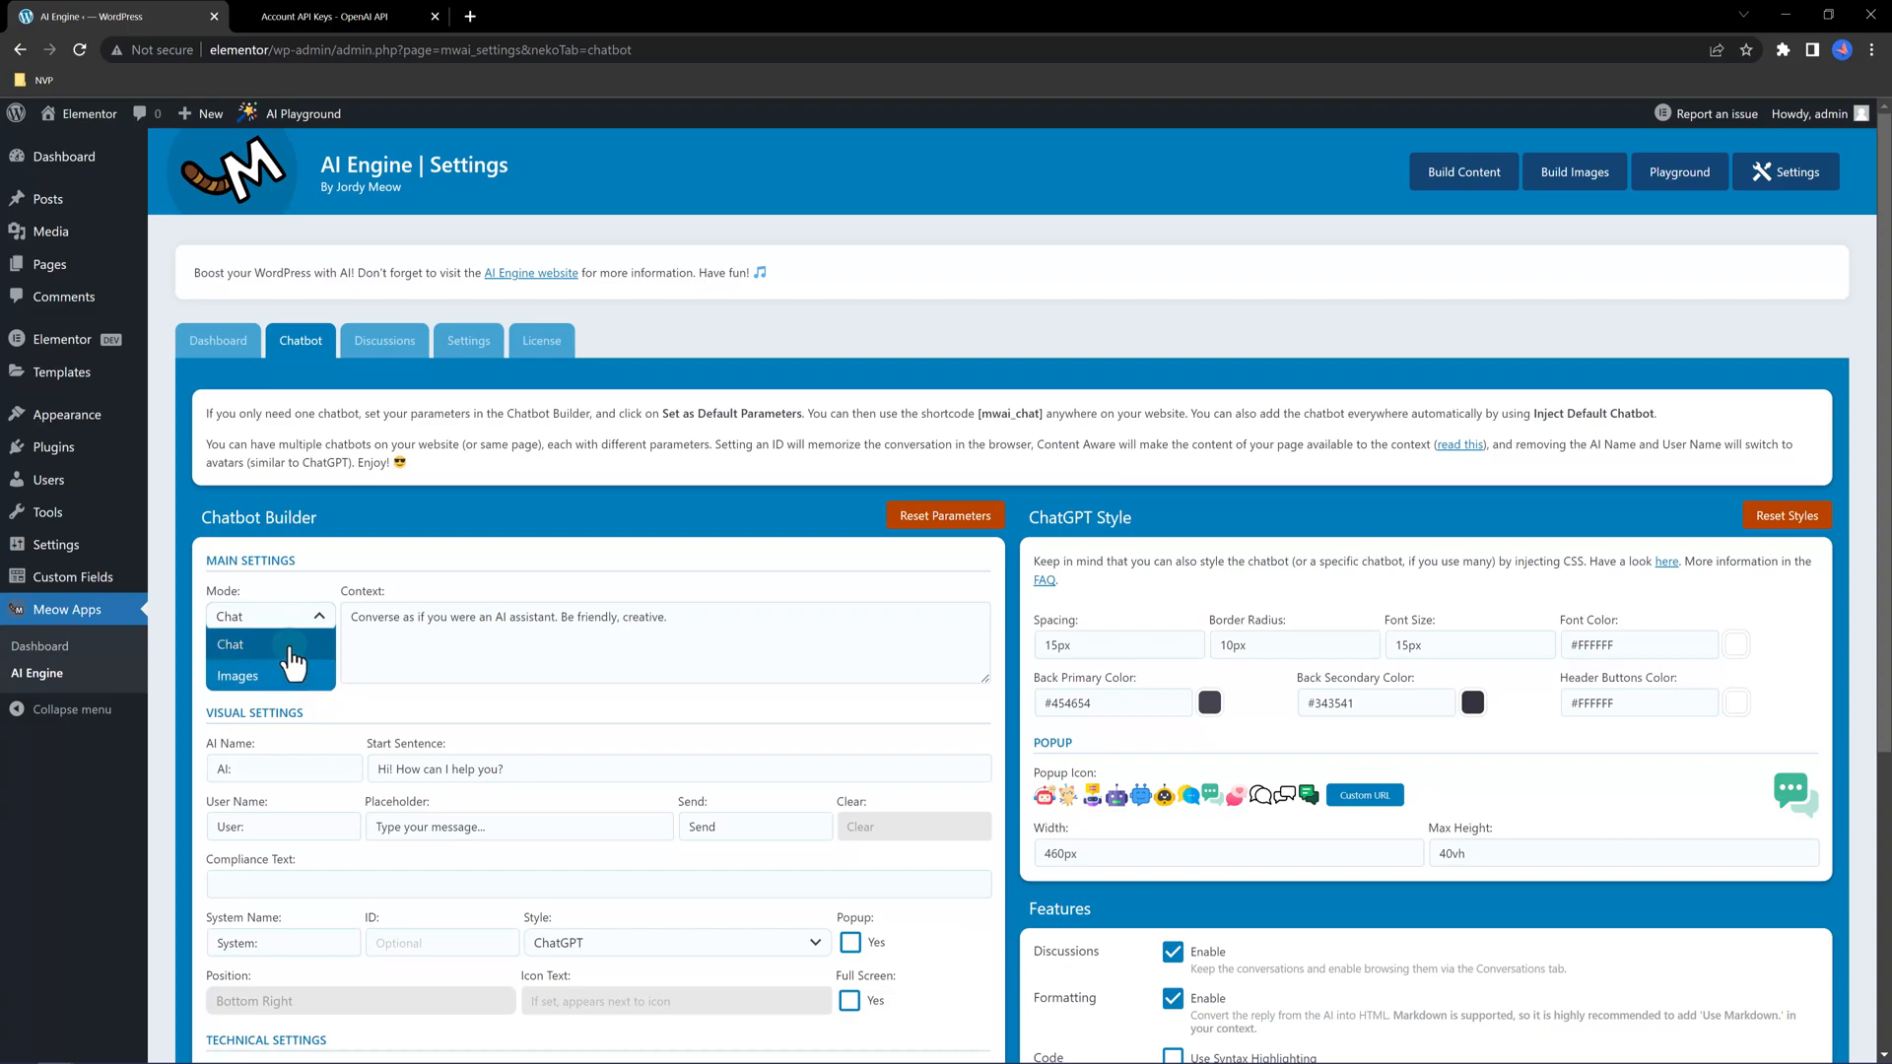
{"action": "left_click", "coordinate": [229, 643]}
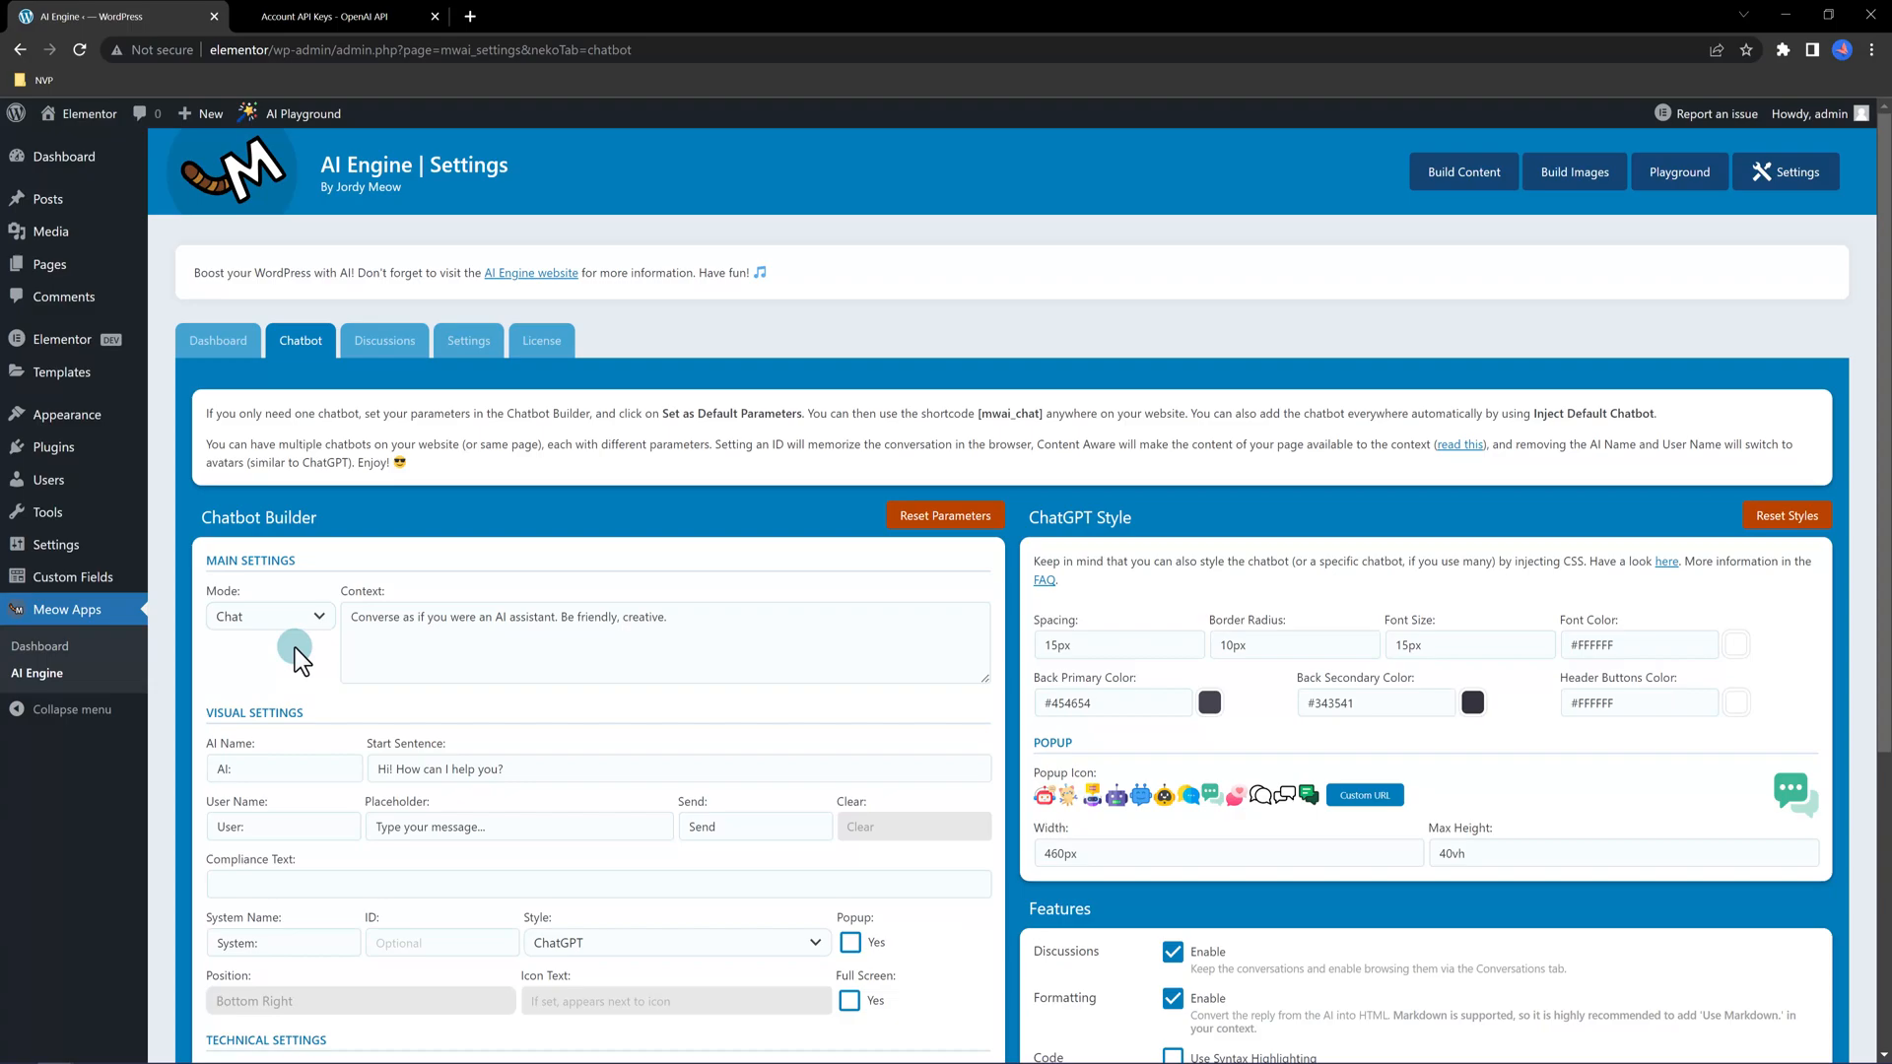
{"action": "mouse_move", "coordinate": [919, 670]}
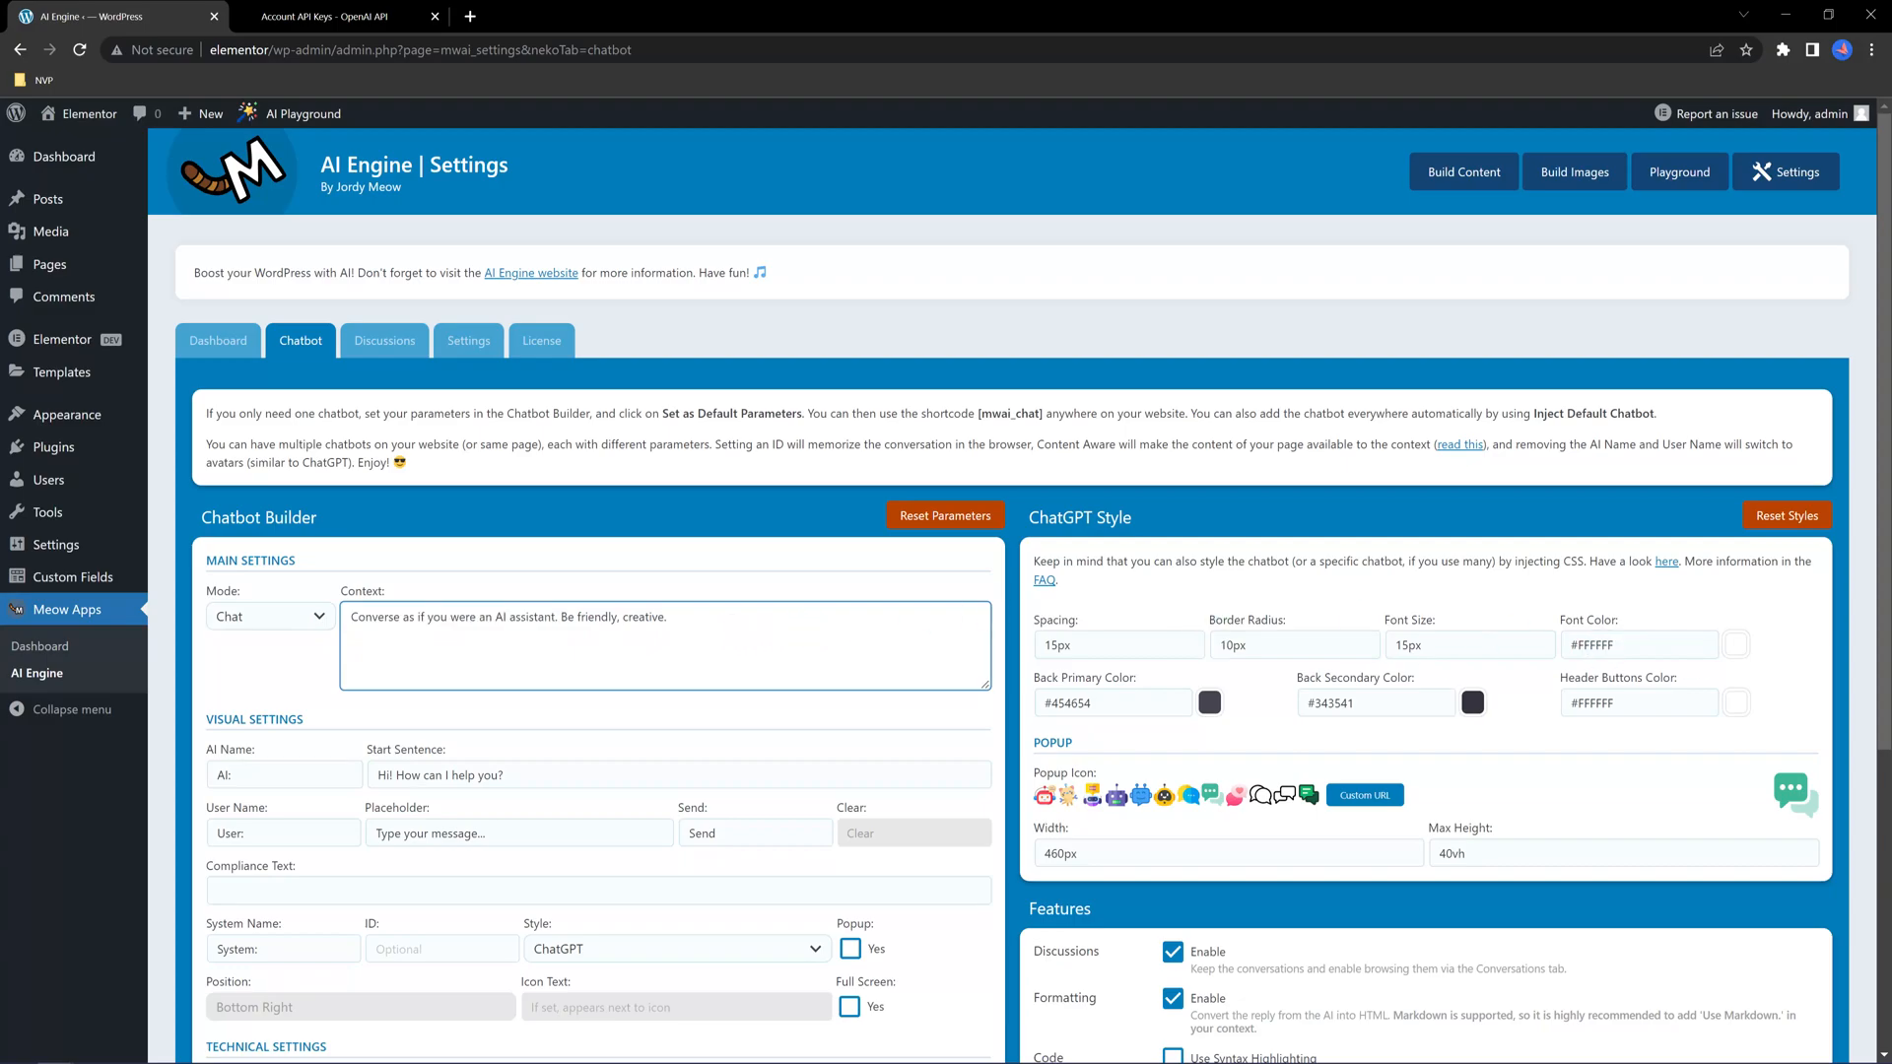
{"action": "mouse_move", "coordinate": [216, 340]}
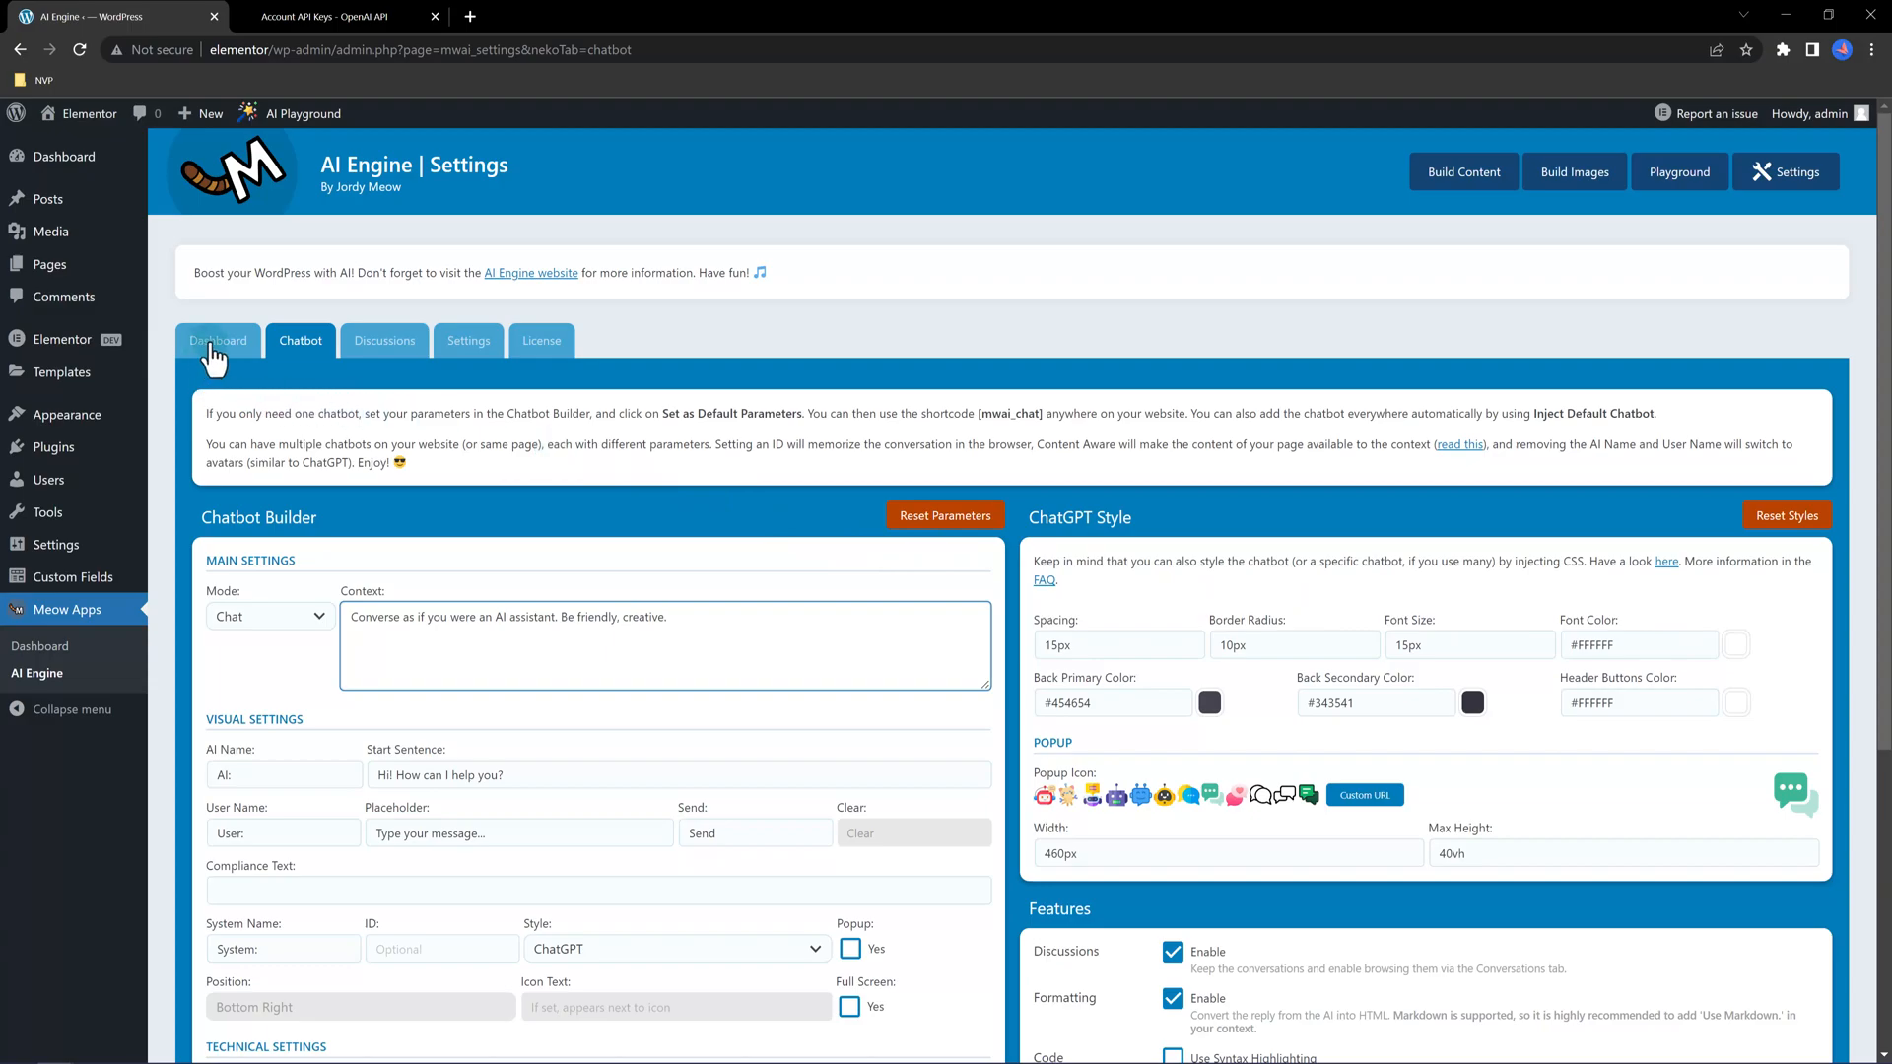
On AI Engine's Dashboard, toggle the Images Generator and WooCommerce Product Generator modules
{"action": "left_click", "coordinate": [217, 340]}
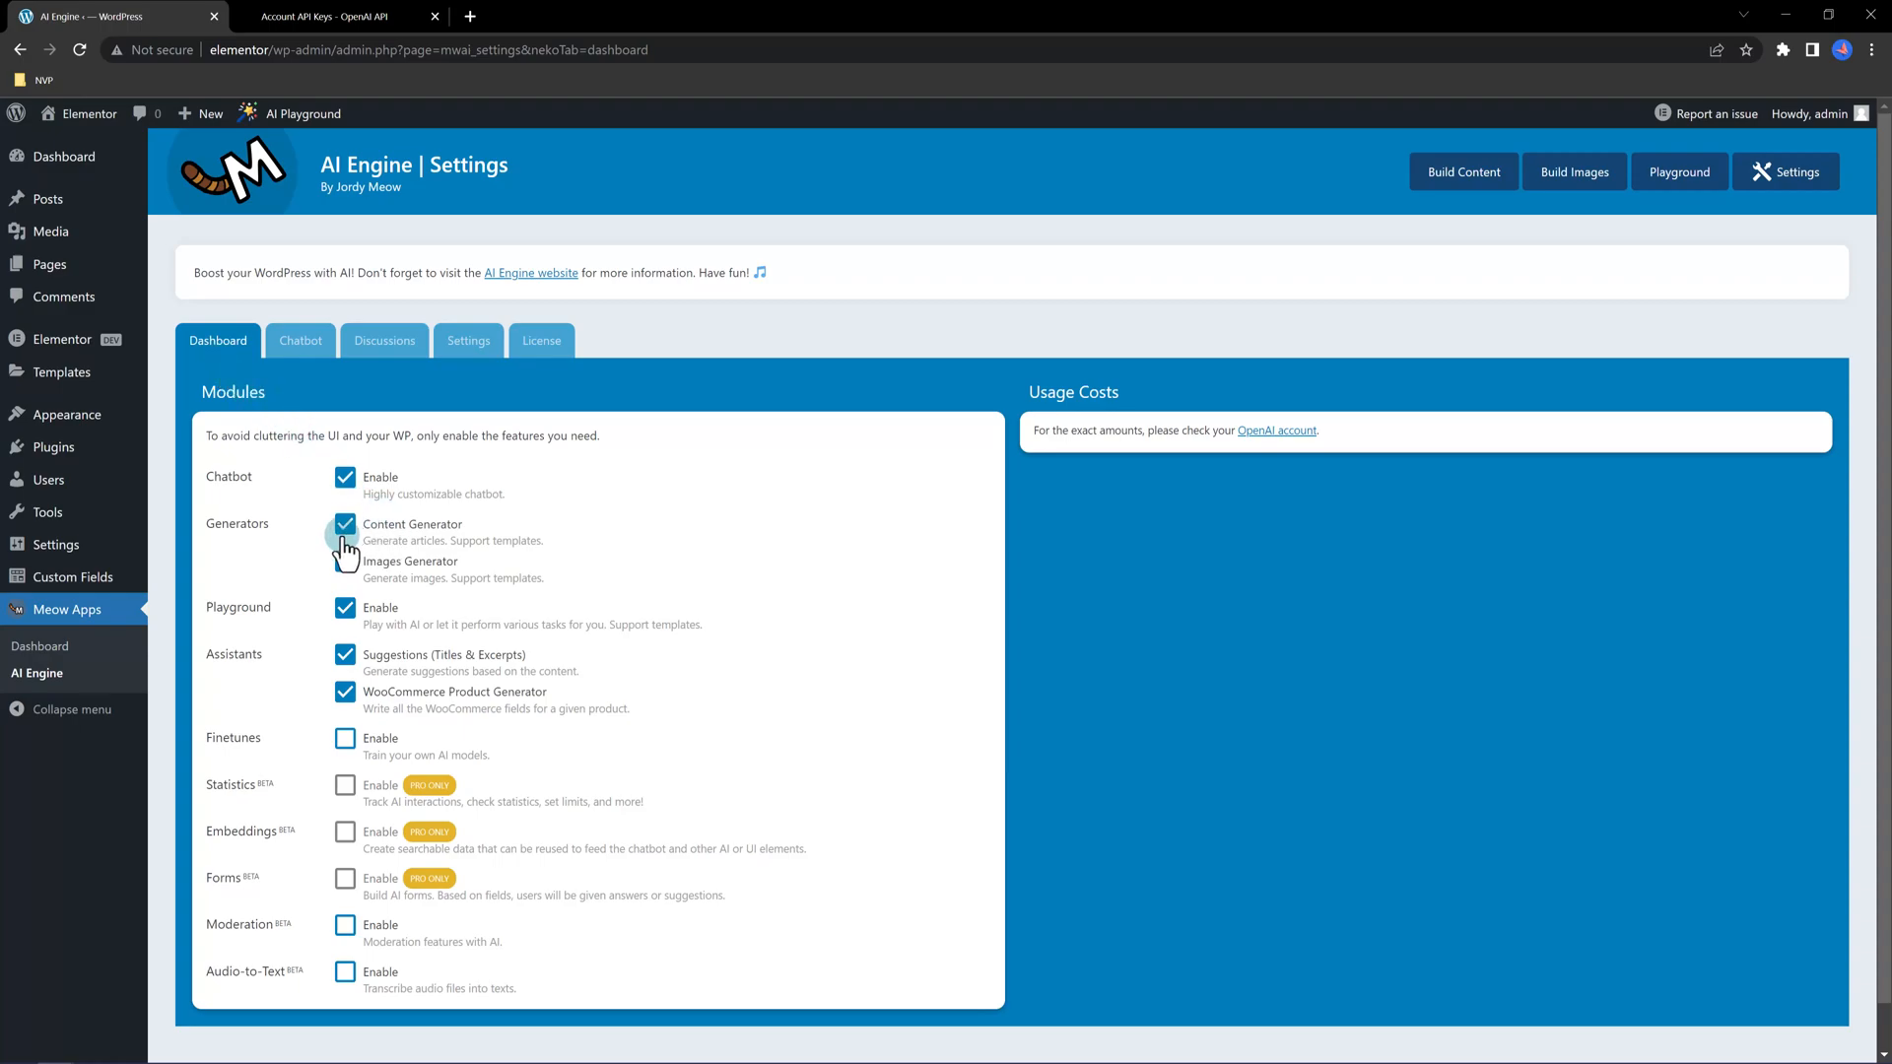
{"action": "left_click", "coordinate": [345, 560]}
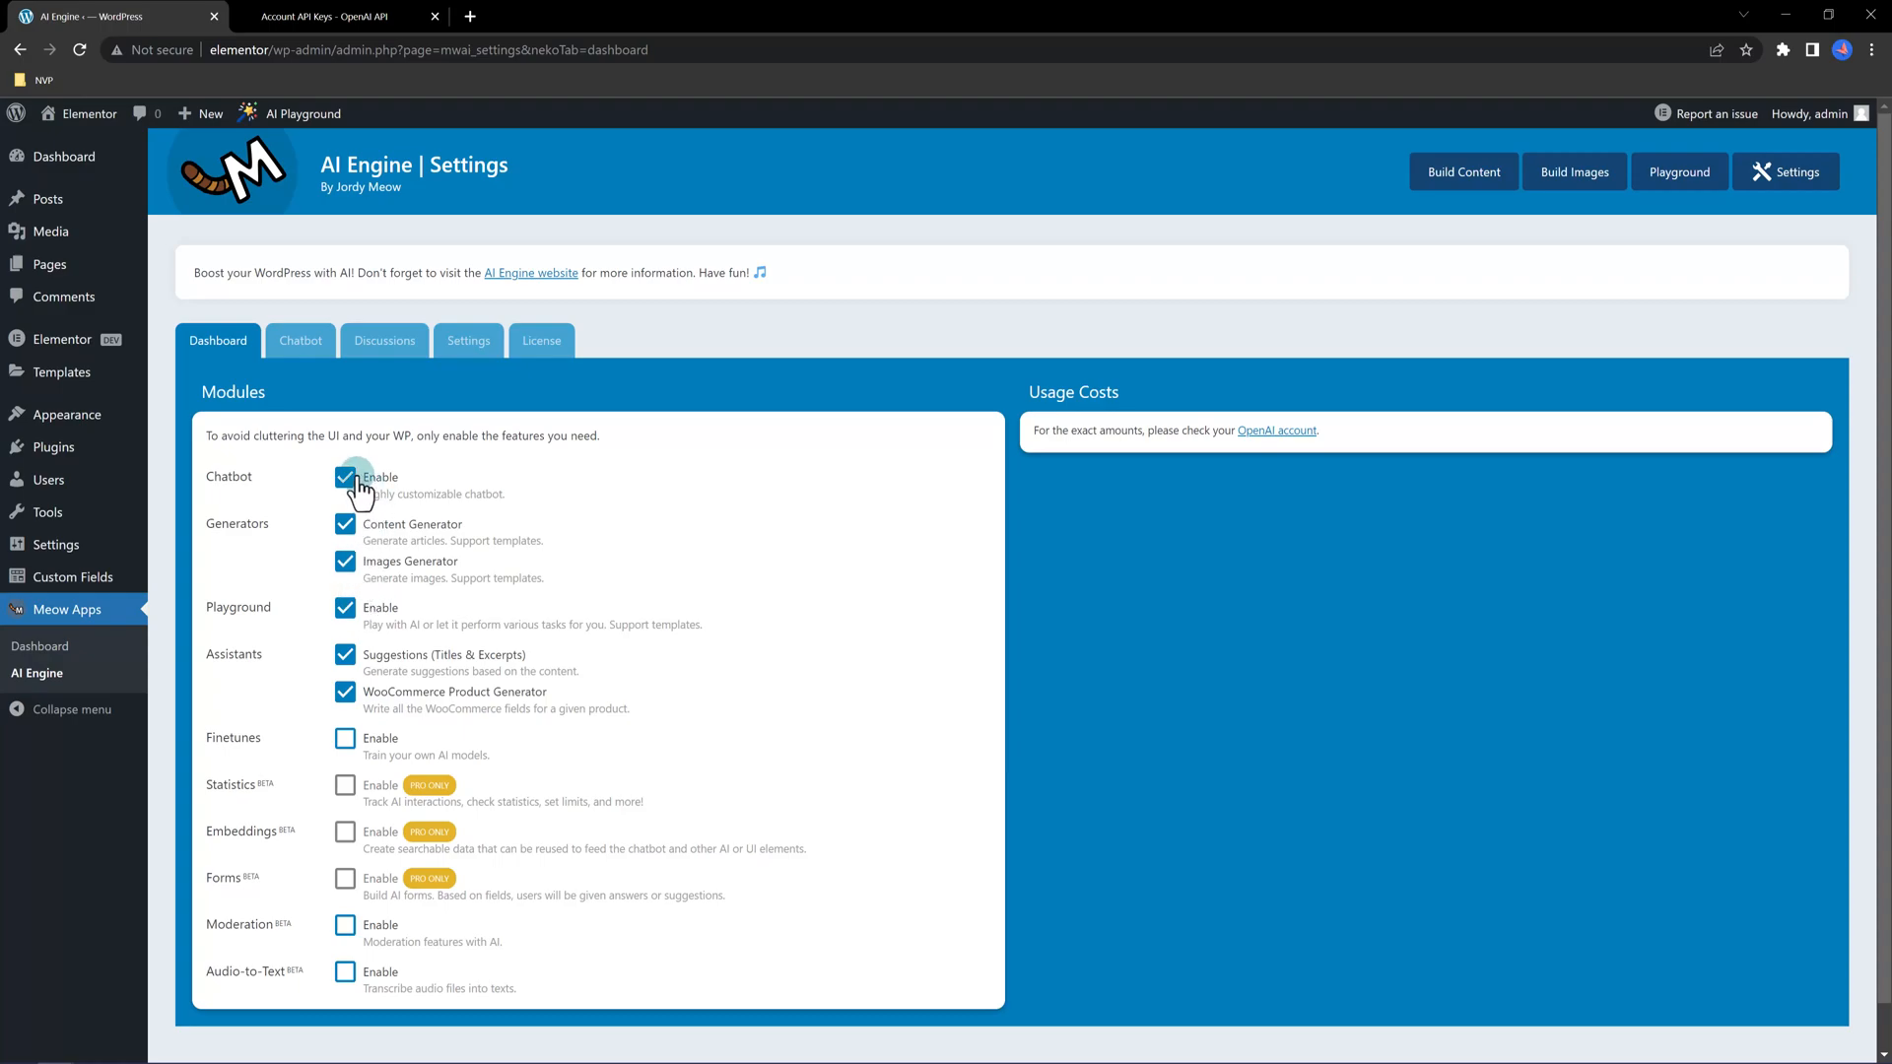
{"action": "mouse_move", "coordinate": [345, 531]}
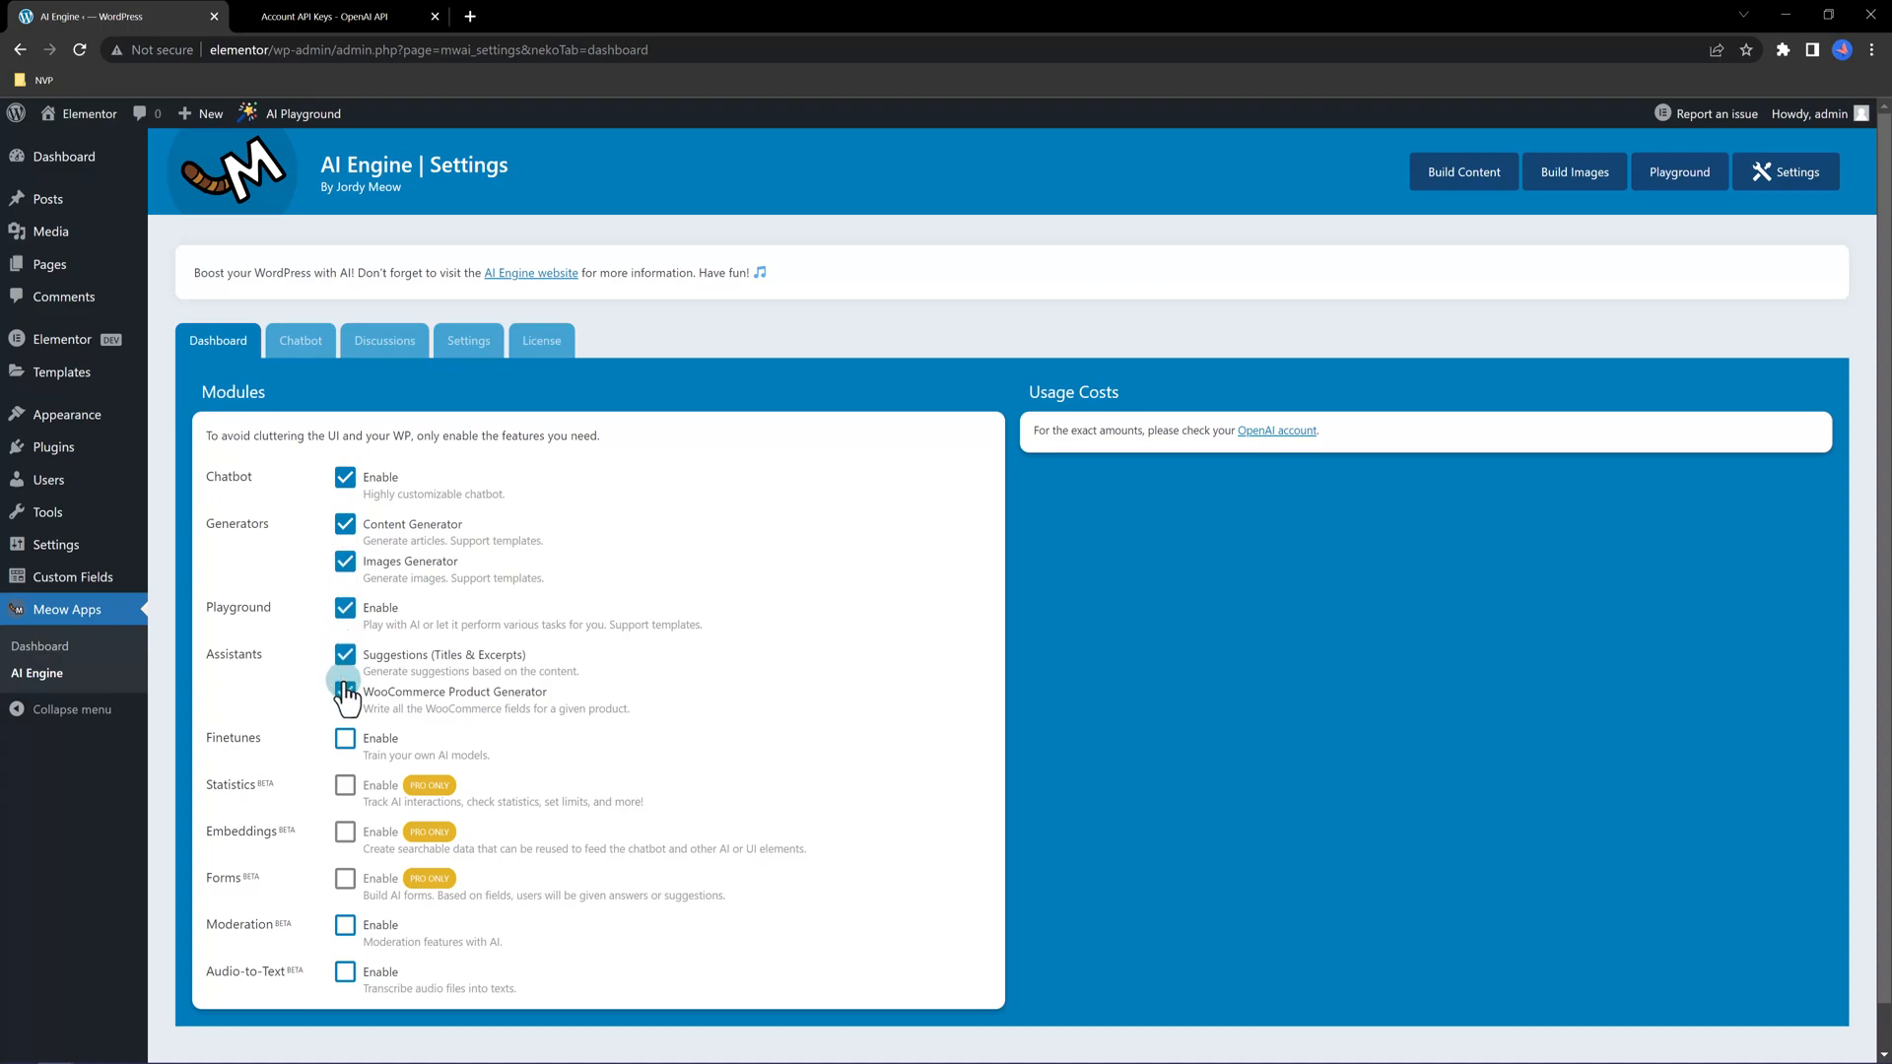
{"action": "left_click", "coordinate": [345, 692]}
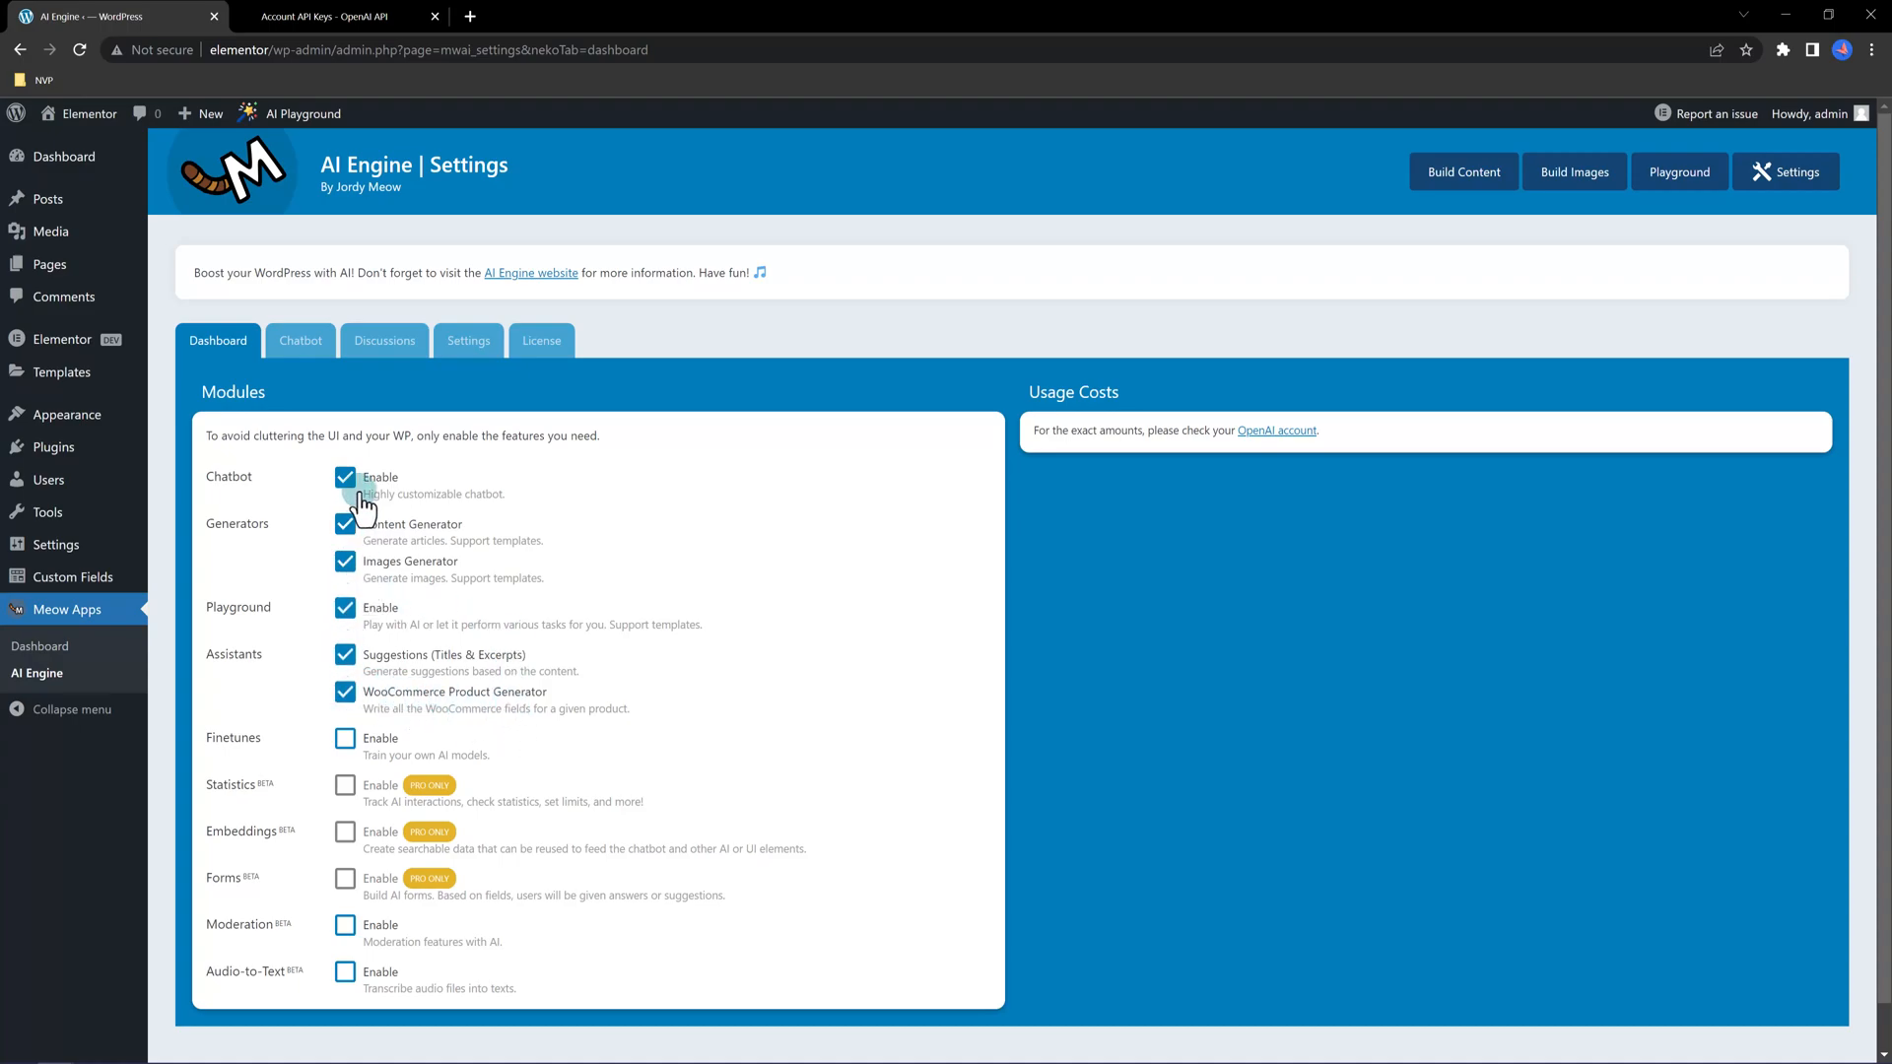
{"action": "mouse_move", "coordinate": [280, 549]}
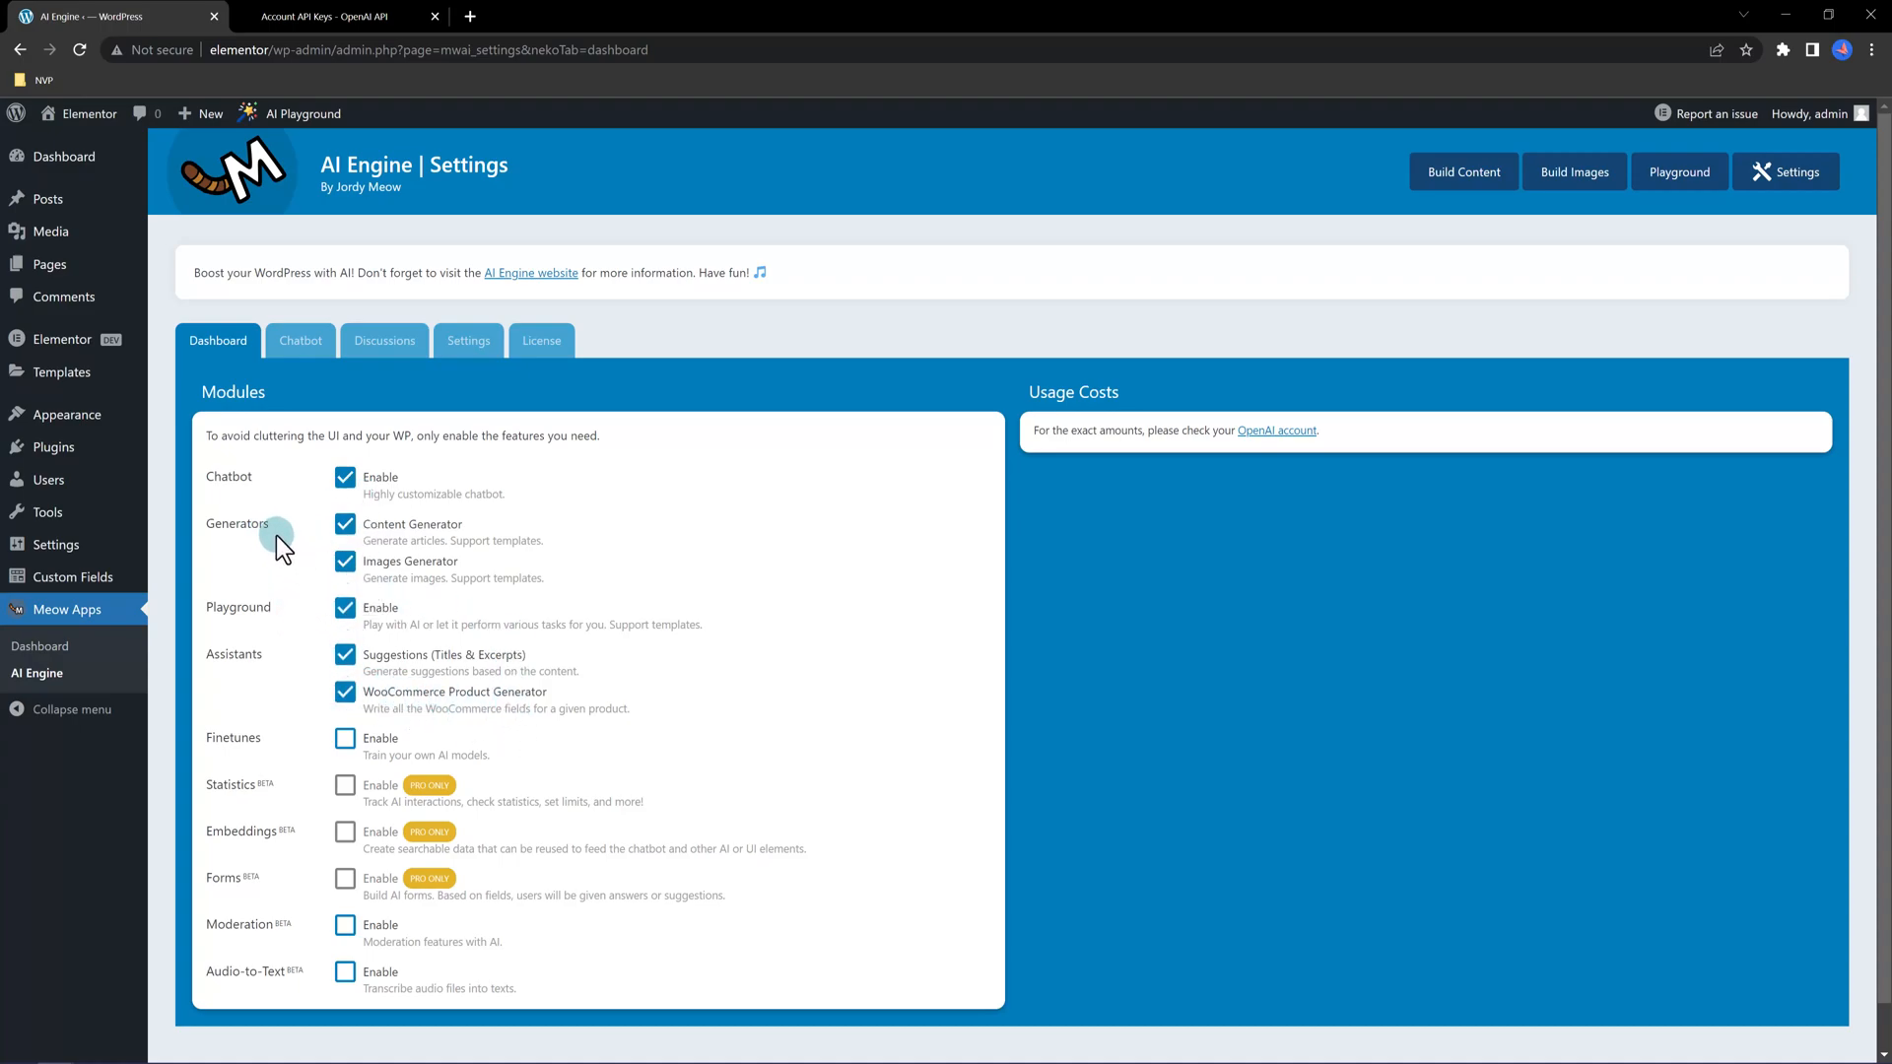
{"action": "mouse_move", "coordinate": [277, 549]}
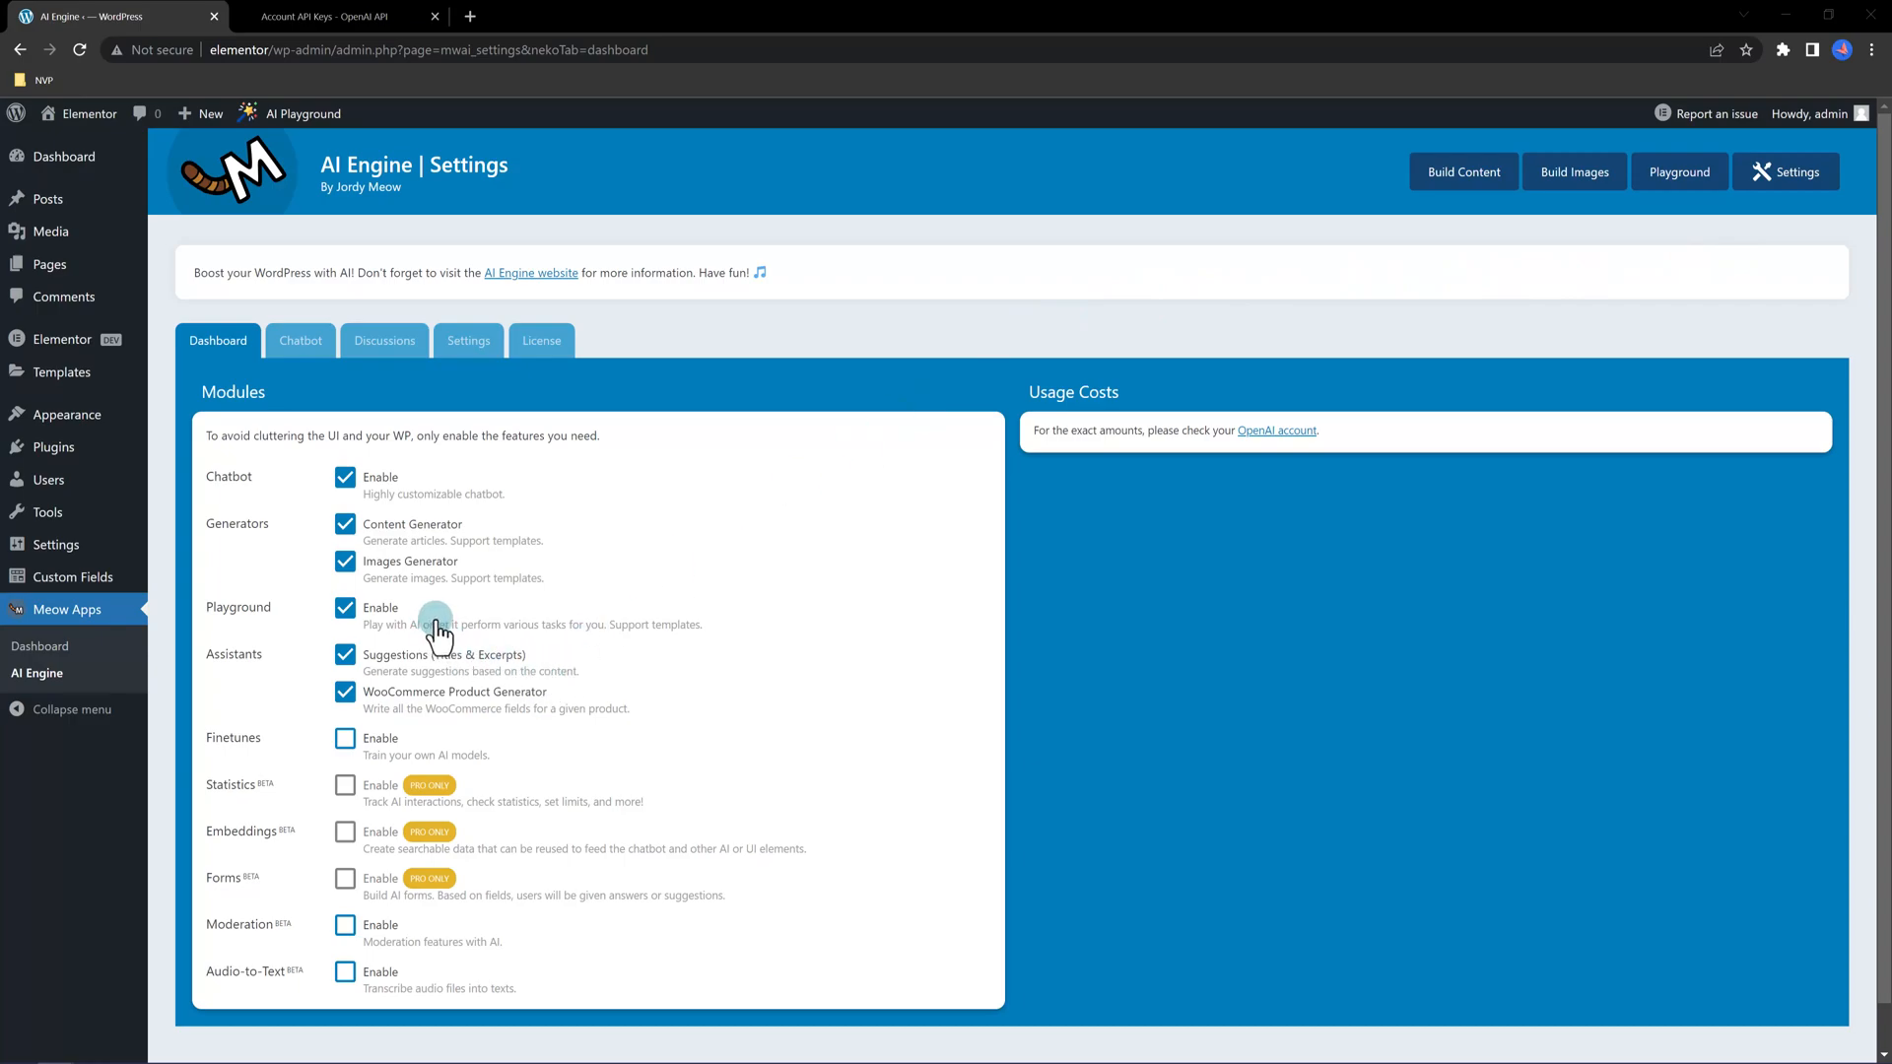
{"action": "mouse_move", "coordinate": [464, 632]}
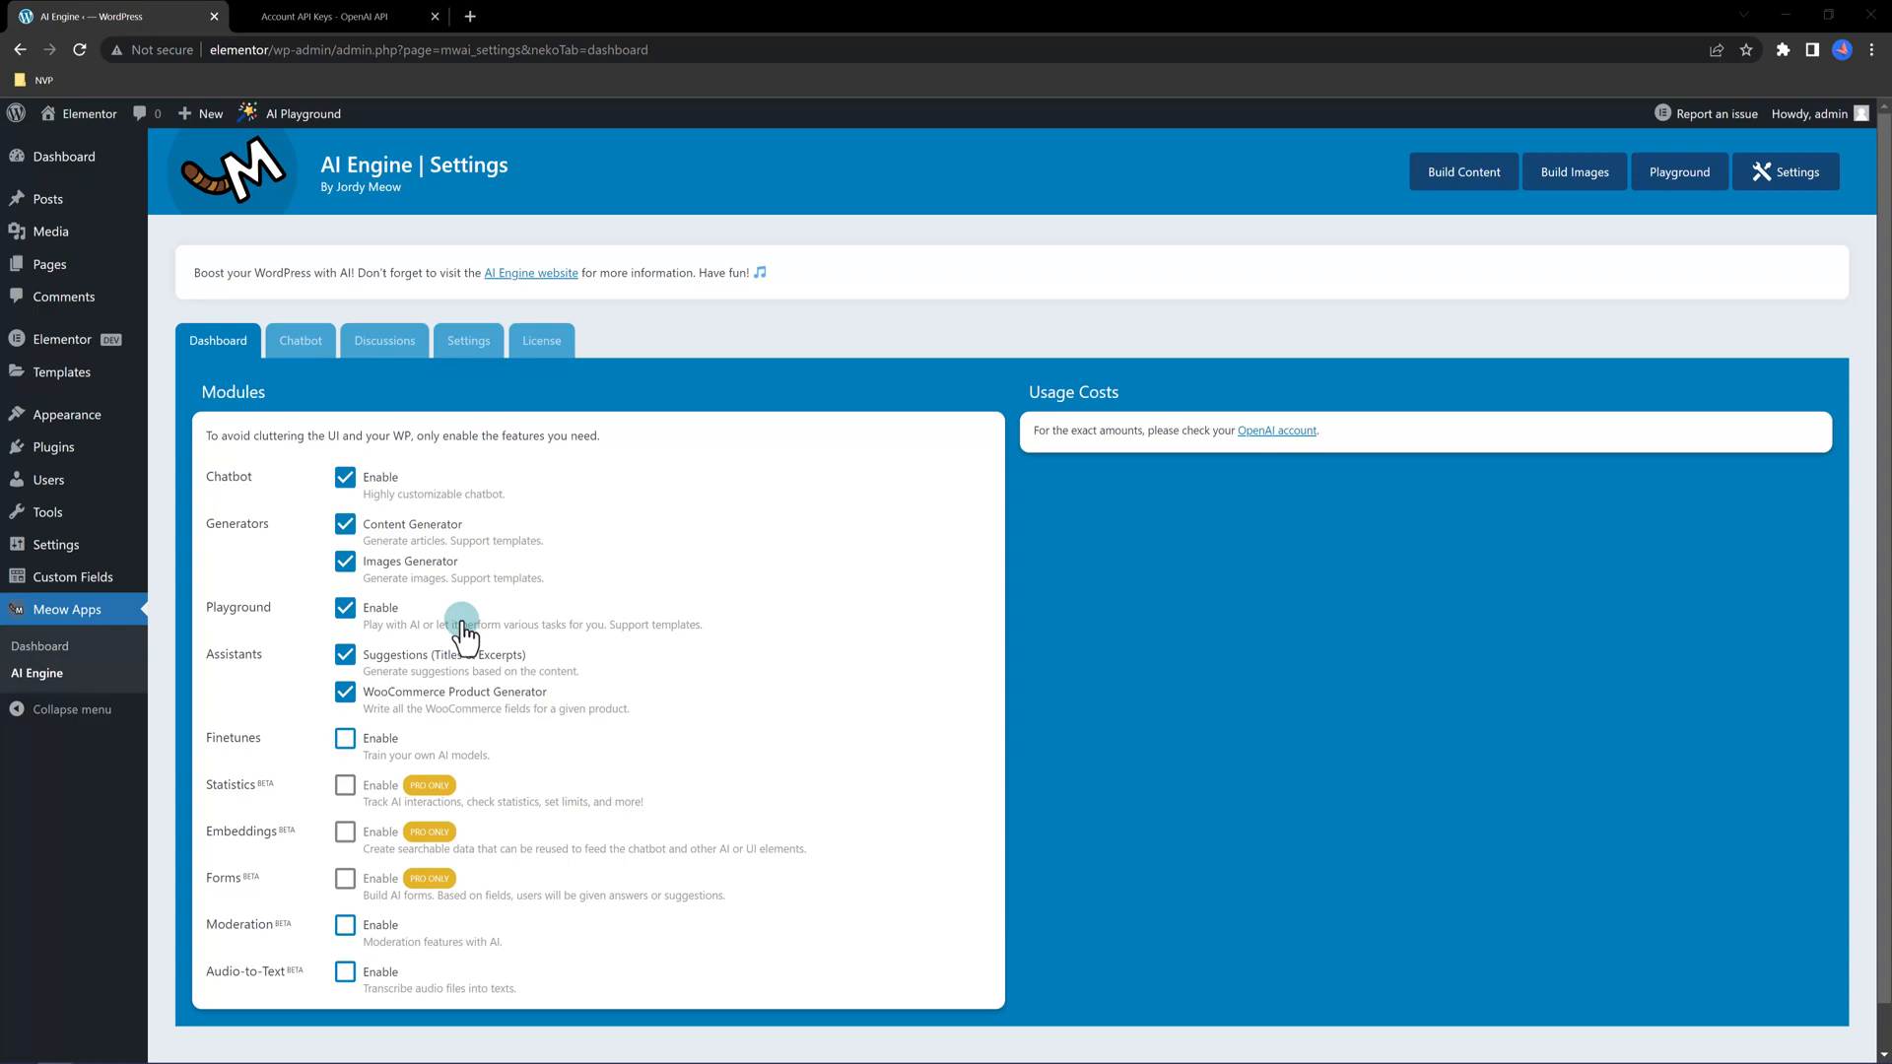
{"action": "mouse_move", "coordinate": [414, 710]}
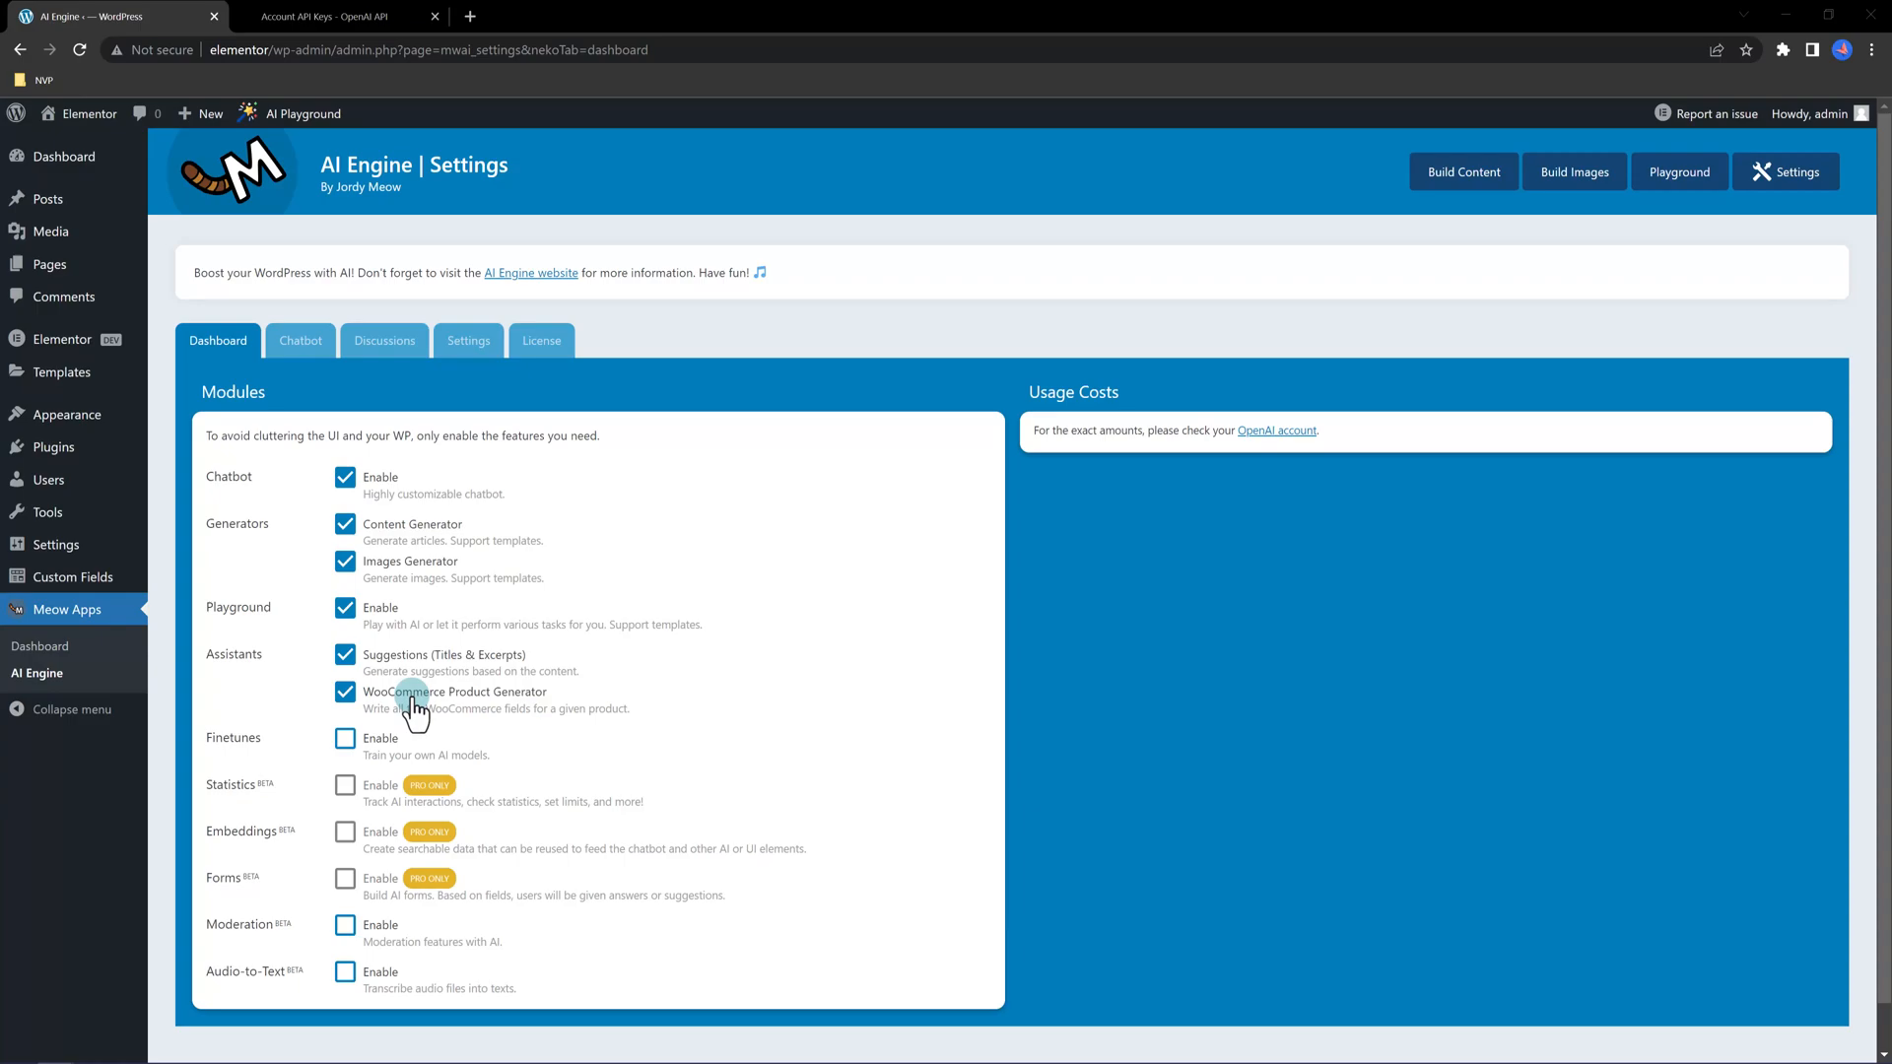
{"action": "scroll", "scroll_direction": "down", "scroll_amount": 3}
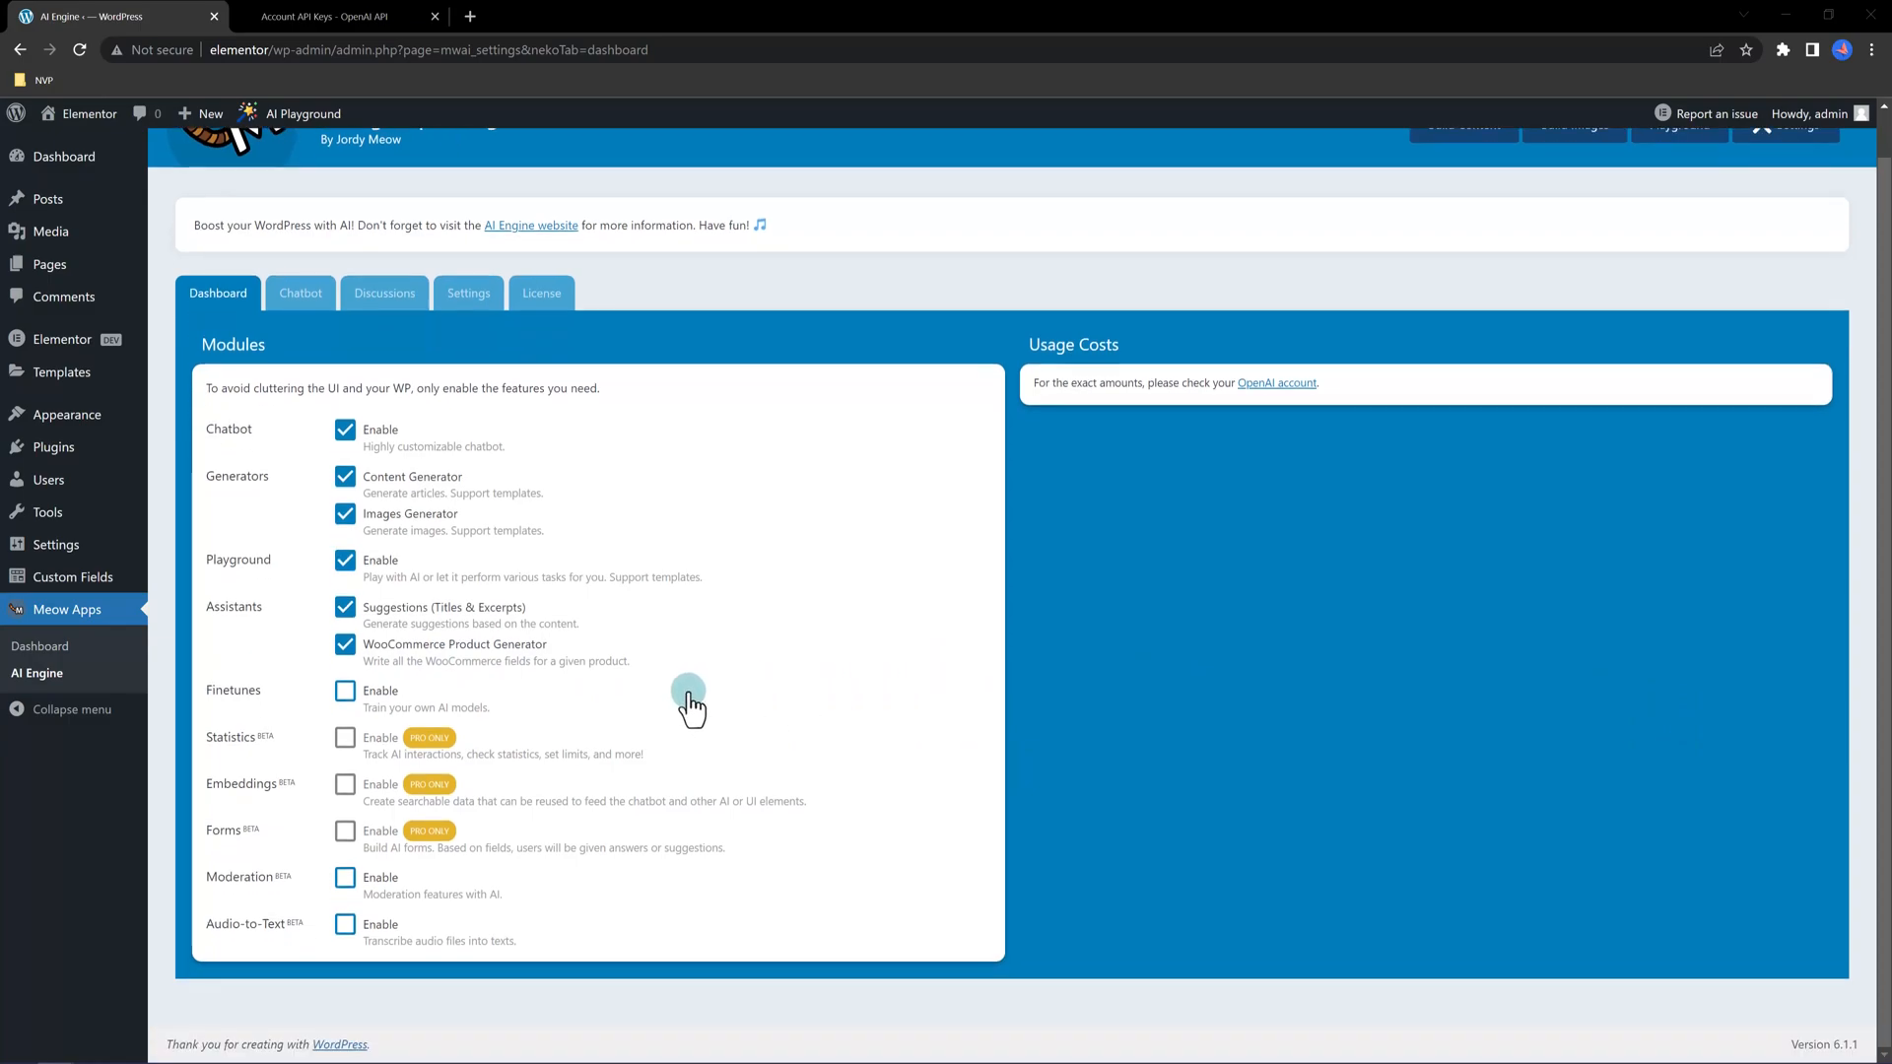
{"action": "mouse_move", "coordinate": [345, 877]}
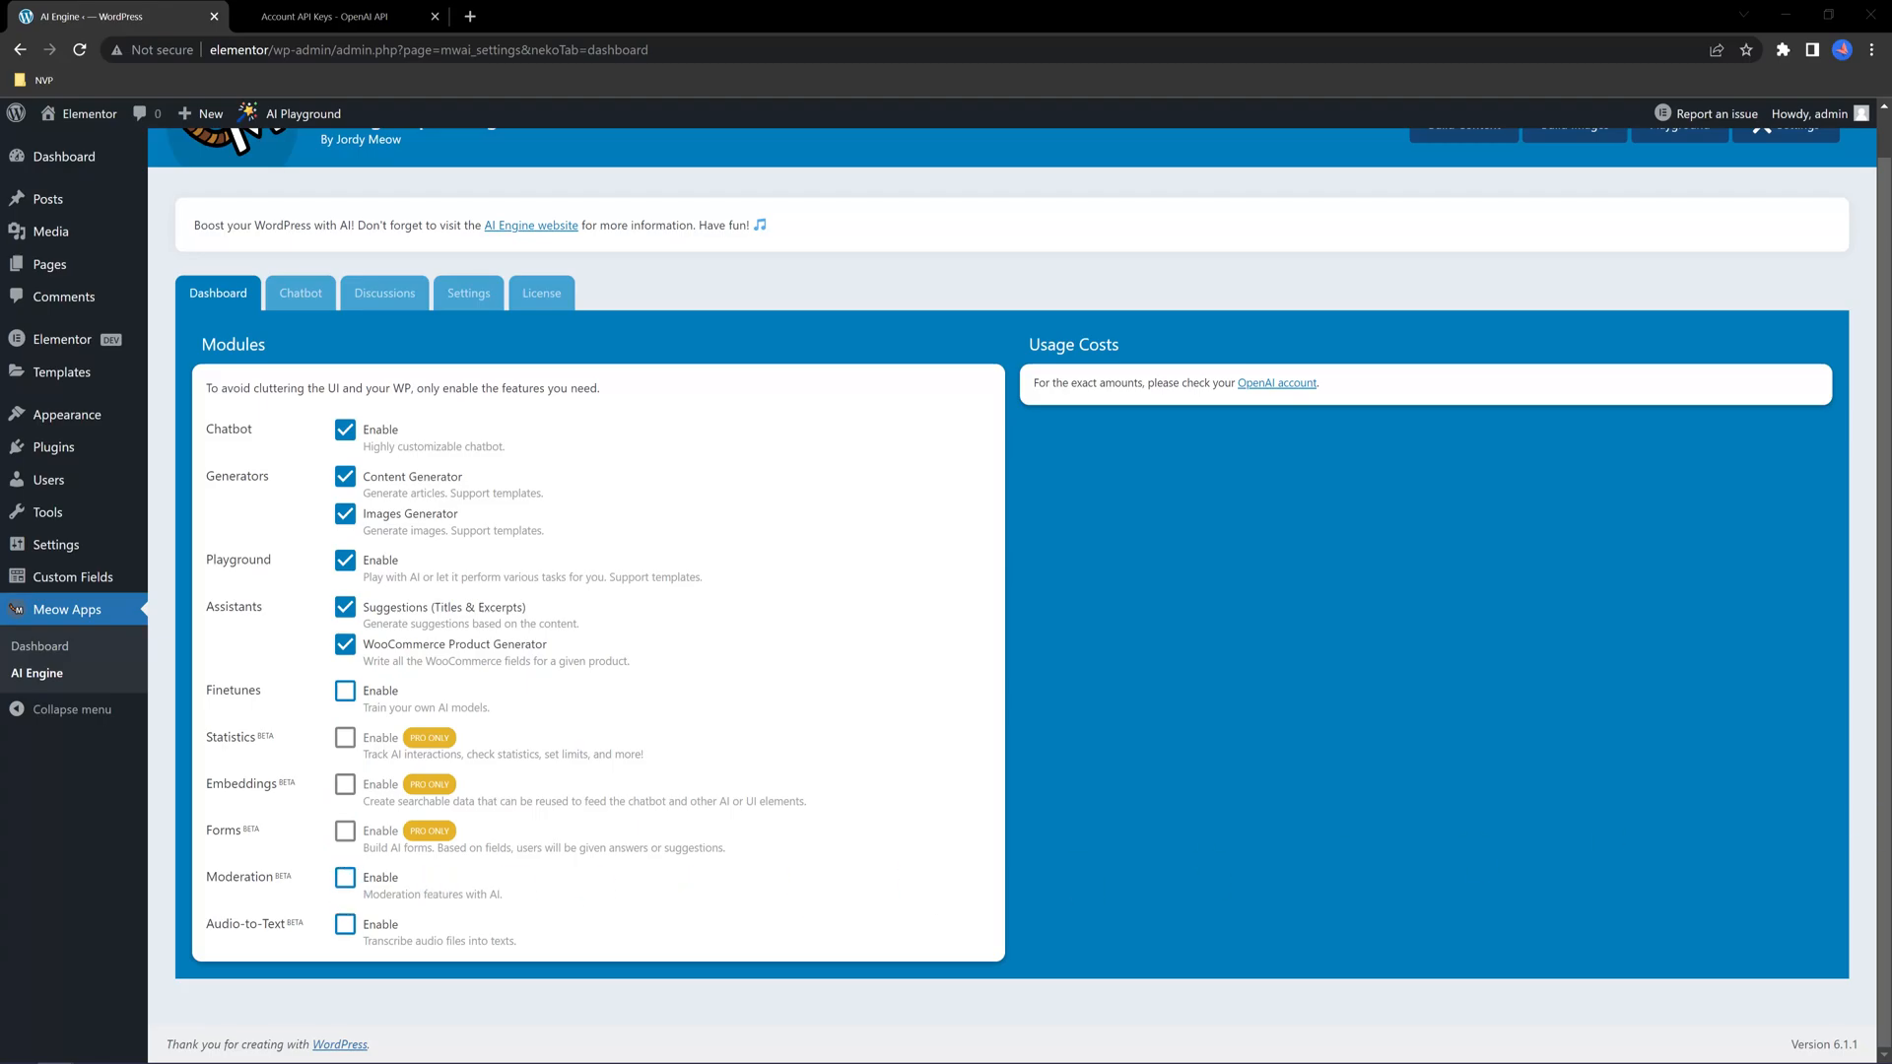
Make the chatbot a popup, set it as default, and inject it site-wide
{"action": "left_click", "coordinate": [300, 291]}
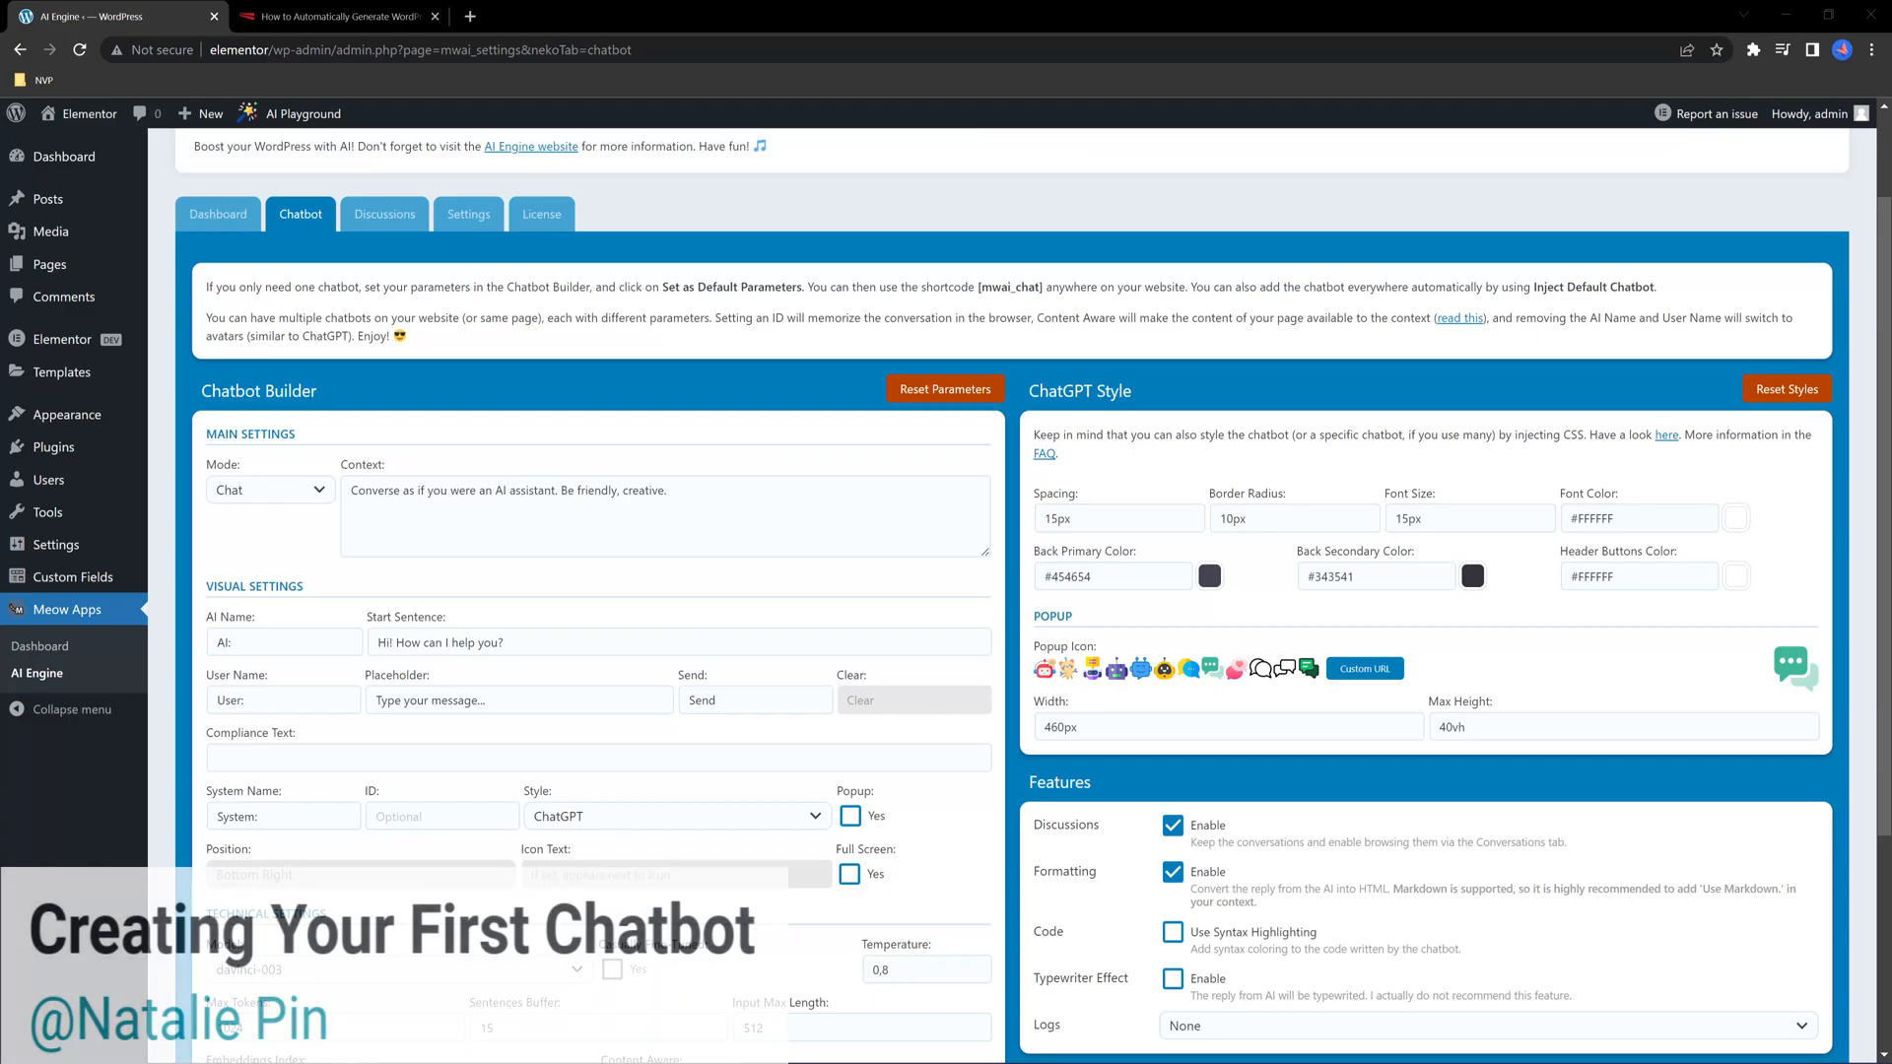
{"action": "scroll", "scroll_direction": "down", "scroll_amount": 3}
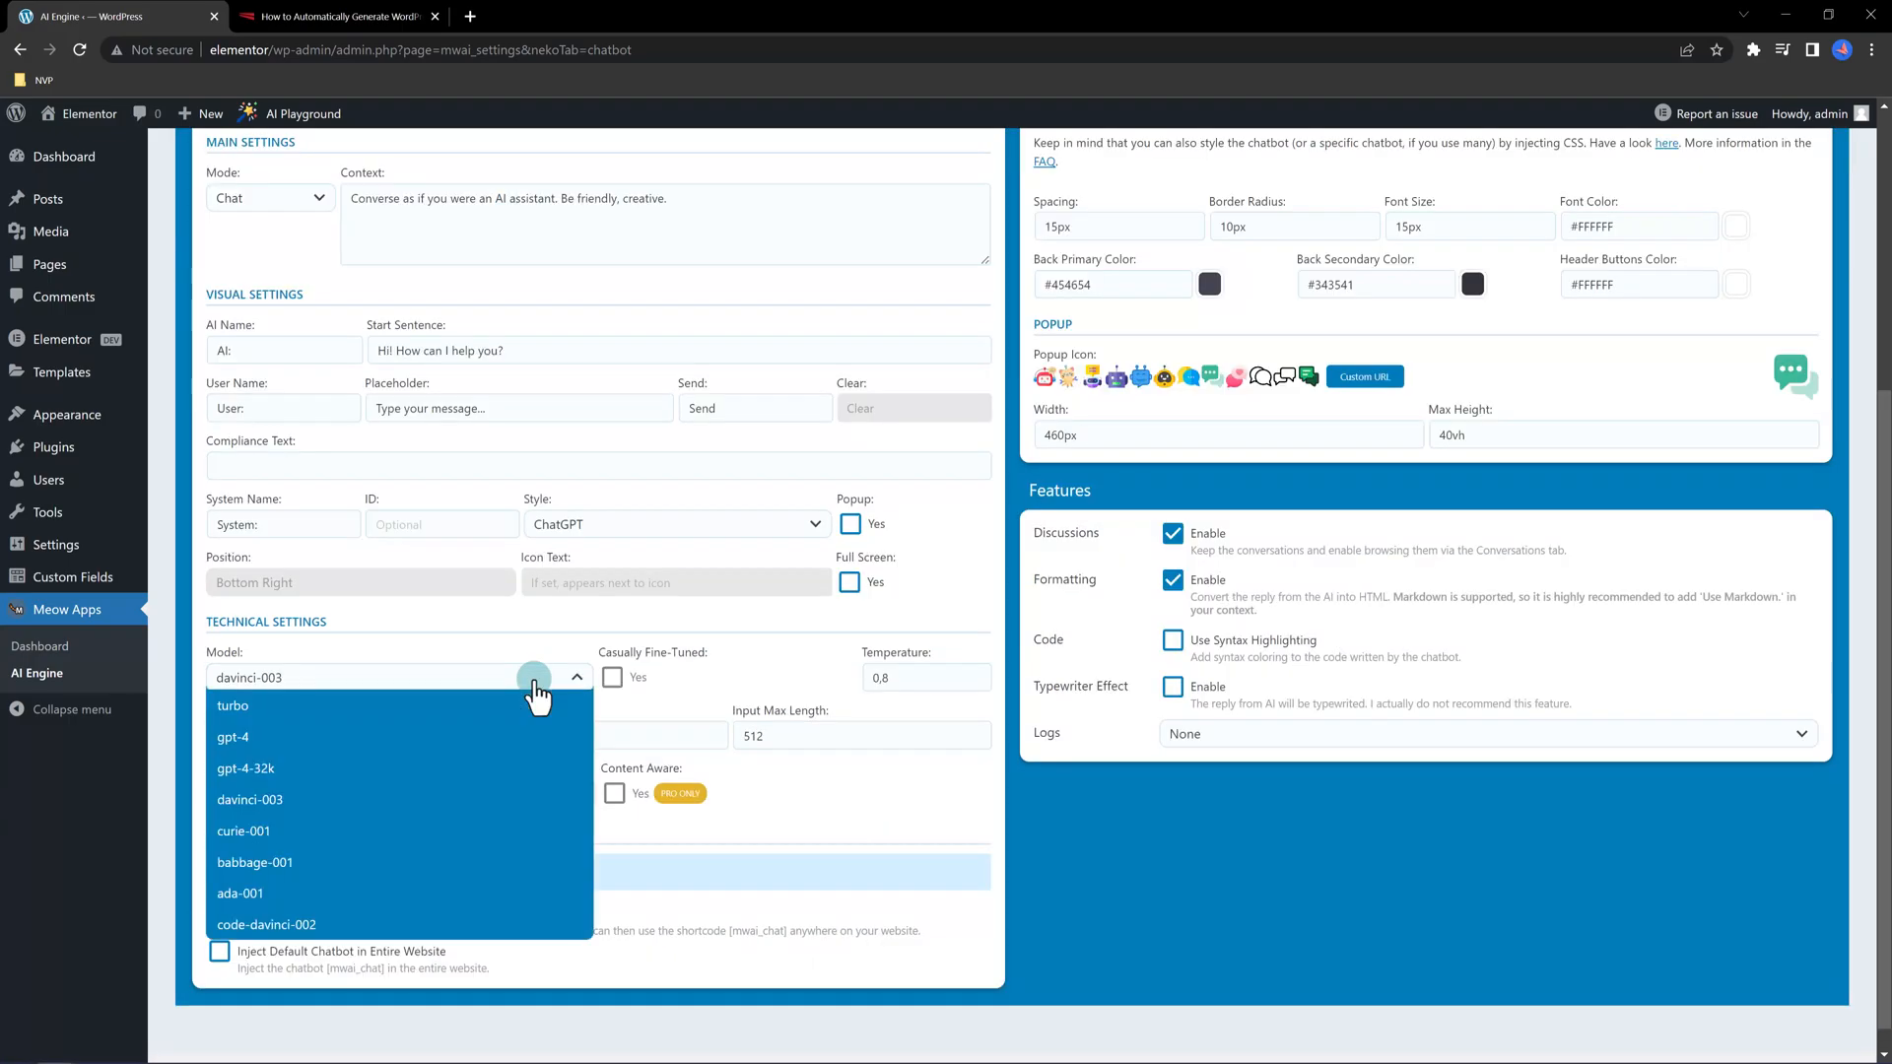
{"action": "mouse_move", "coordinate": [531, 737]}
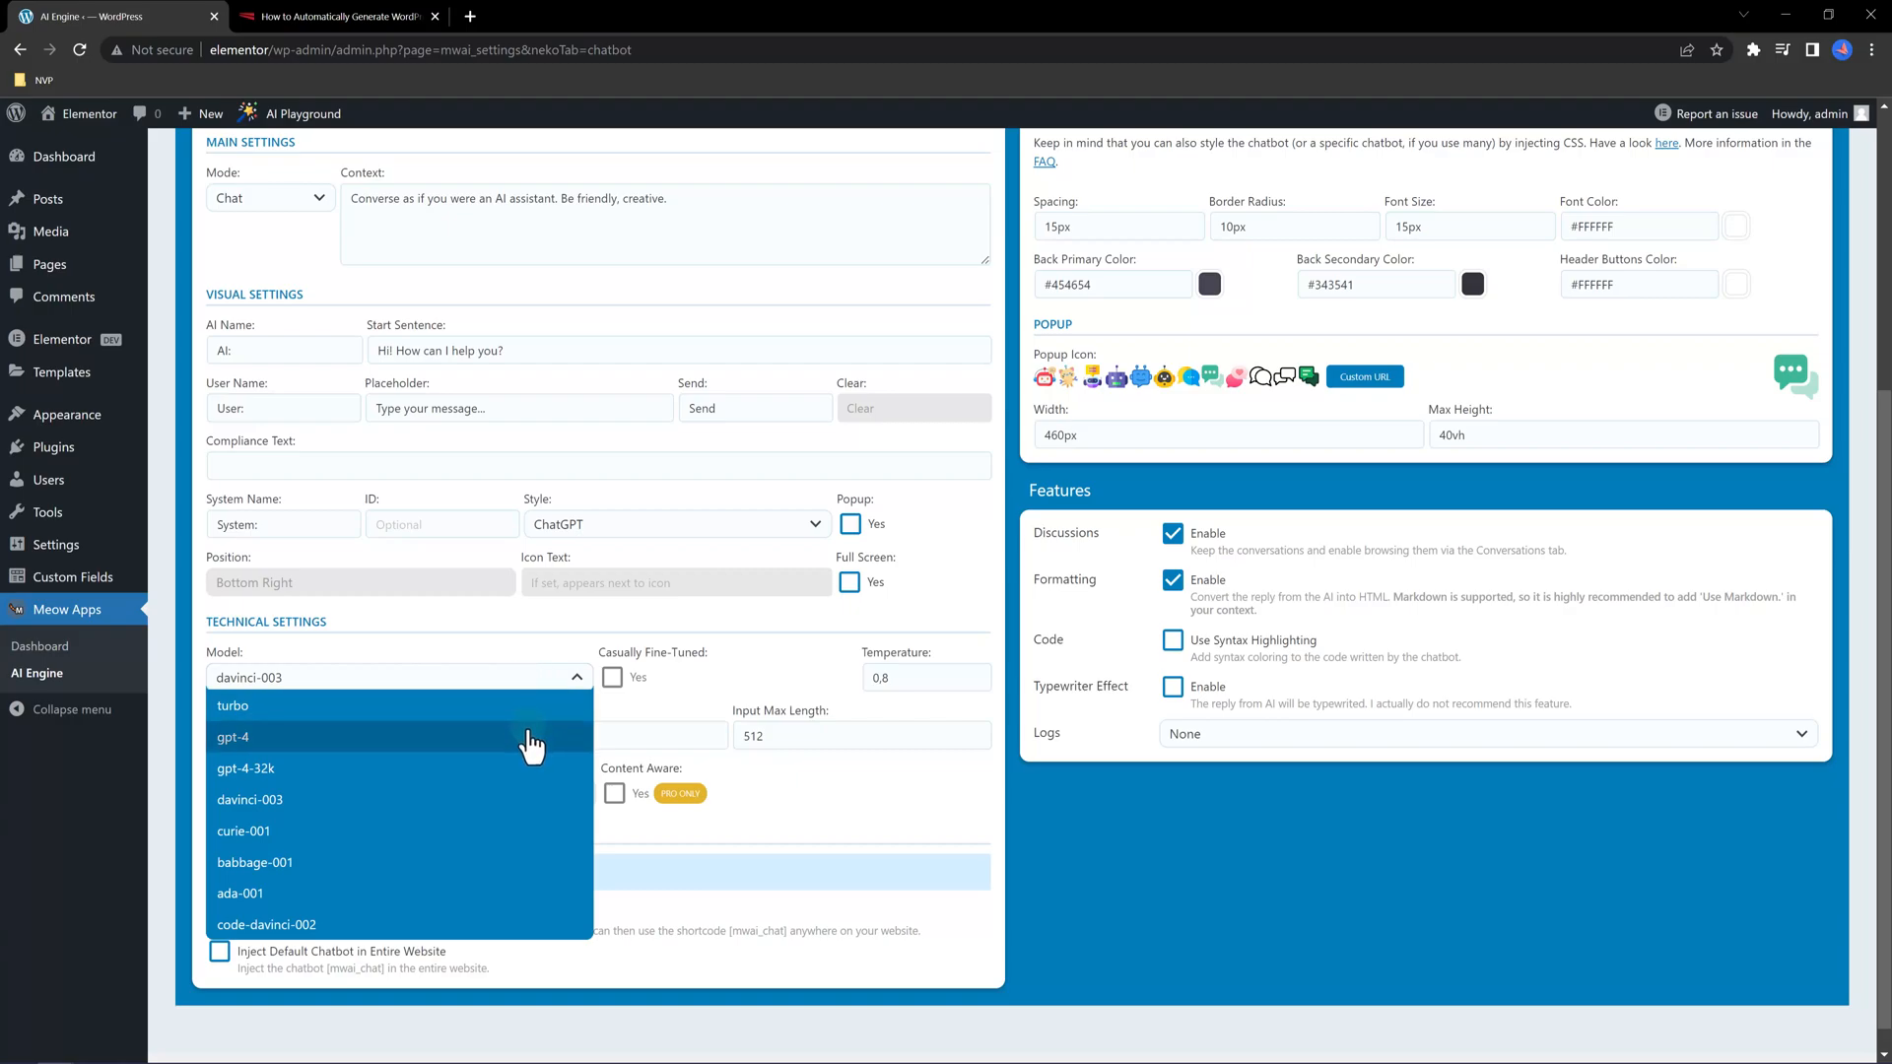
{"action": "mouse_move", "coordinate": [537, 806]}
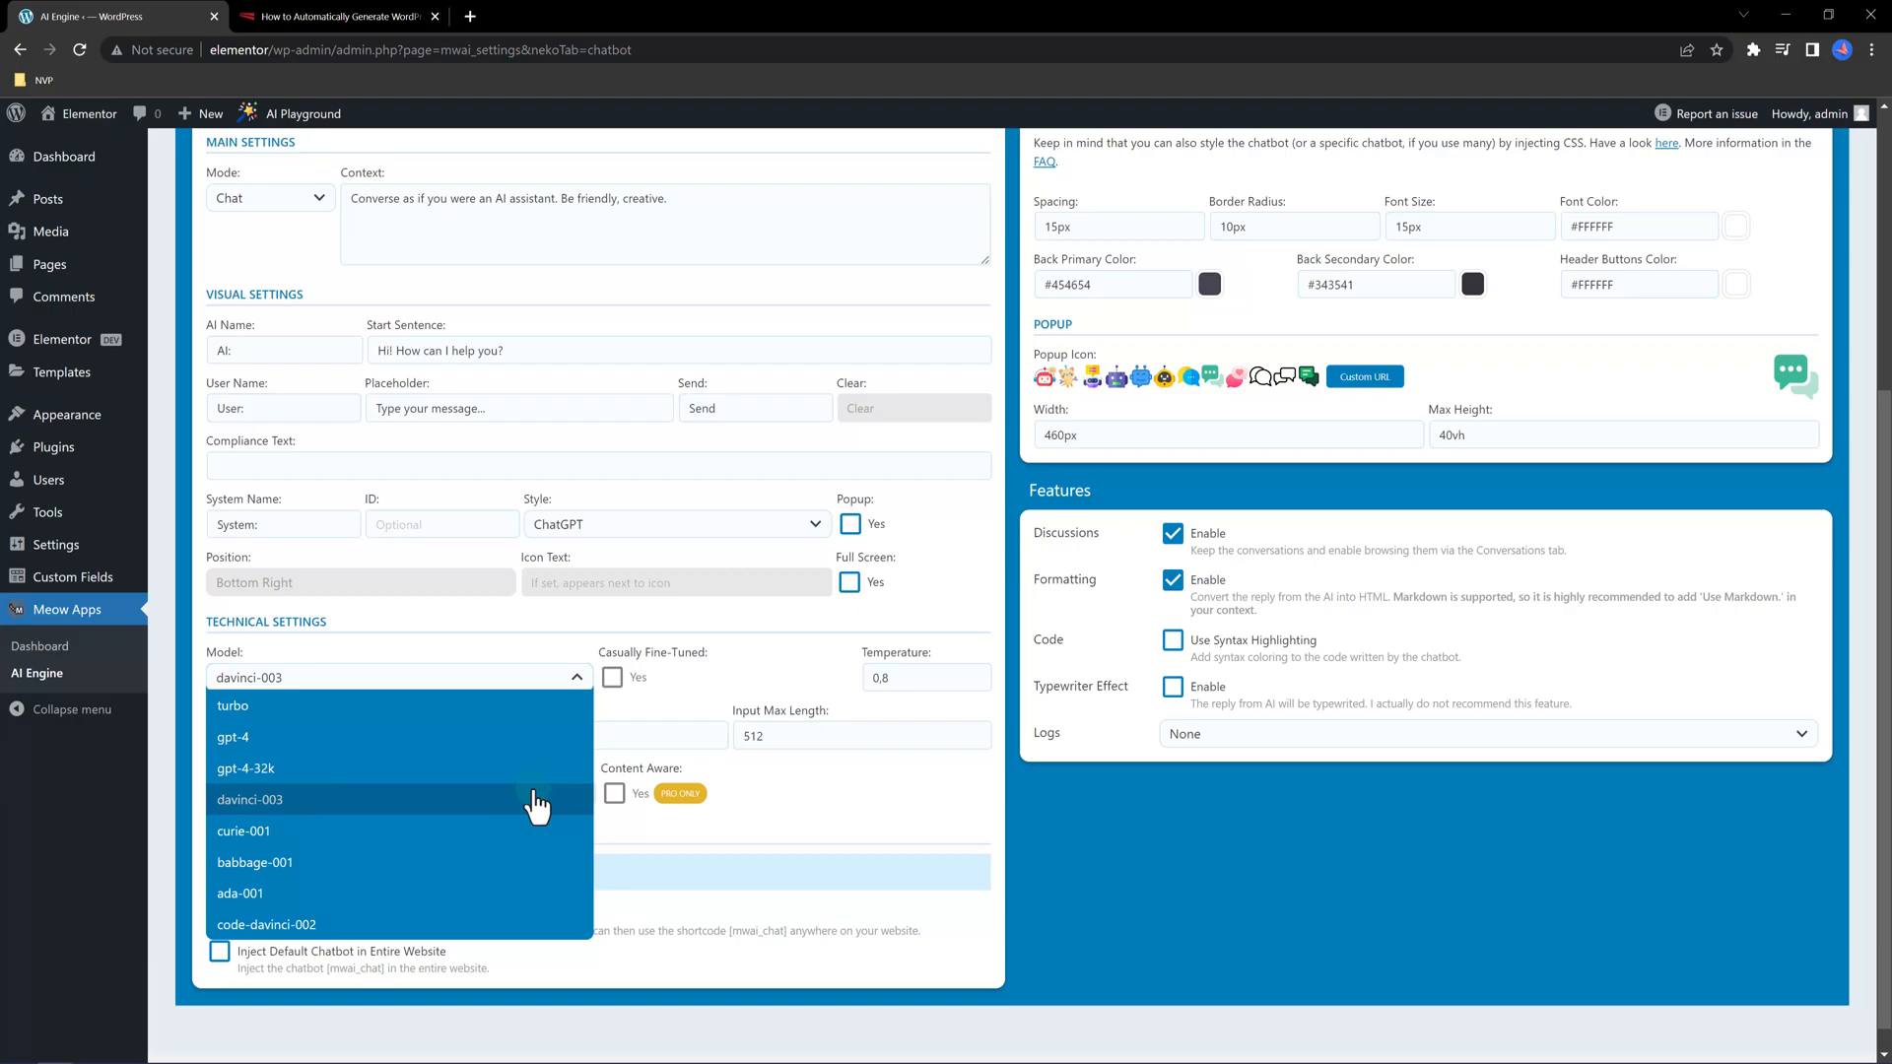
{"action": "mouse_move", "coordinate": [366, 815]}
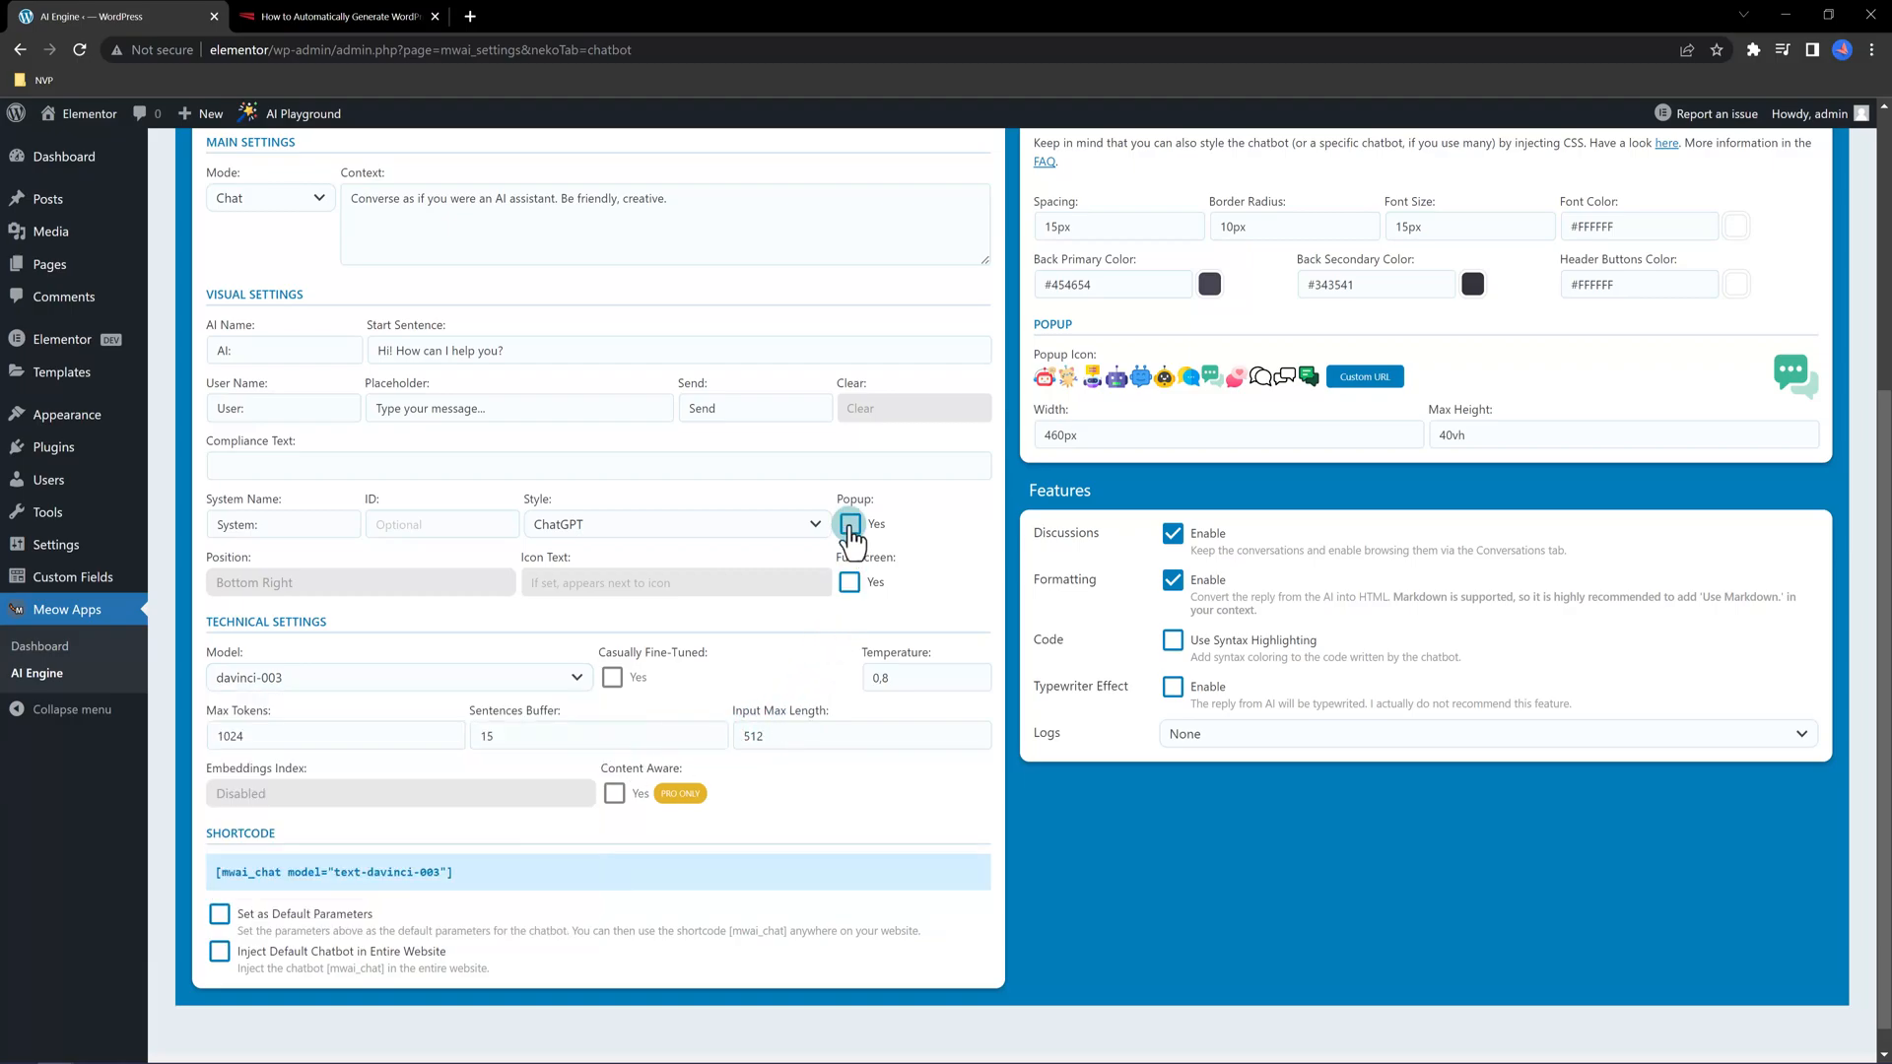
{"action": "left_click", "coordinate": [849, 524]}
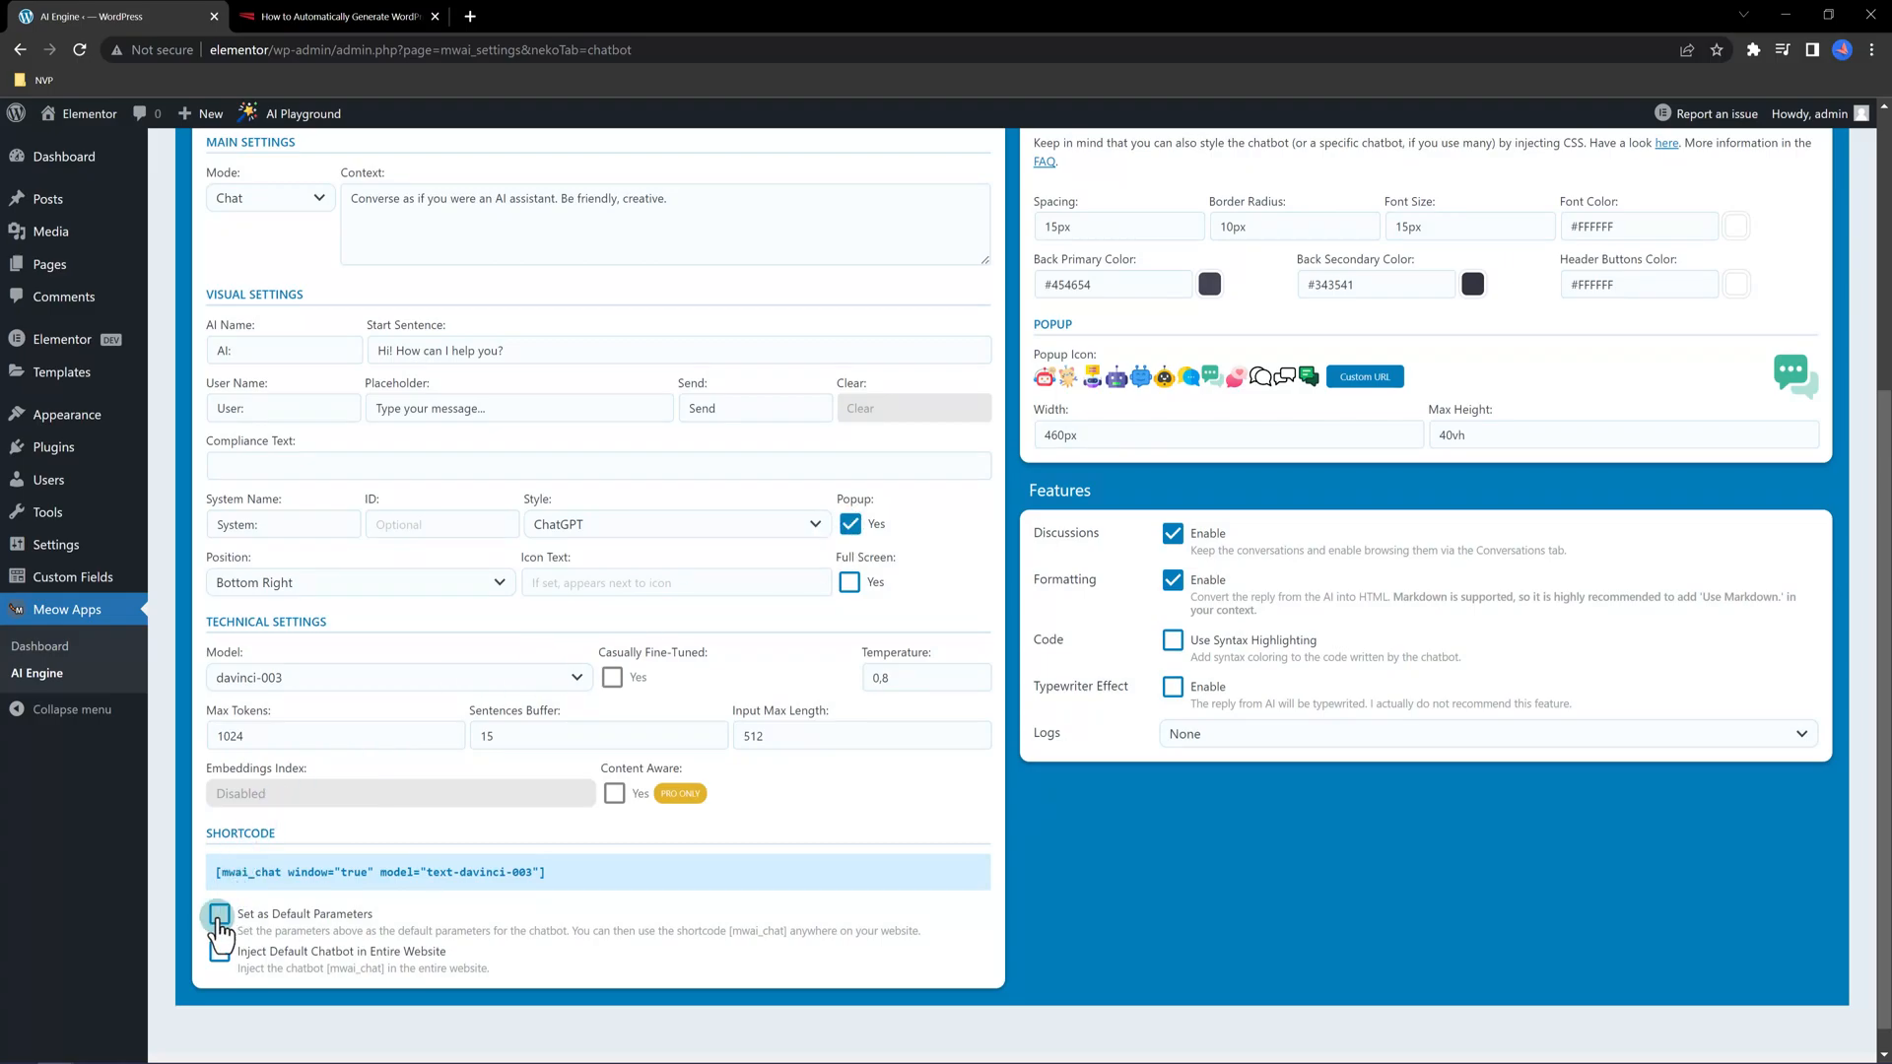
{"action": "left_click", "coordinate": [220, 915]}
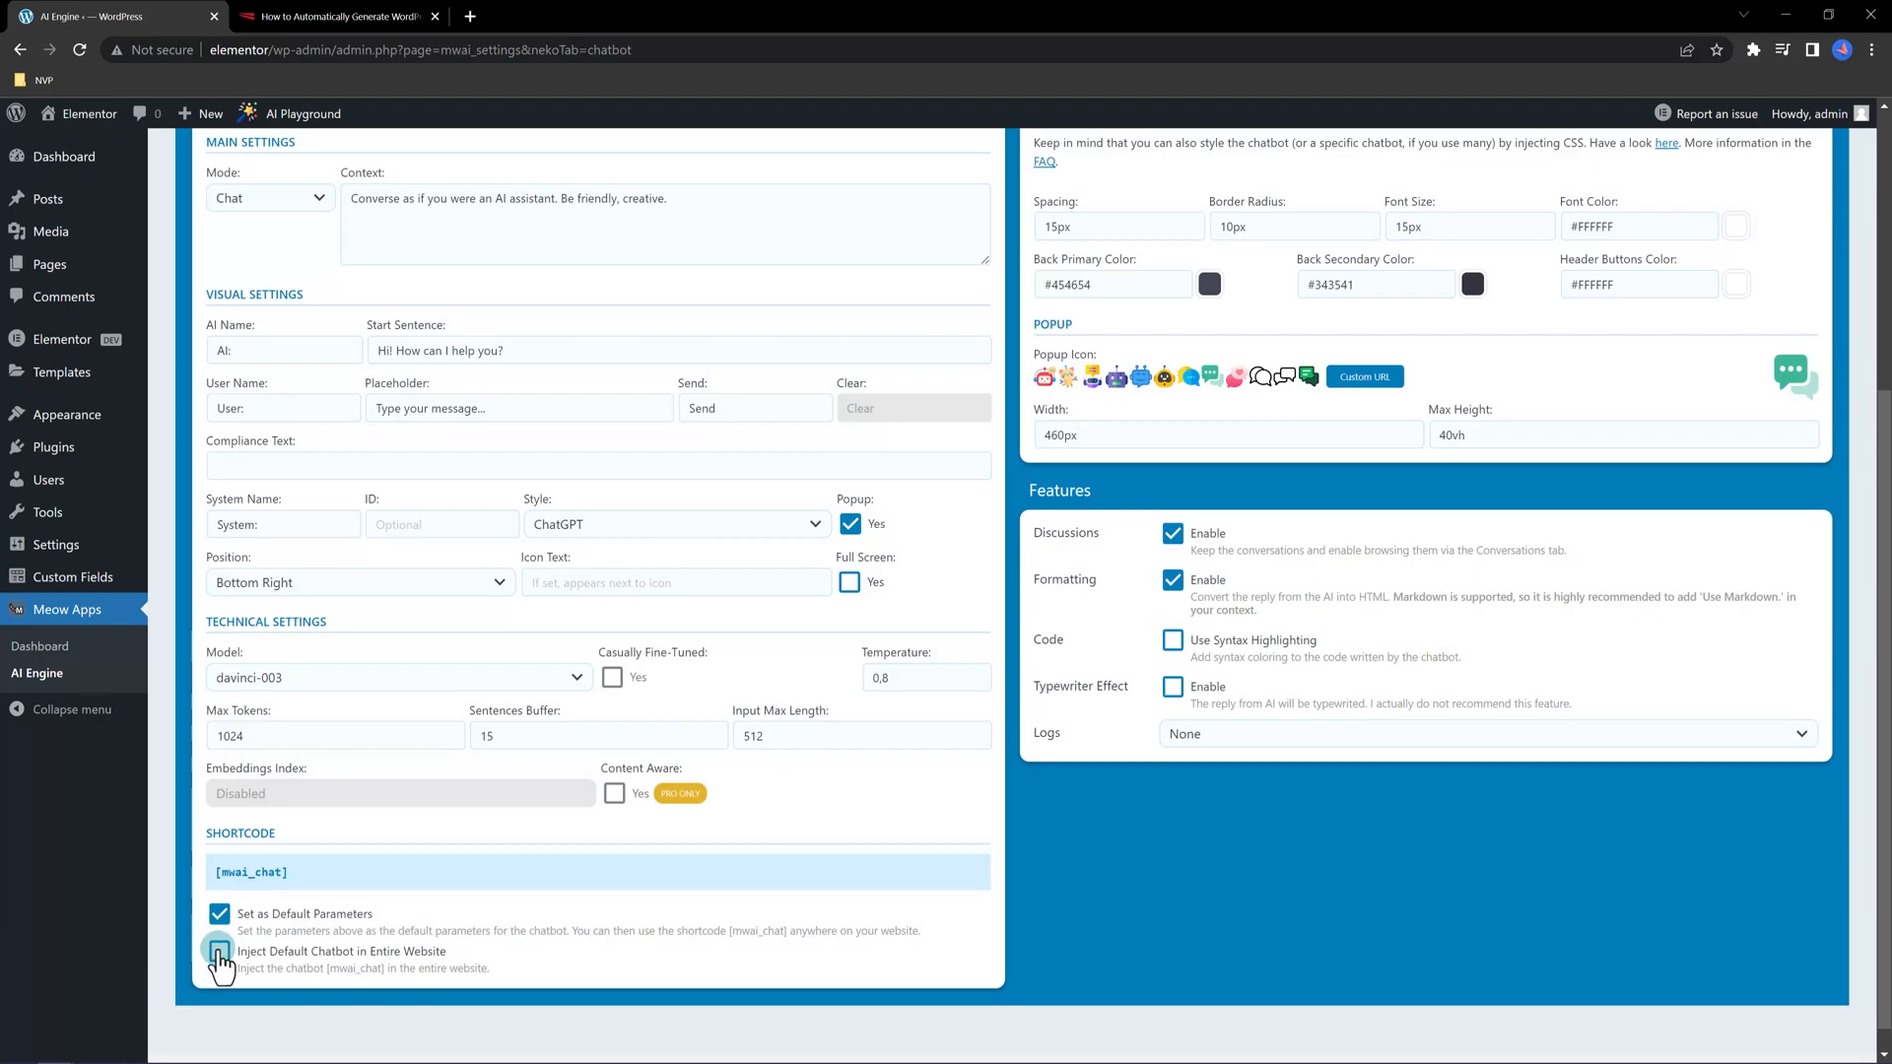
{"action": "left_click", "coordinate": [219, 952]}
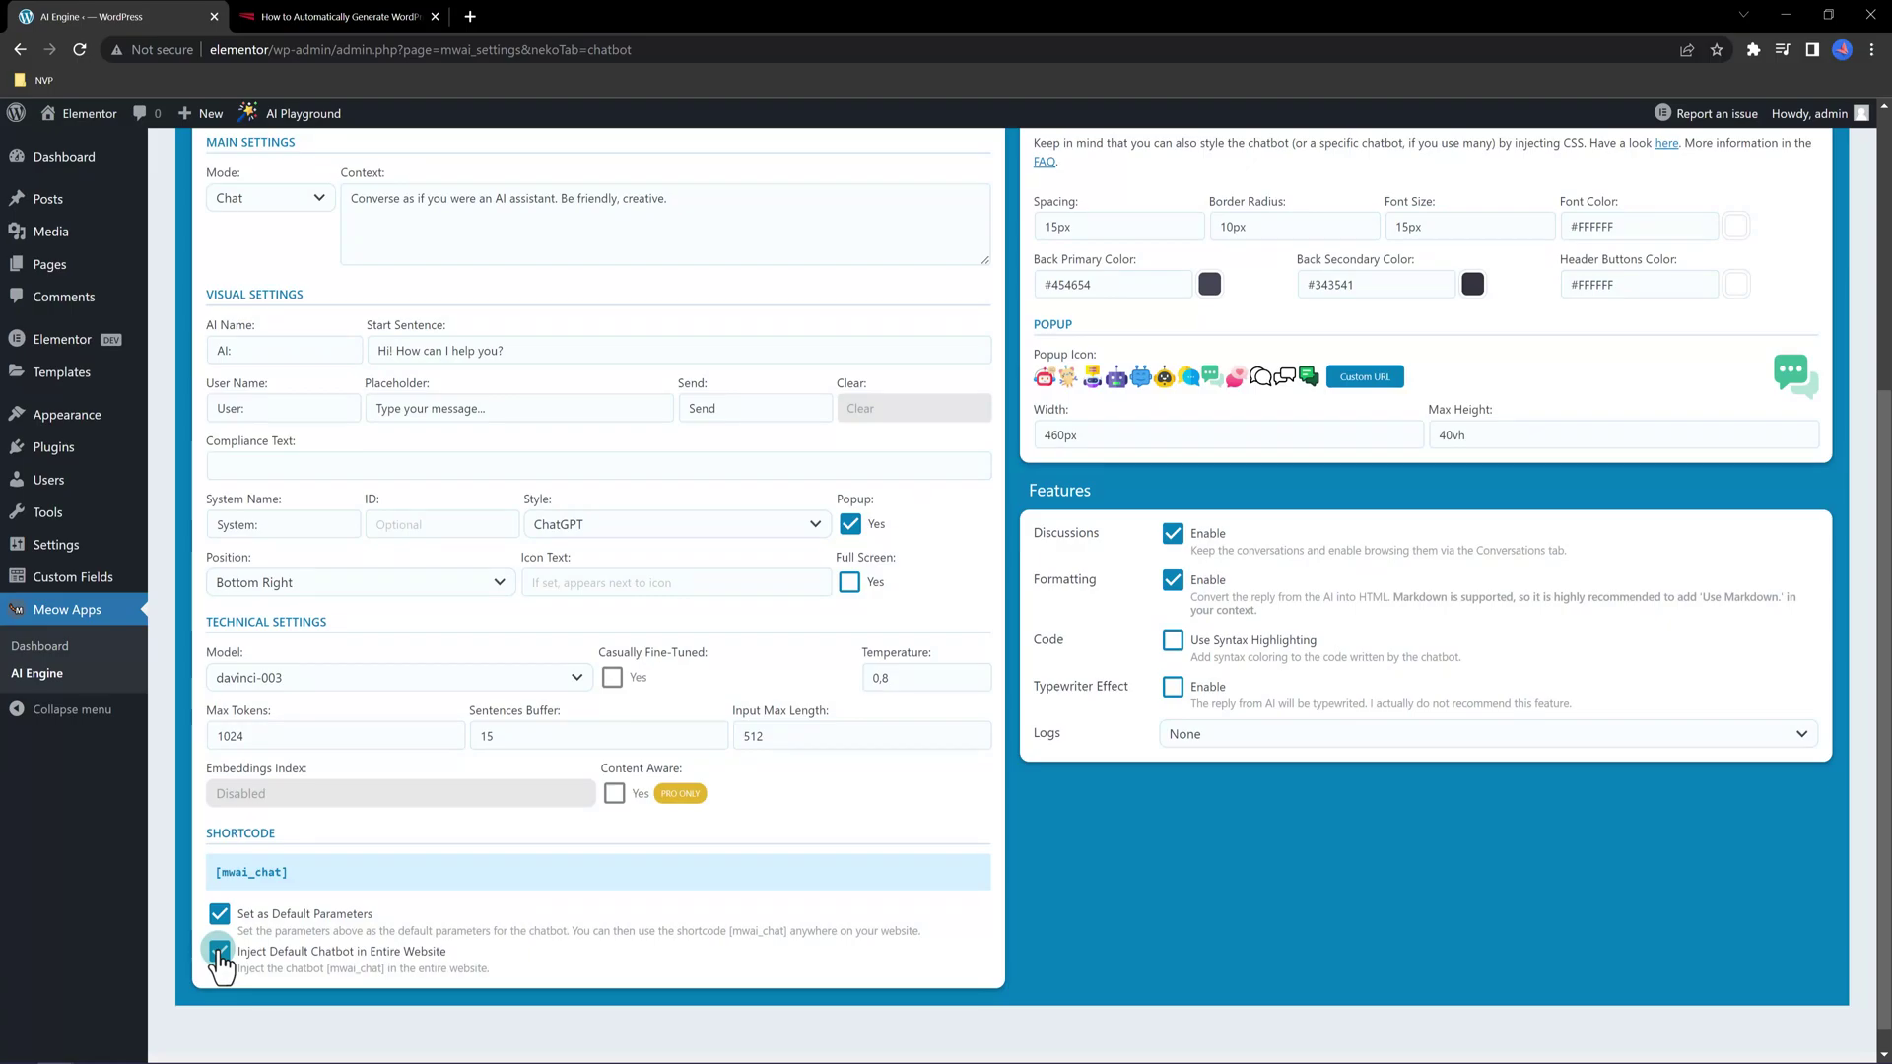
{"action": "left_click", "coordinate": [65, 156]}
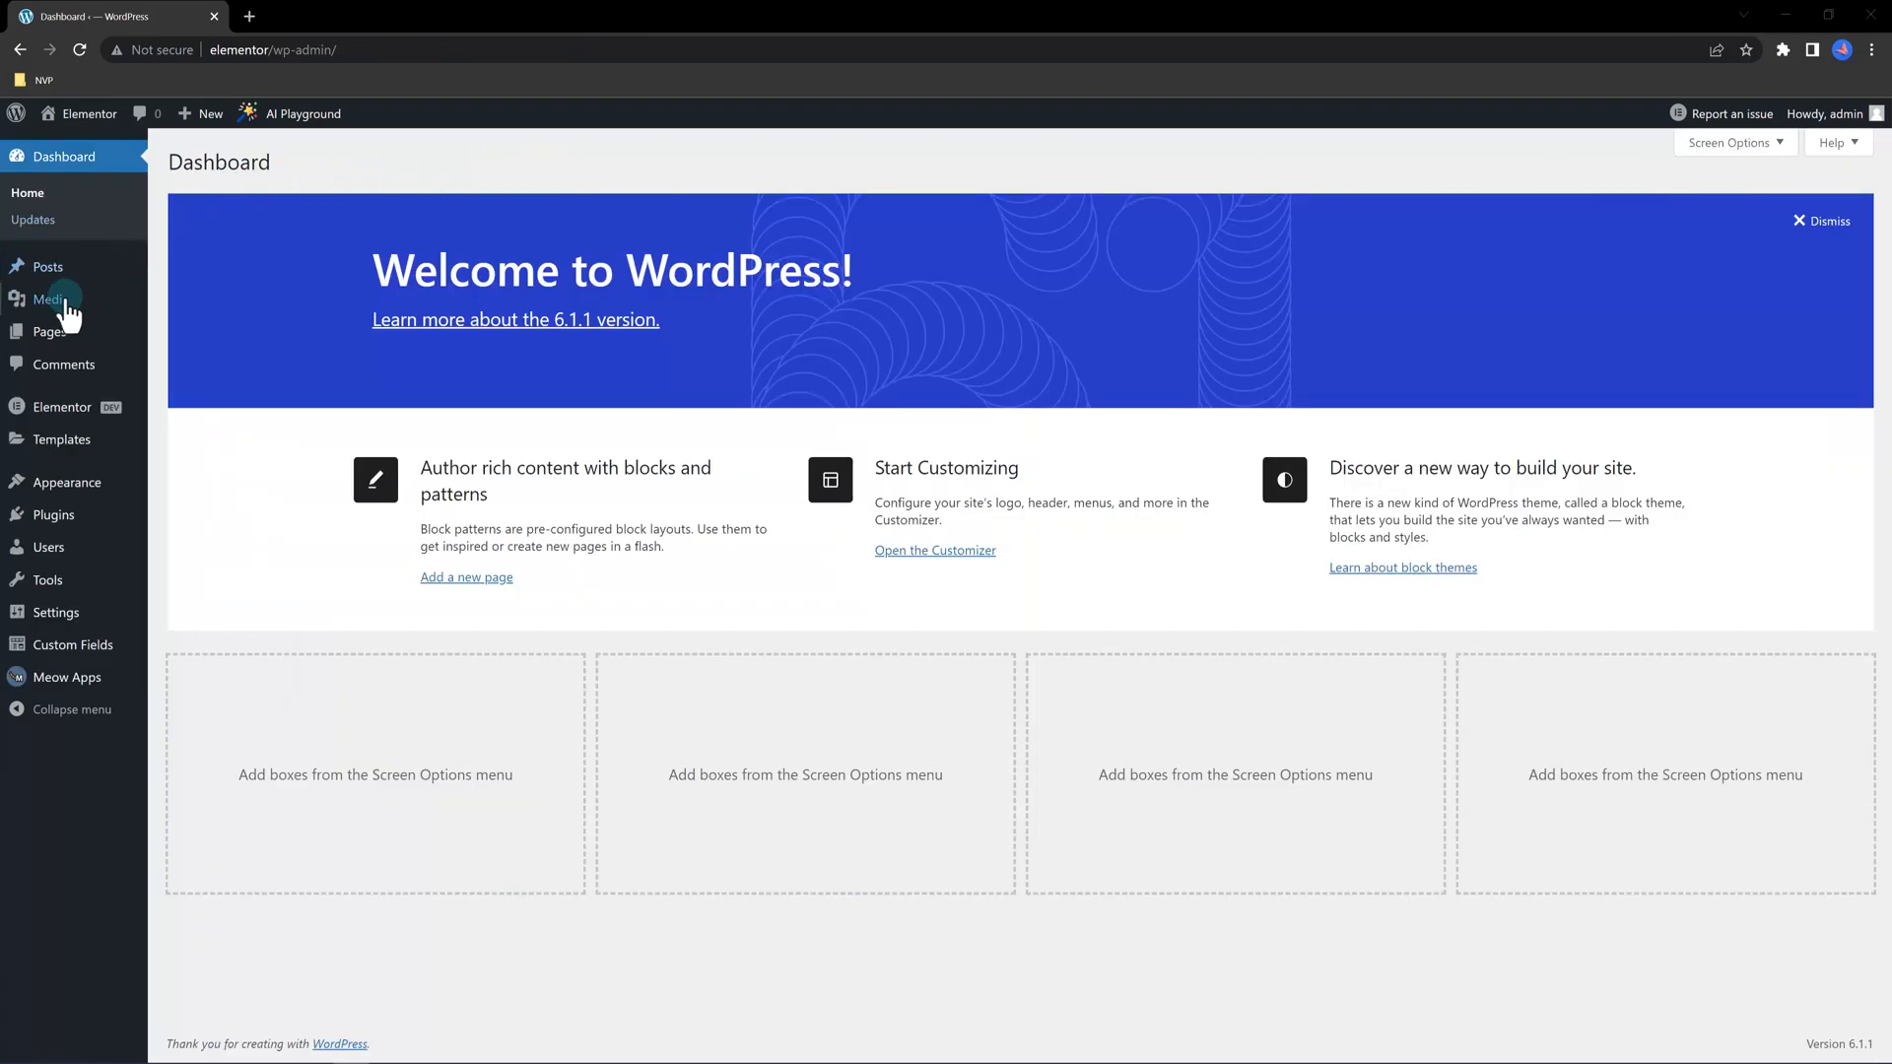
{"action": "left_click", "coordinate": [49, 331]}
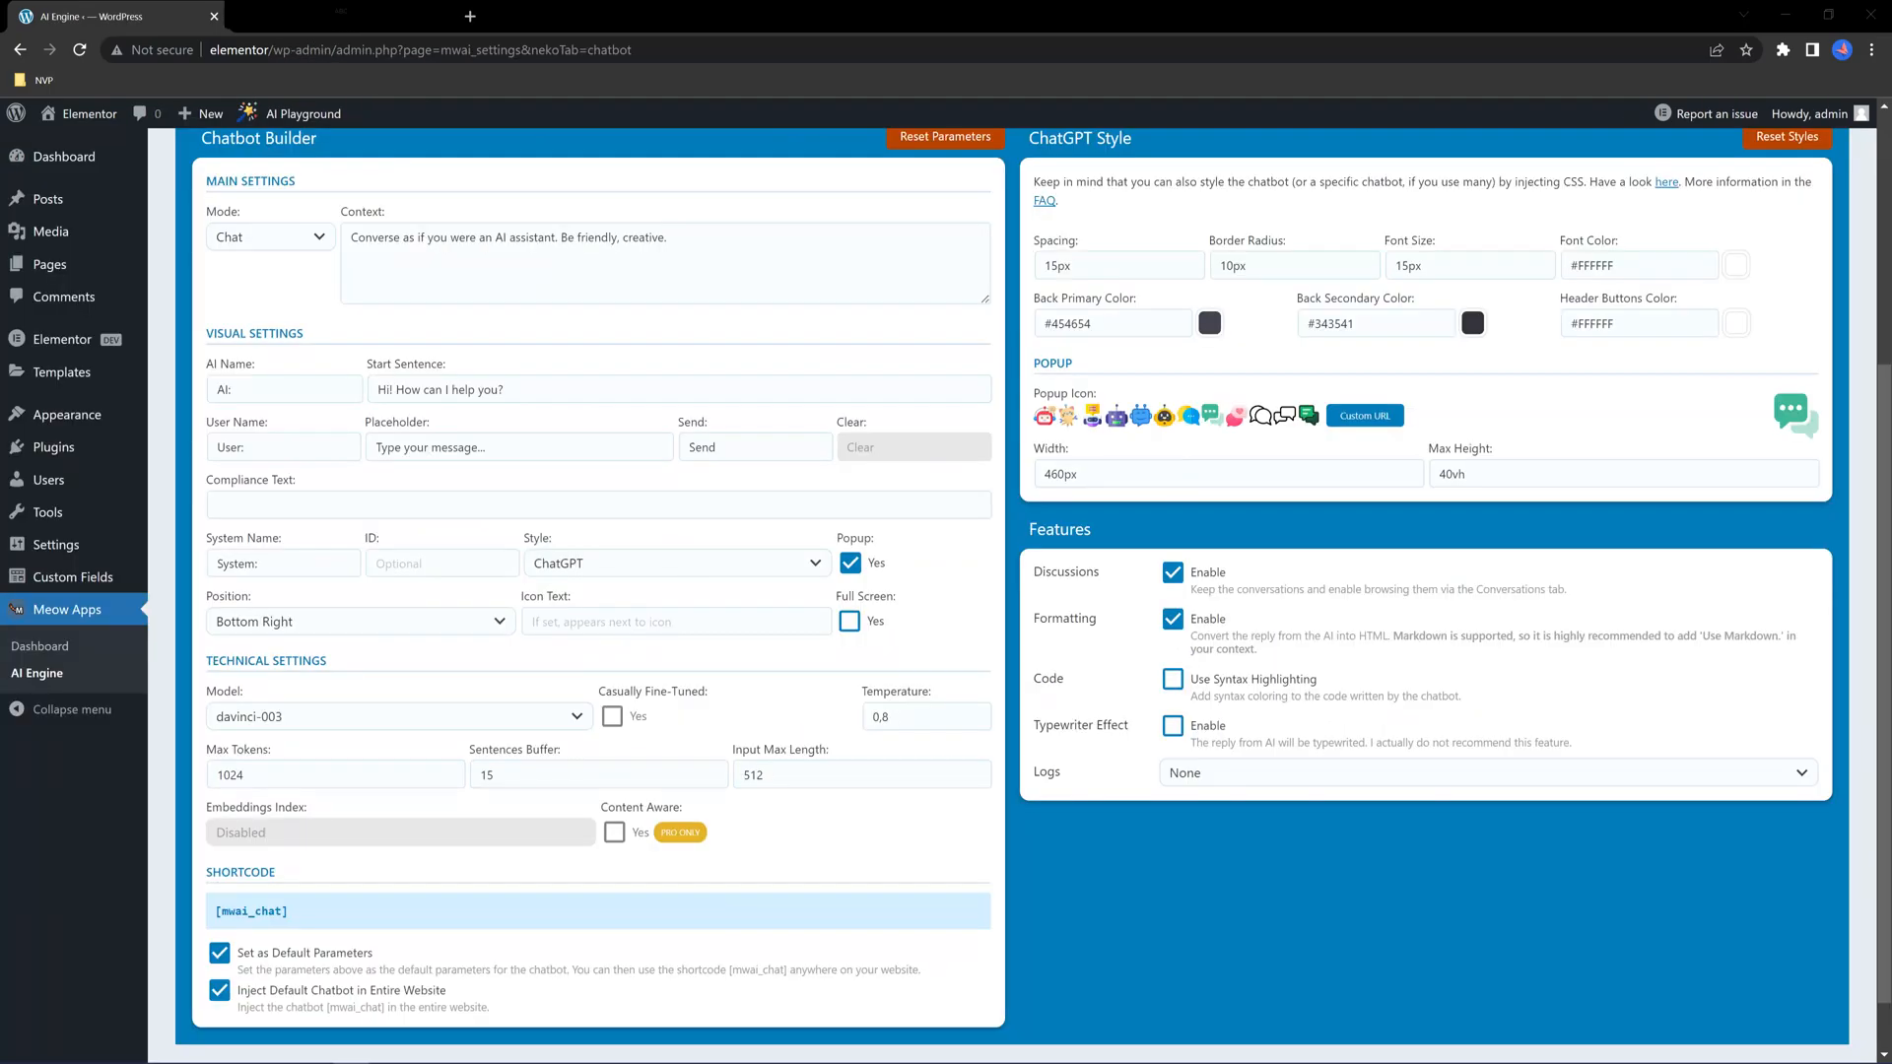
{"action": "mouse_move", "coordinate": [1645, 434]}
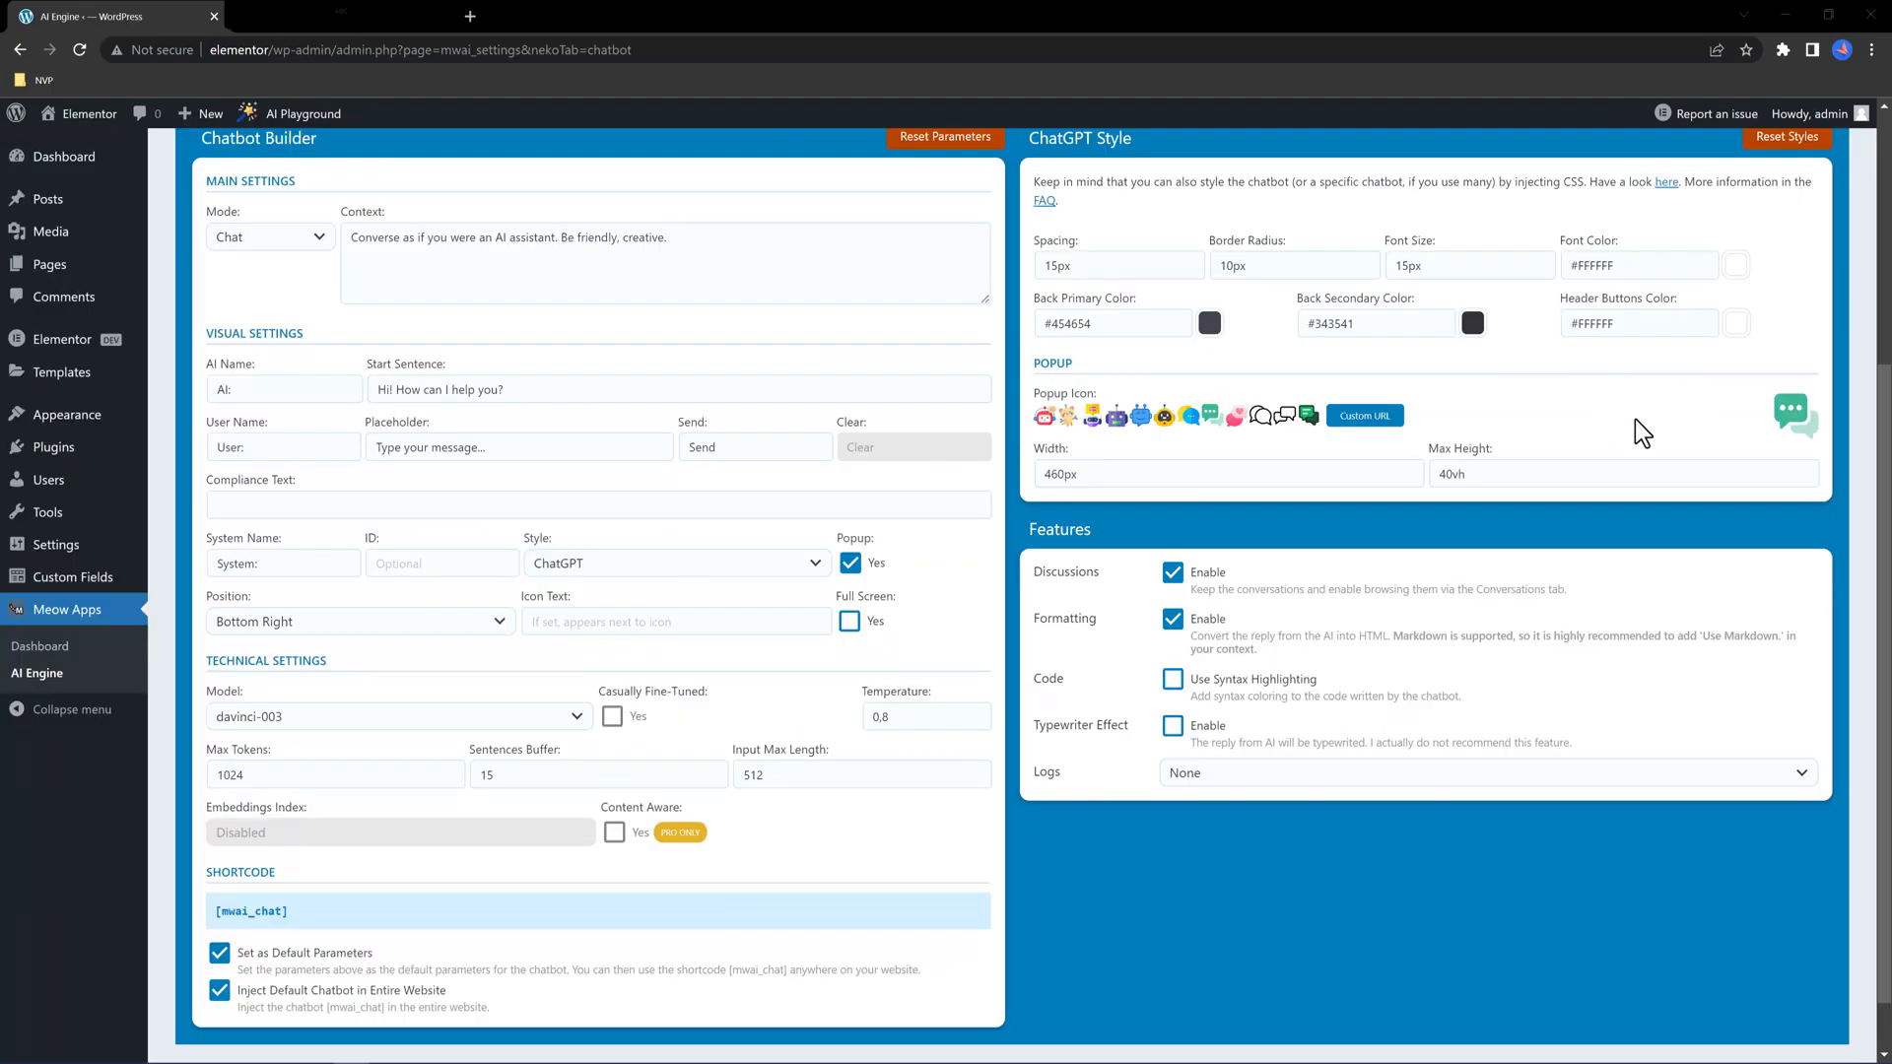
{"action": "mouse_move", "coordinate": [1880, 380]}
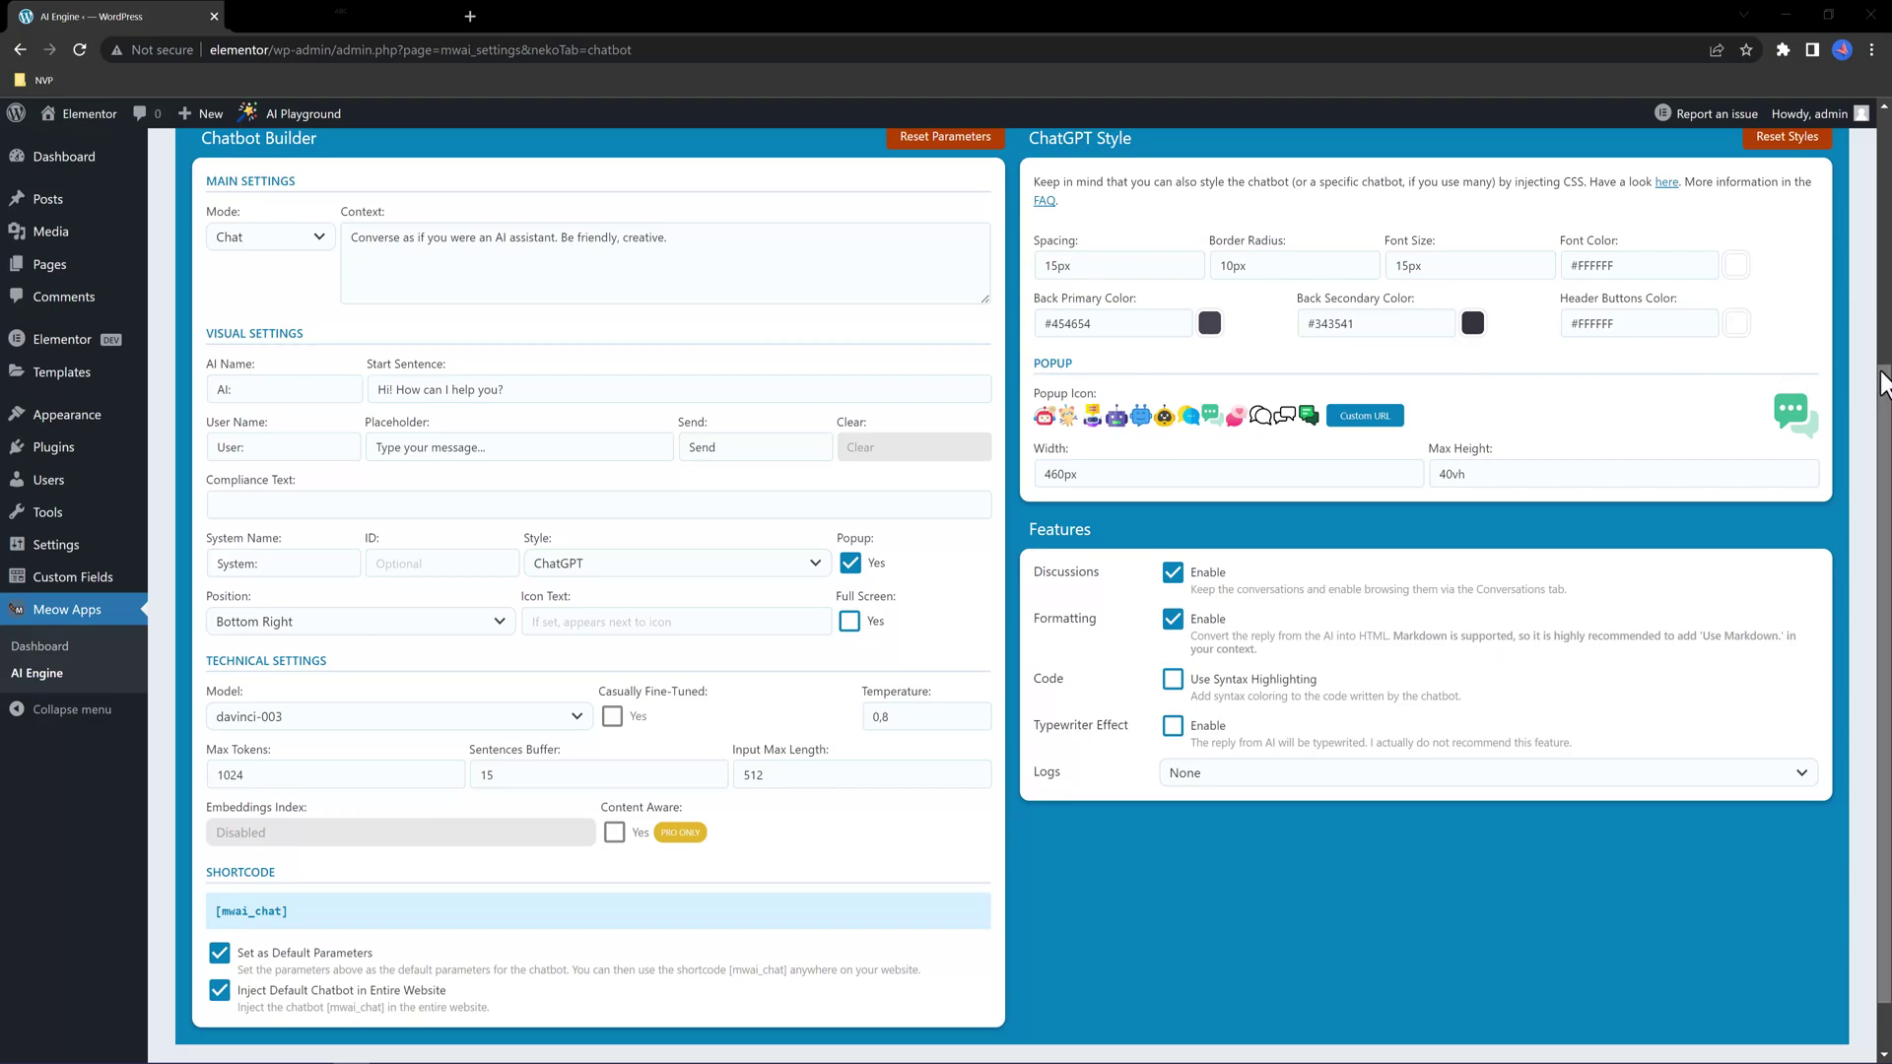
{"action": "mouse_move", "coordinate": [1106, 472]}
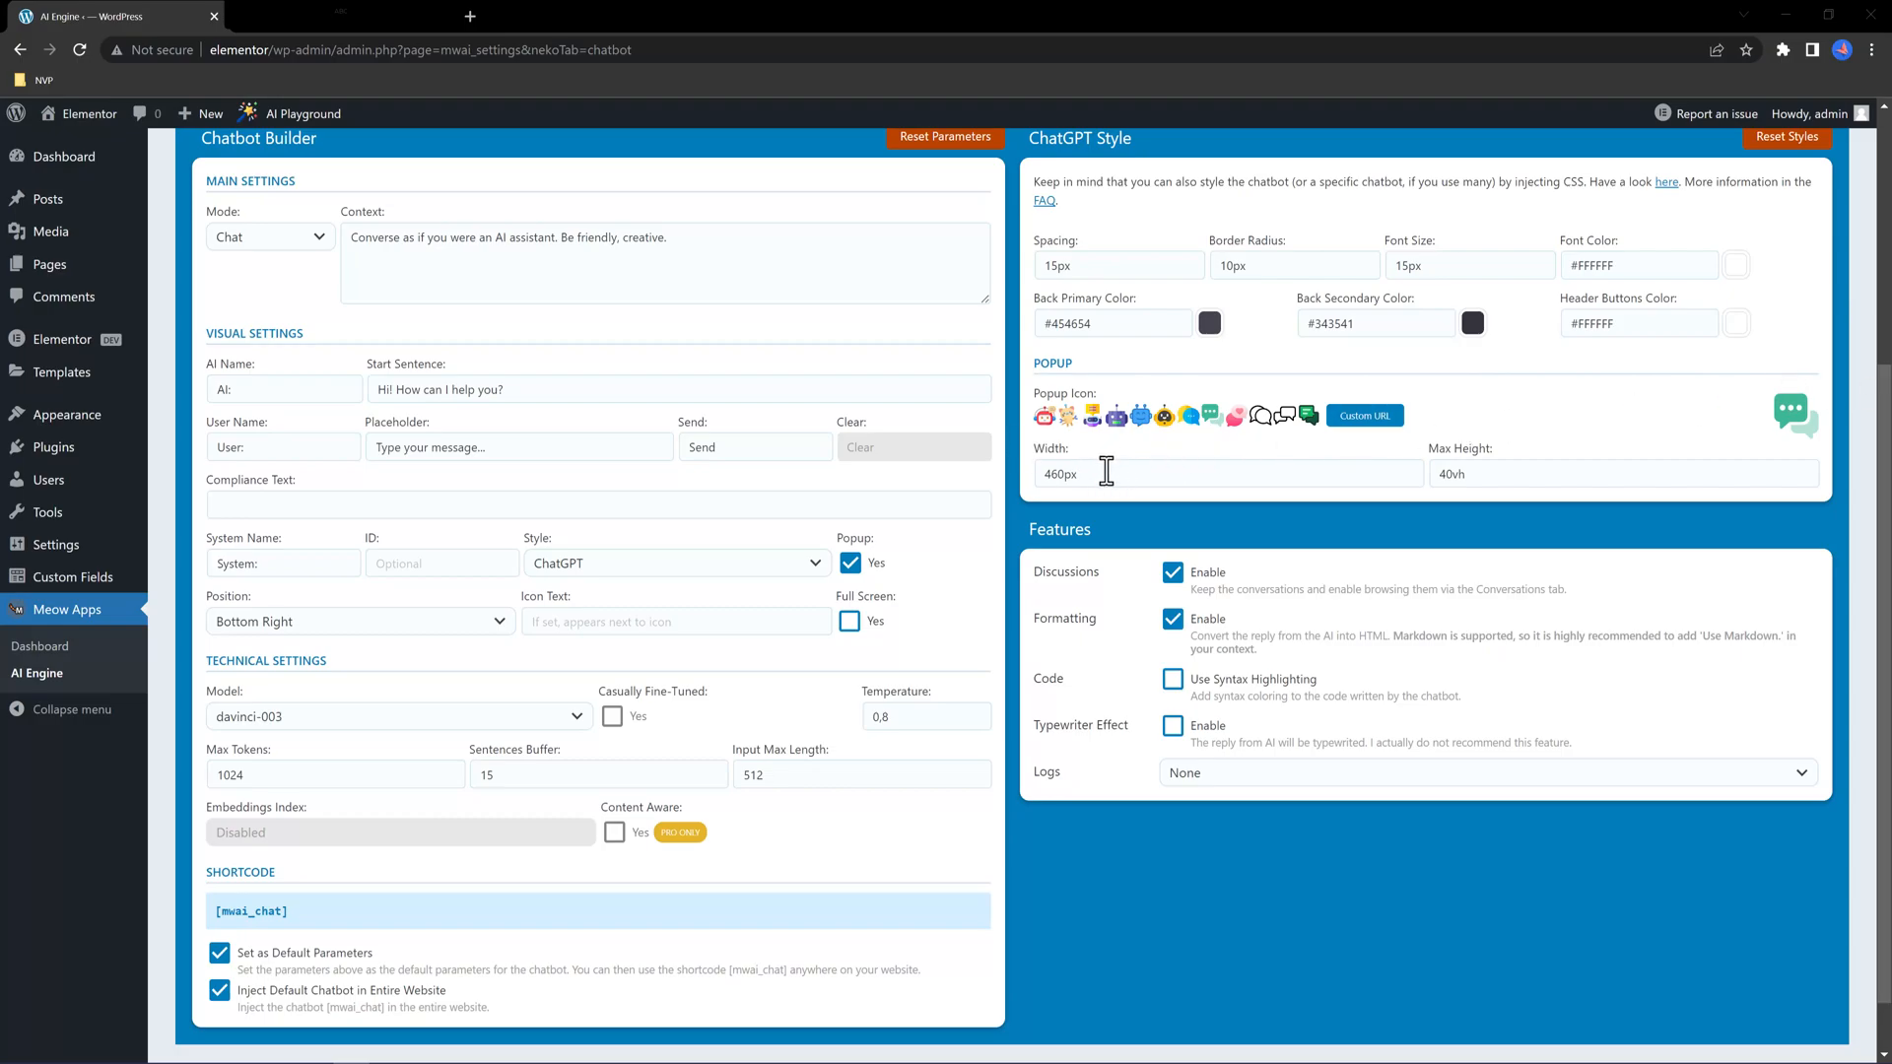
Add 'Dave' to the chatbot user name and turn off site-wide injection
{"action": "type", "text": "Dave"}
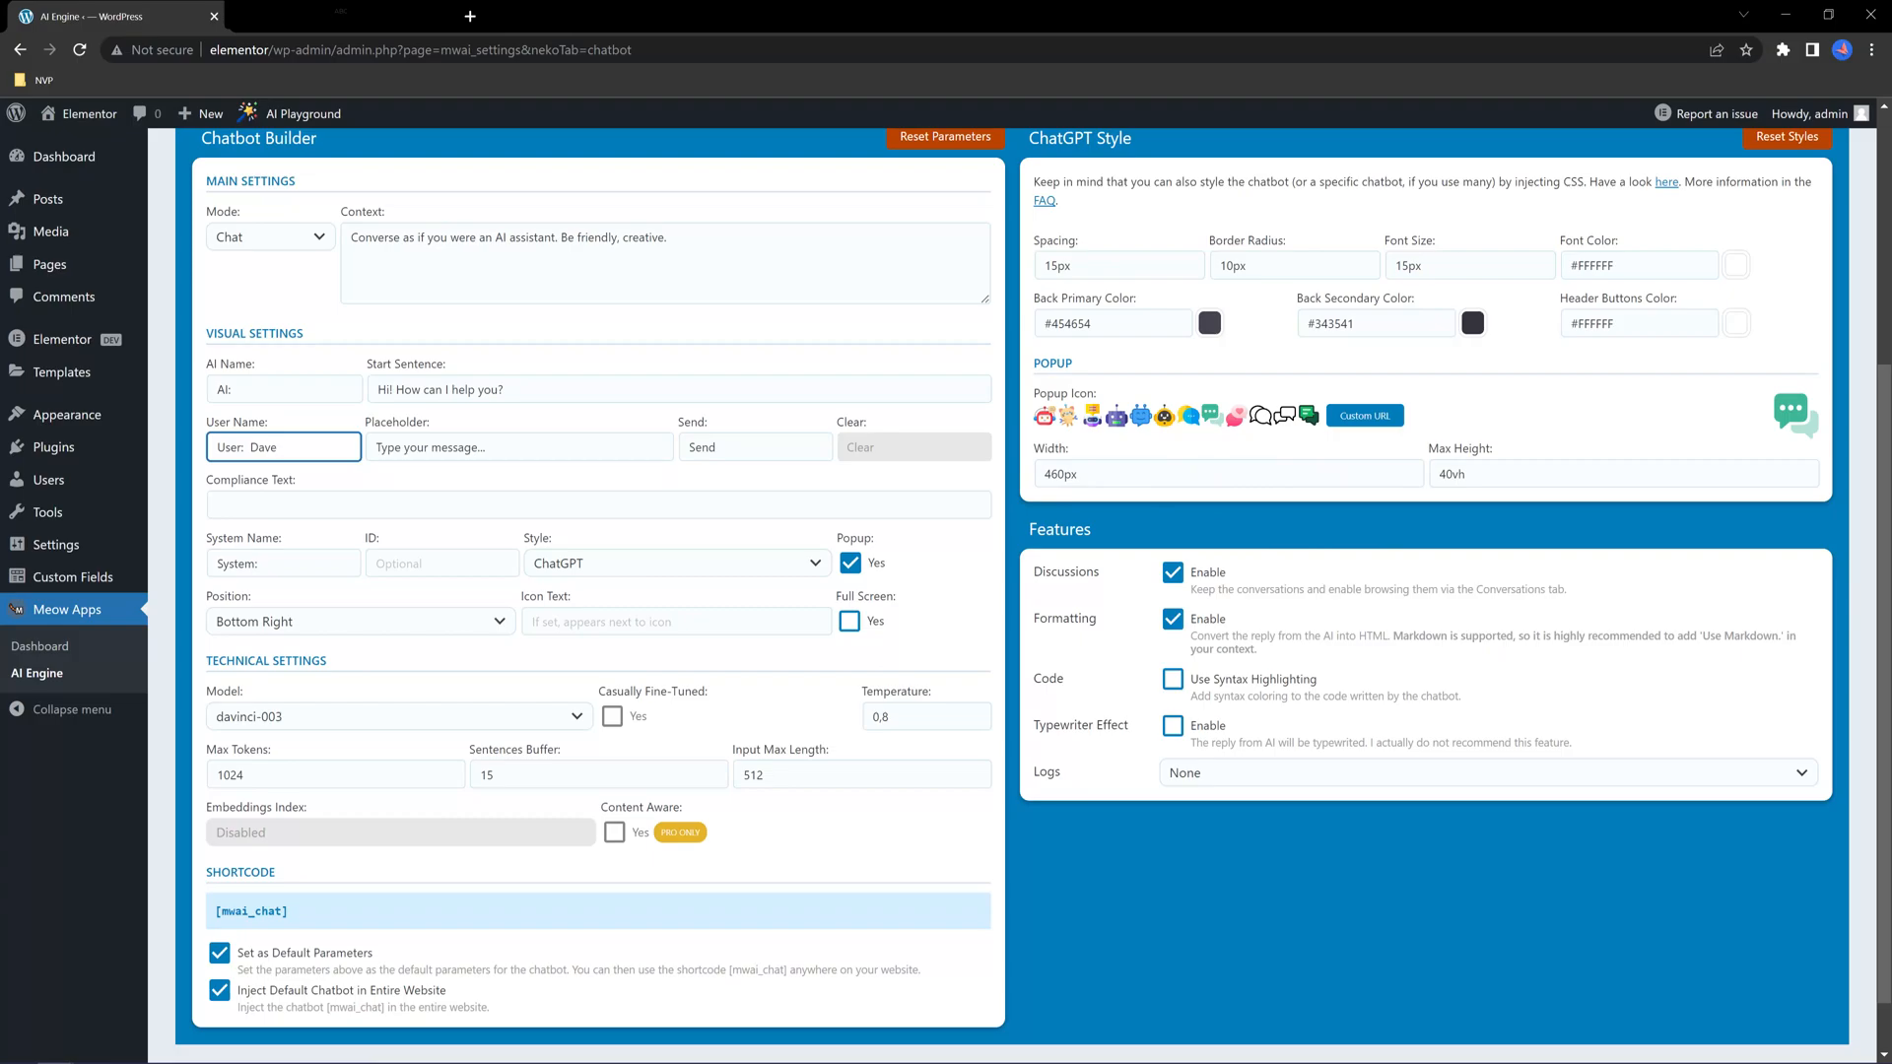
{"action": "mouse_move", "coordinate": [276, 388]}
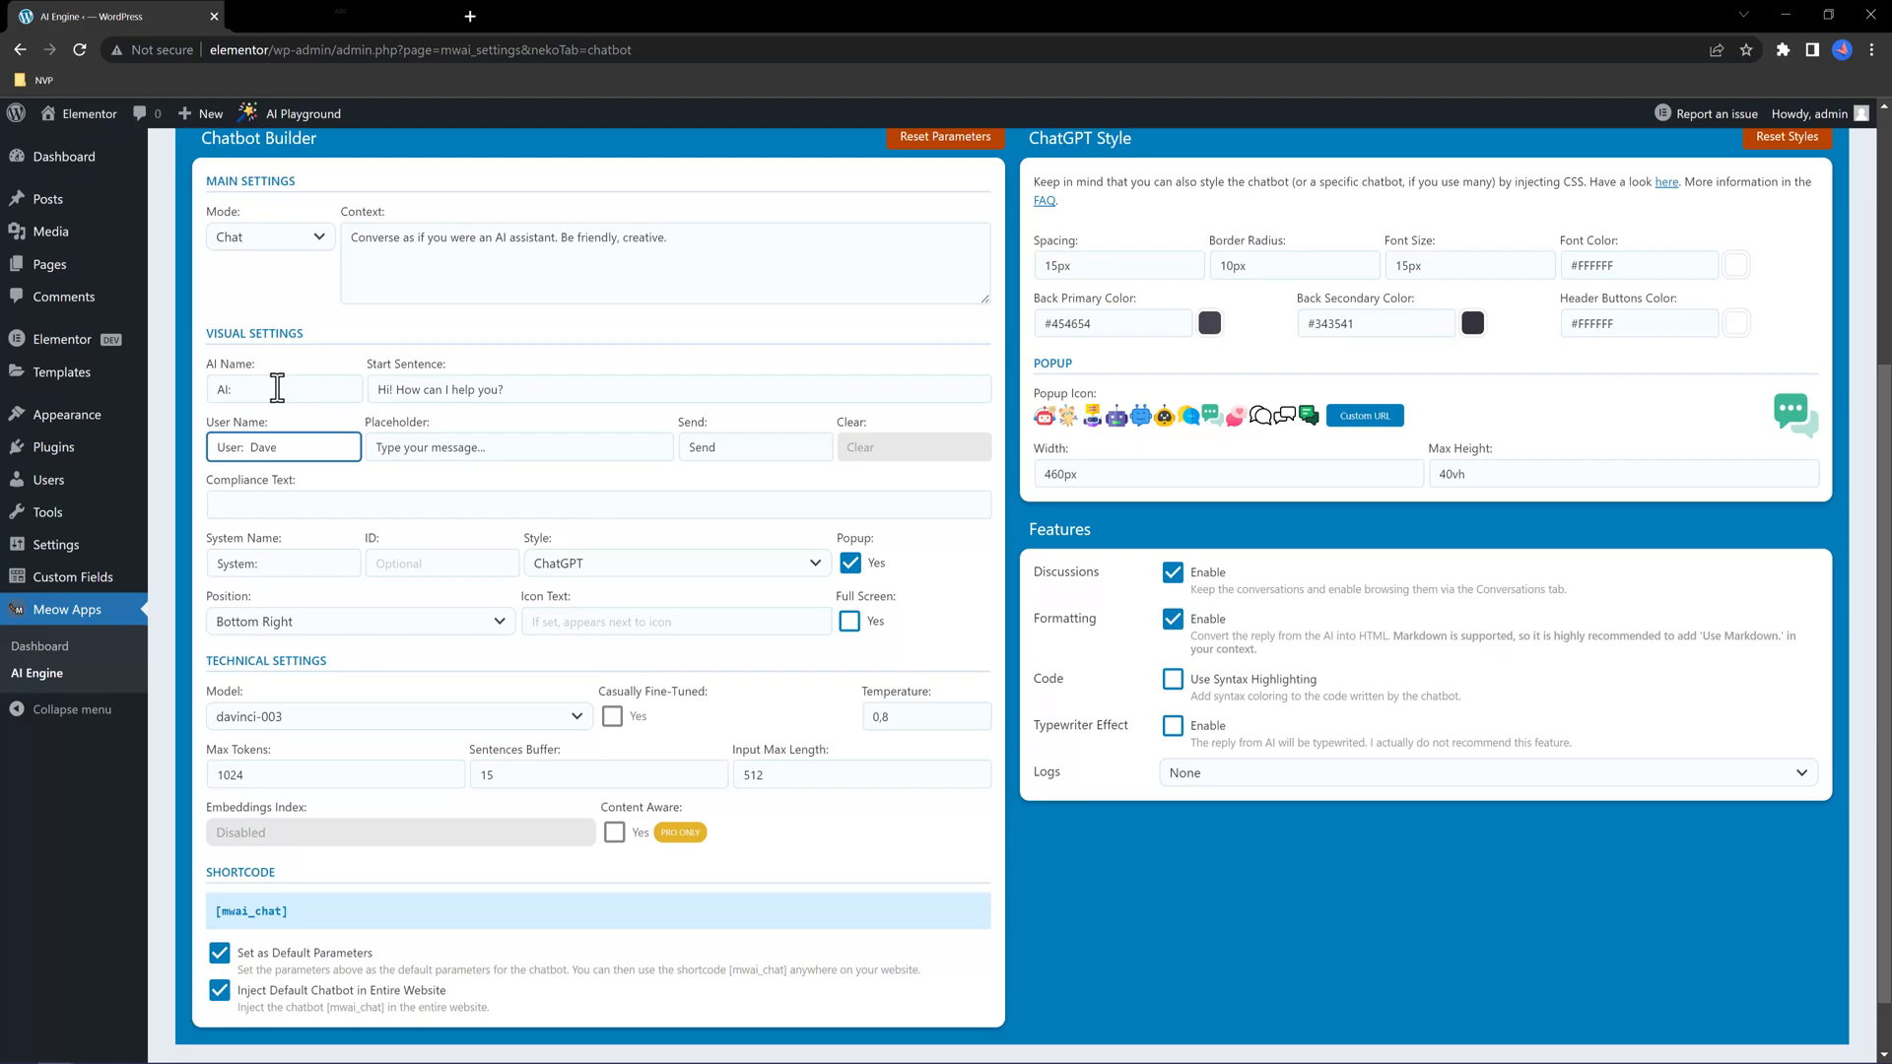
{"action": "left_click", "coordinate": [282, 447]}
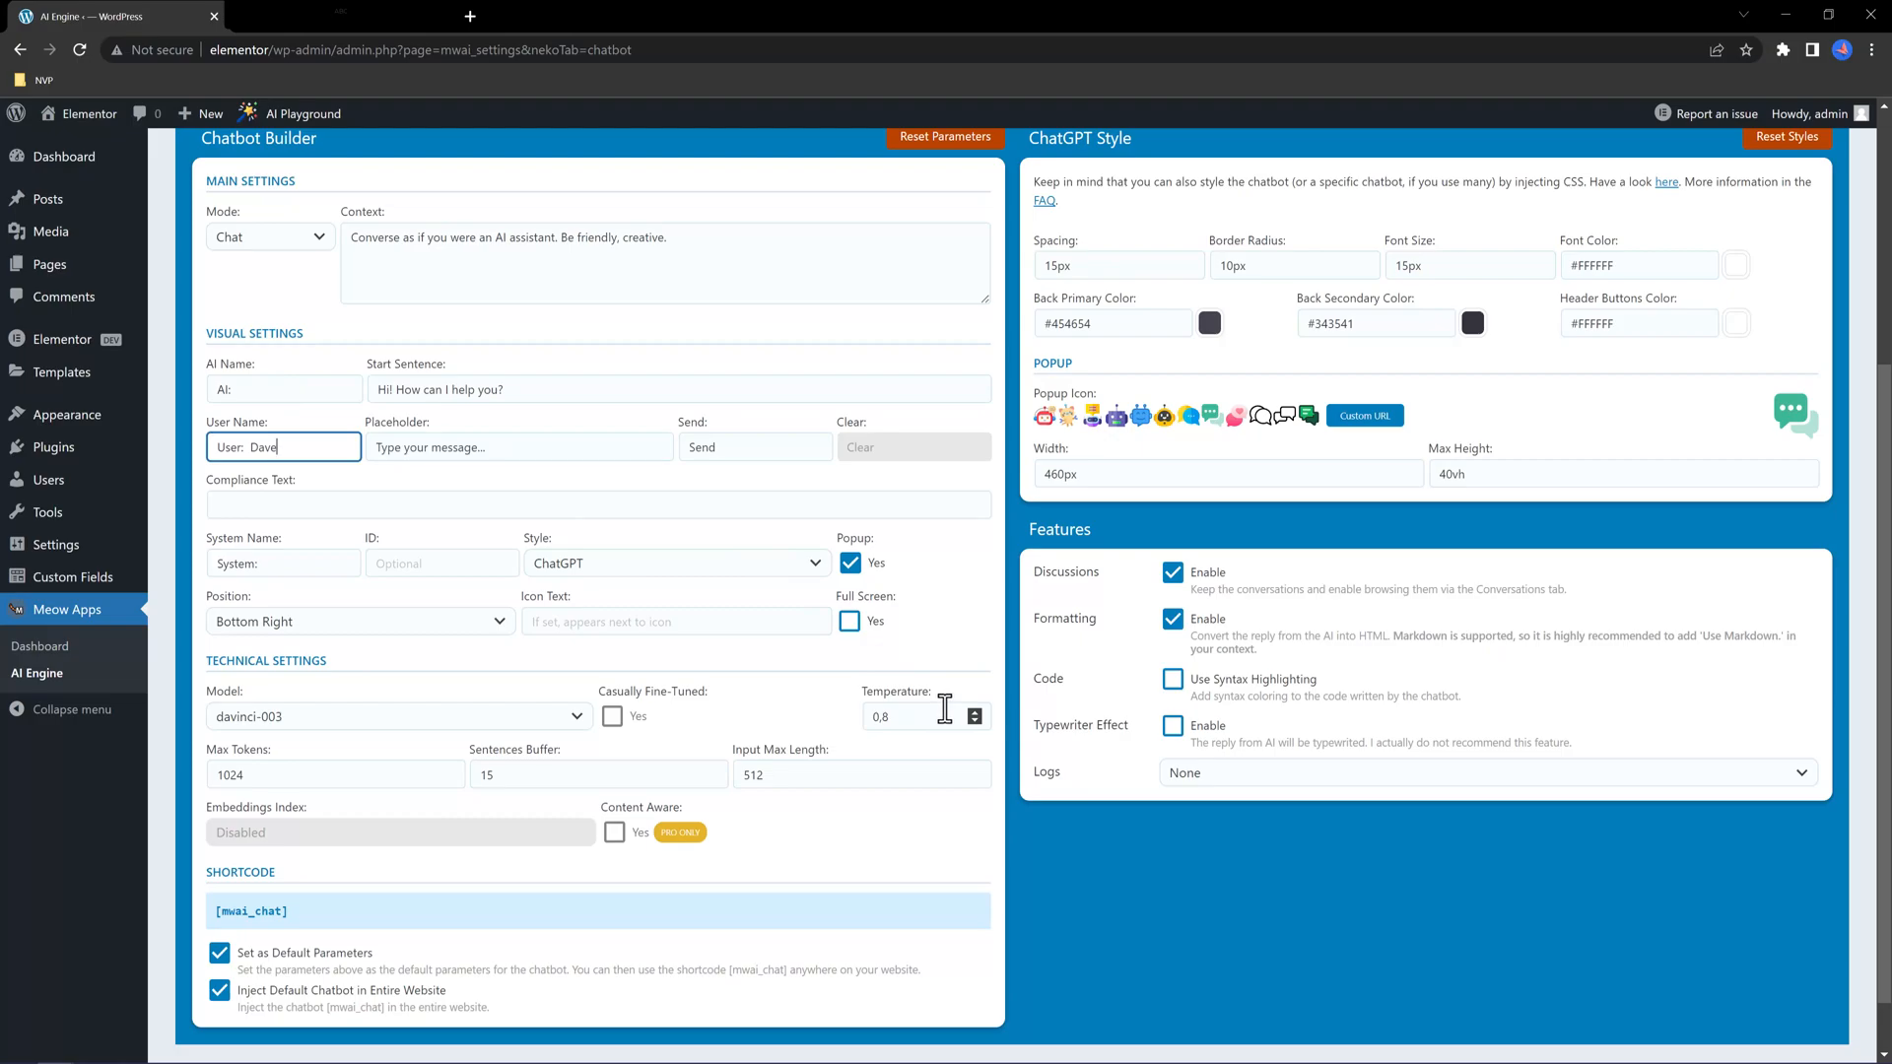
{"action": "mouse_move", "coordinate": [508, 447]}
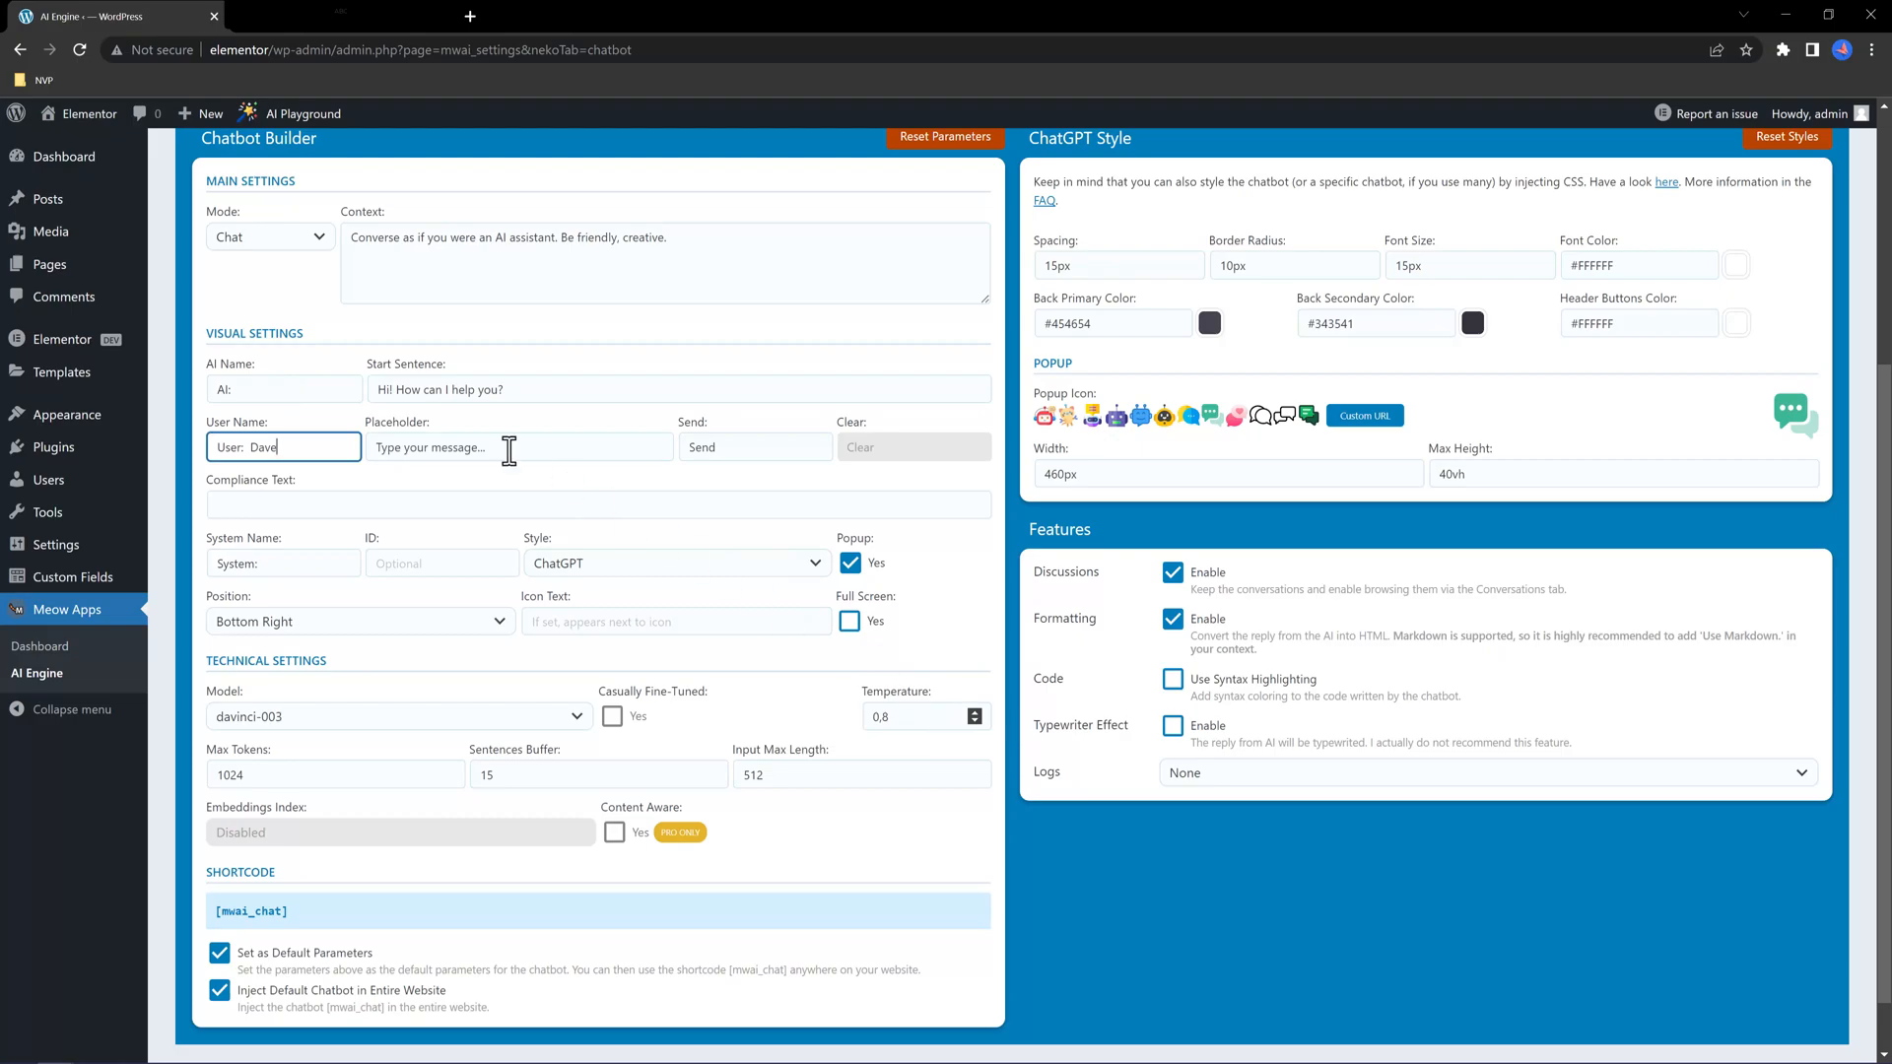
{"action": "mouse_move", "coordinate": [822, 706]}
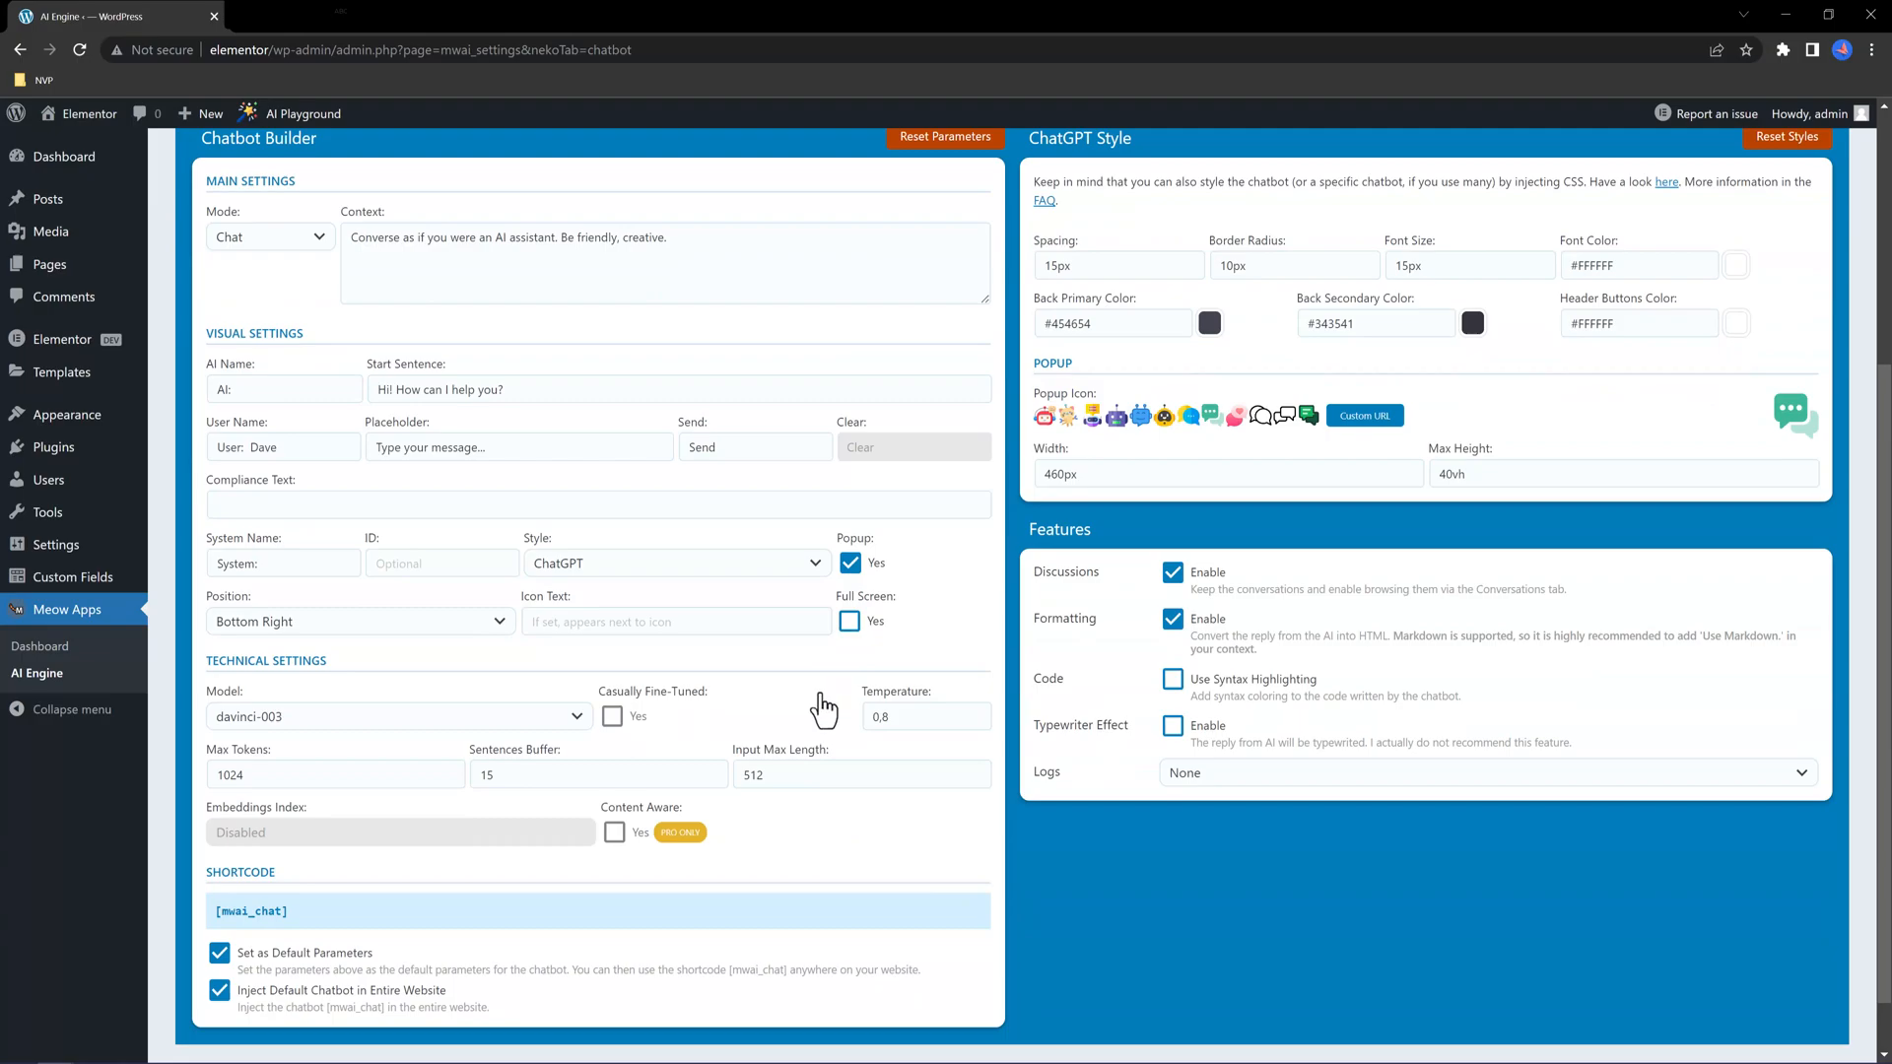
{"action": "scroll", "scroll_direction": "down", "scroll_amount": 3}
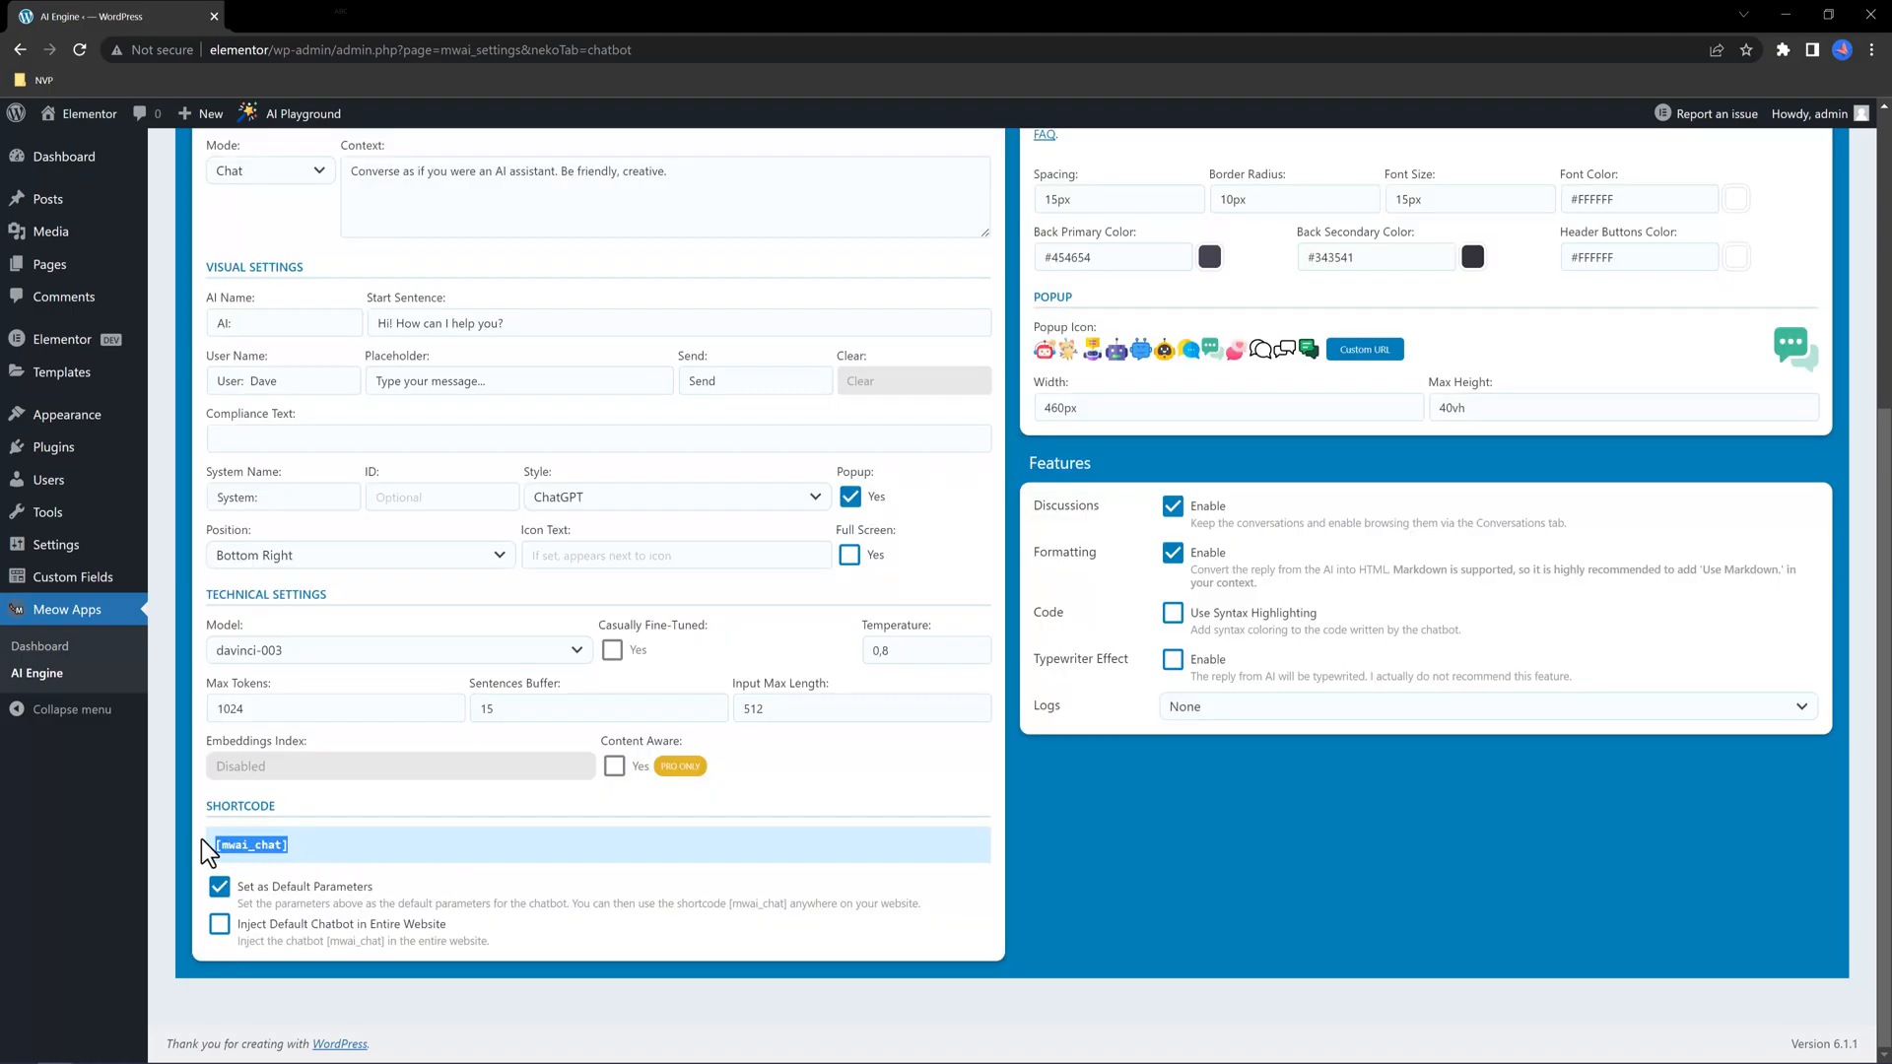
Copy the [mwai_chat] chatbot shortcode
{"action": "right_click", "coordinate": [248, 845]}
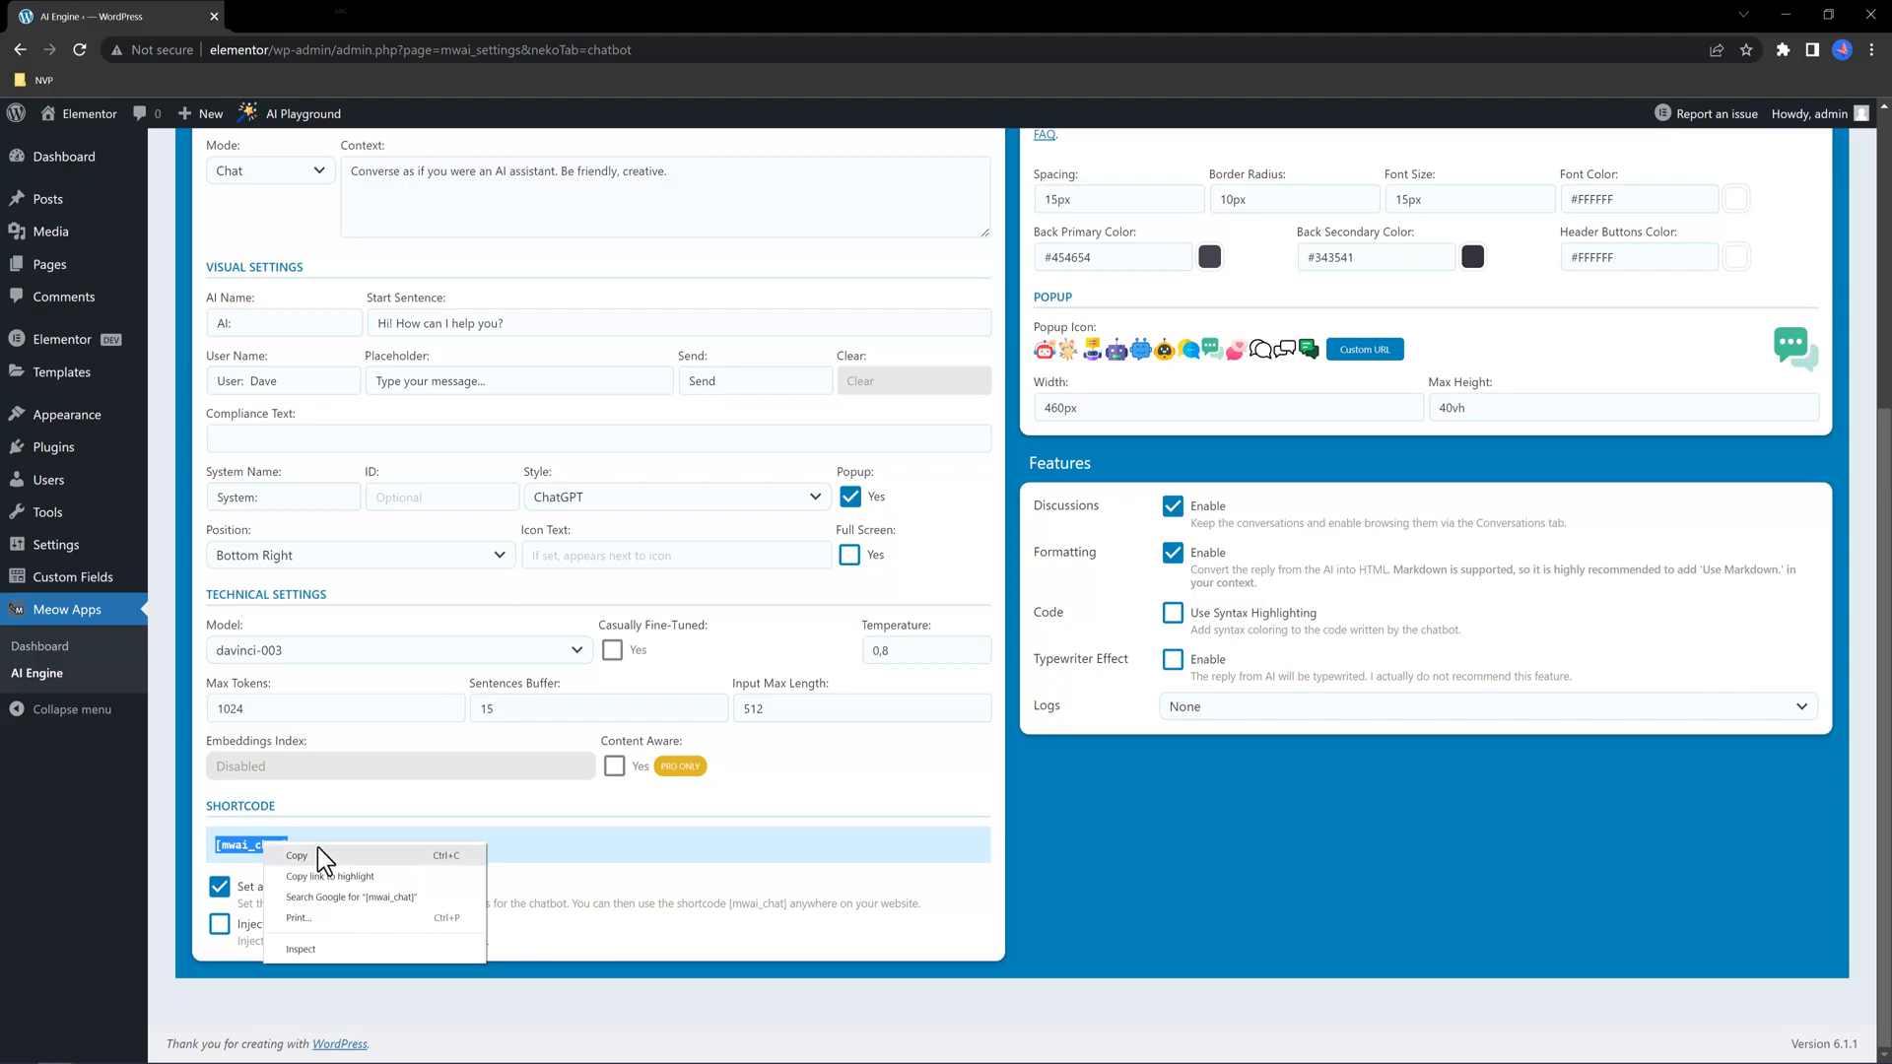
{"action": "left_click", "coordinate": [297, 855]}
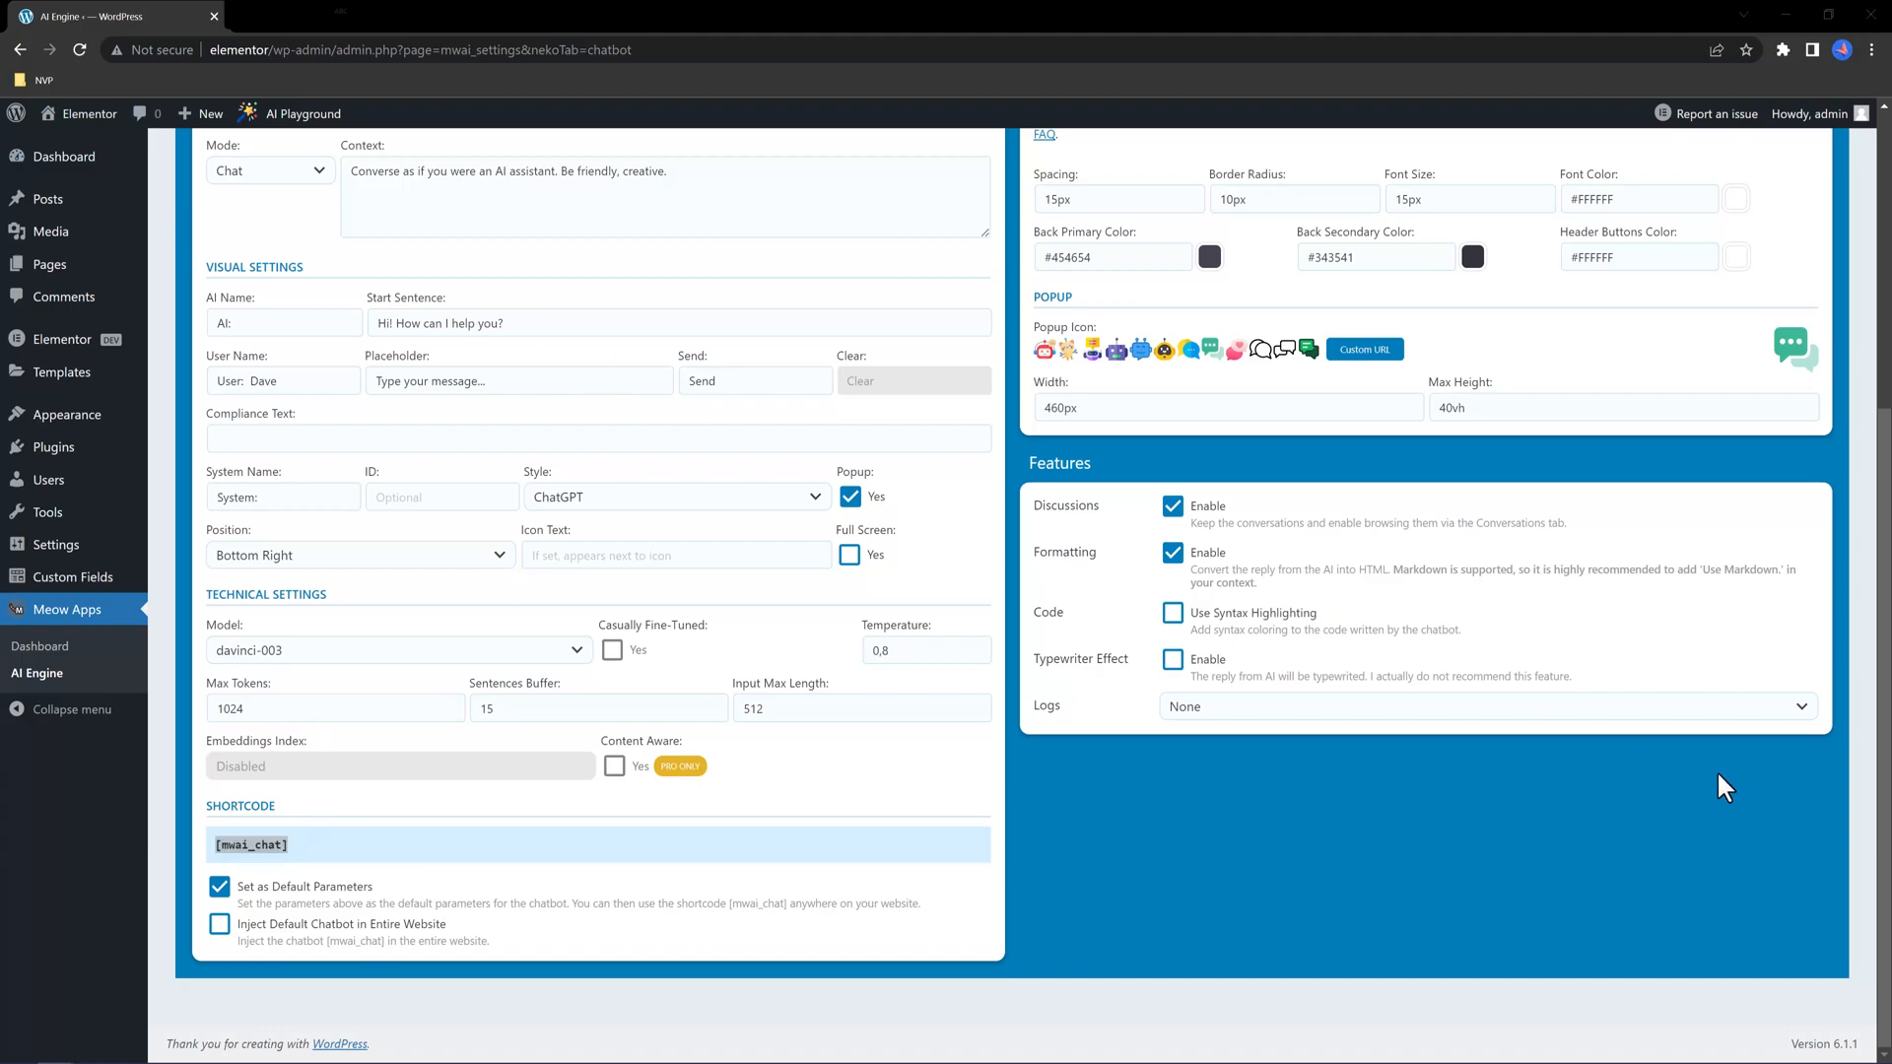
{"action": "mouse_move", "coordinate": [1650, 801]}
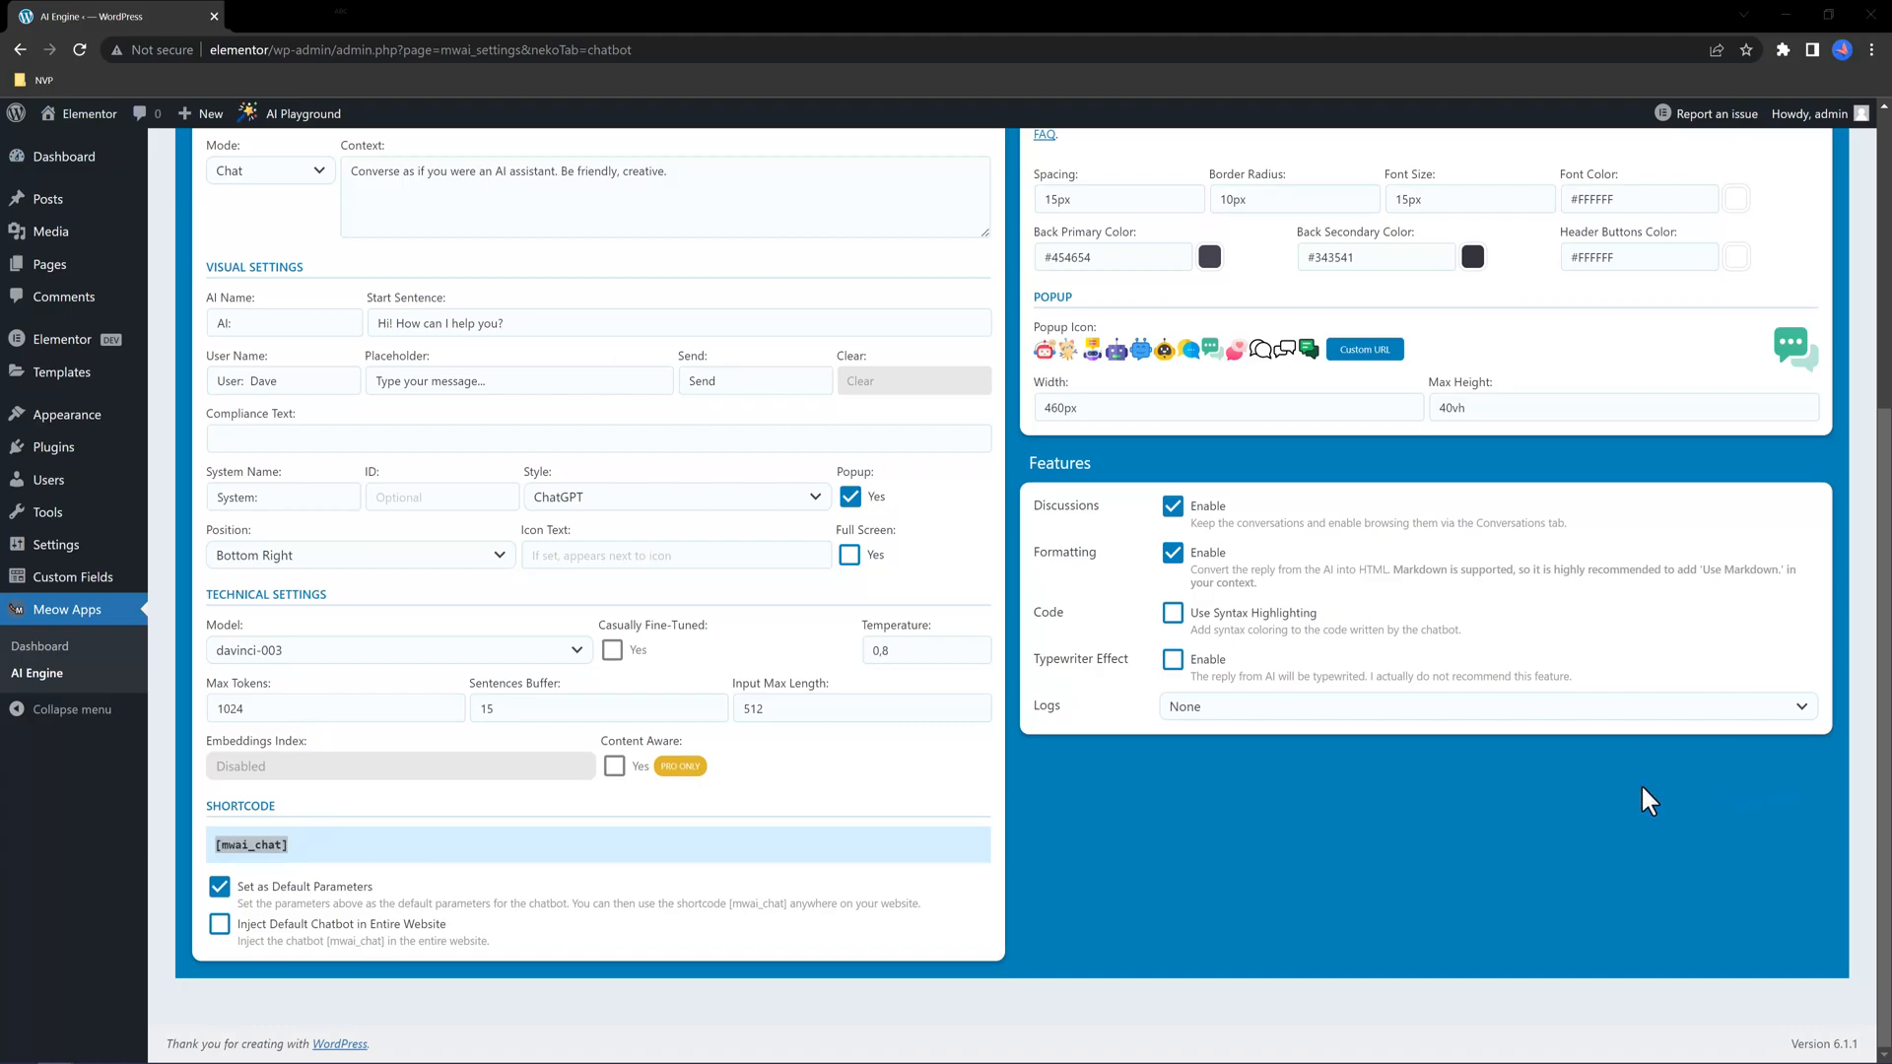
{"action": "mouse_move", "coordinate": [796, 652]}
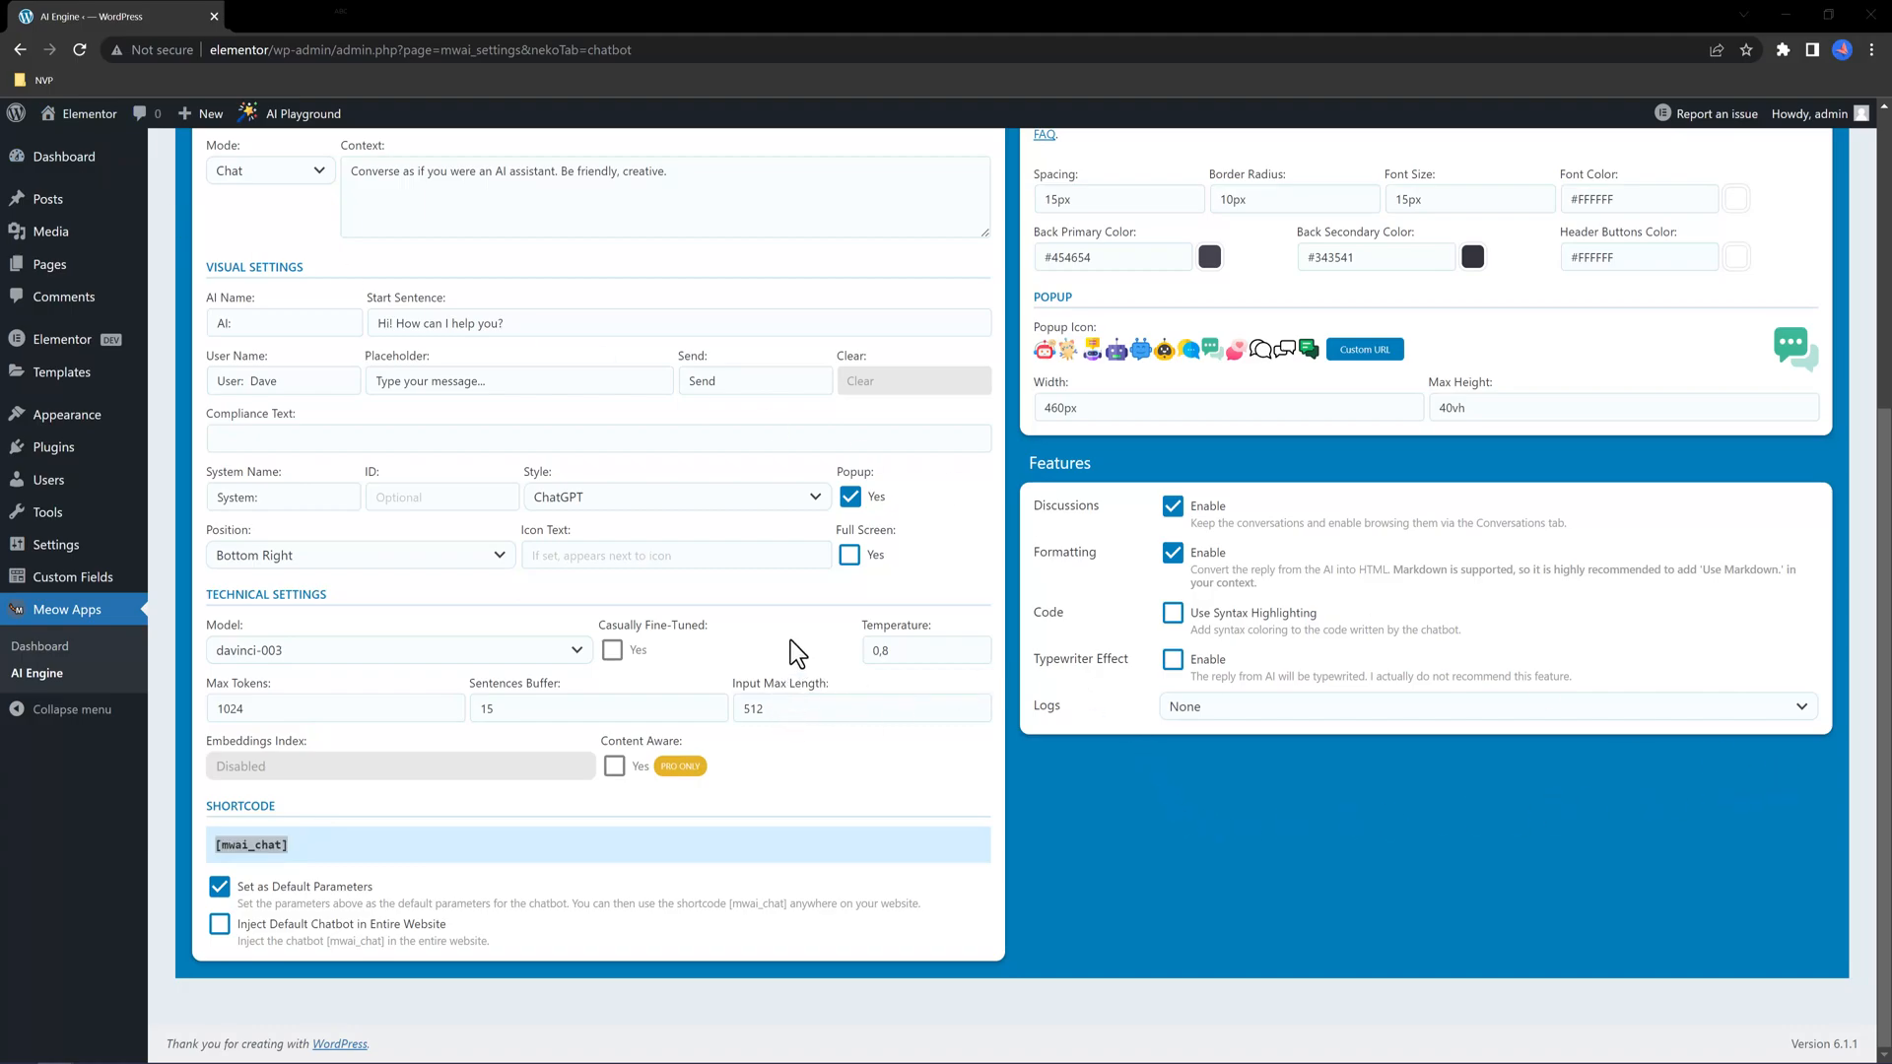
{"action": "scroll", "scroll_direction": "up", "scroll_amount": 3}
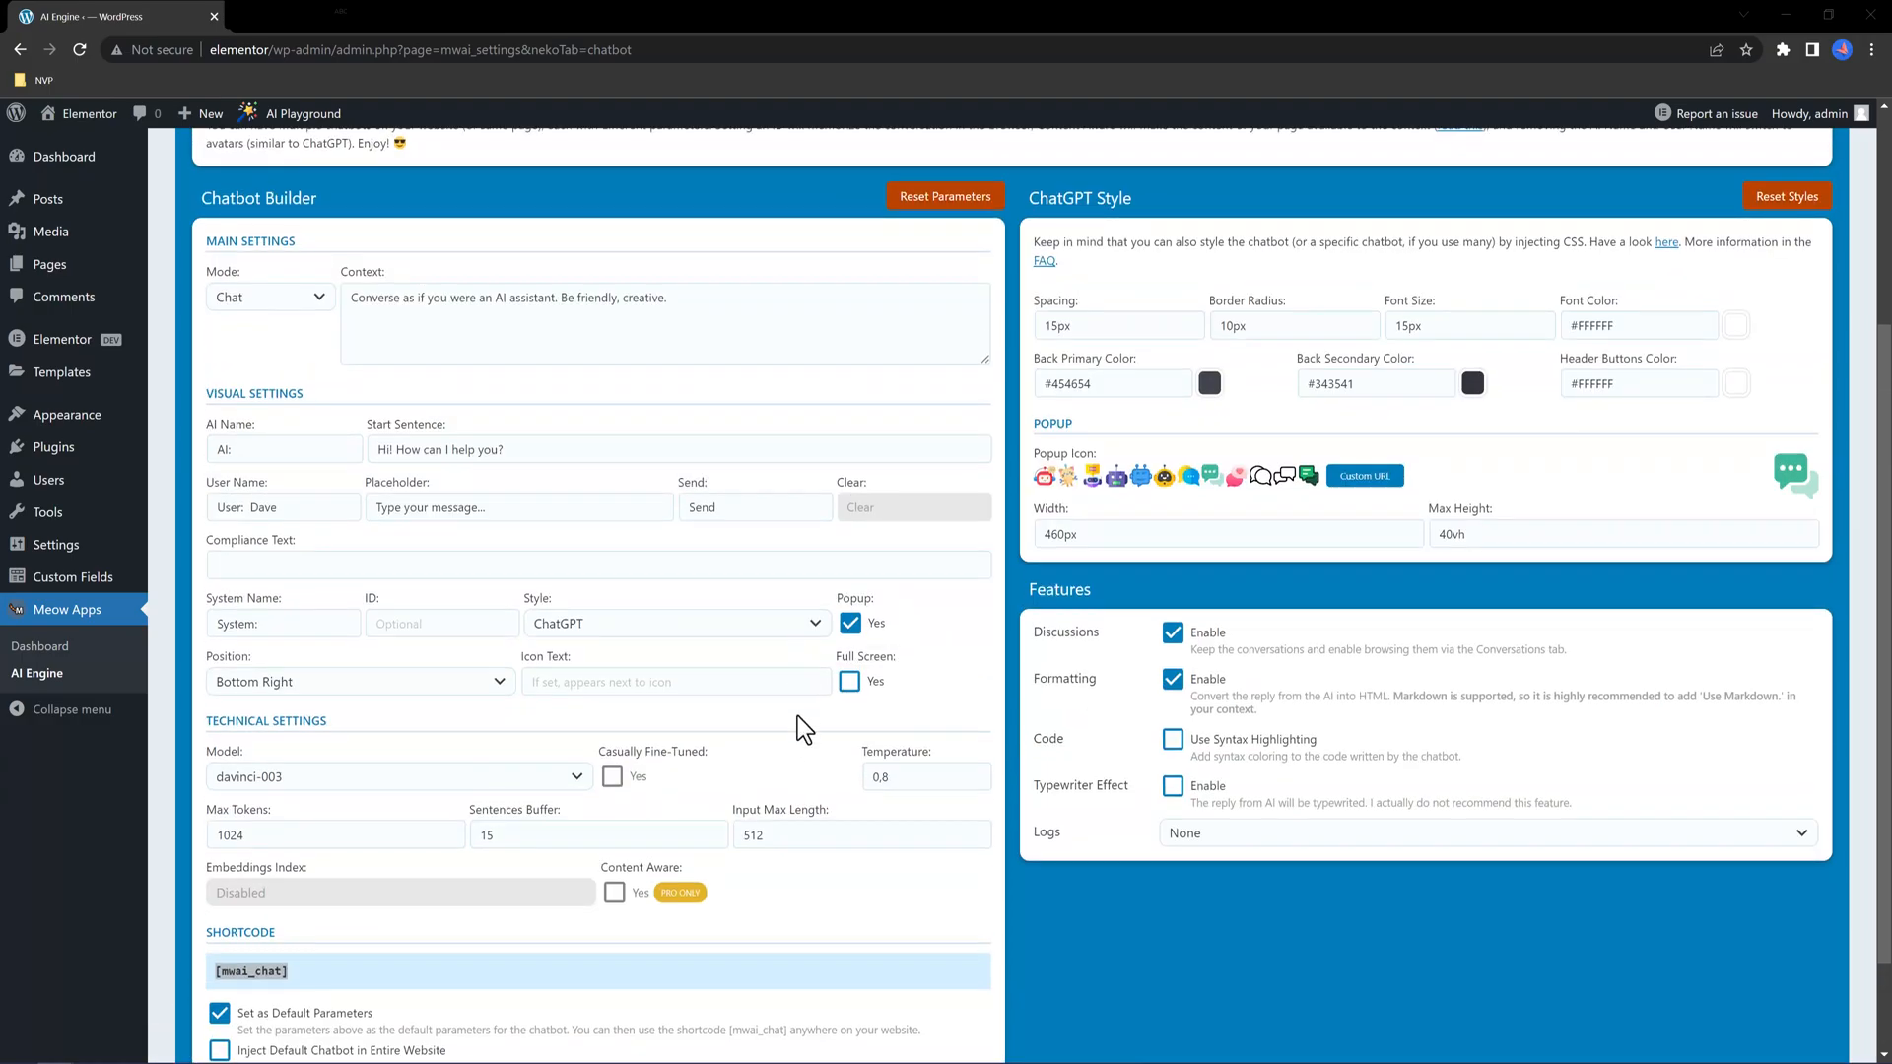
Open the AI Content Generator via Posts > Generate New
{"action": "scroll", "scroll_direction": "down", "scroll_amount": 3}
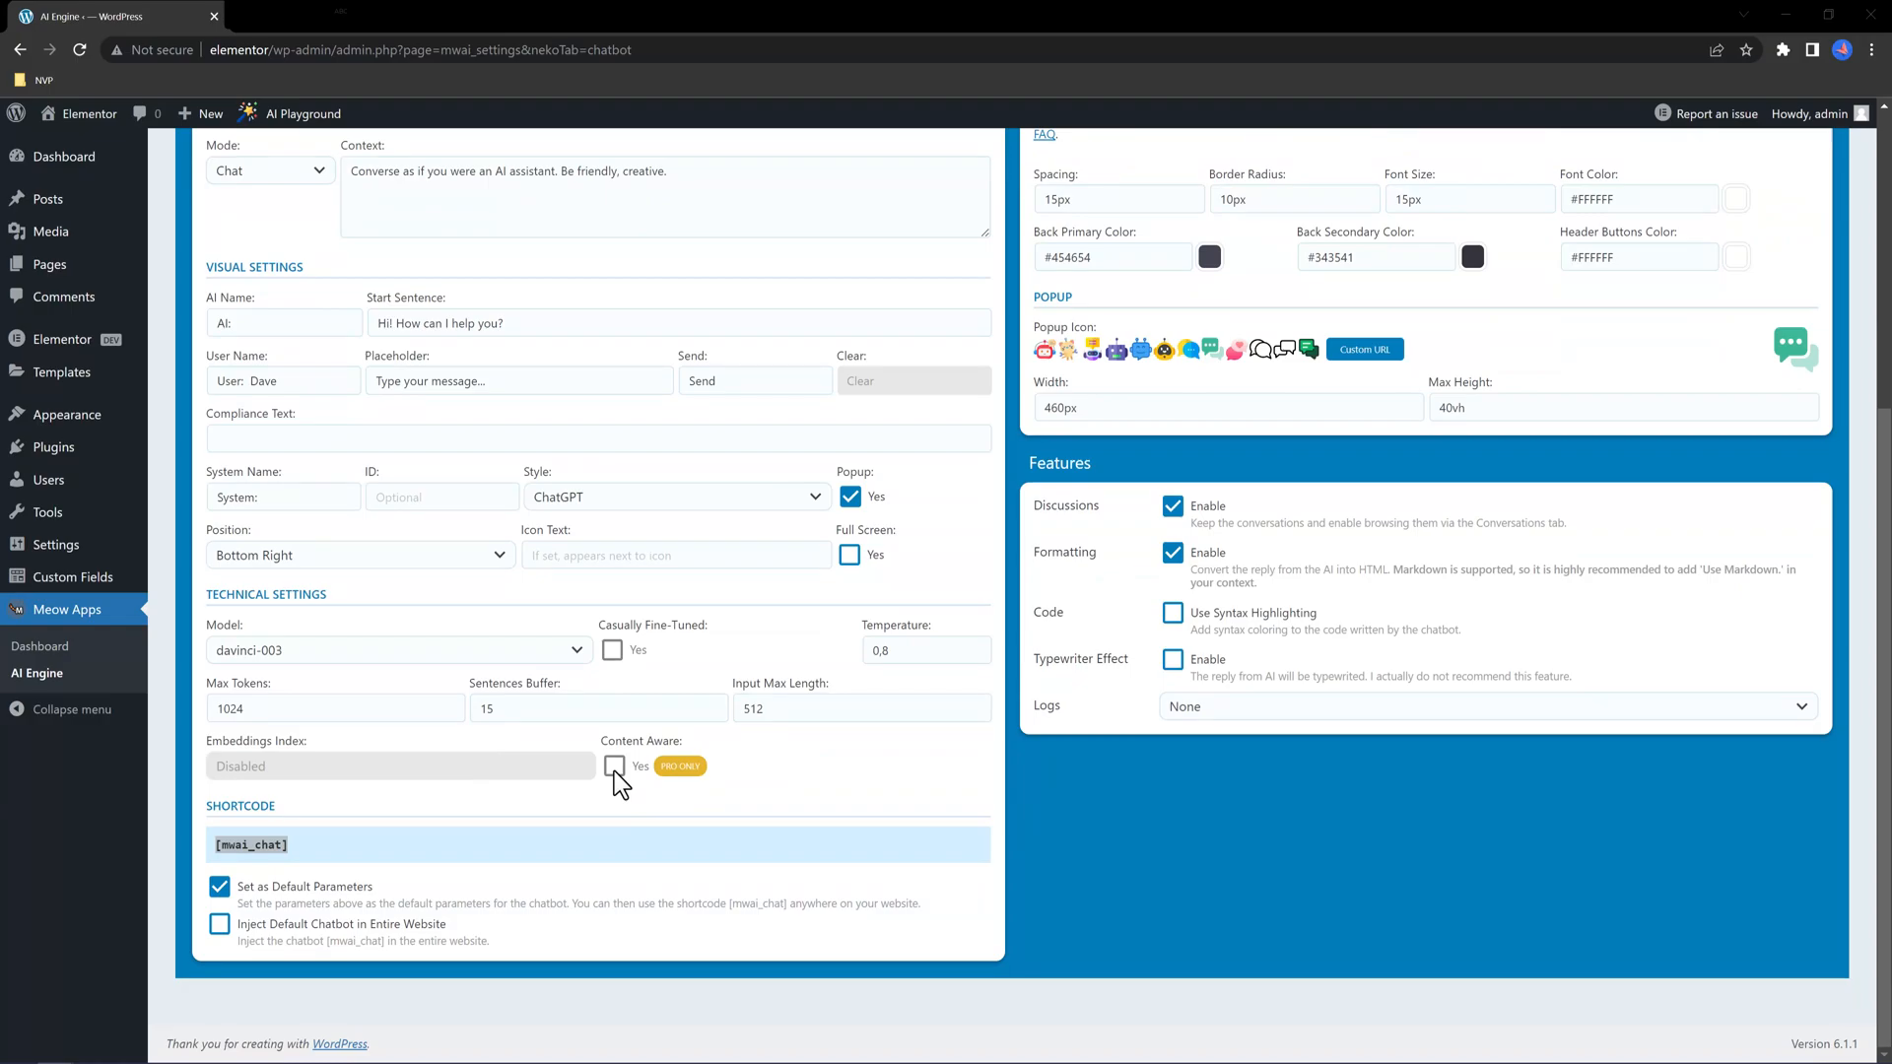
{"action": "left_click", "coordinate": [66, 156]}
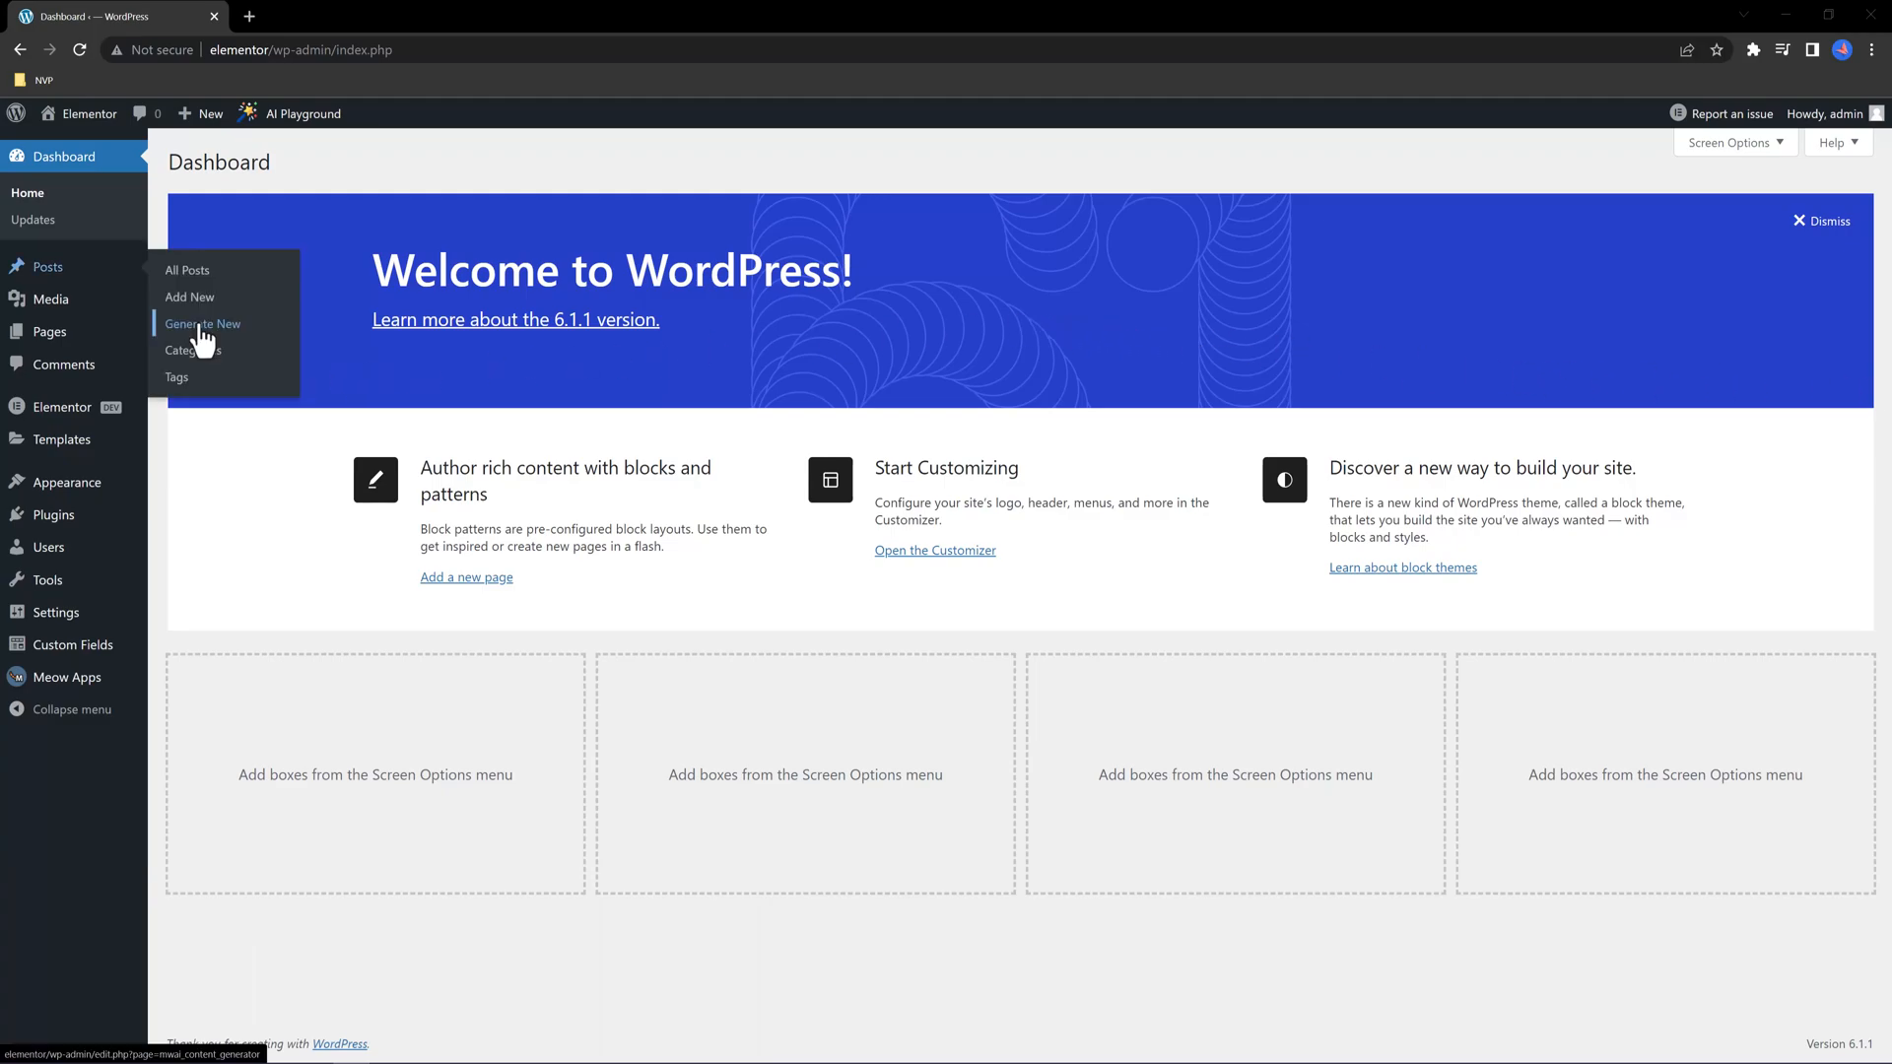
{"action": "left_click", "coordinate": [203, 323]}
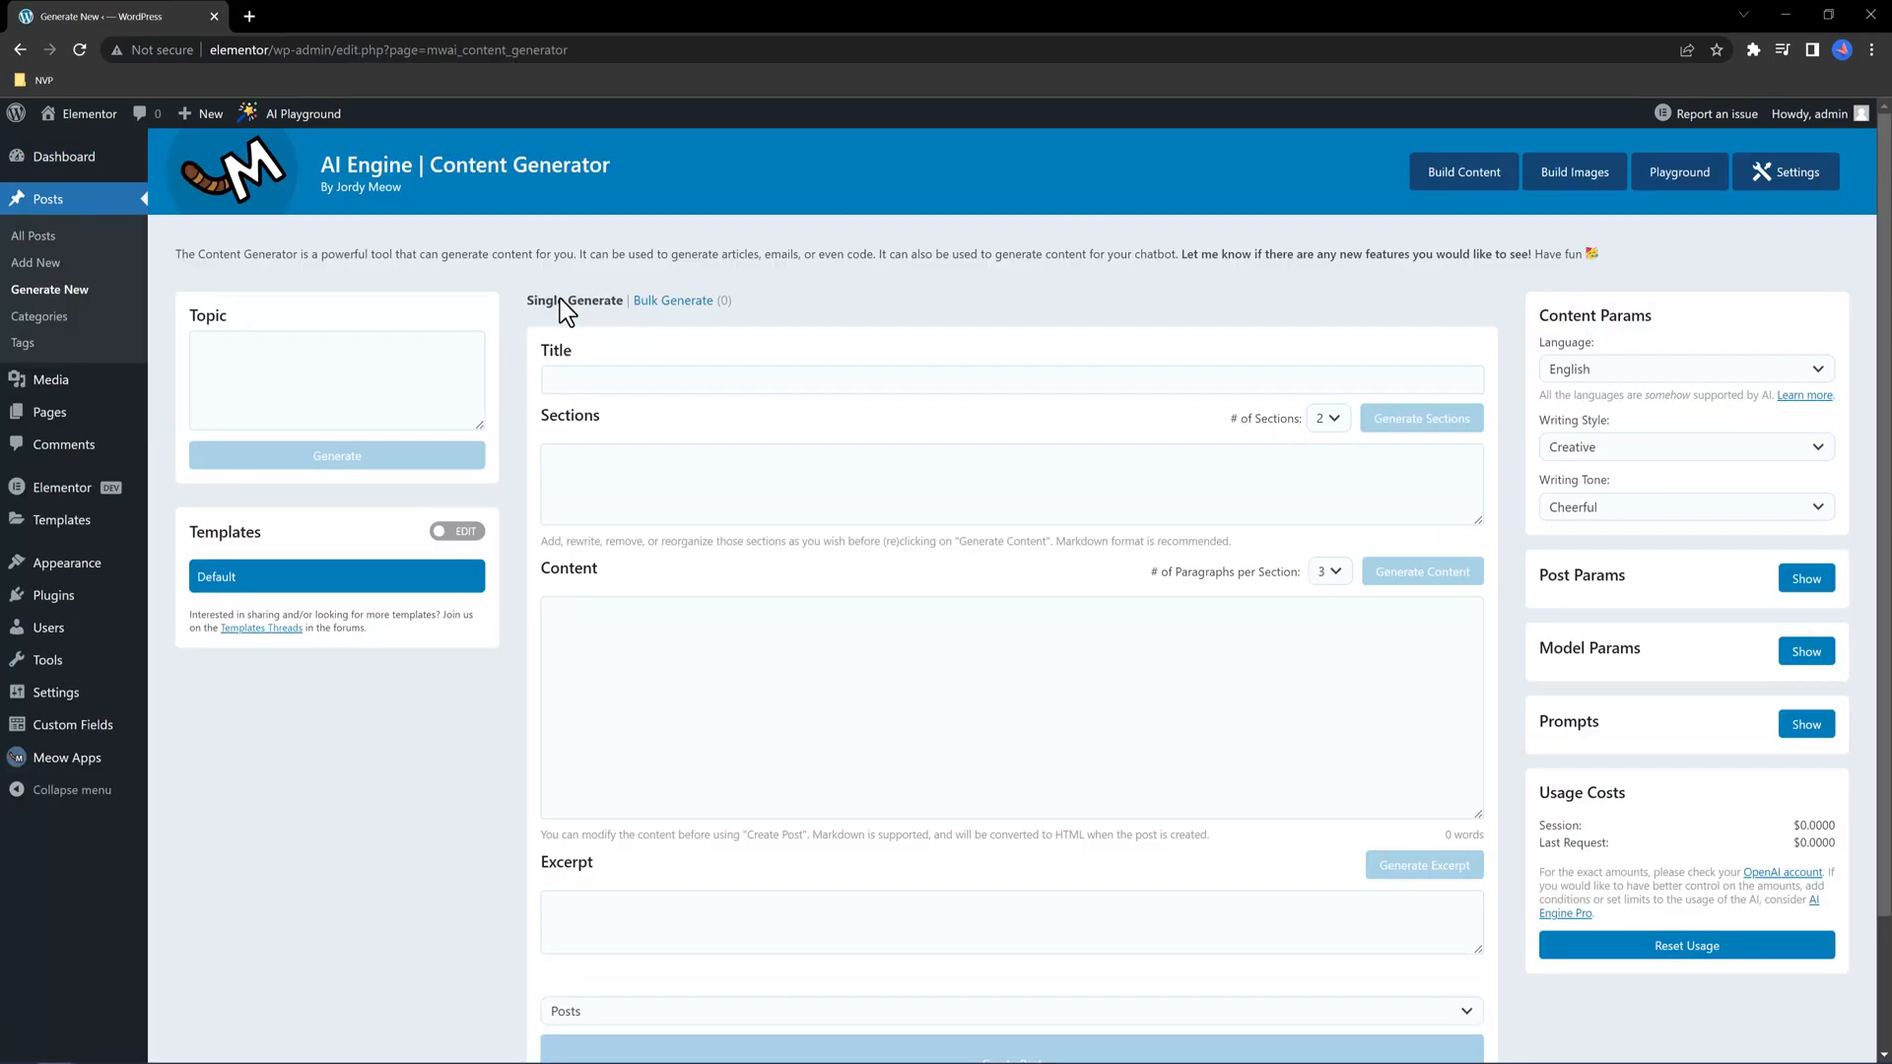
{"action": "mouse_move", "coordinate": [1812, 389]}
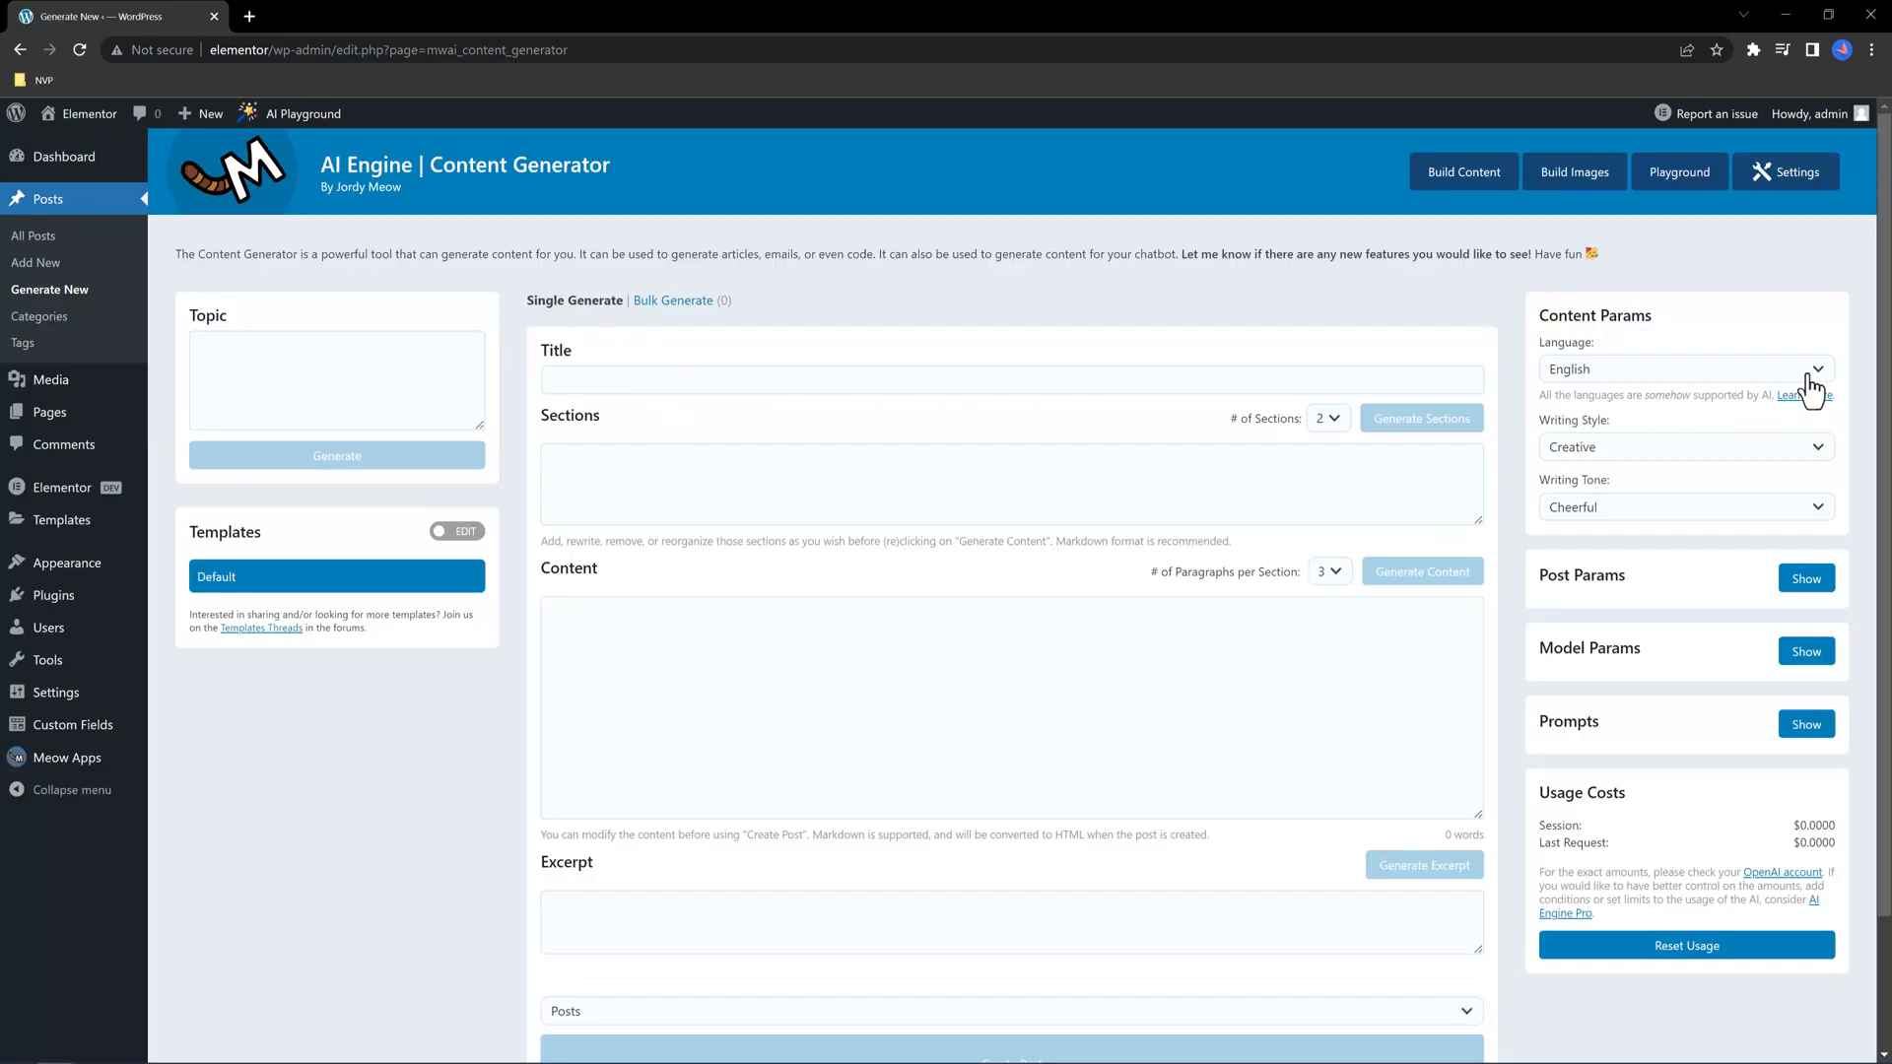
{"action": "mouse_move", "coordinate": [1756, 458]}
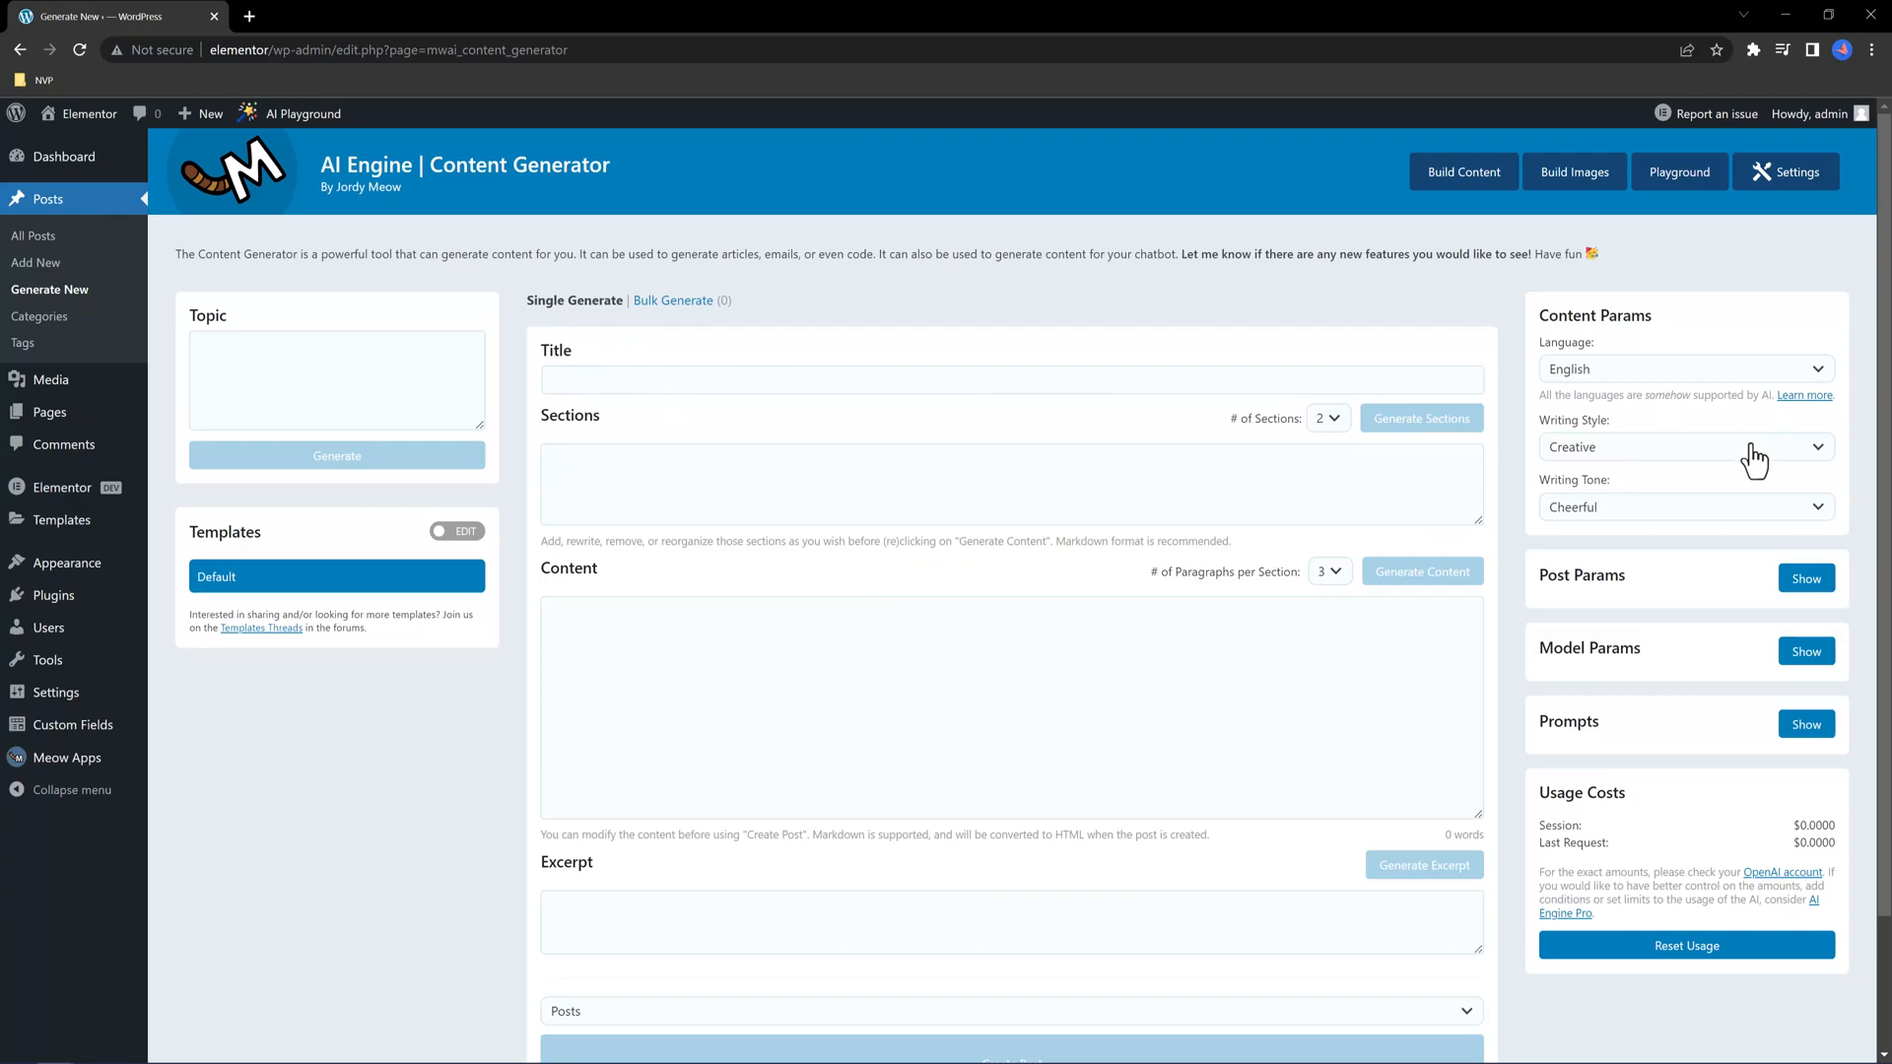
{"action": "mouse_move", "coordinate": [1758, 517]}
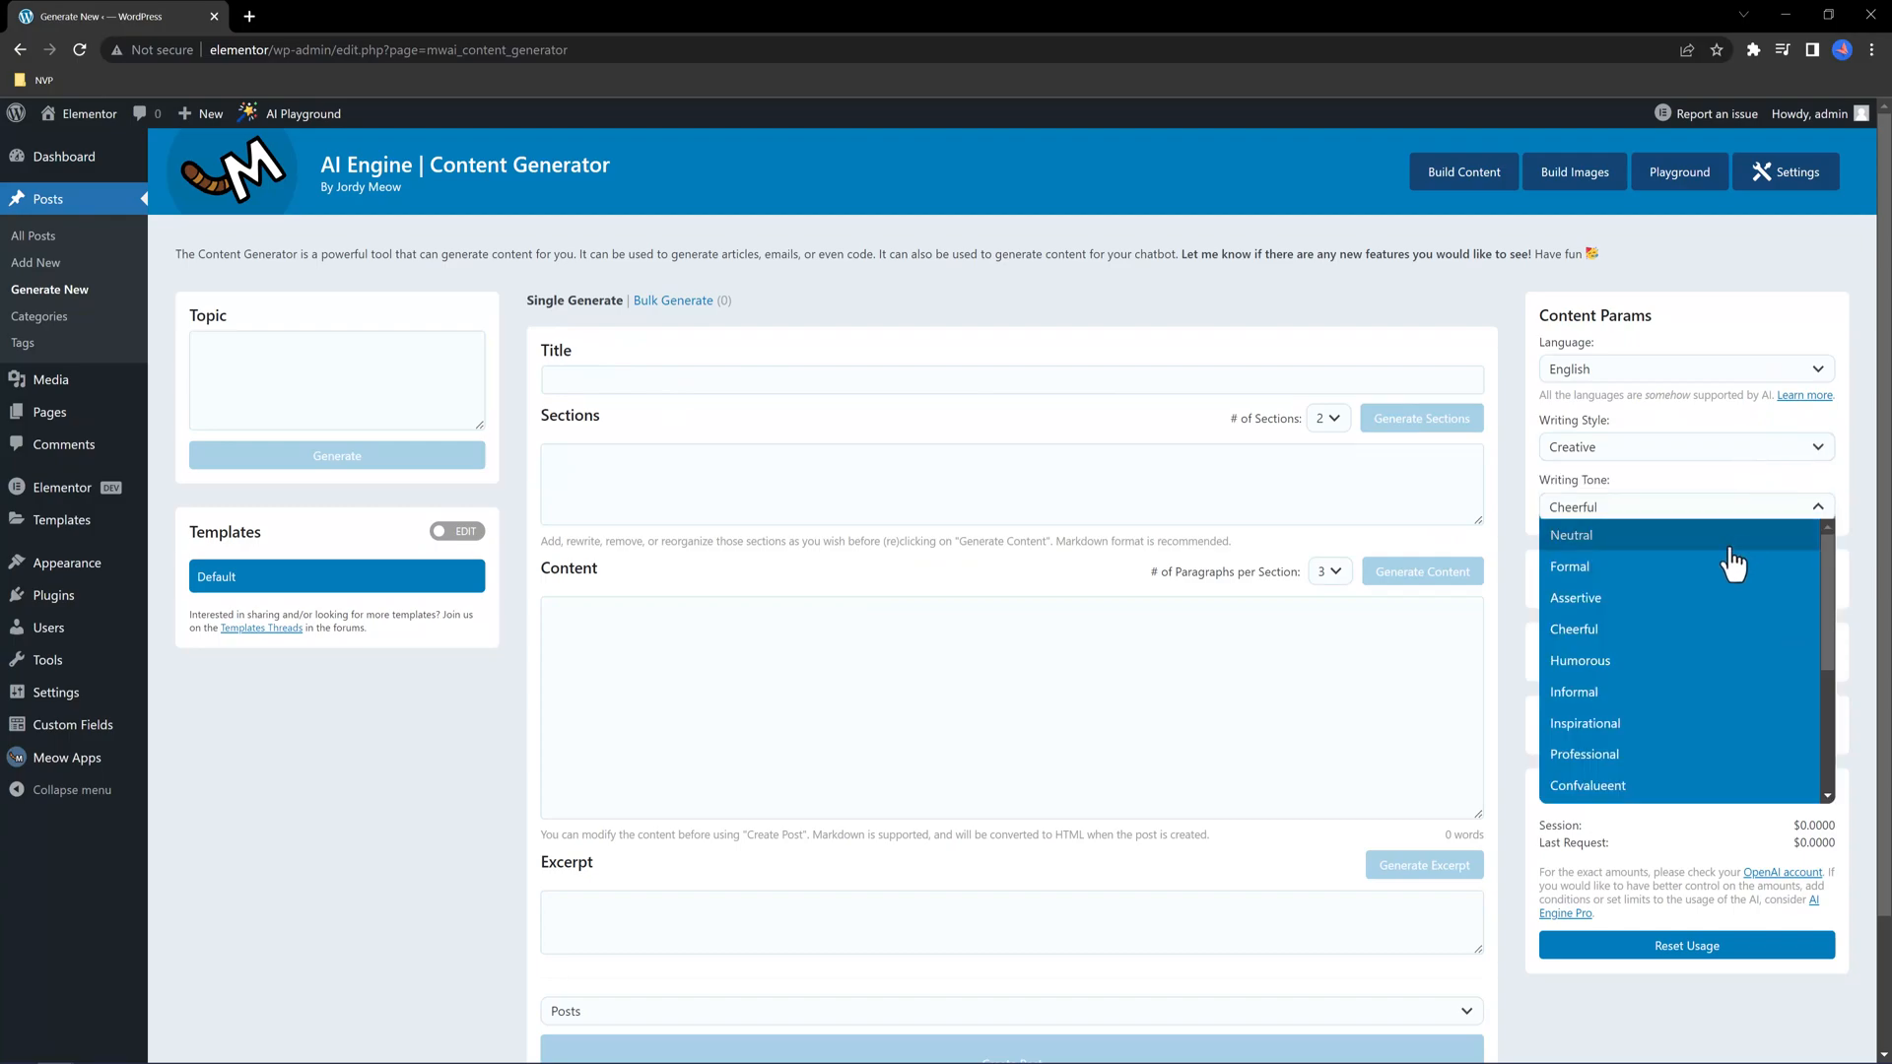
{"action": "mouse_move", "coordinate": [1770, 516]}
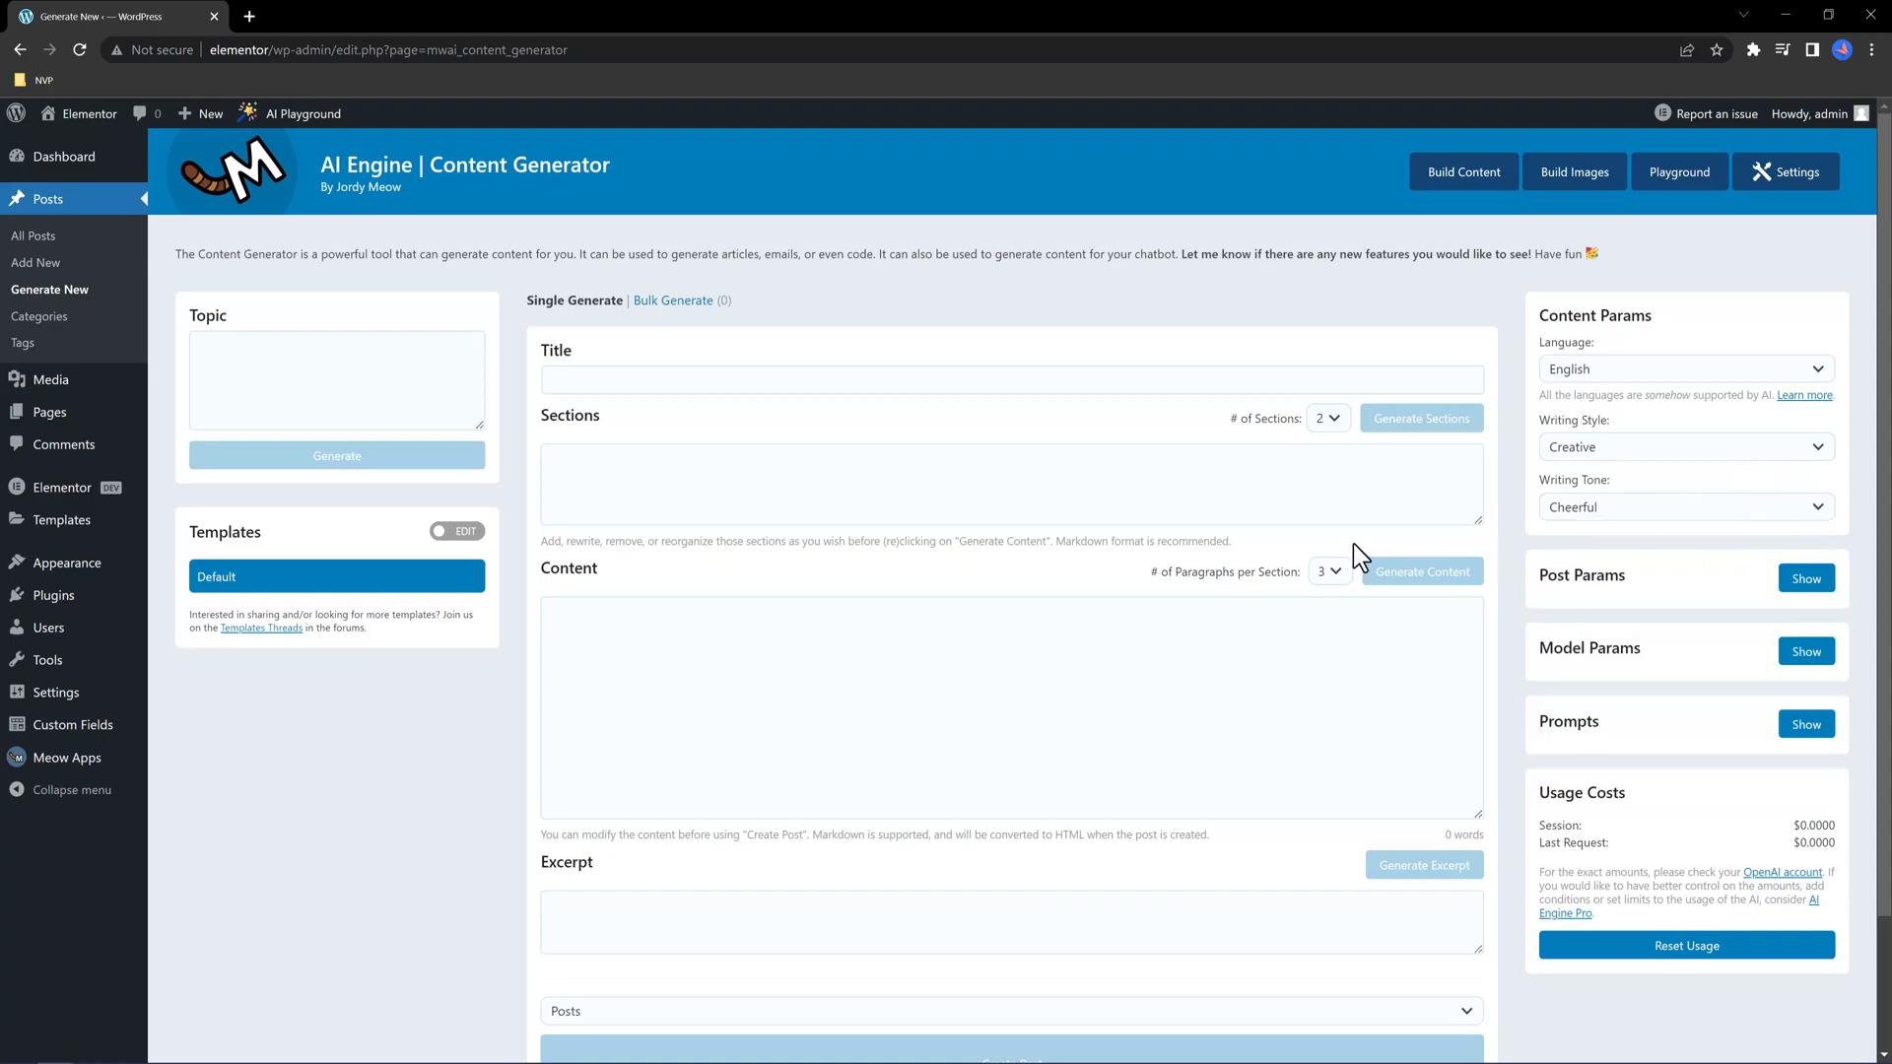
Title the post 'GPT CHATBOT', keeping 2 sections and post type Posts
{"action": "type", "text": "GPT CHATBOT"}
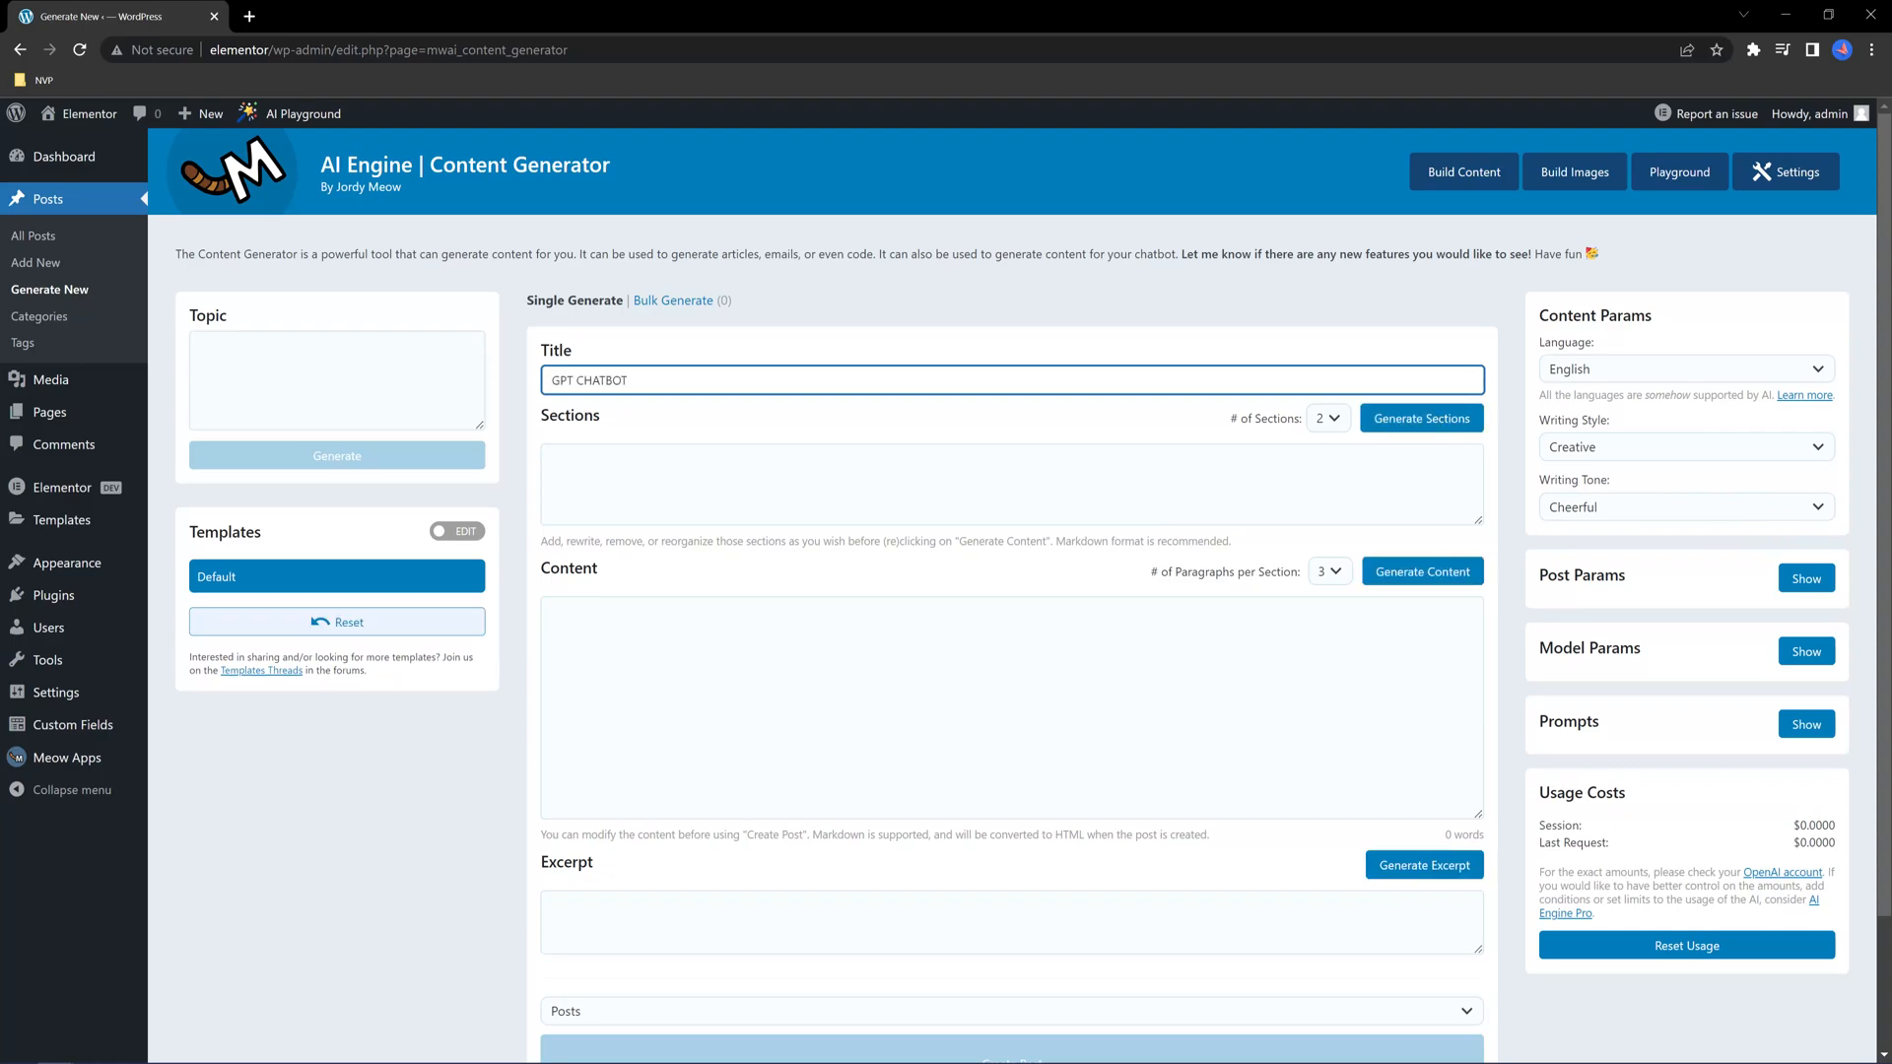
{"action": "left_click", "coordinate": [1324, 418]}
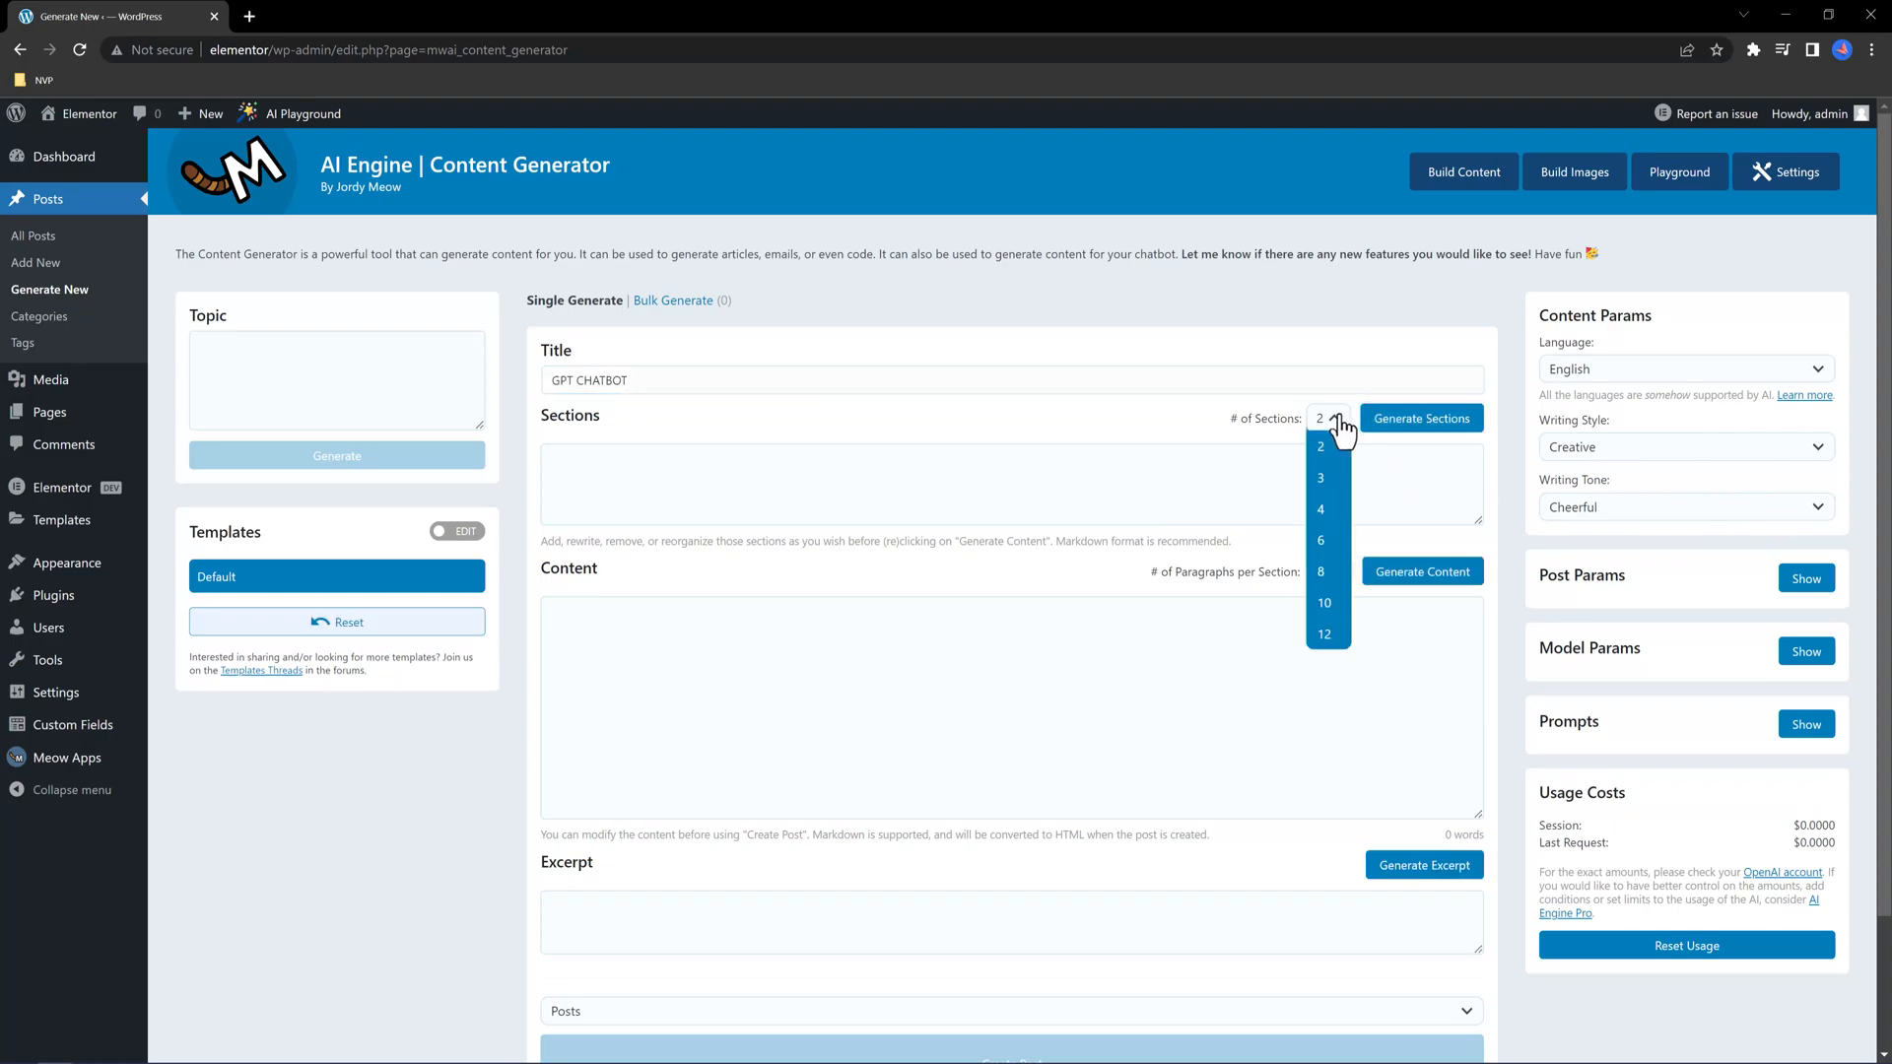
{"action": "left_click", "coordinate": [1321, 447]}
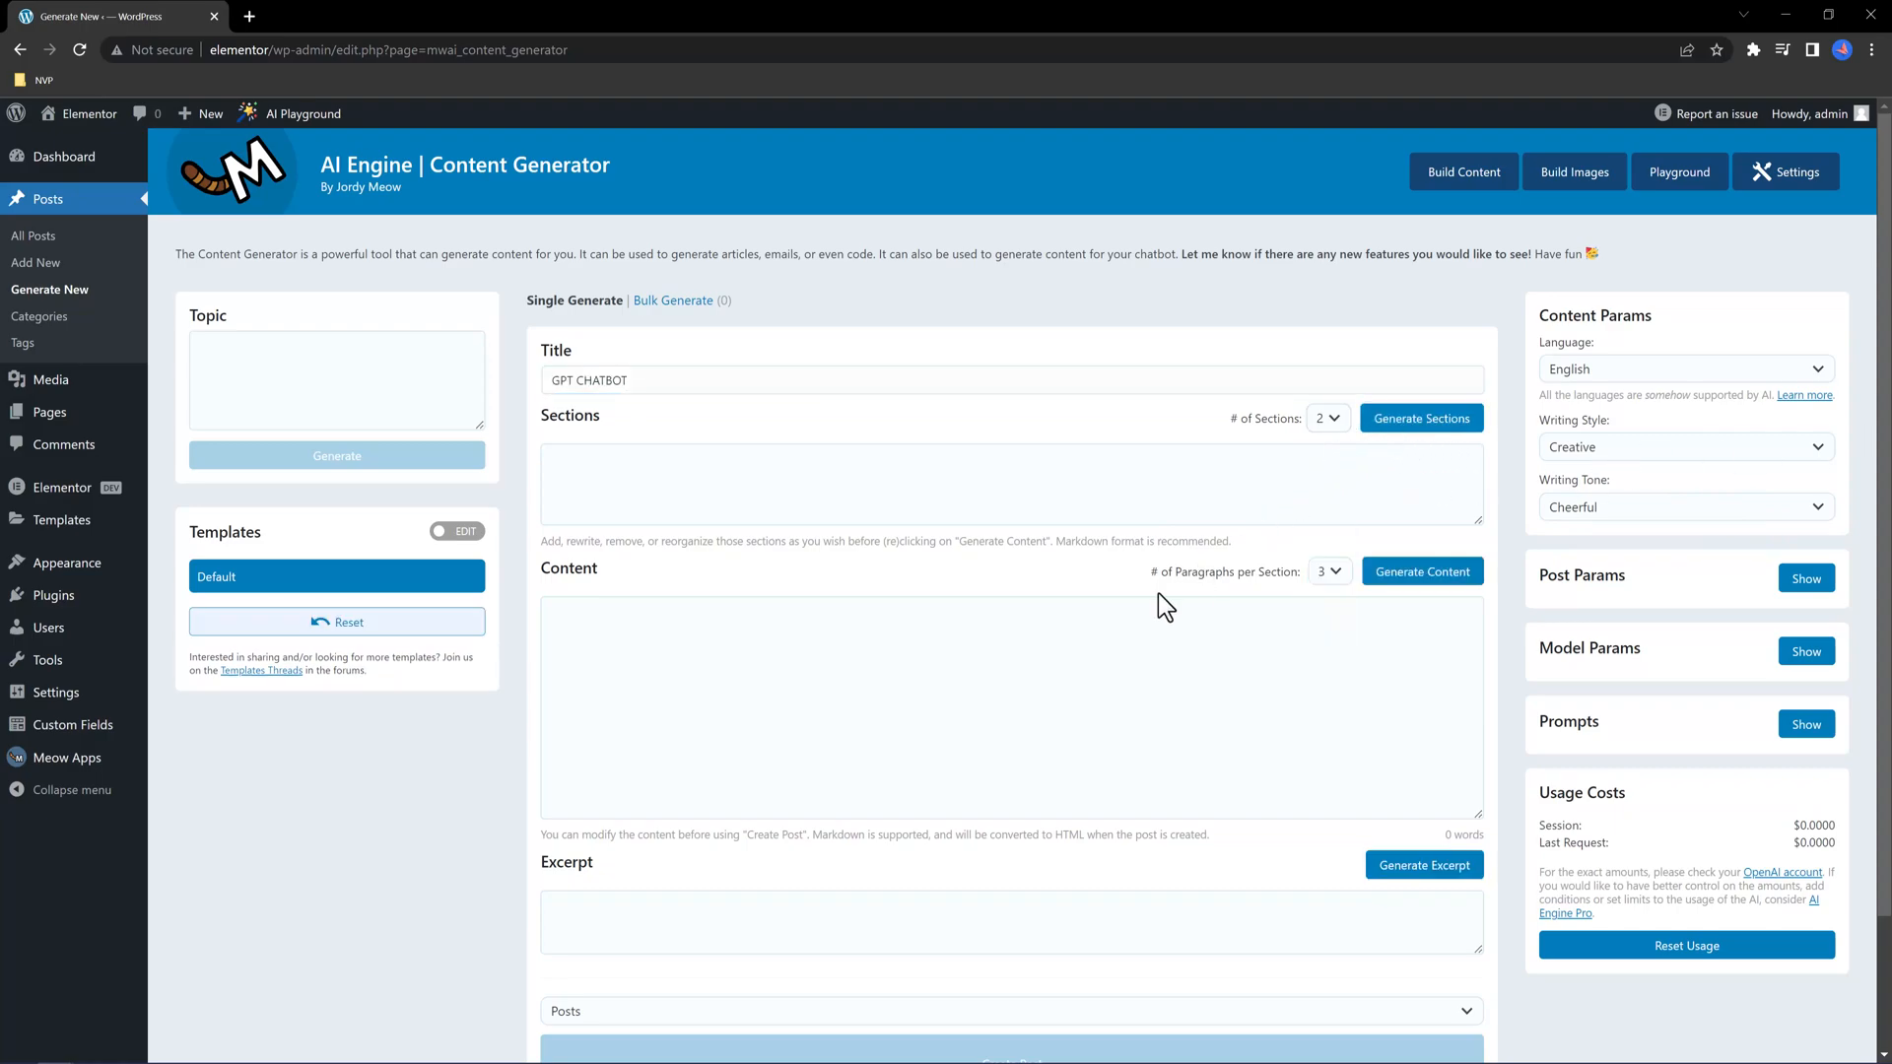
{"action": "mouse_move", "coordinate": [1630, 493]}
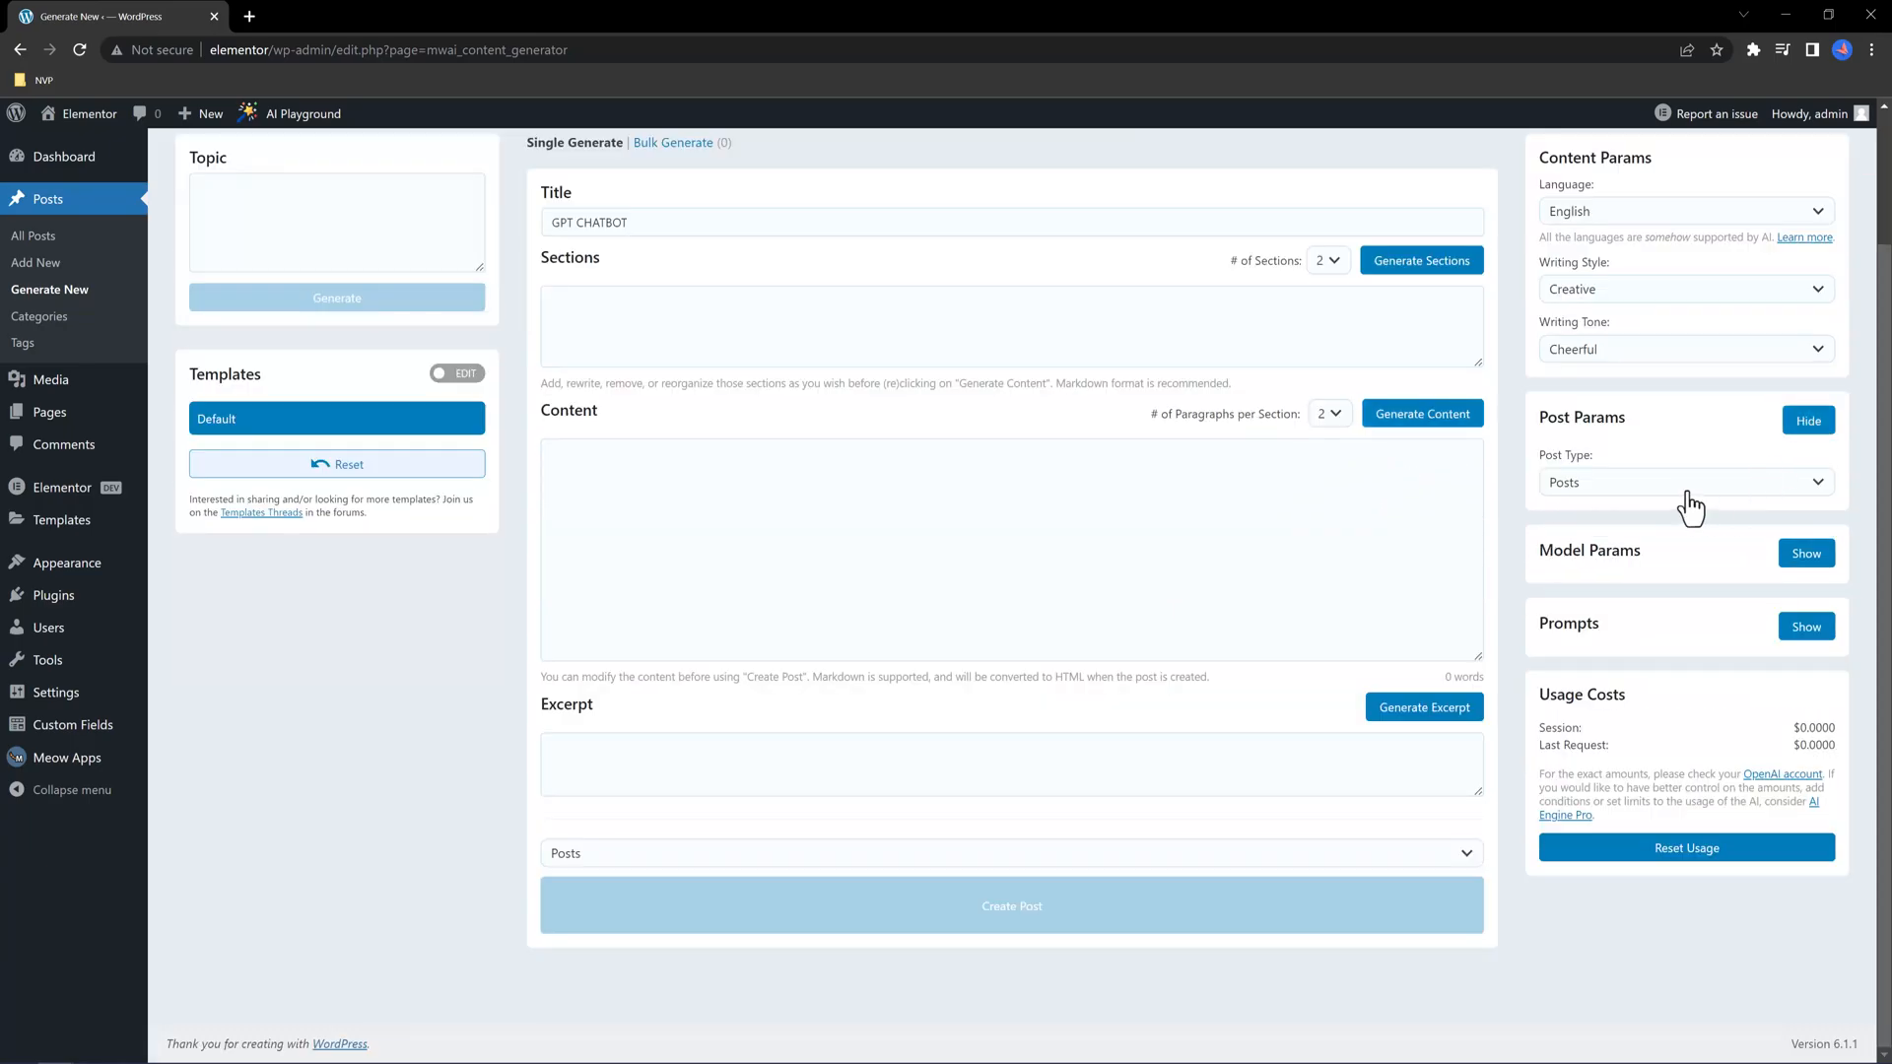
{"action": "left_click", "coordinate": [1683, 482]}
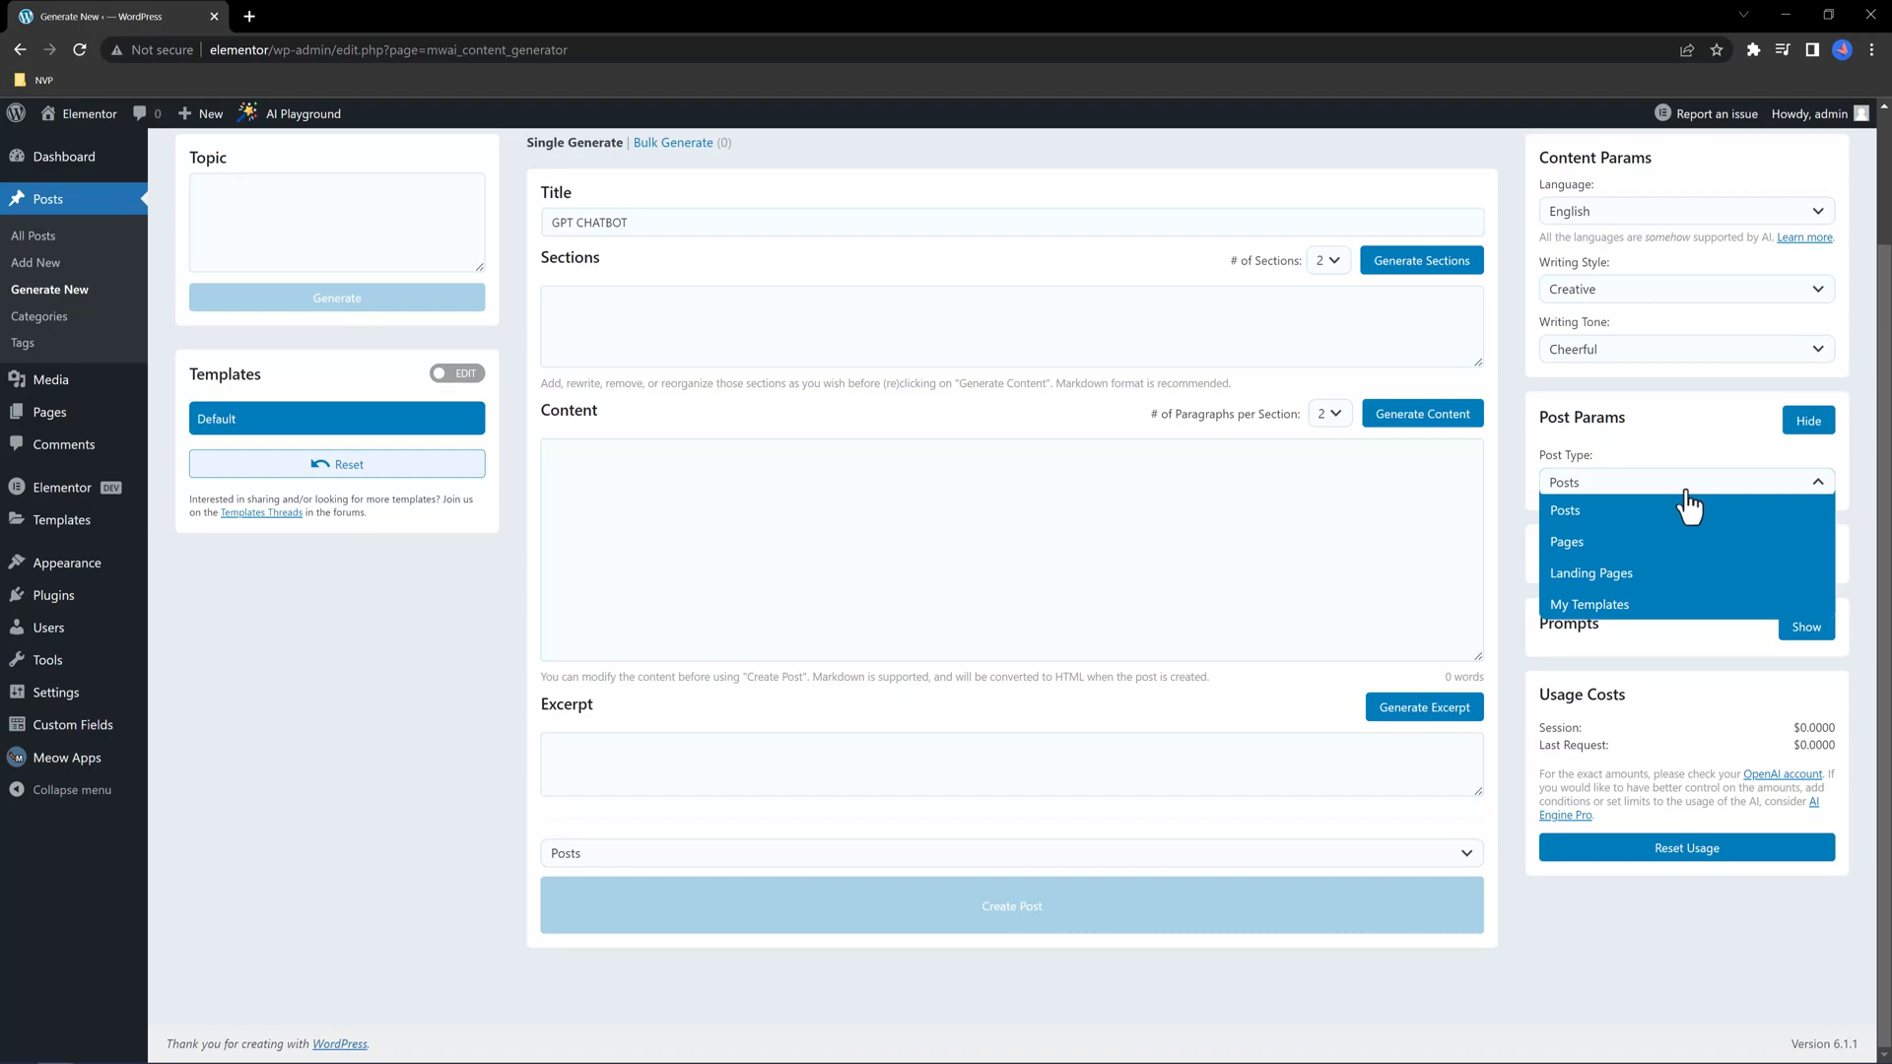
{"action": "left_click", "coordinate": [1564, 510]}
{"action": "type", "text": "how to set up your first generated blog post with AI"}
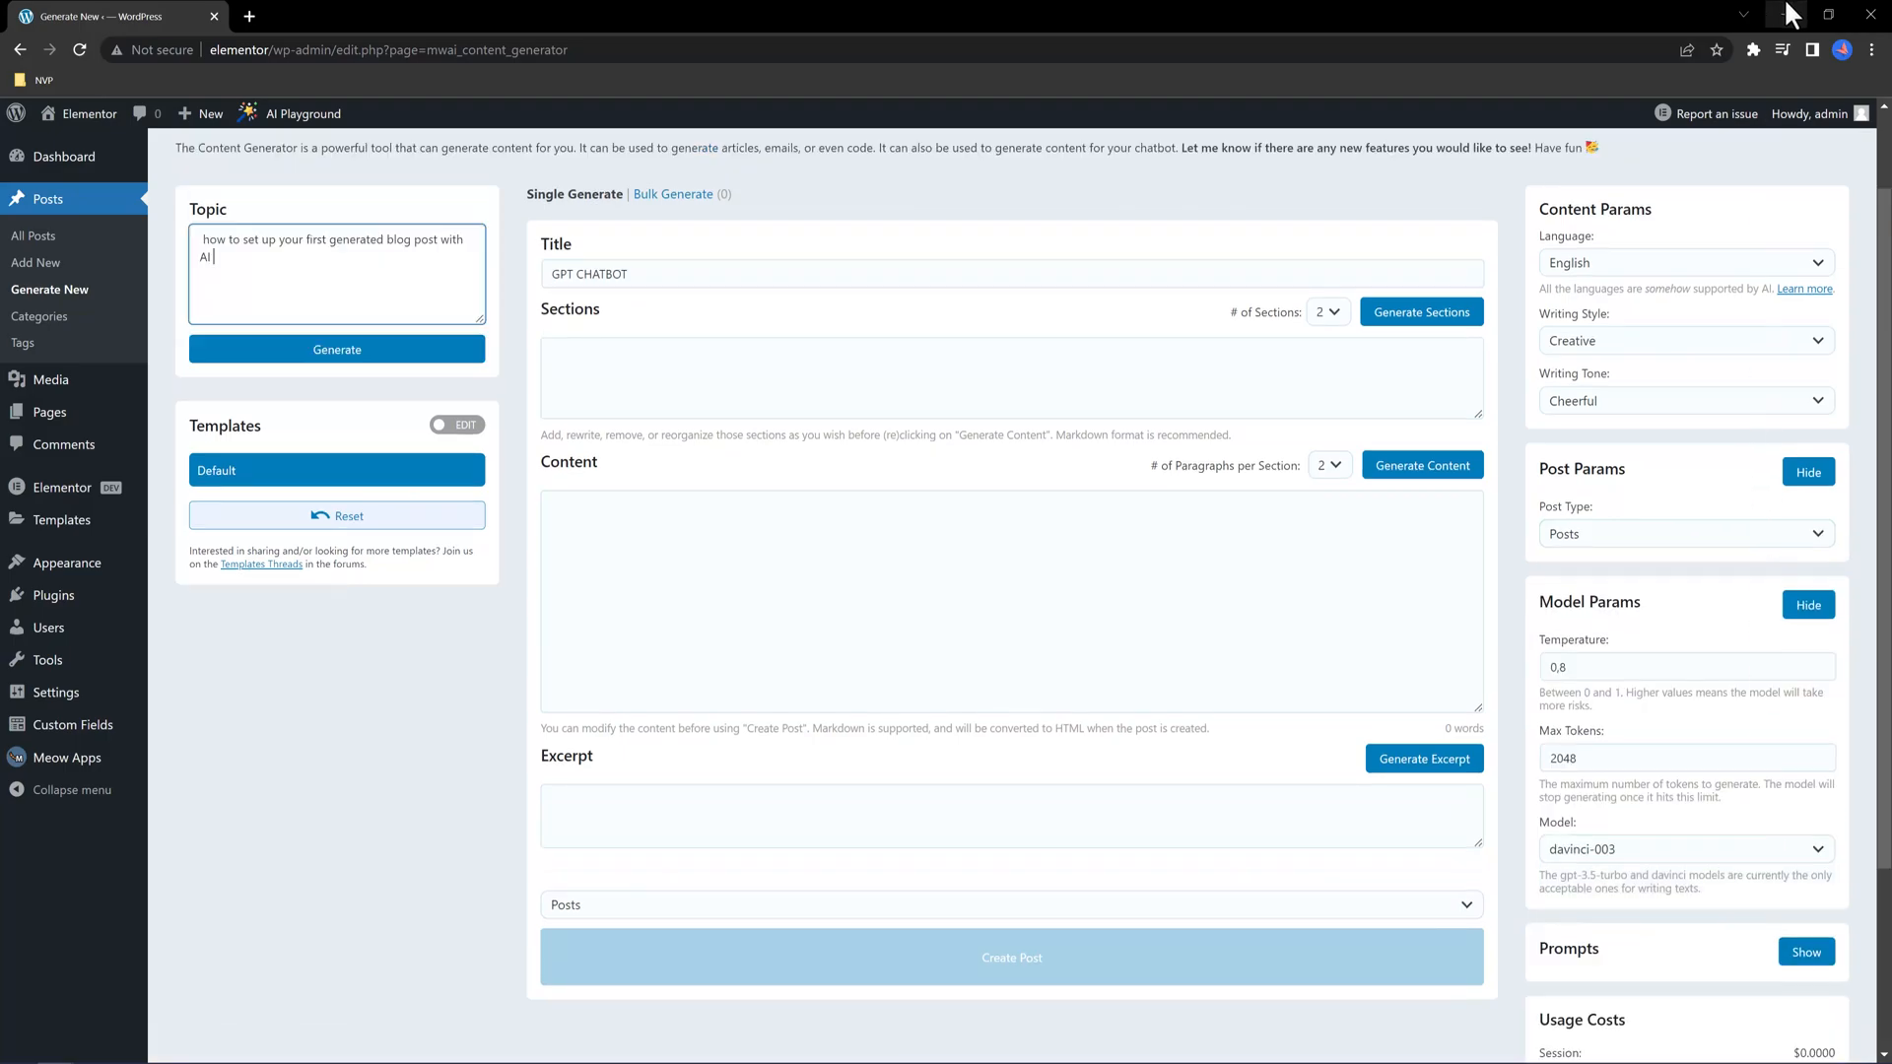
Generate the article from the topic and create it as a post
{"action": "left_click", "coordinate": [337, 349]}
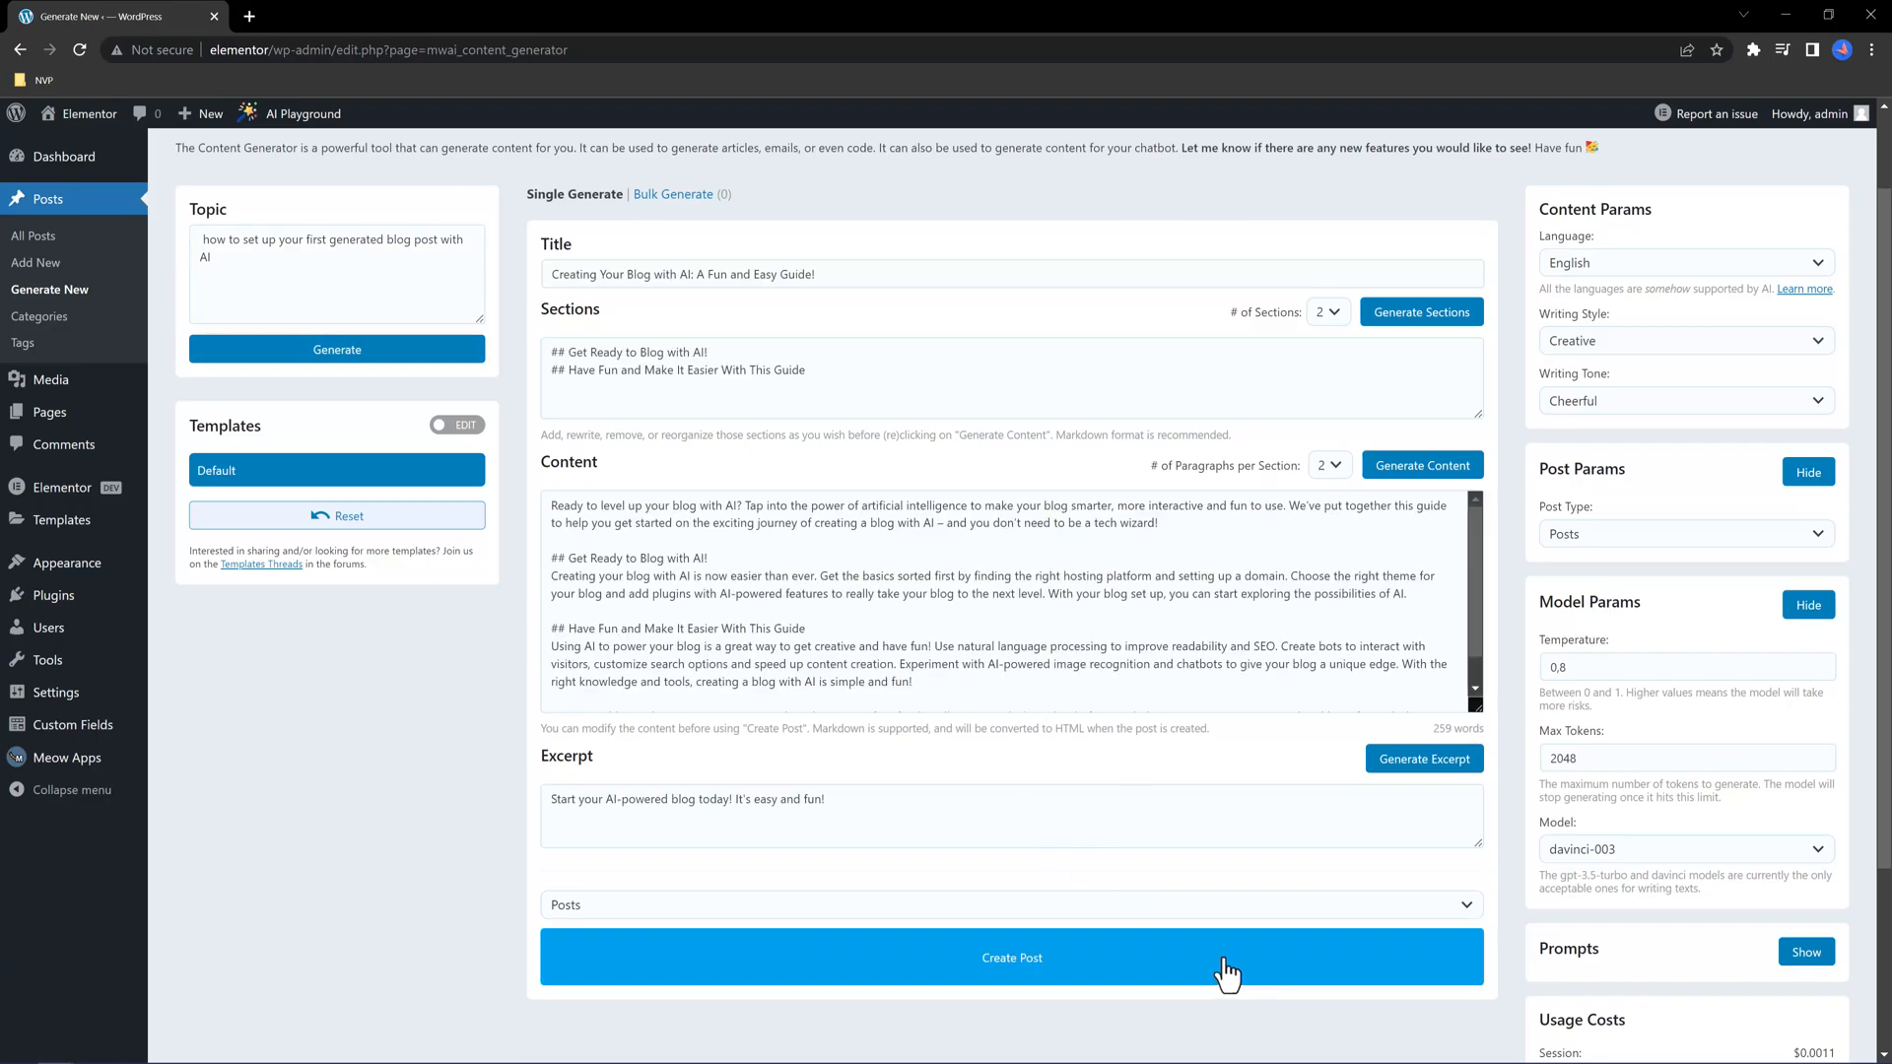
{"action": "left_click", "coordinate": [1011, 957]}
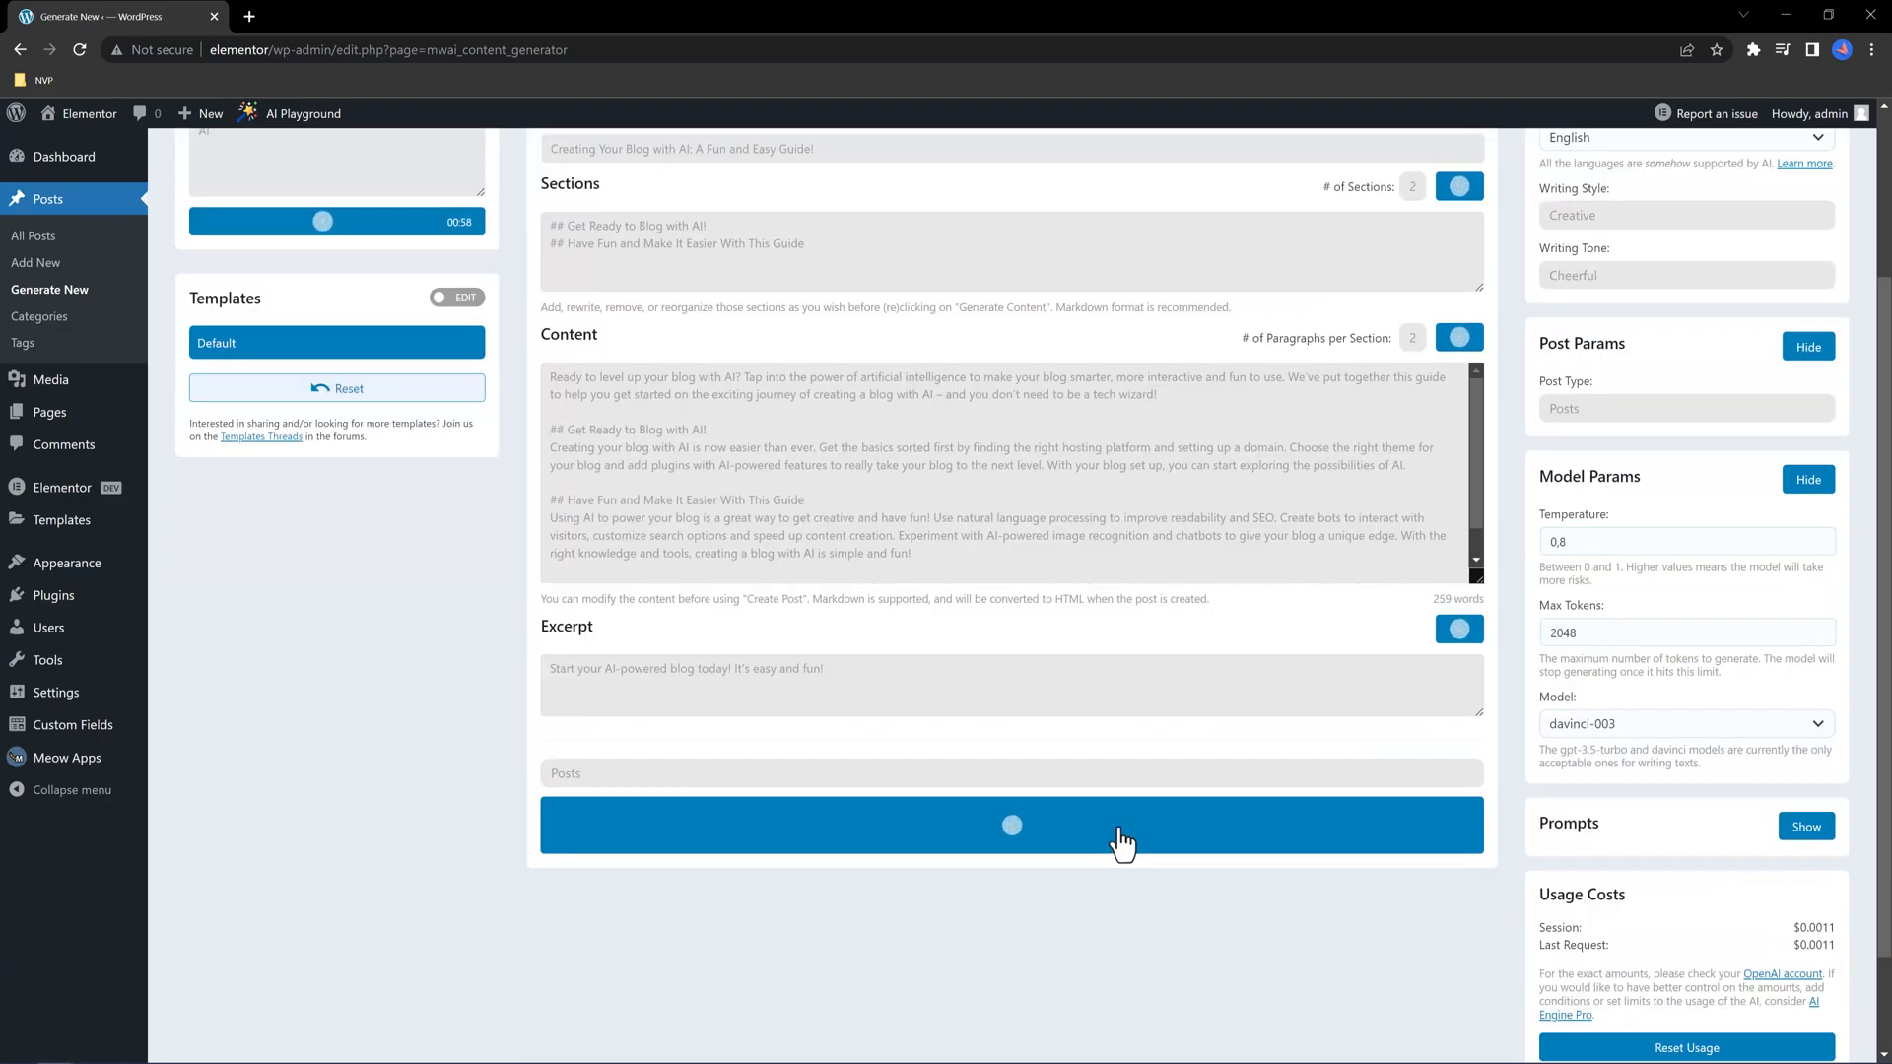
{"action": "left_click", "coordinate": [1011, 826]}
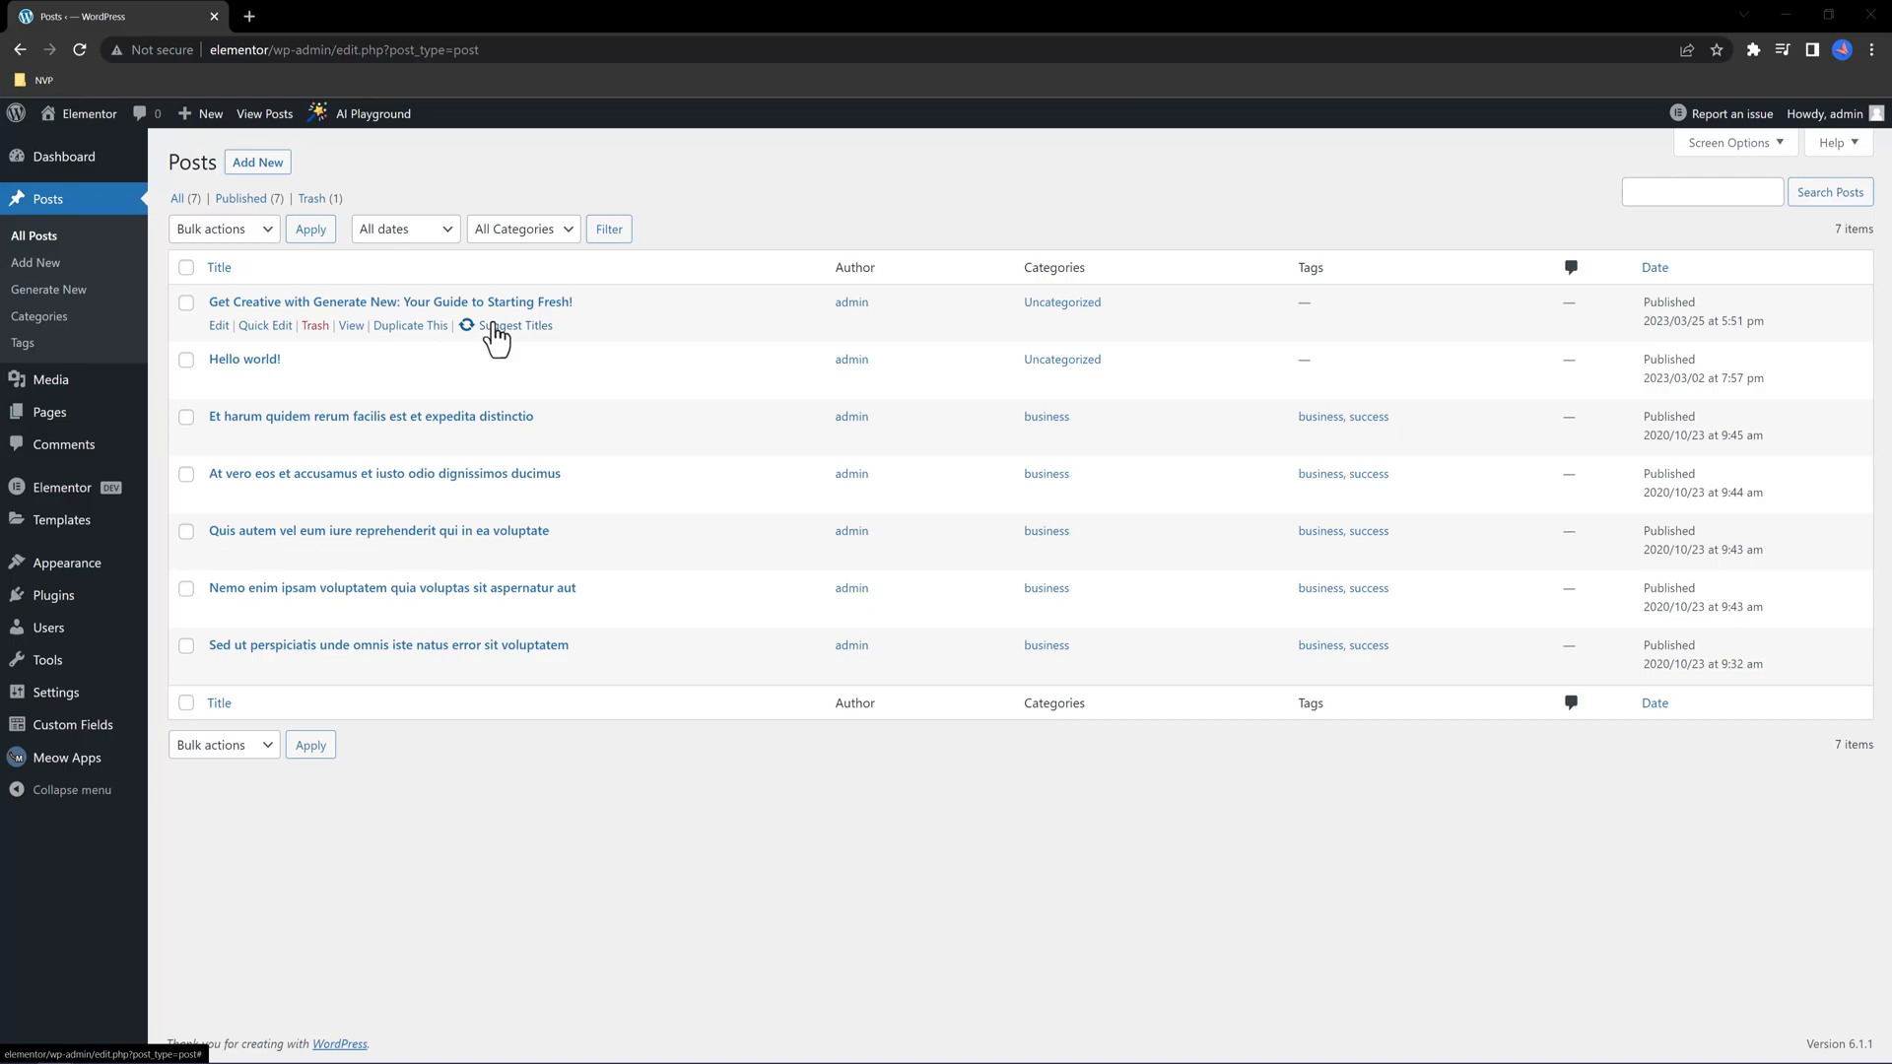
{"action": "mouse_move", "coordinate": [526, 335]}
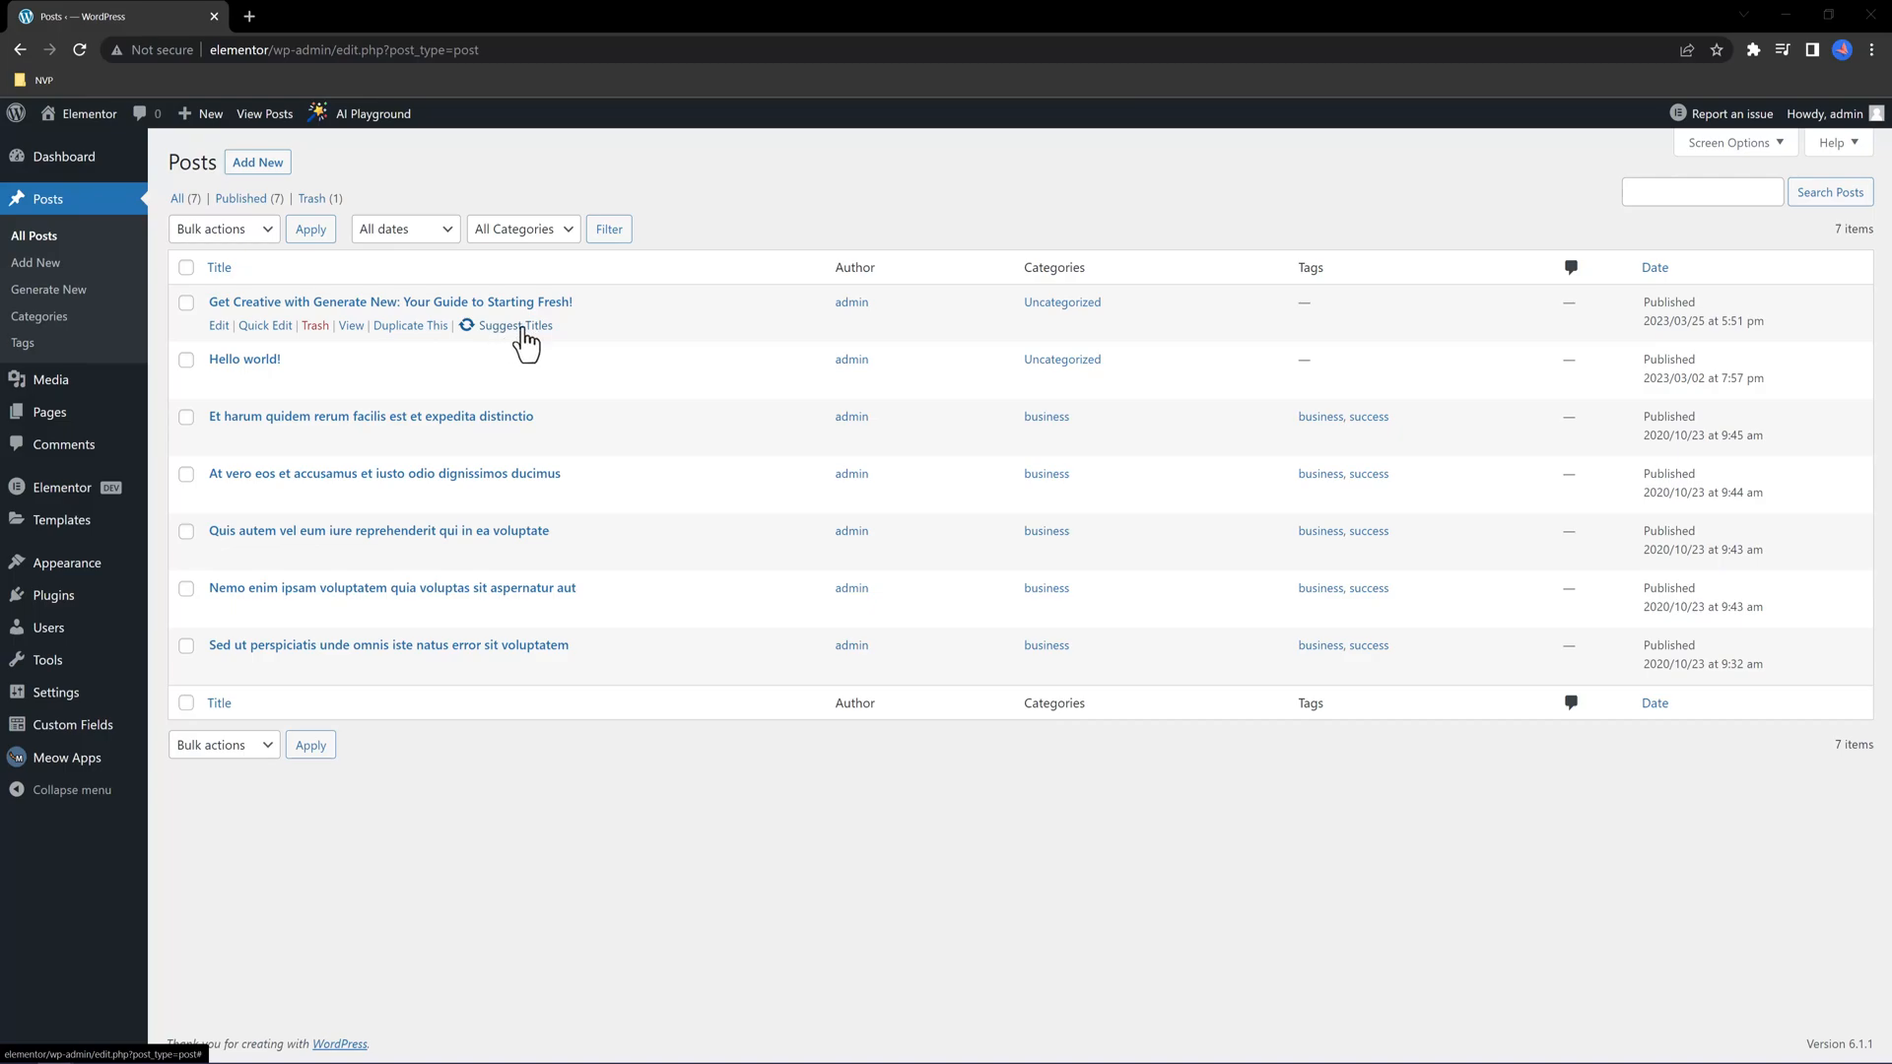
{"action": "mouse_move", "coordinate": [219, 324]}
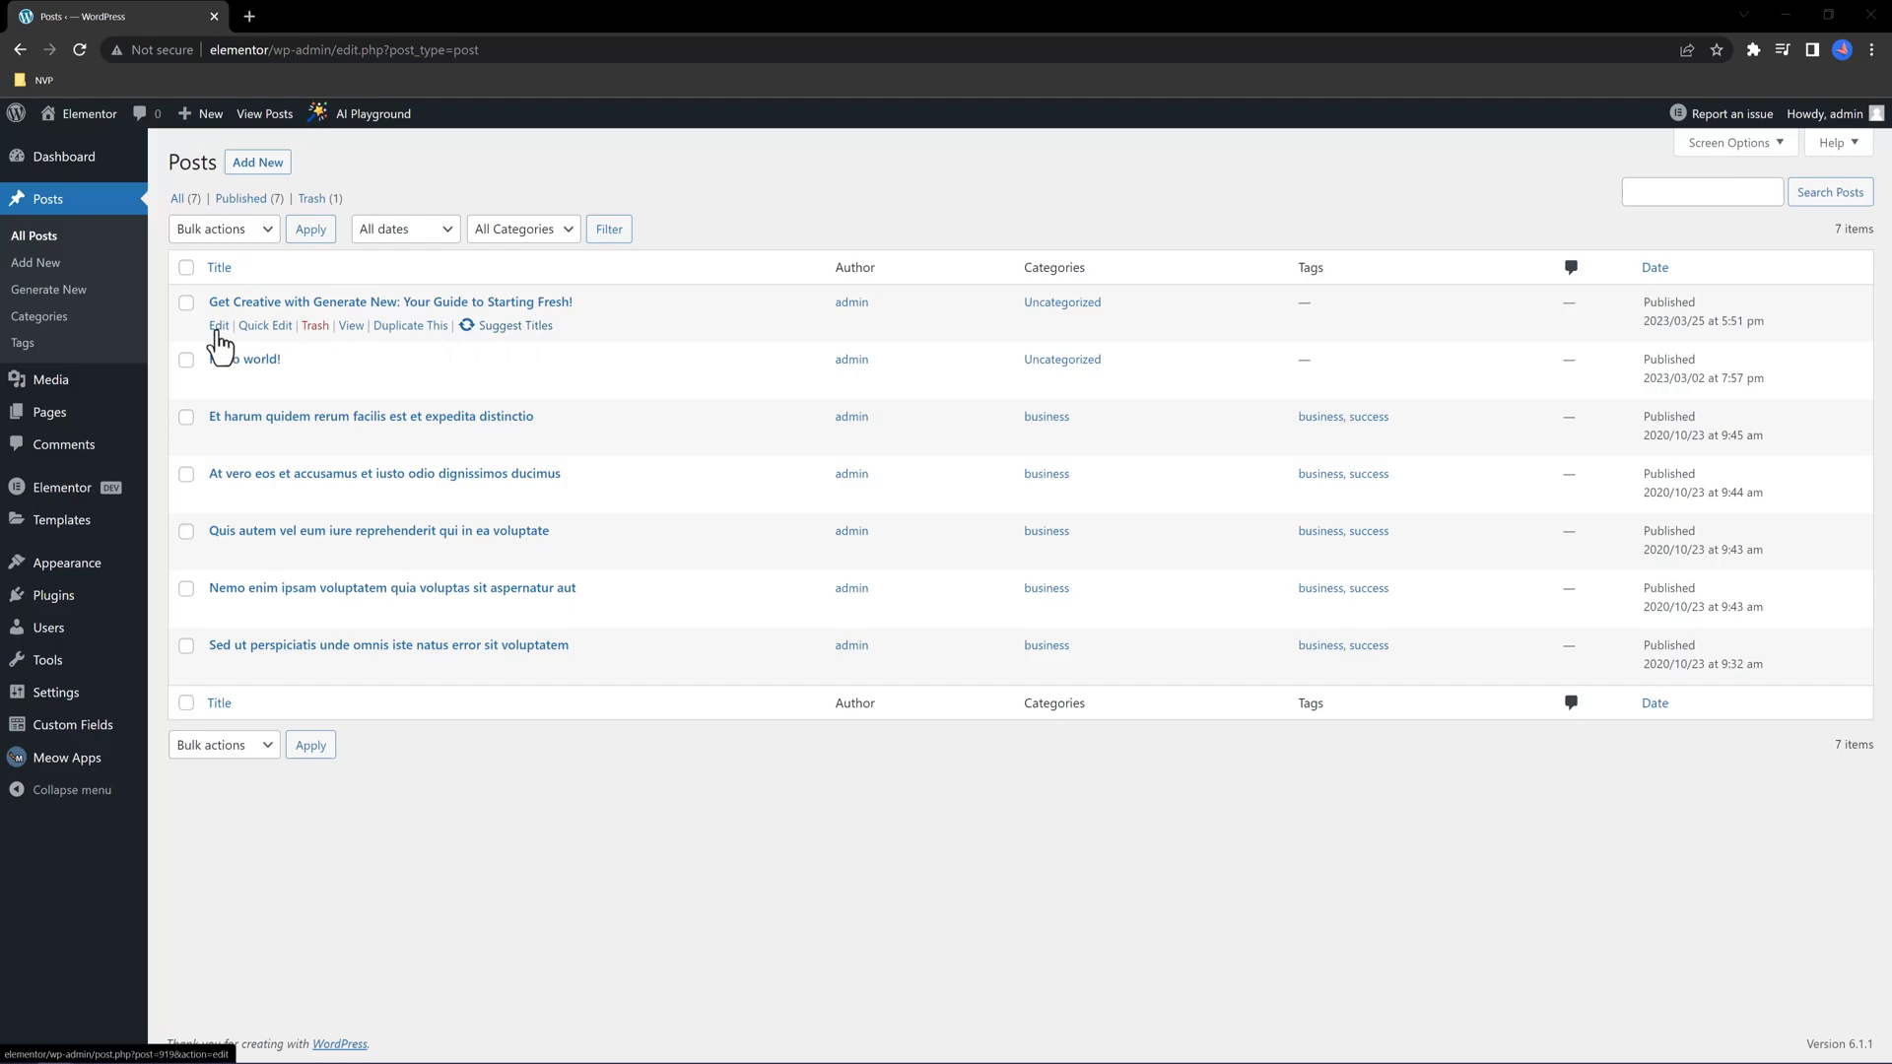
Open the Generate New post, get AI Engine title suggestions, then dismiss the dialog
{"action": "left_click", "coordinate": [218, 324]}
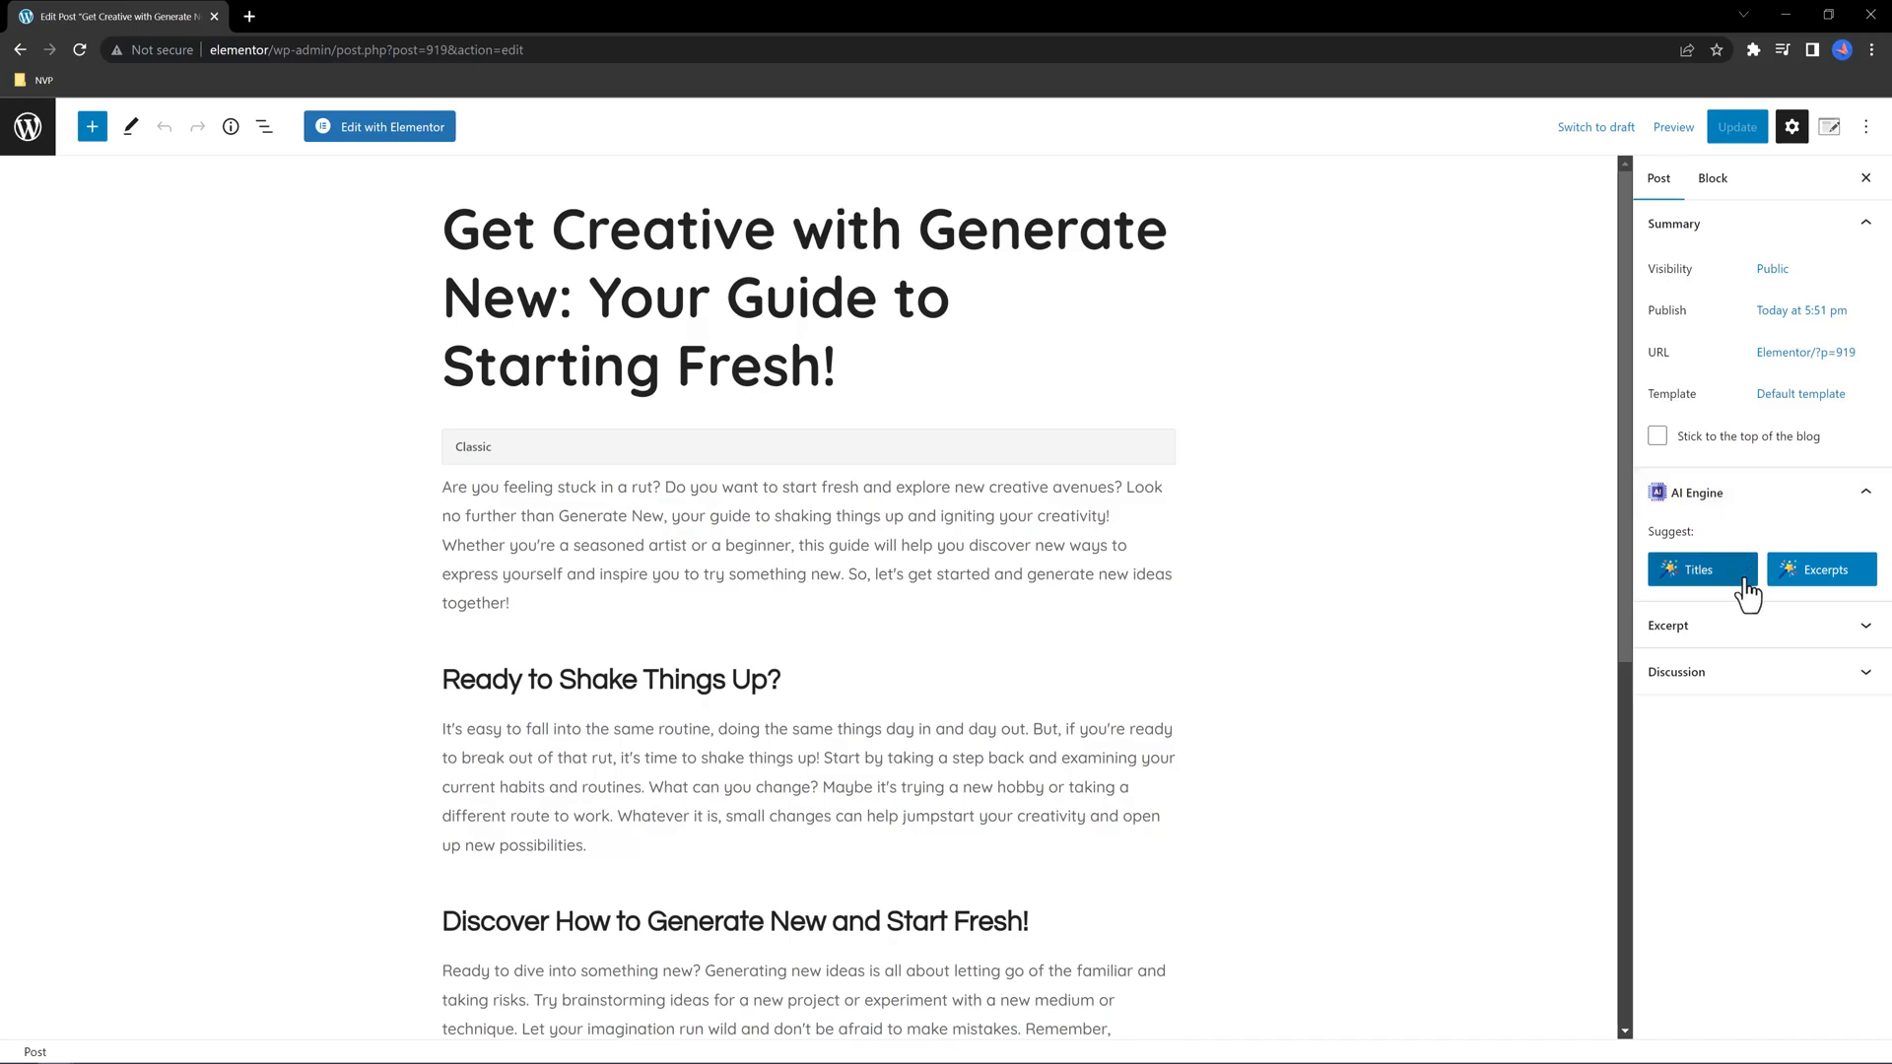
{"action": "mouse_move", "coordinate": [1707, 585]}
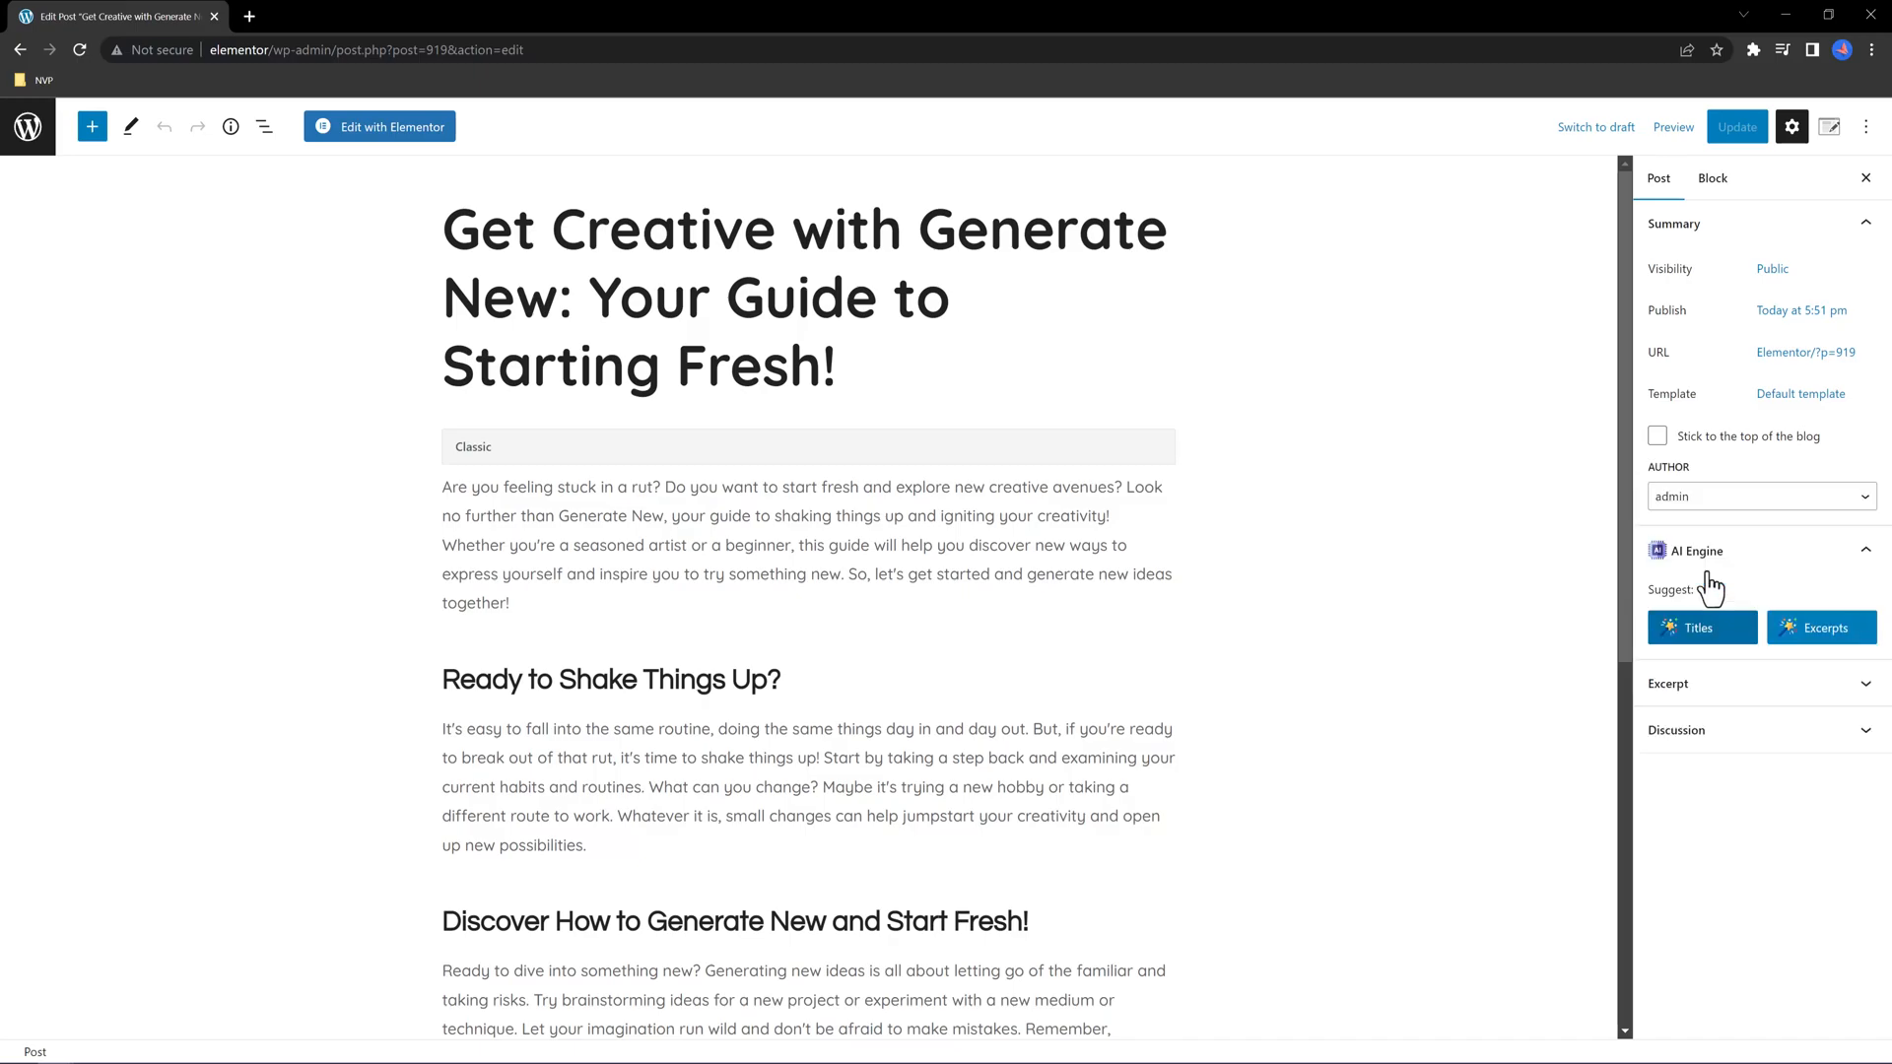
{"action": "left_click", "coordinate": [1700, 628]}
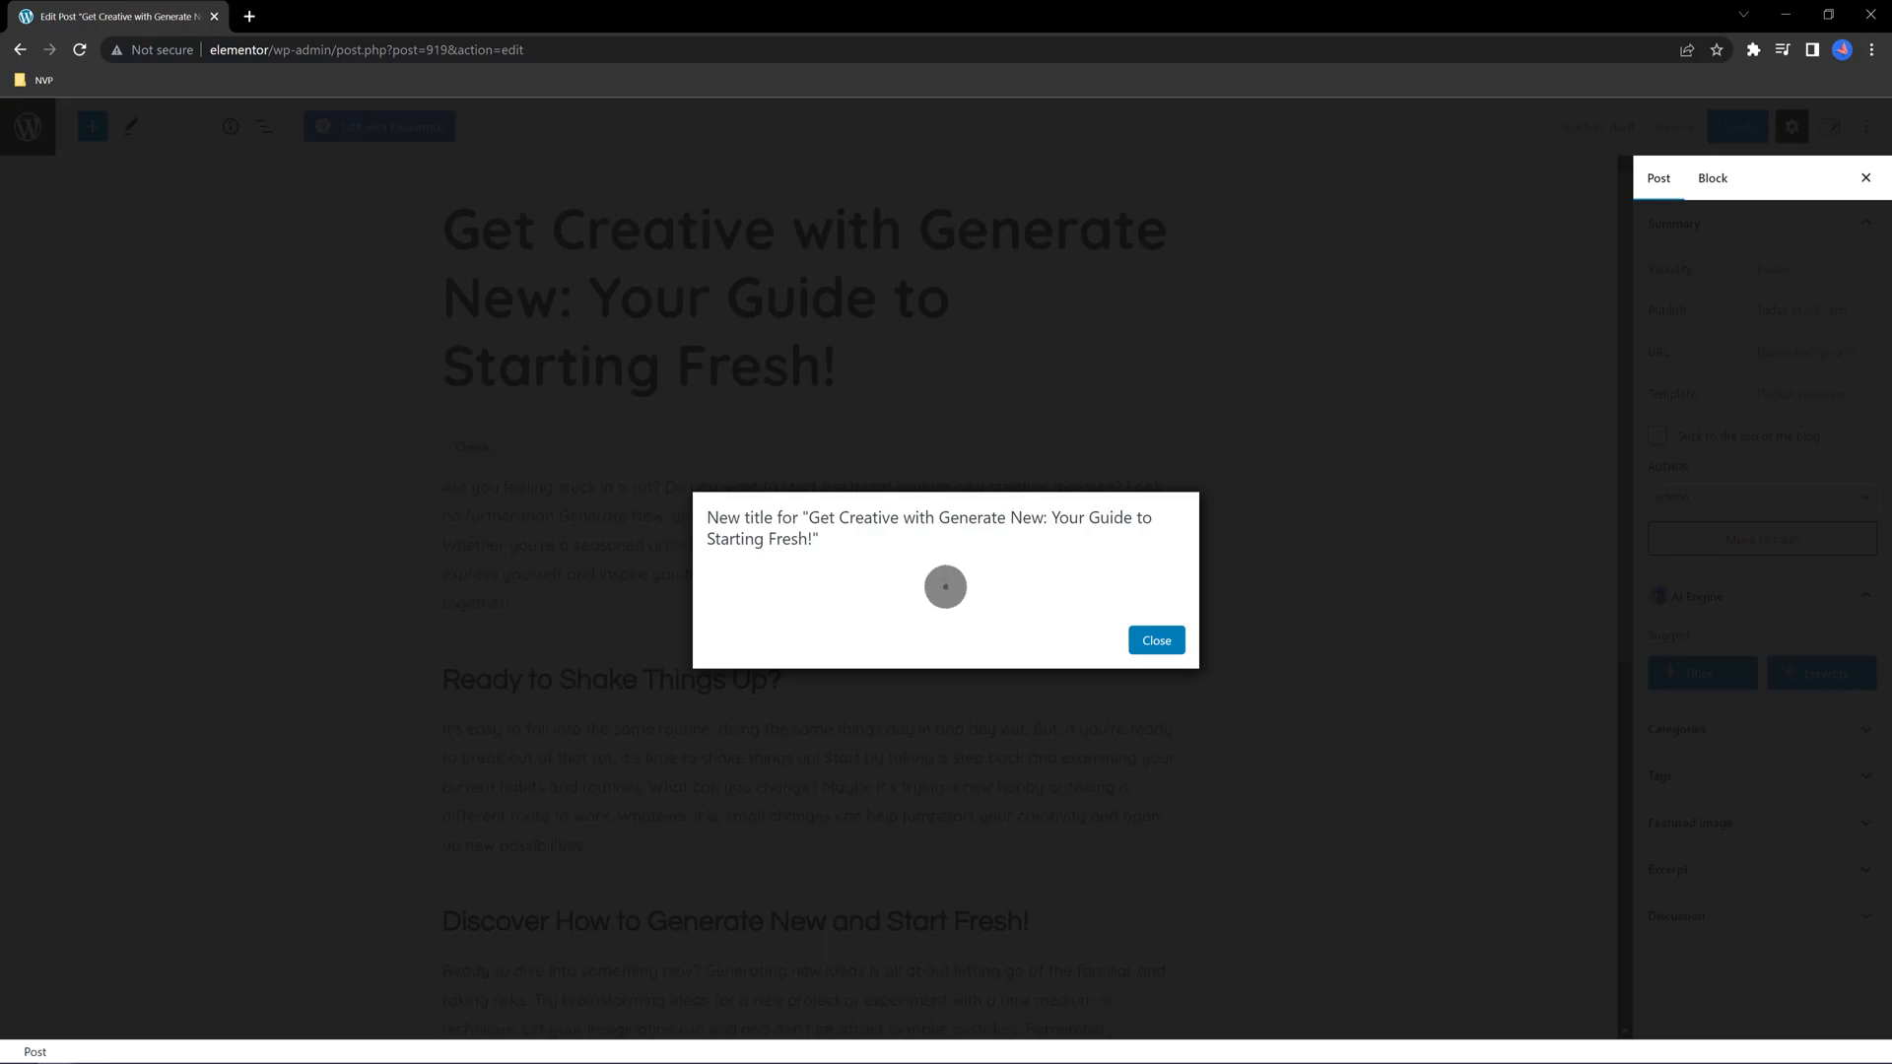
{"action": "left_click", "coordinate": [1155, 640]}
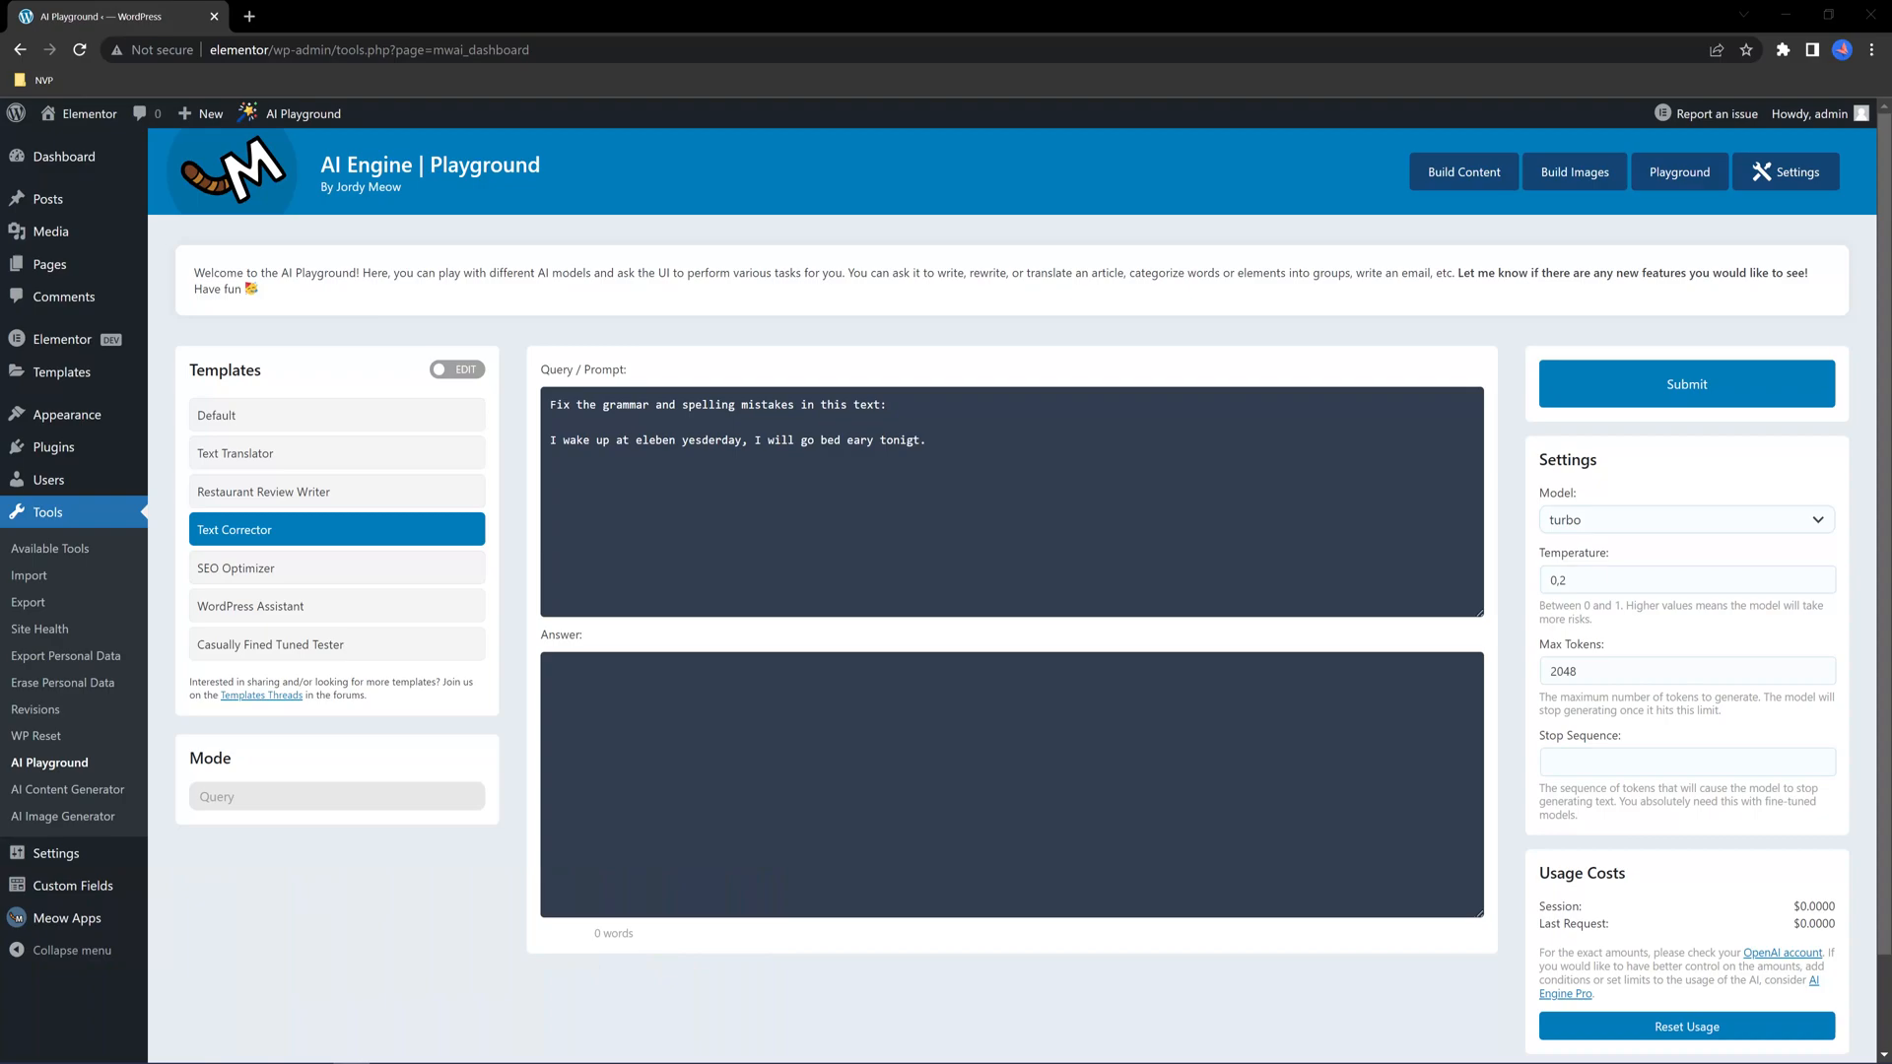
{"action": "mouse_move", "coordinate": [1864, 177]}
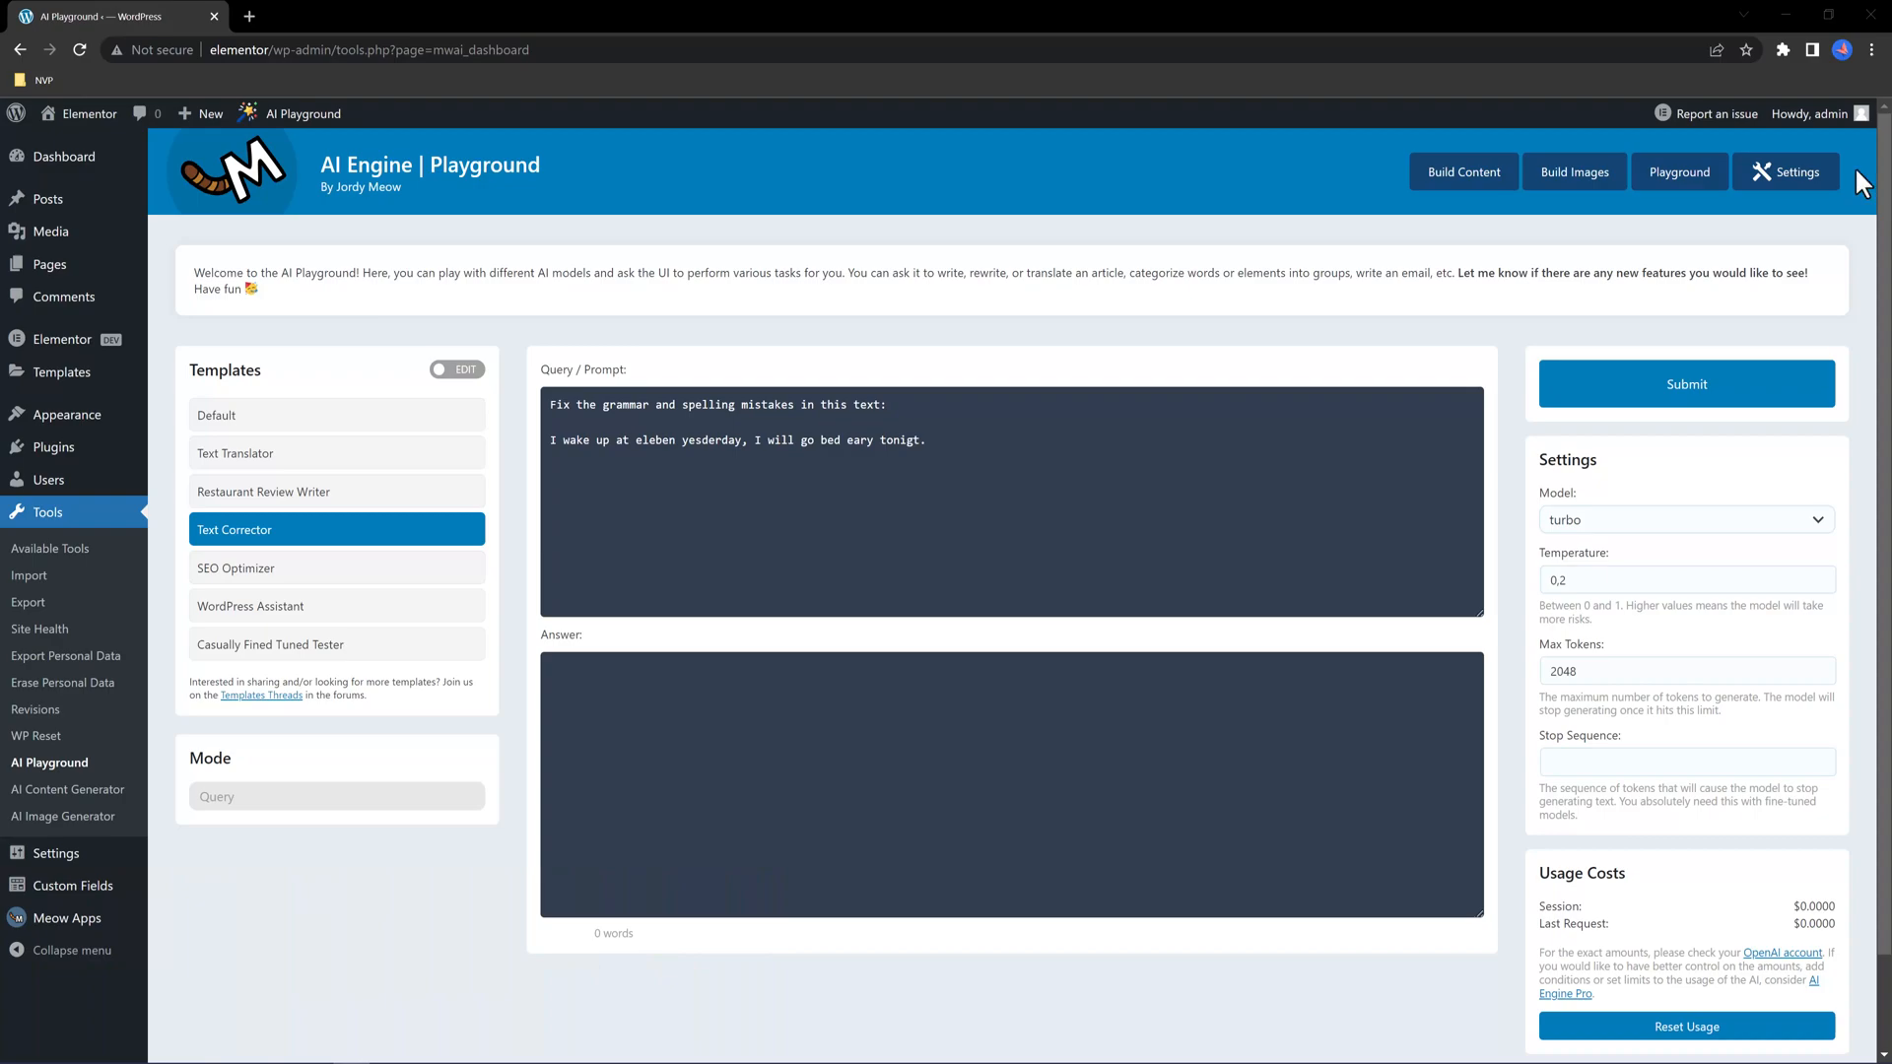
{"action": "mouse_move", "coordinate": [424, 139]}
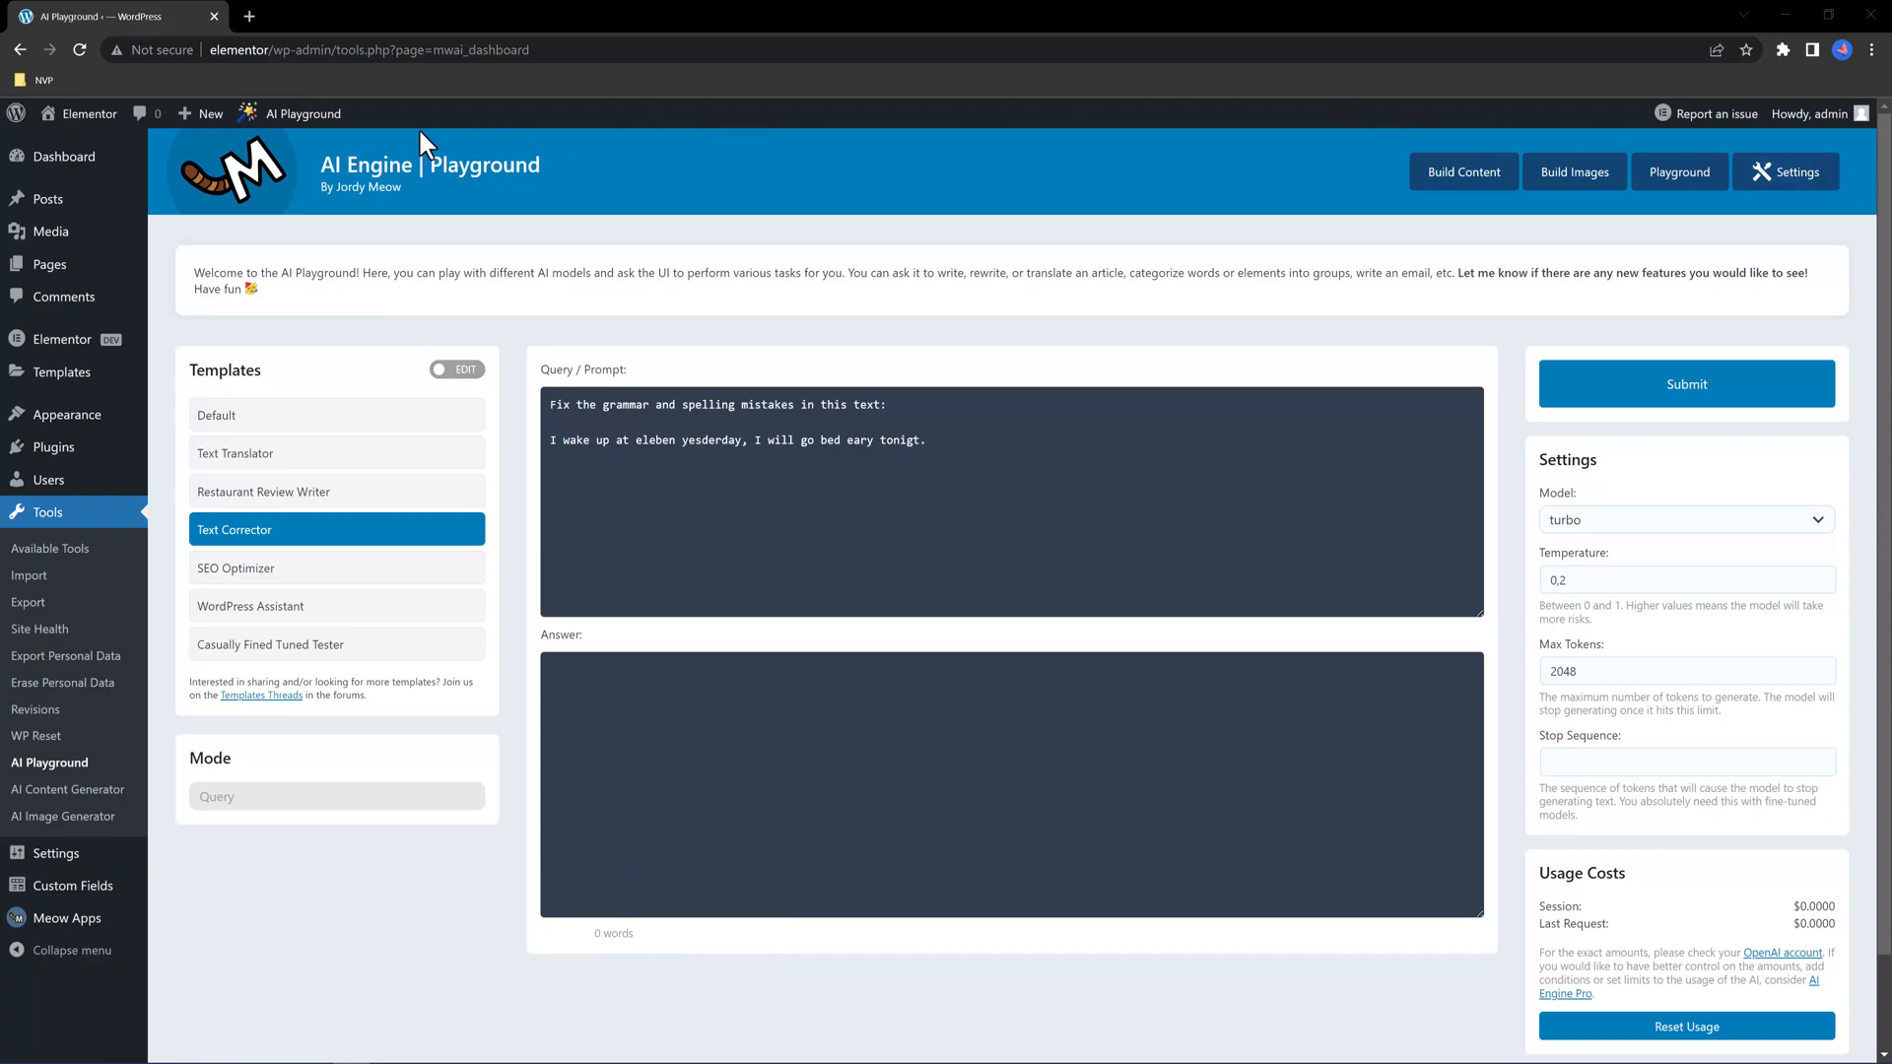
Load the Text Translator template's French translation prompt, temperature 0.3, into the Playground
{"action": "left_click", "coordinate": [302, 113]}
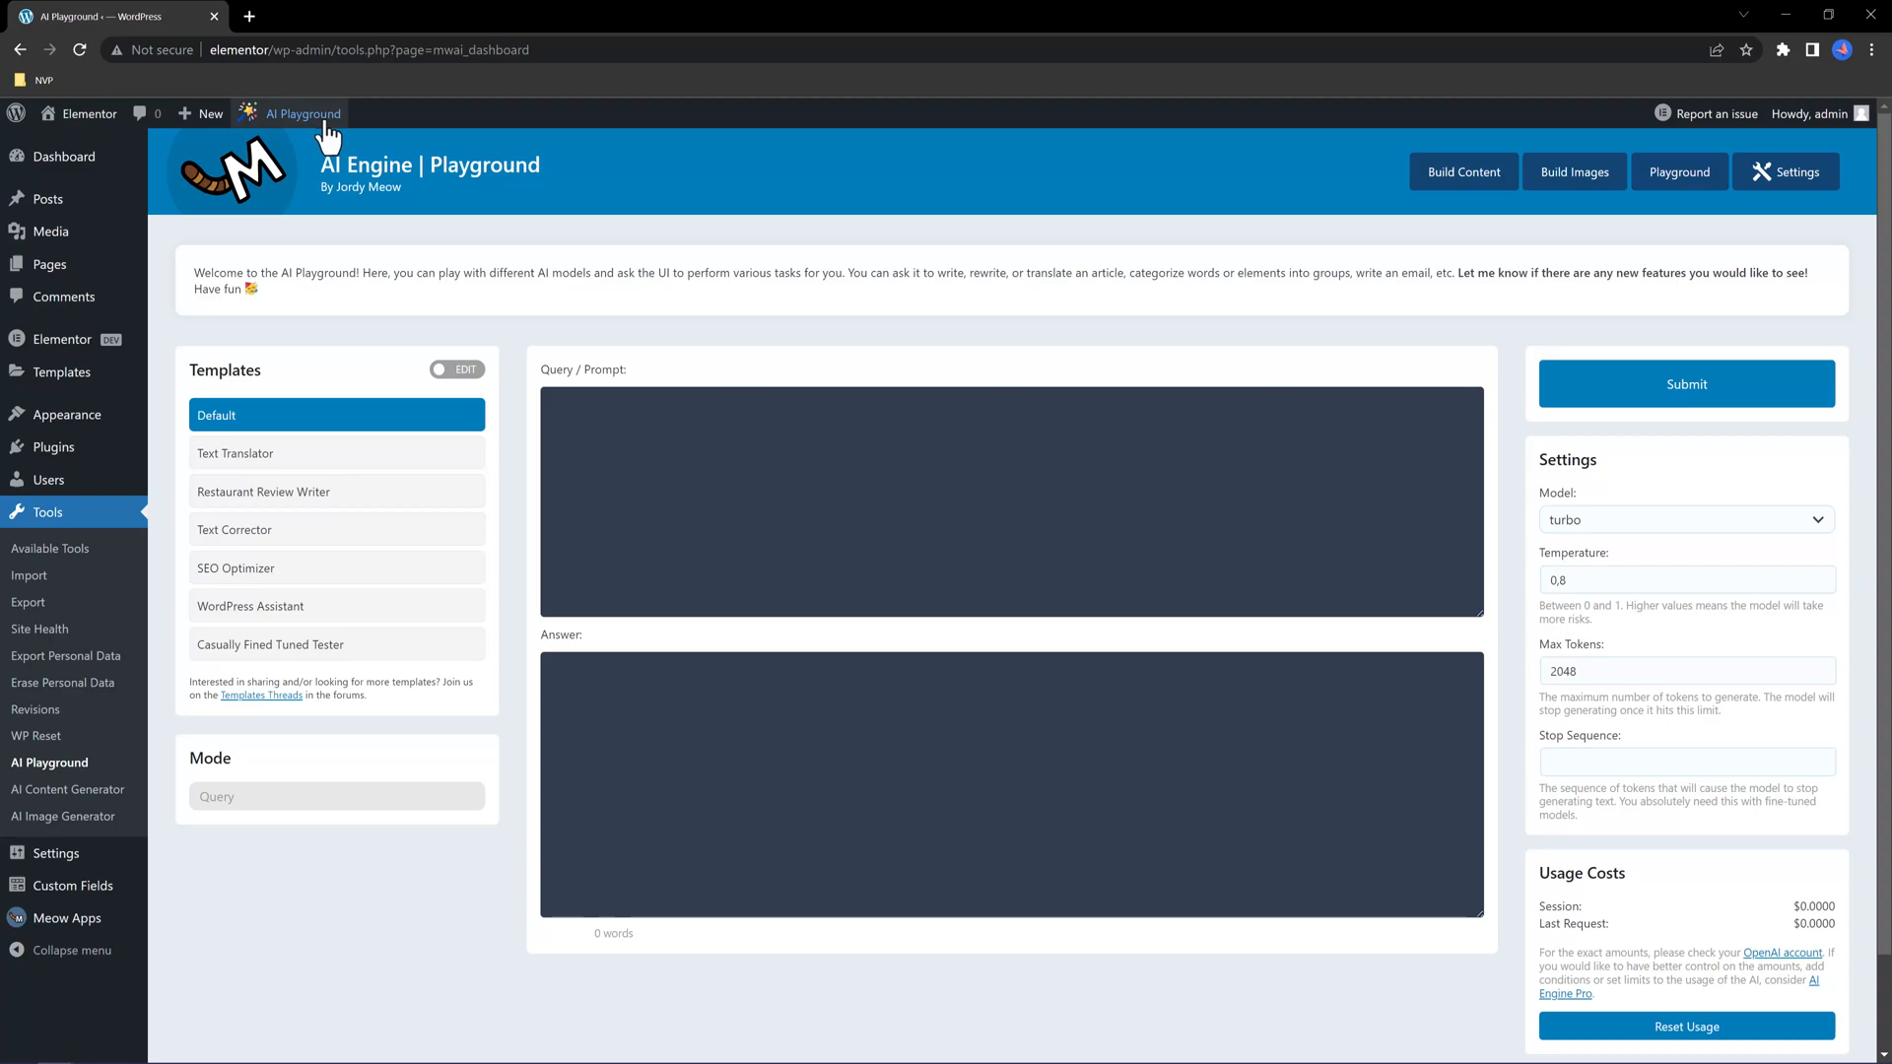
{"action": "mouse_move", "coordinate": [1273, 502]}
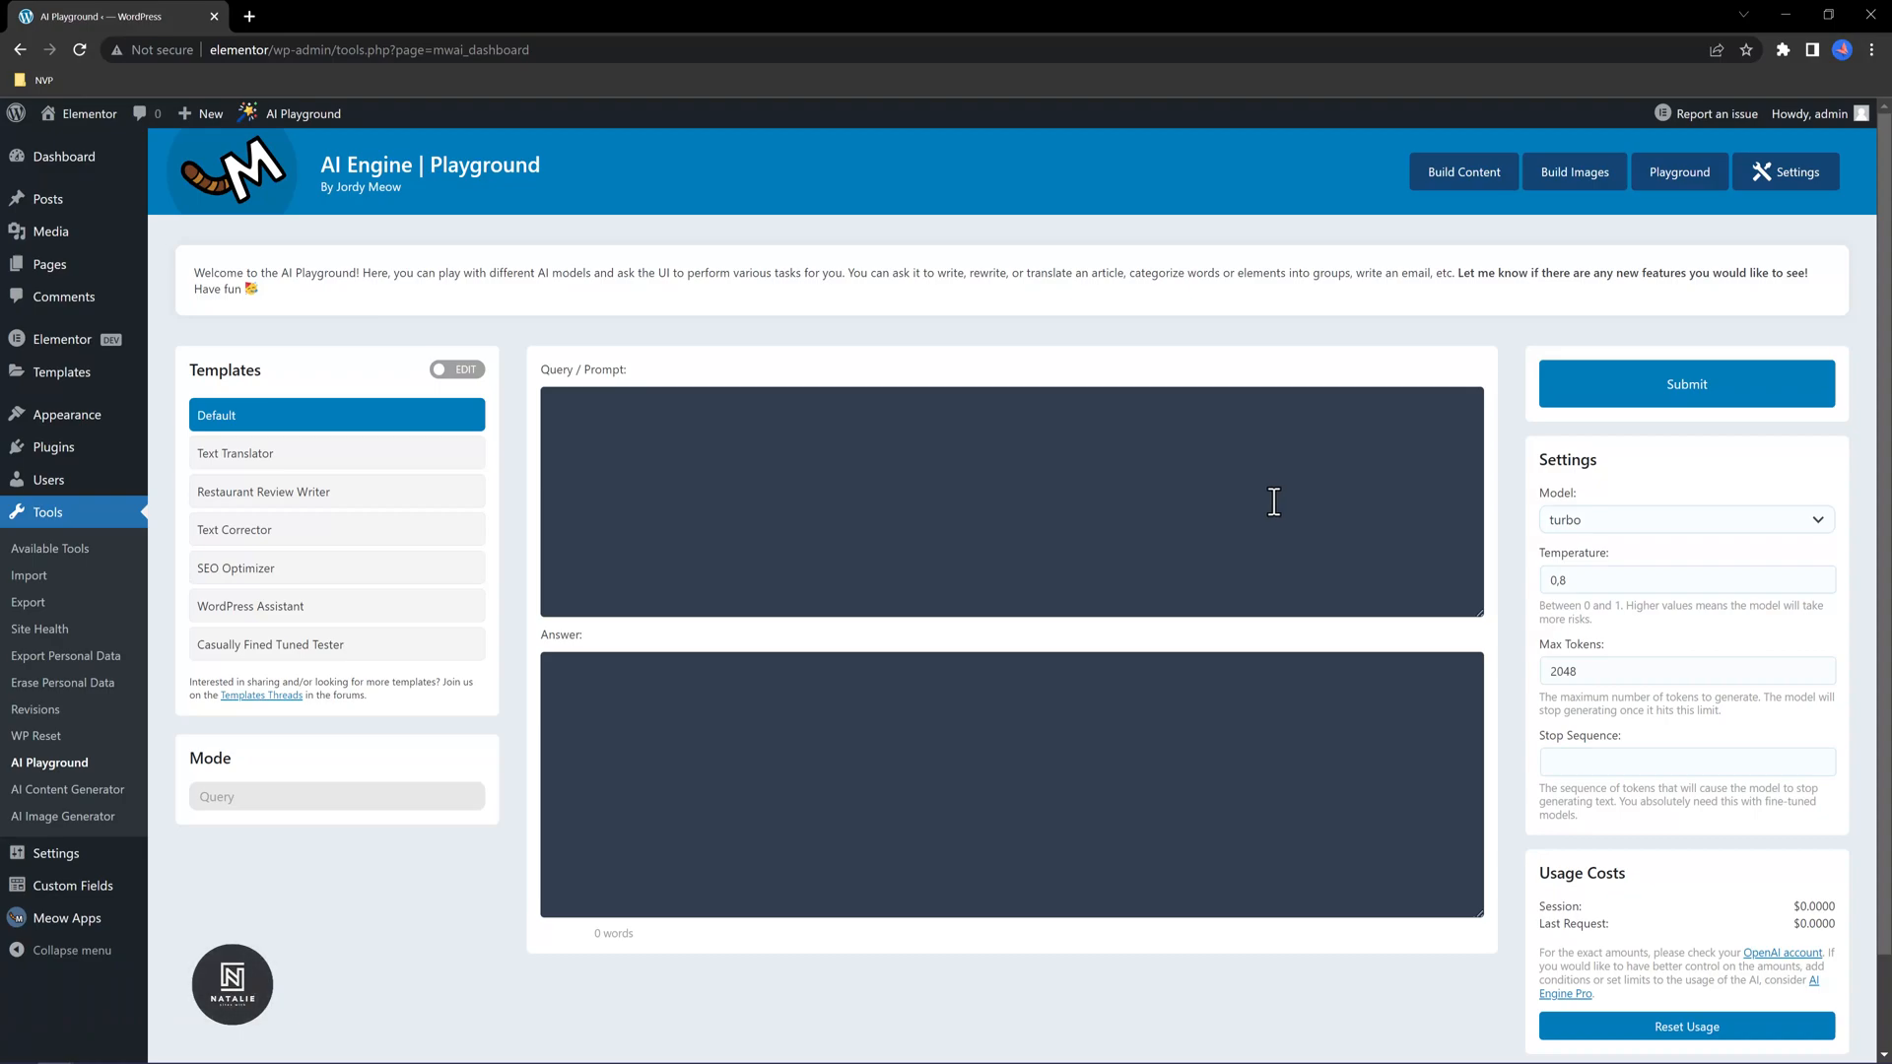
{"action": "mouse_move", "coordinate": [313, 474]}
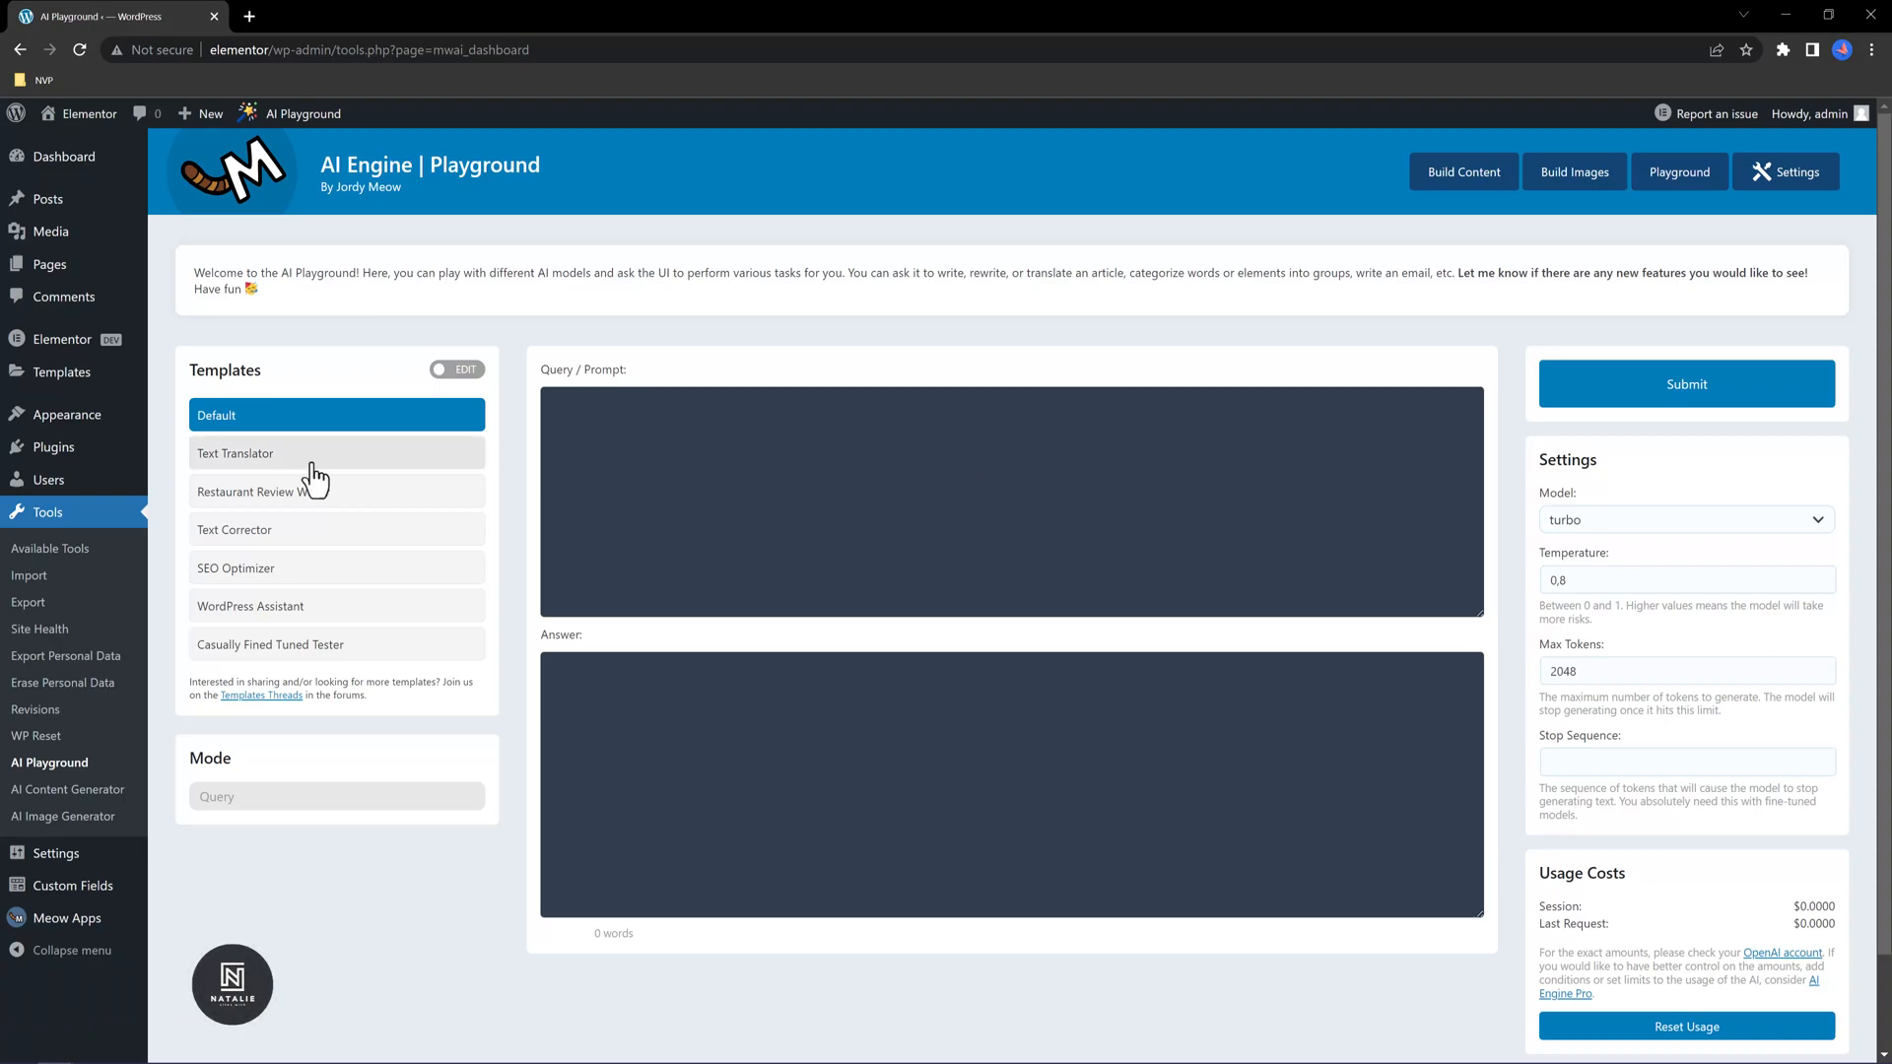
{"action": "left_click", "coordinate": [335, 452]}
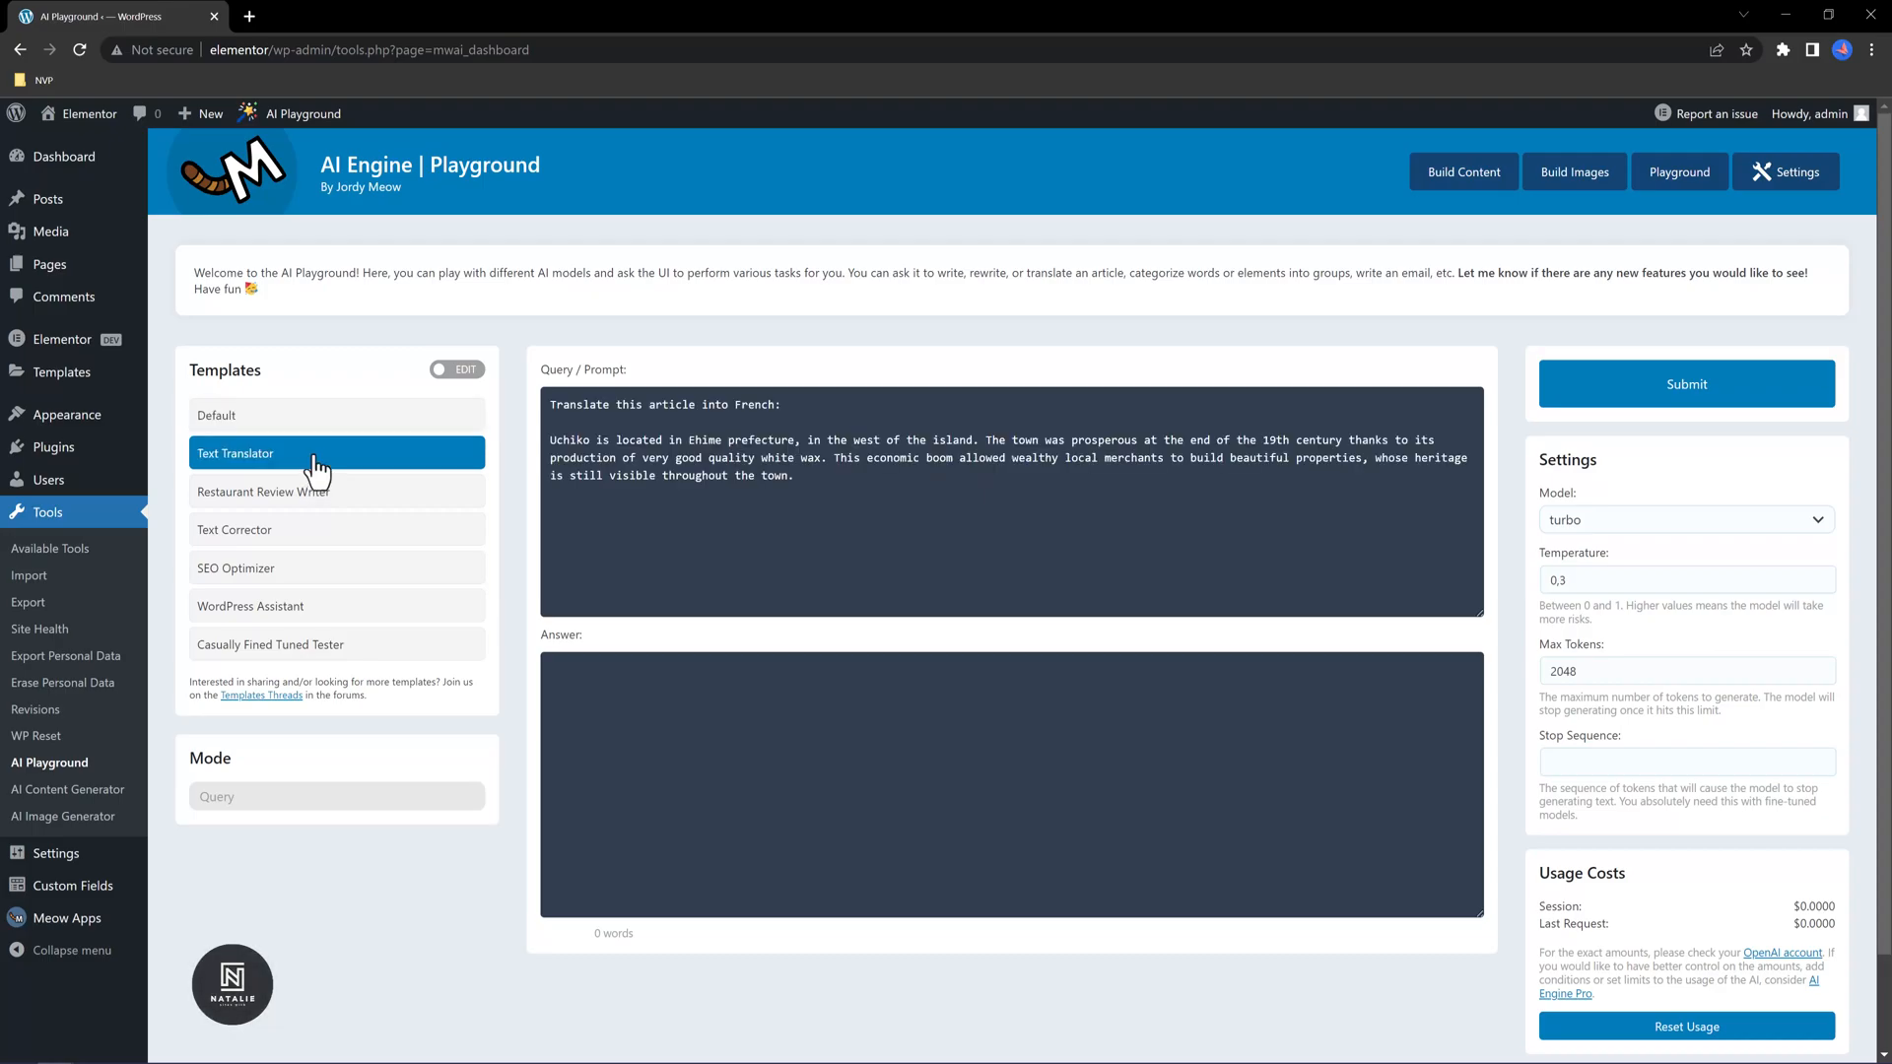
{"action": "mouse_move", "coordinate": [837, 581]}
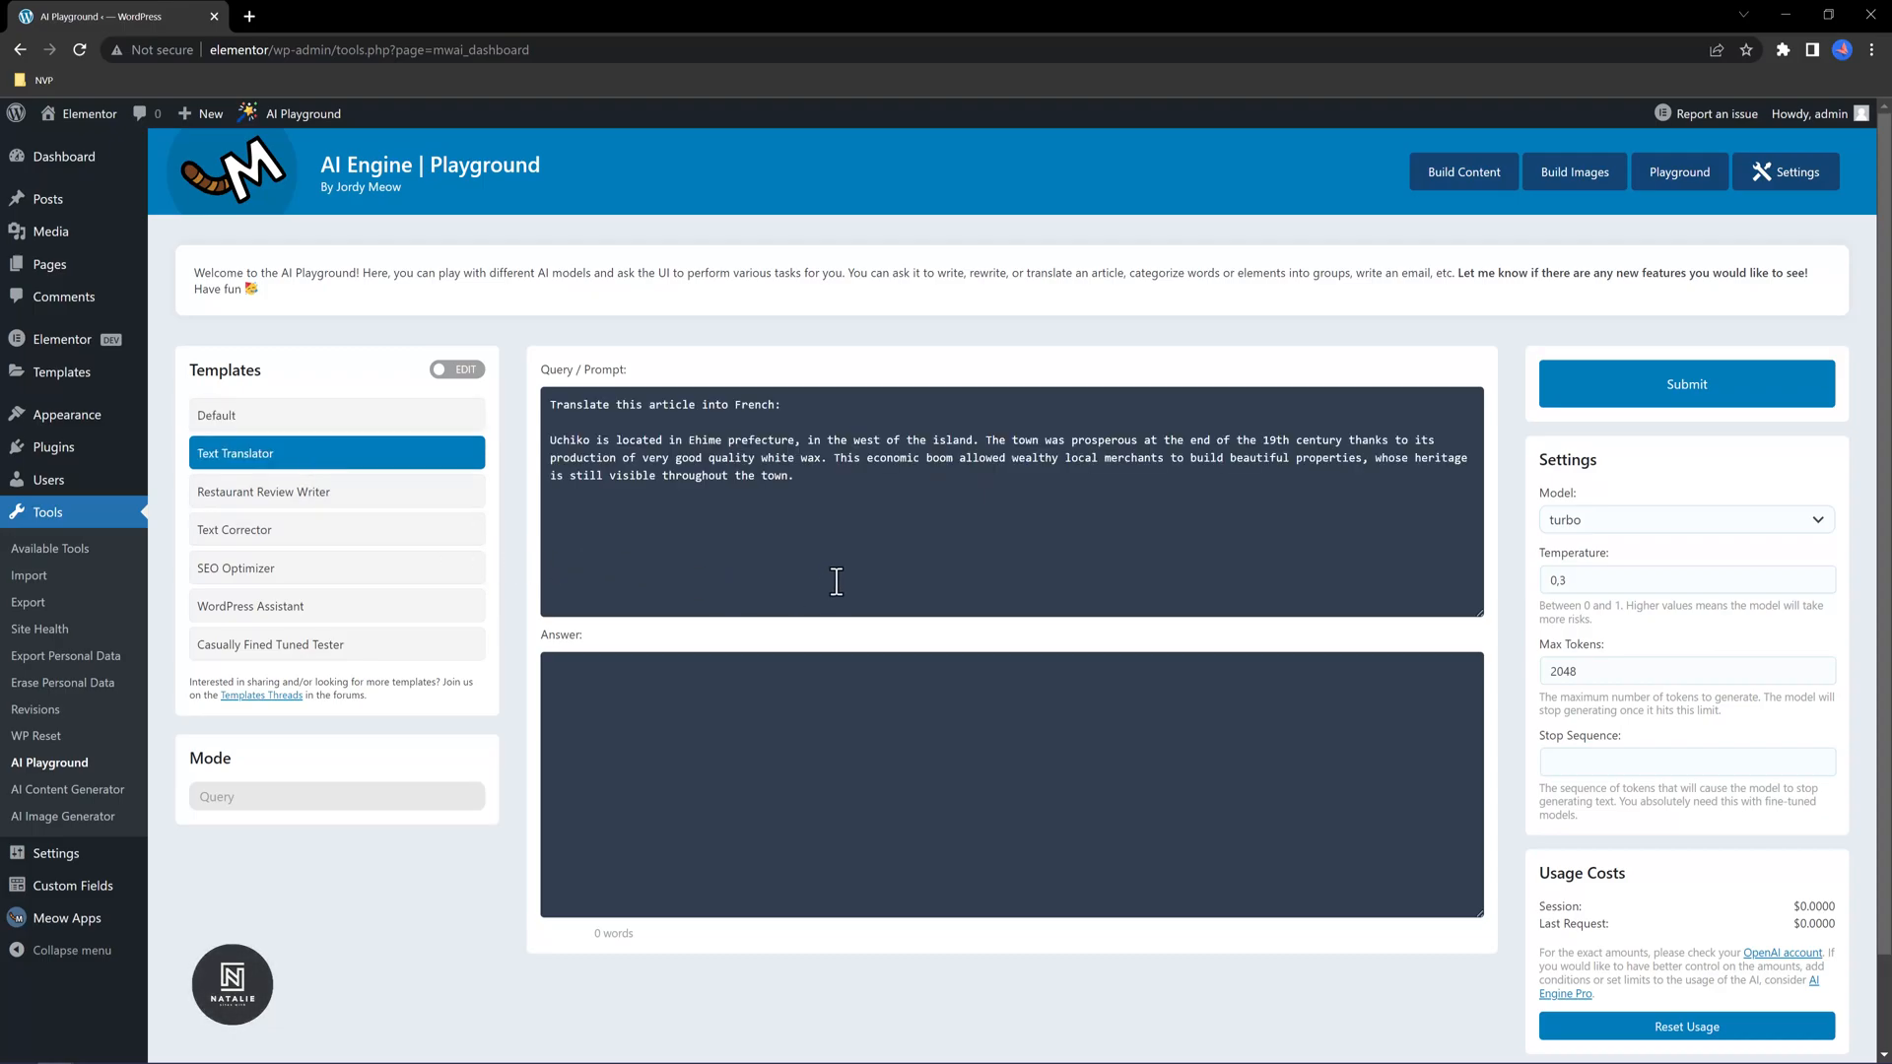
{"action": "mouse_move", "coordinate": [933, 526]}
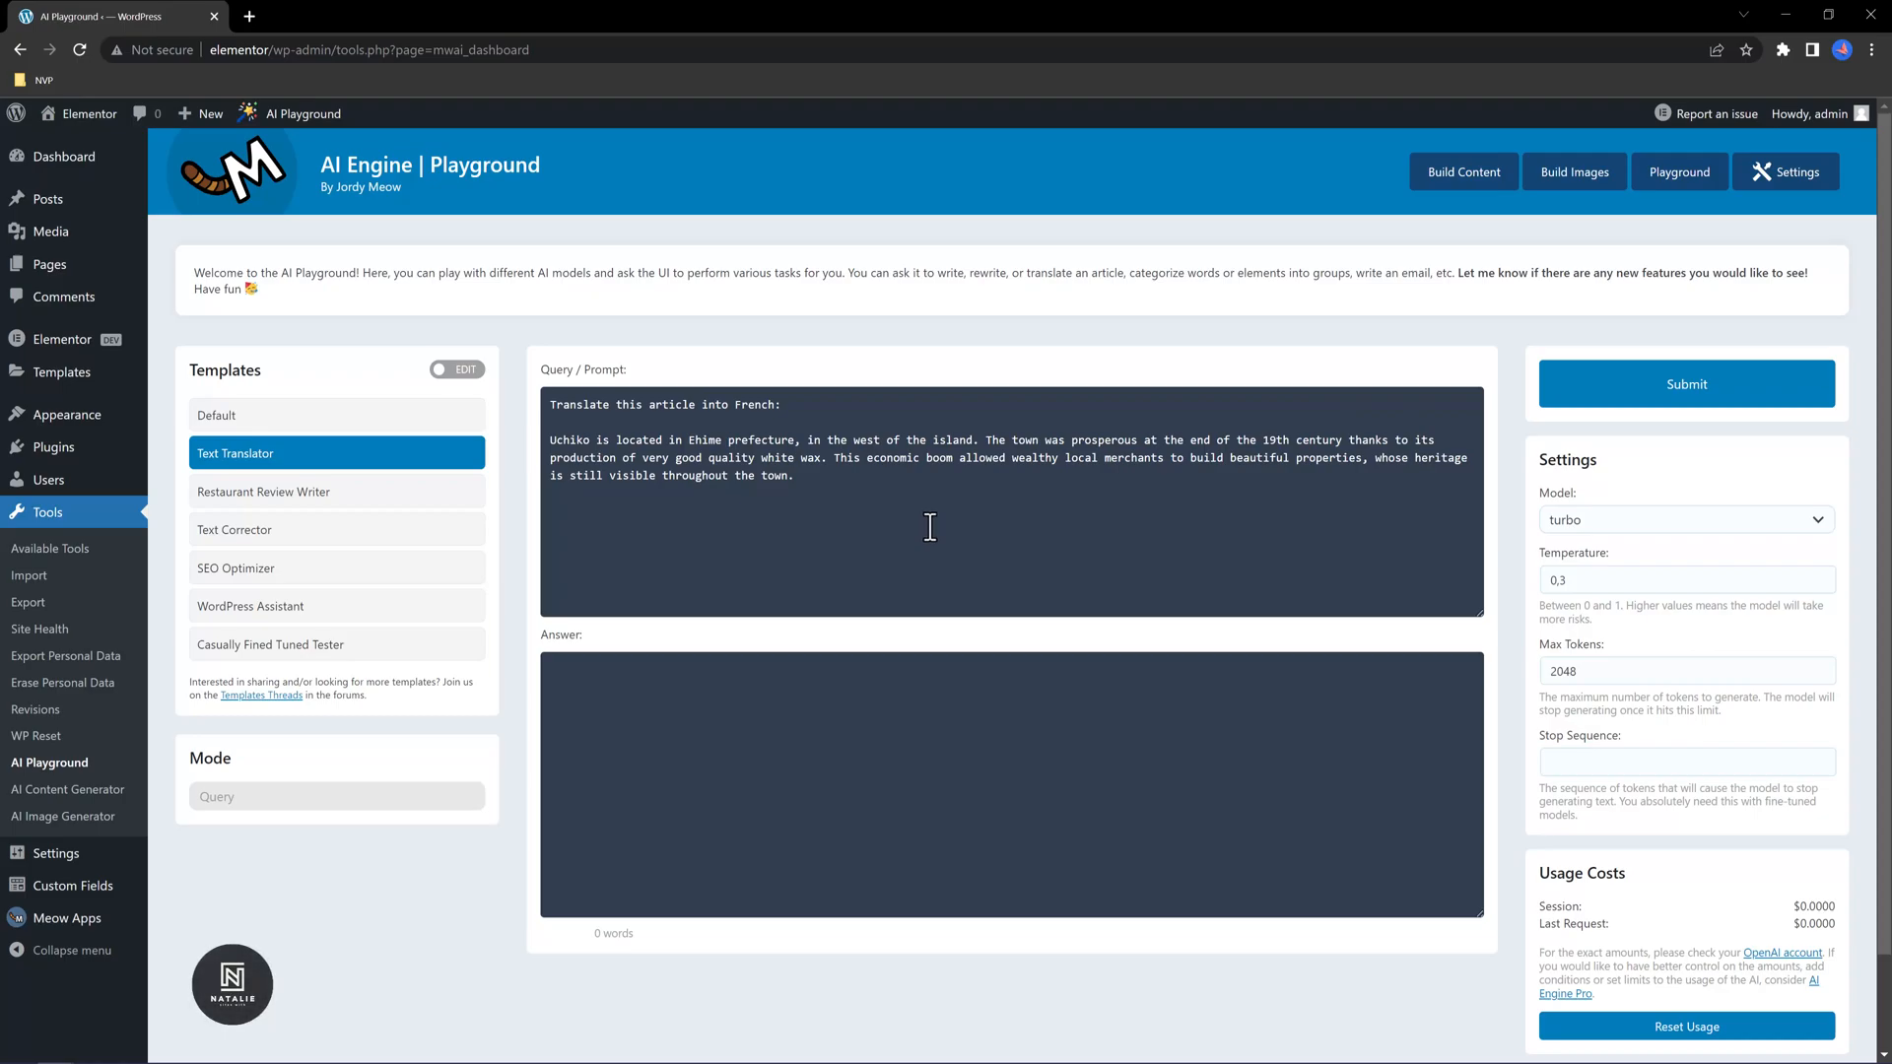
{"action": "mouse_move", "coordinate": [962, 728]}
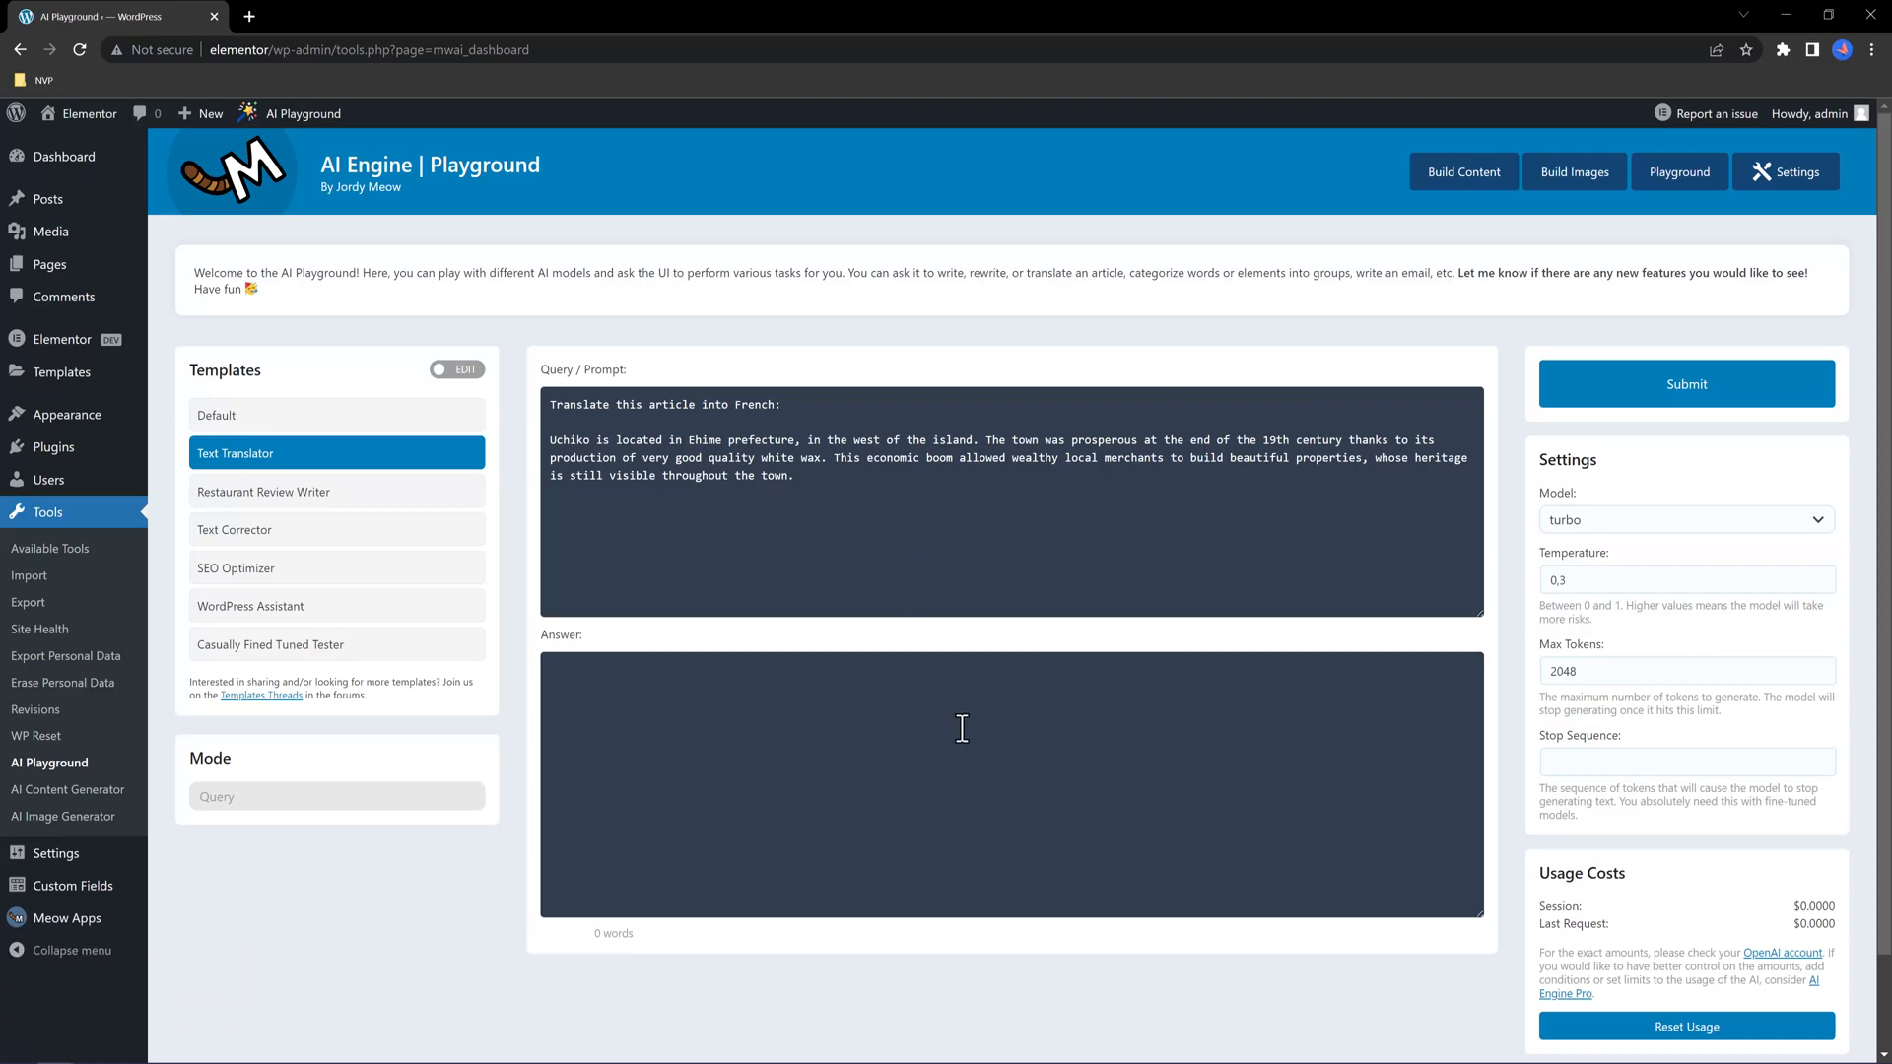
{"action": "mouse_move", "coordinate": [979, 706]}
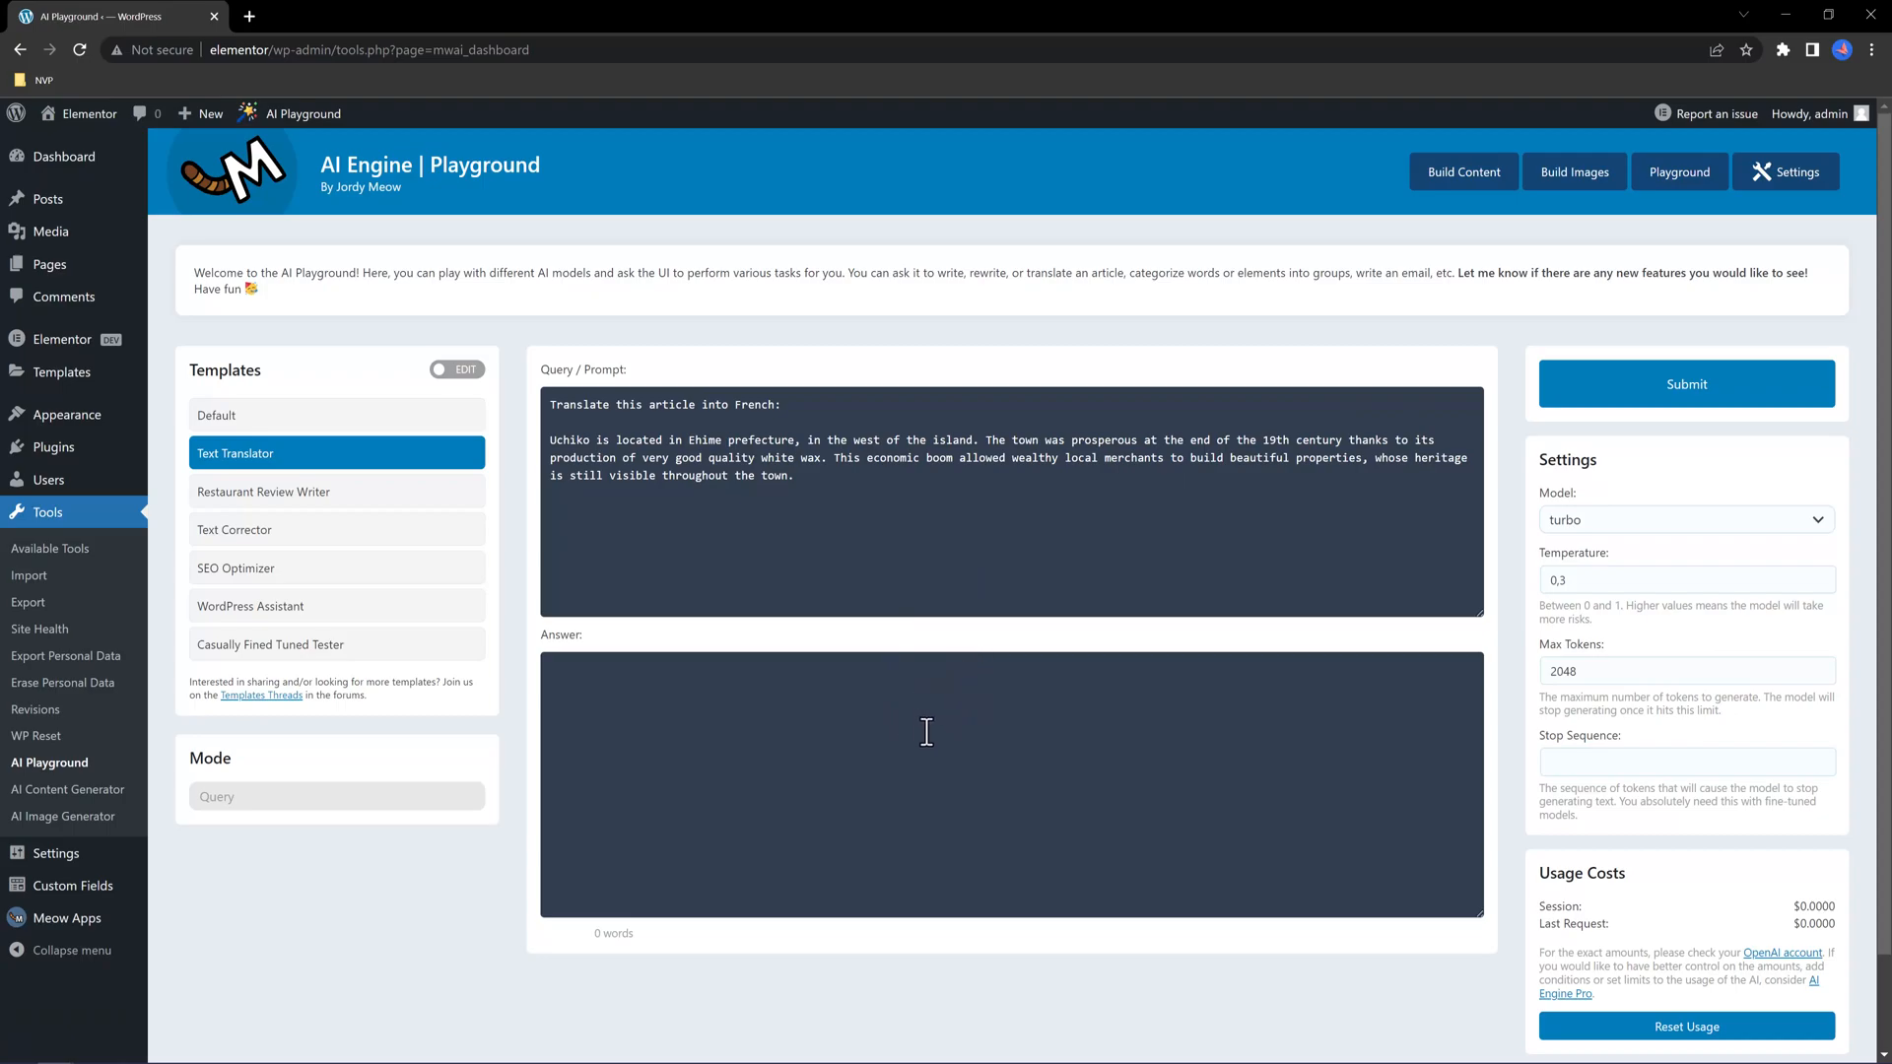
{"action": "mouse_move", "coordinate": [1090, 592]}
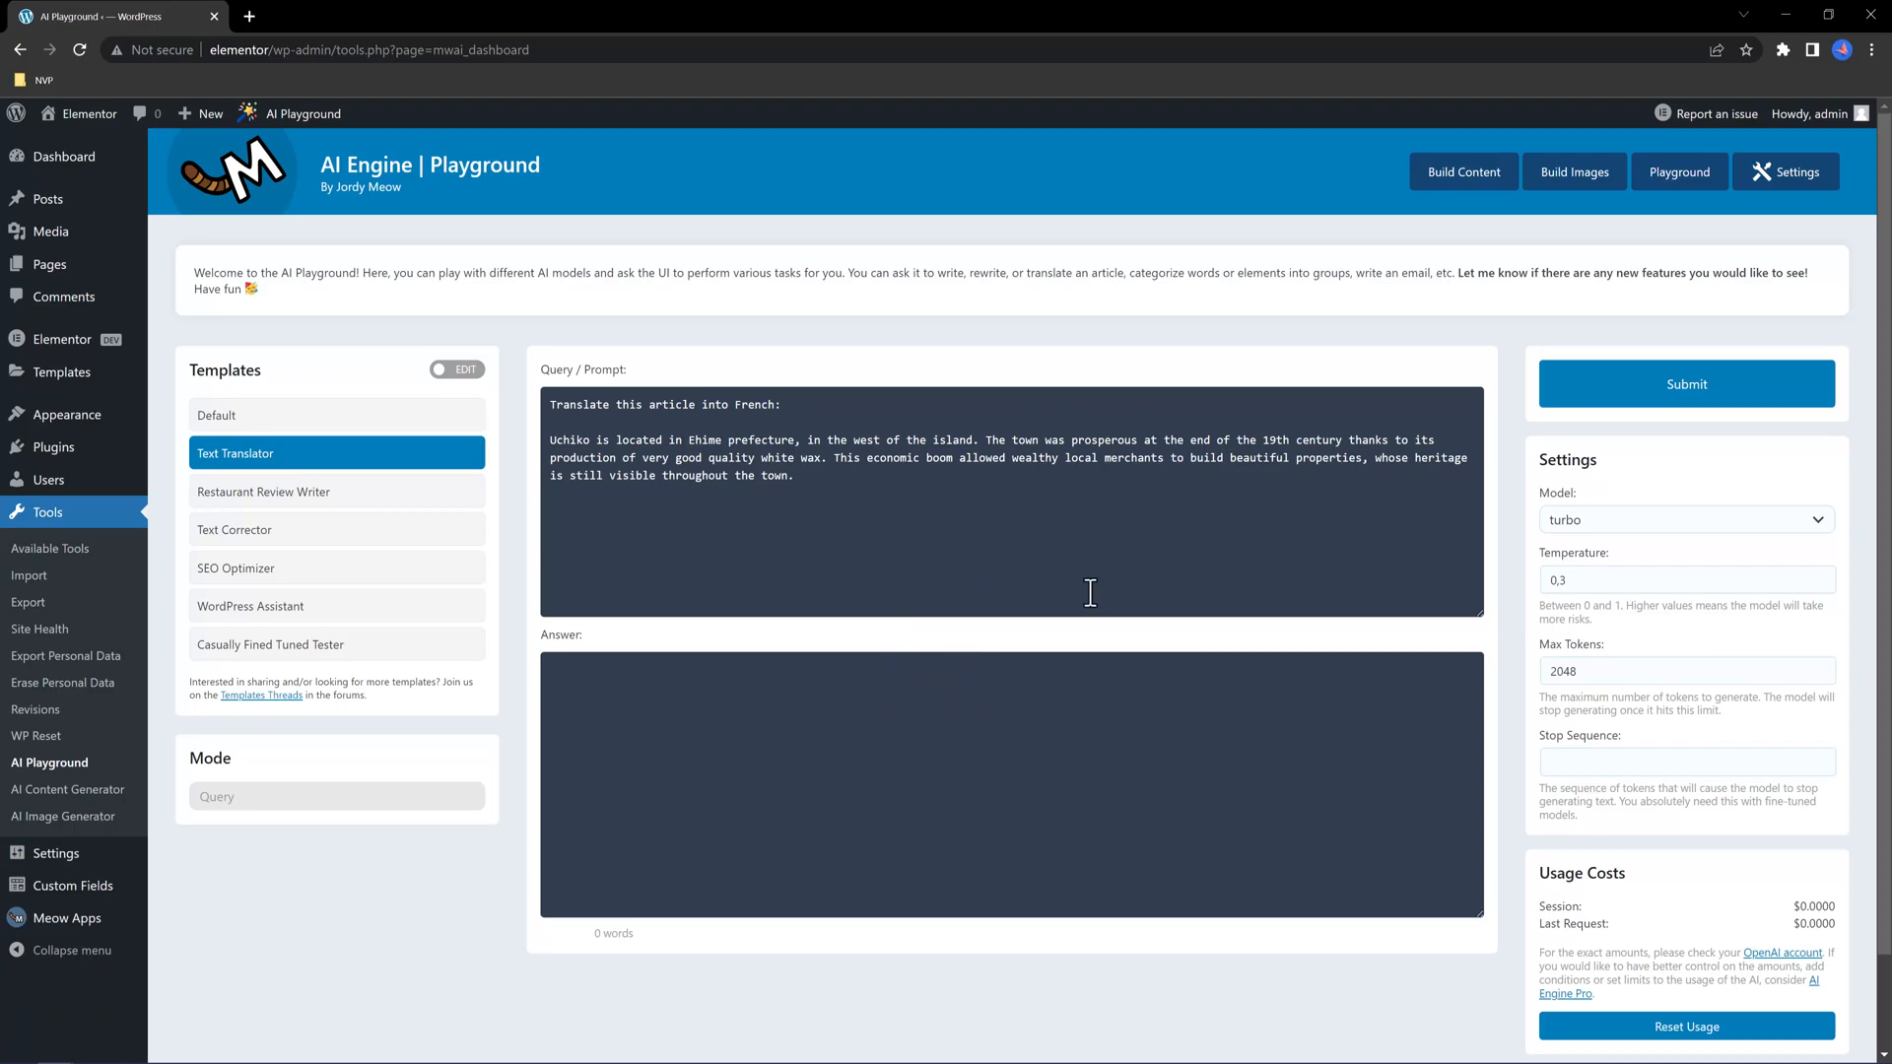
{"action": "left_click", "coordinate": [1573, 171]}
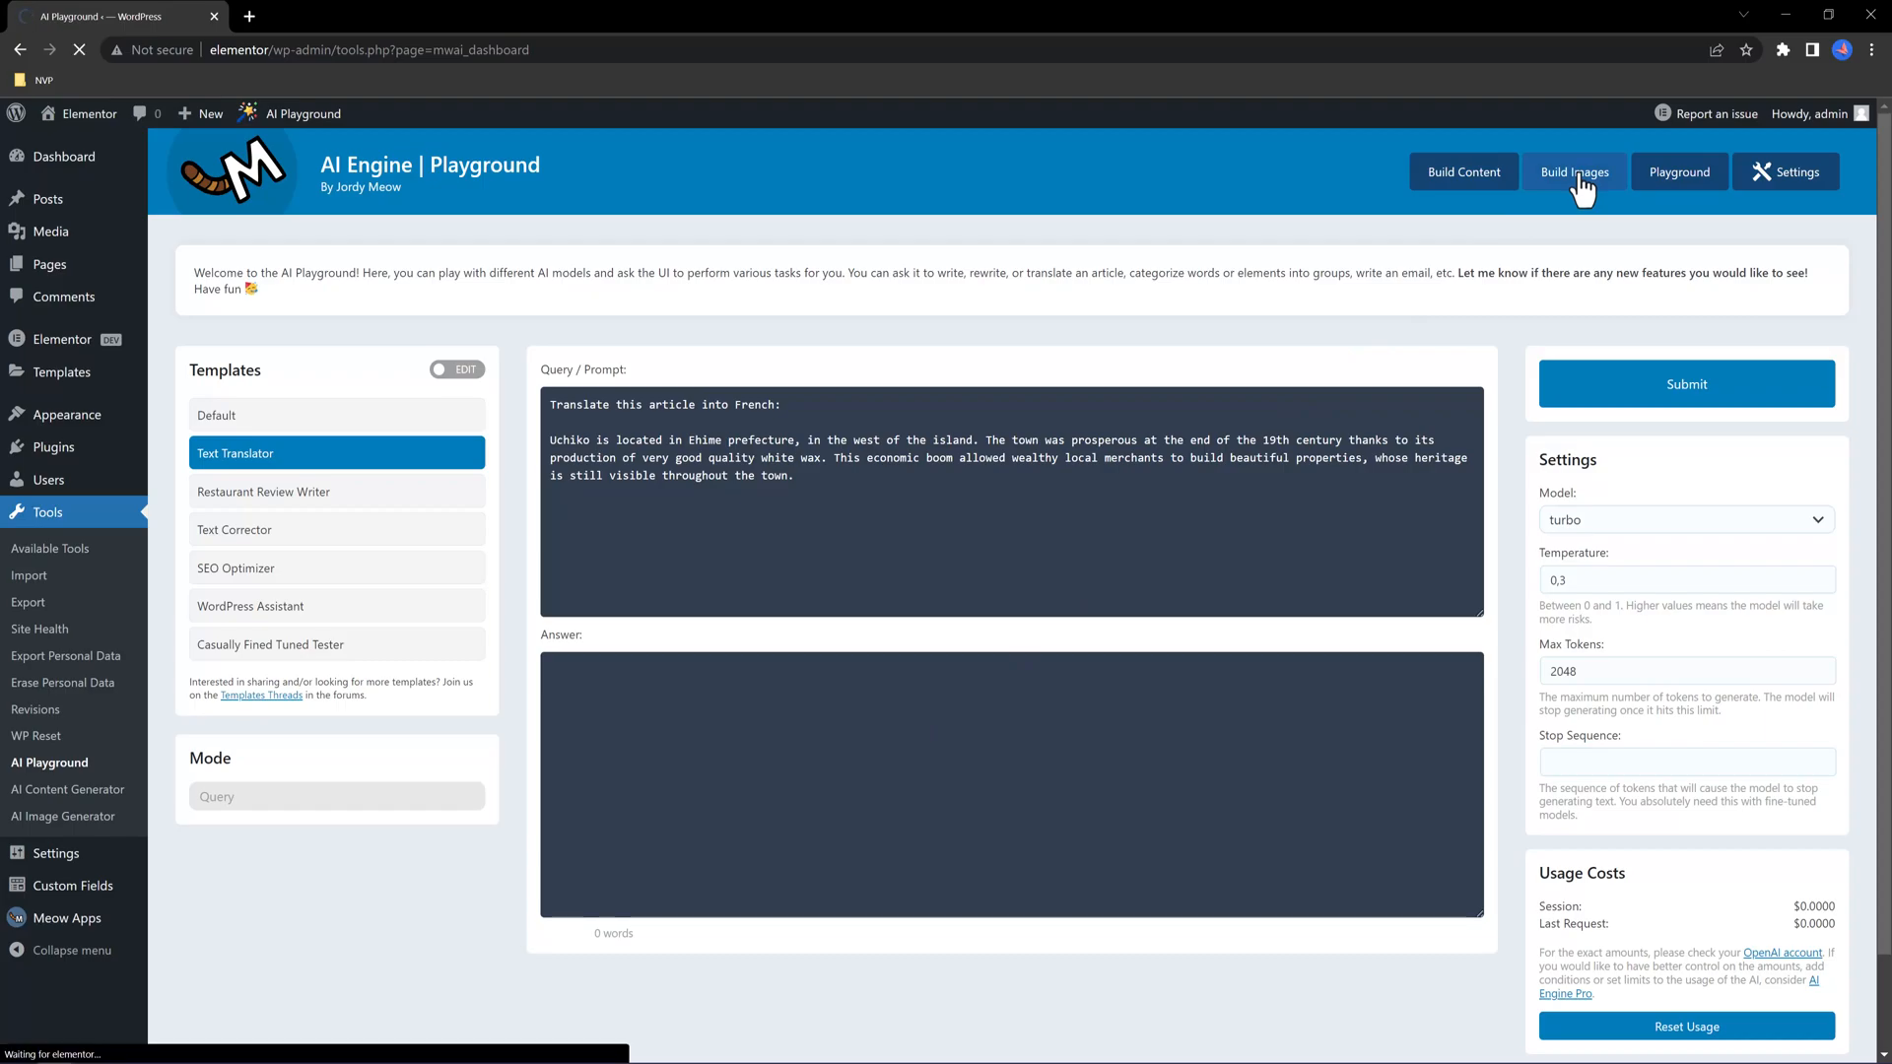
Generate three images from the prompt 'GPT, CHATBOT, DIGITAL', then return to the Playground
{"action": "left_click", "coordinate": [1573, 172]}
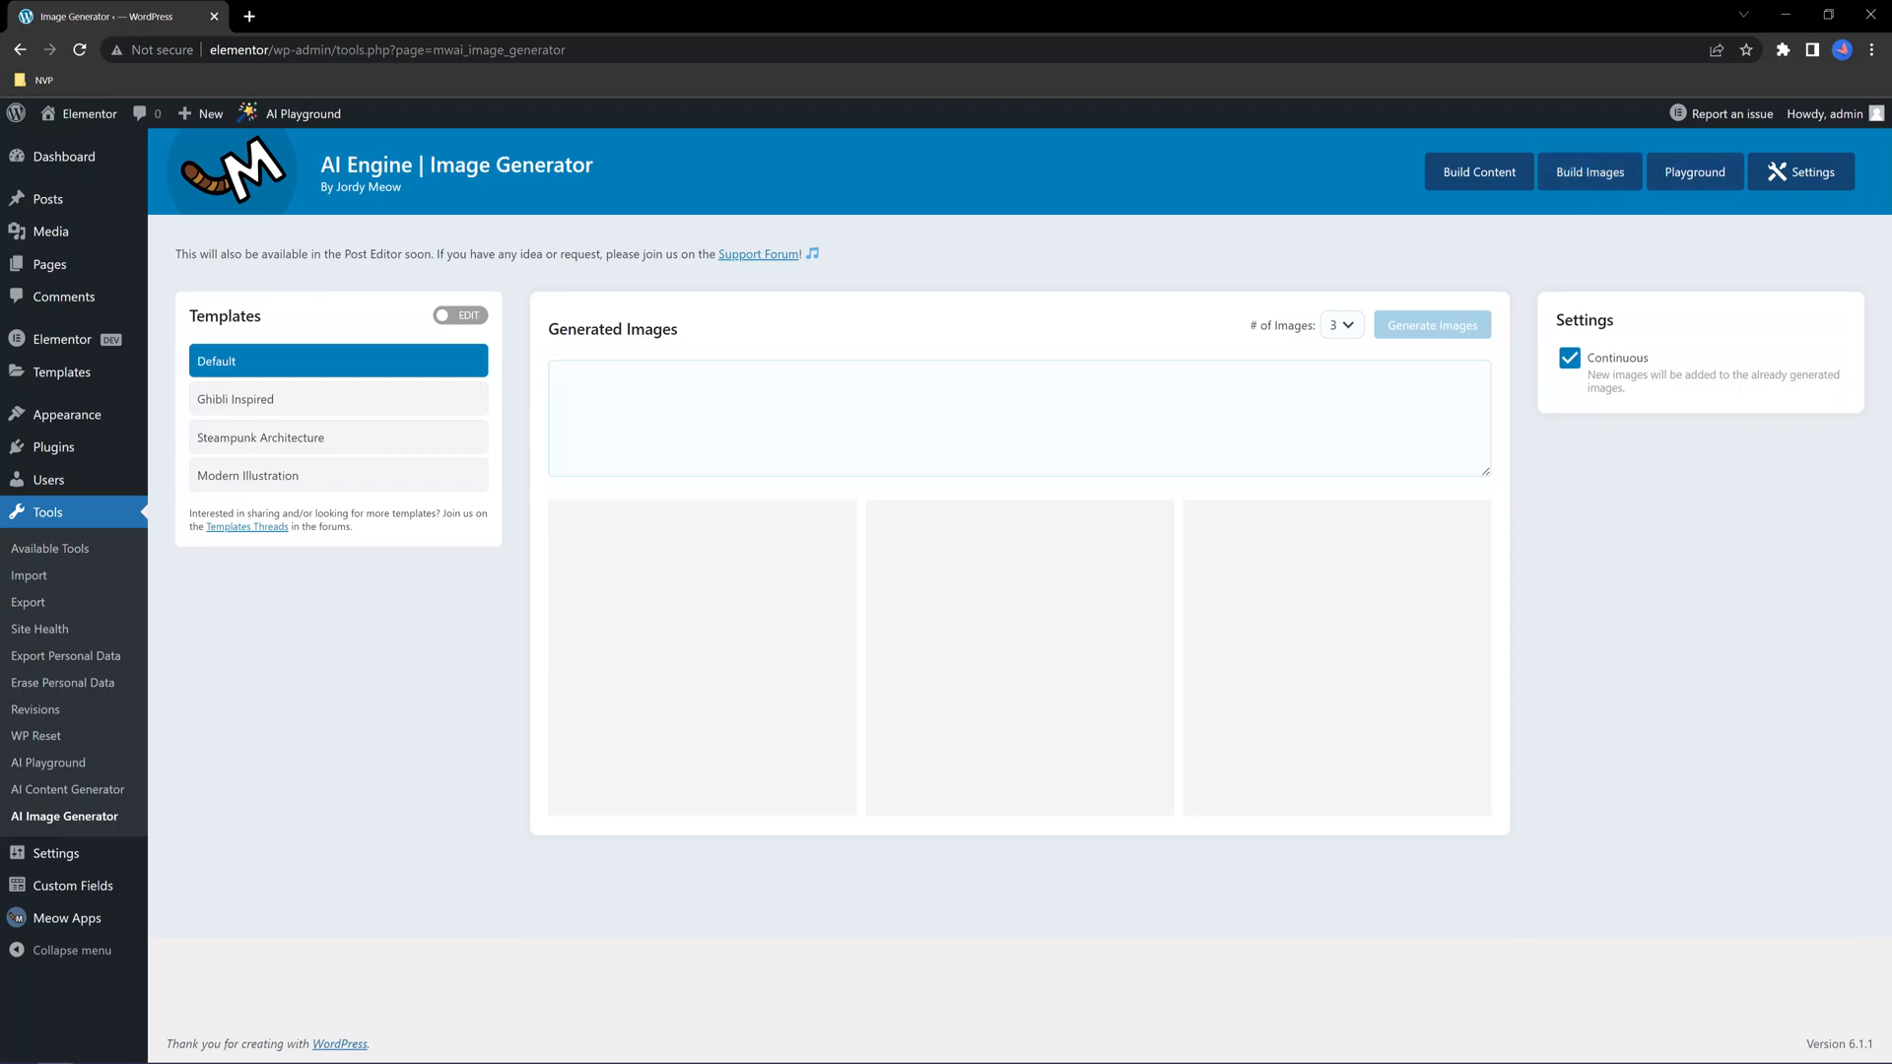
{"action": "type", "text": "GPT, C"}
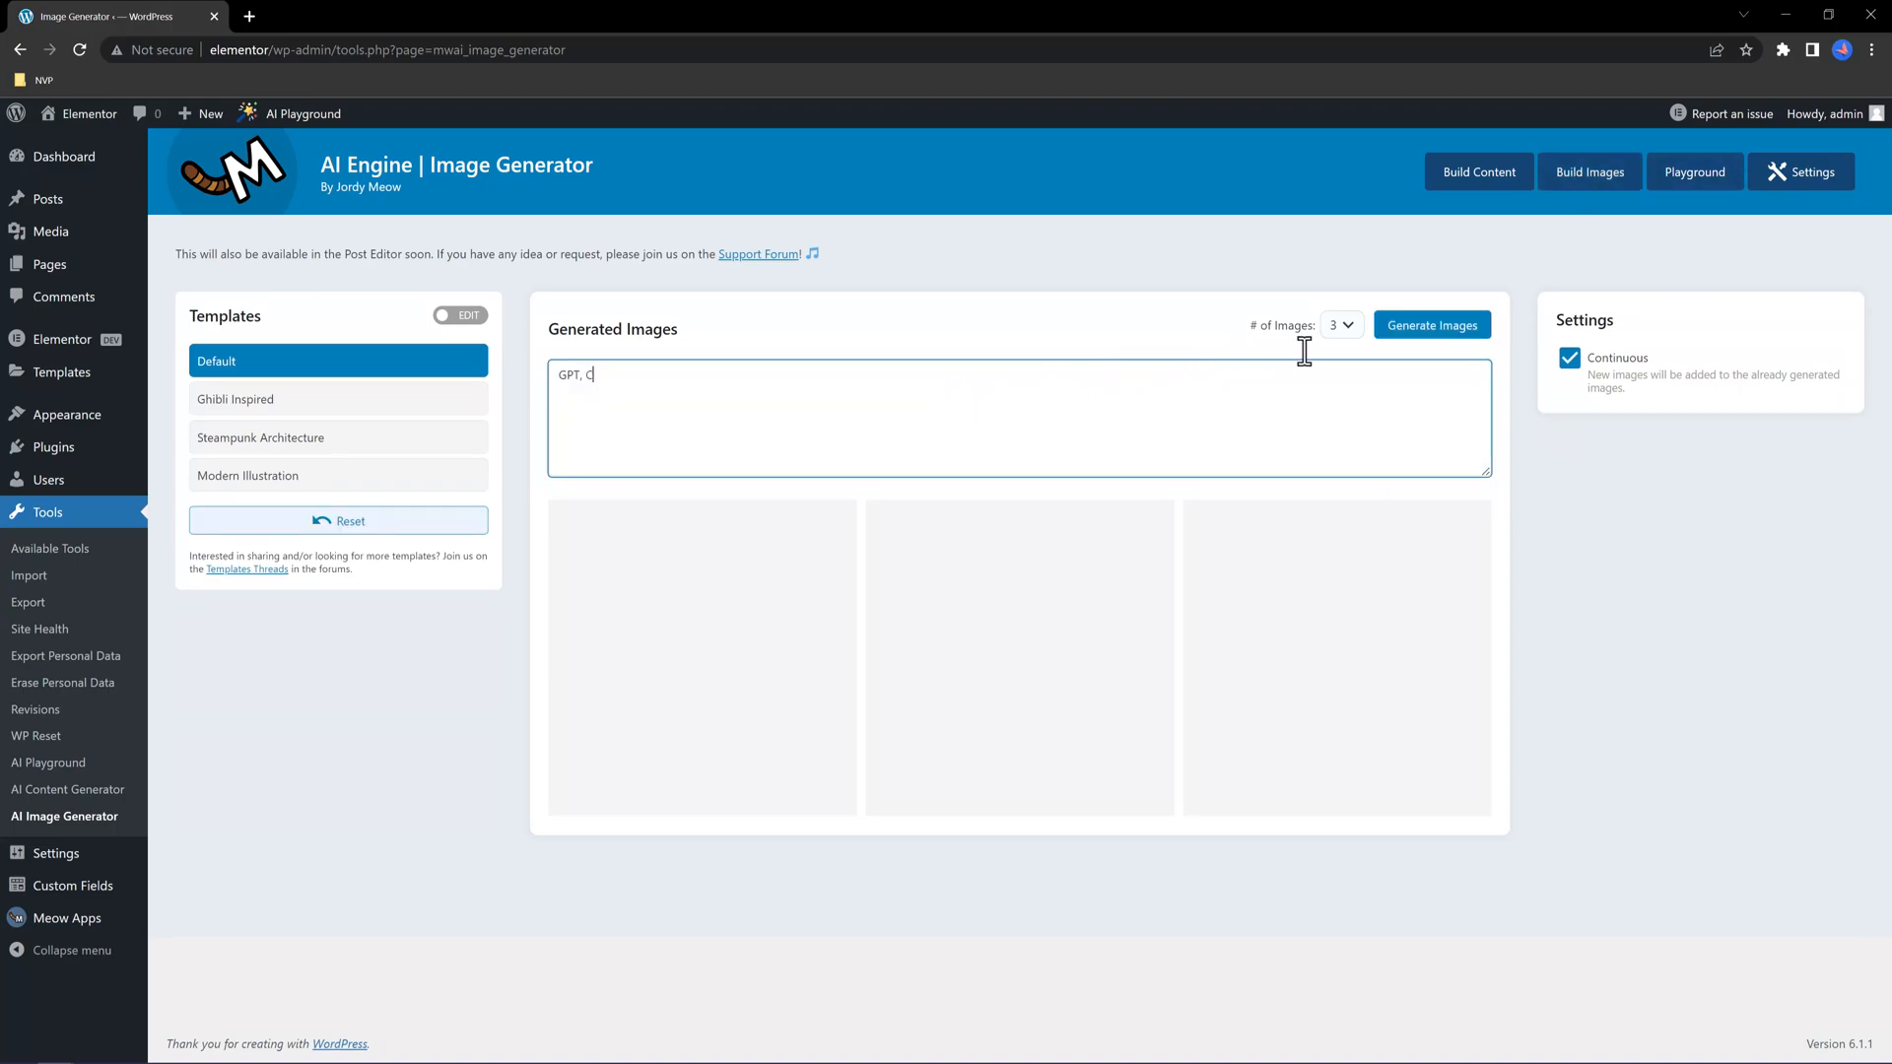
{"action": "left_click", "coordinate": [1340, 324]}
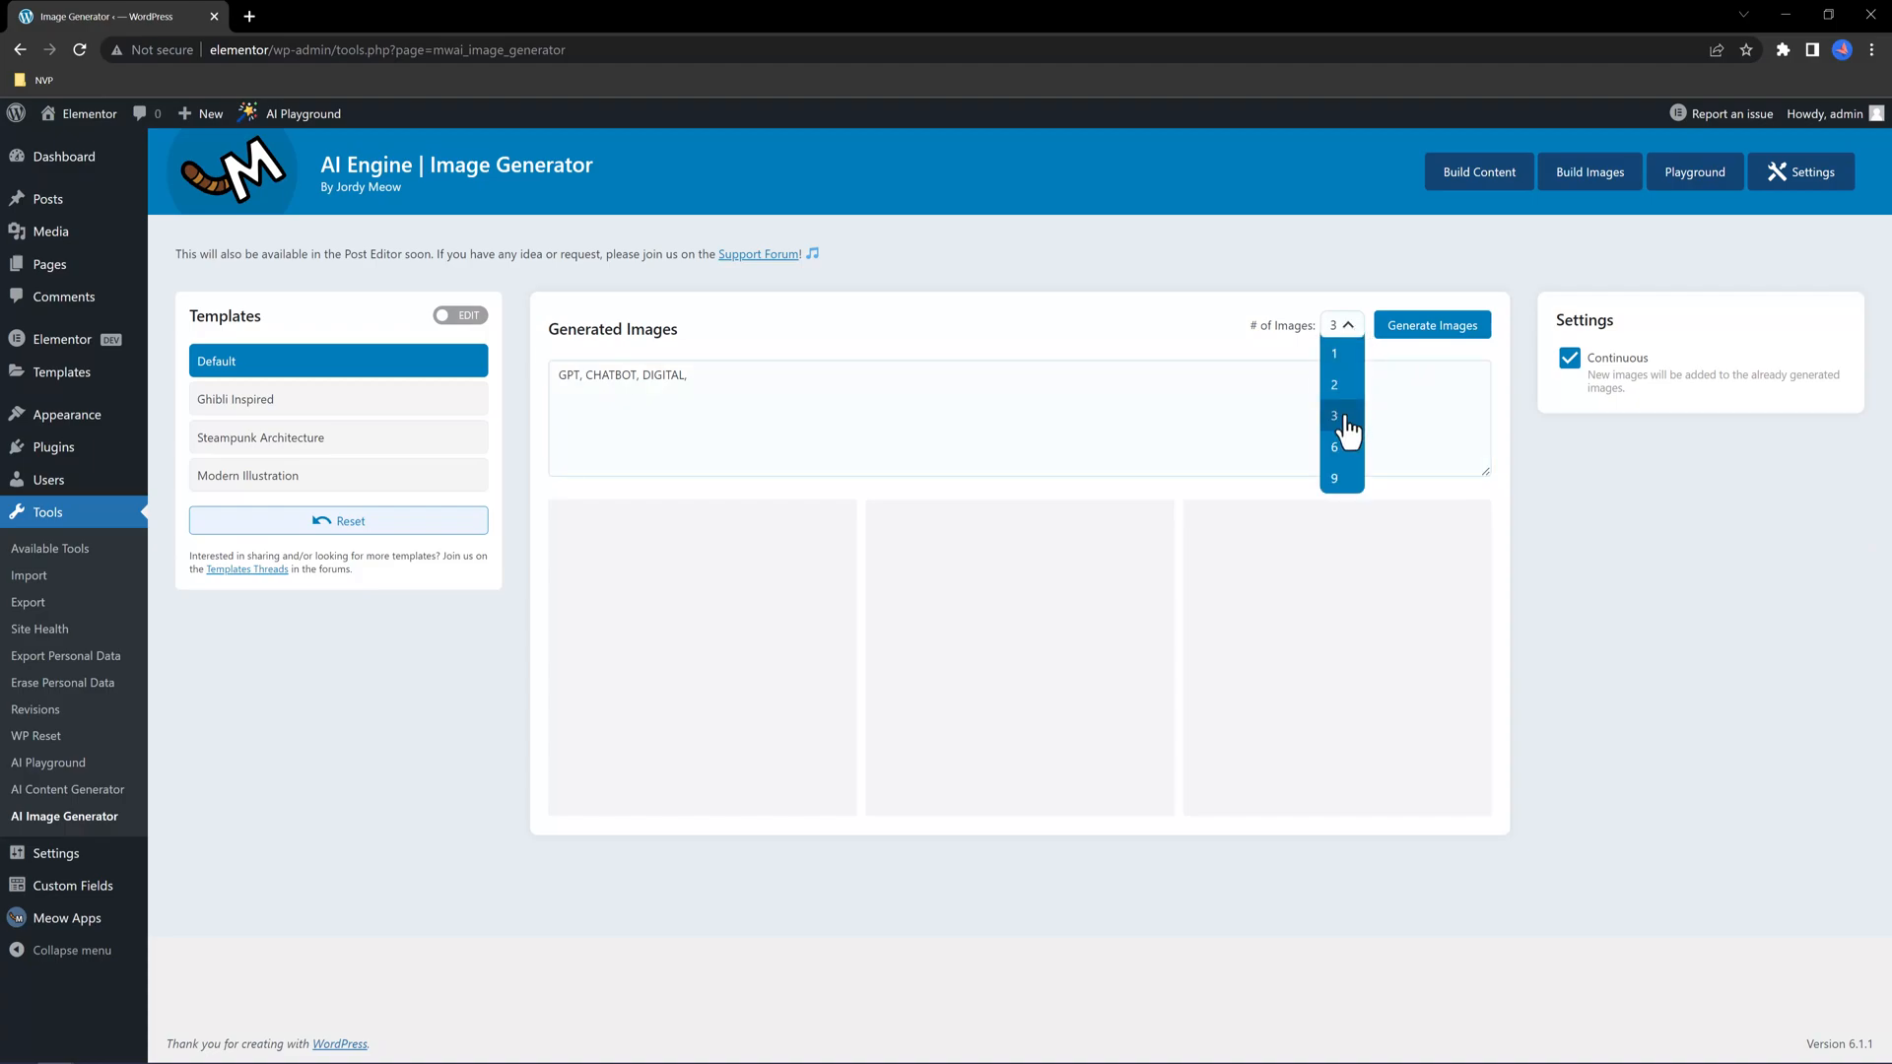
{"action": "left_click", "coordinate": [1333, 414]}
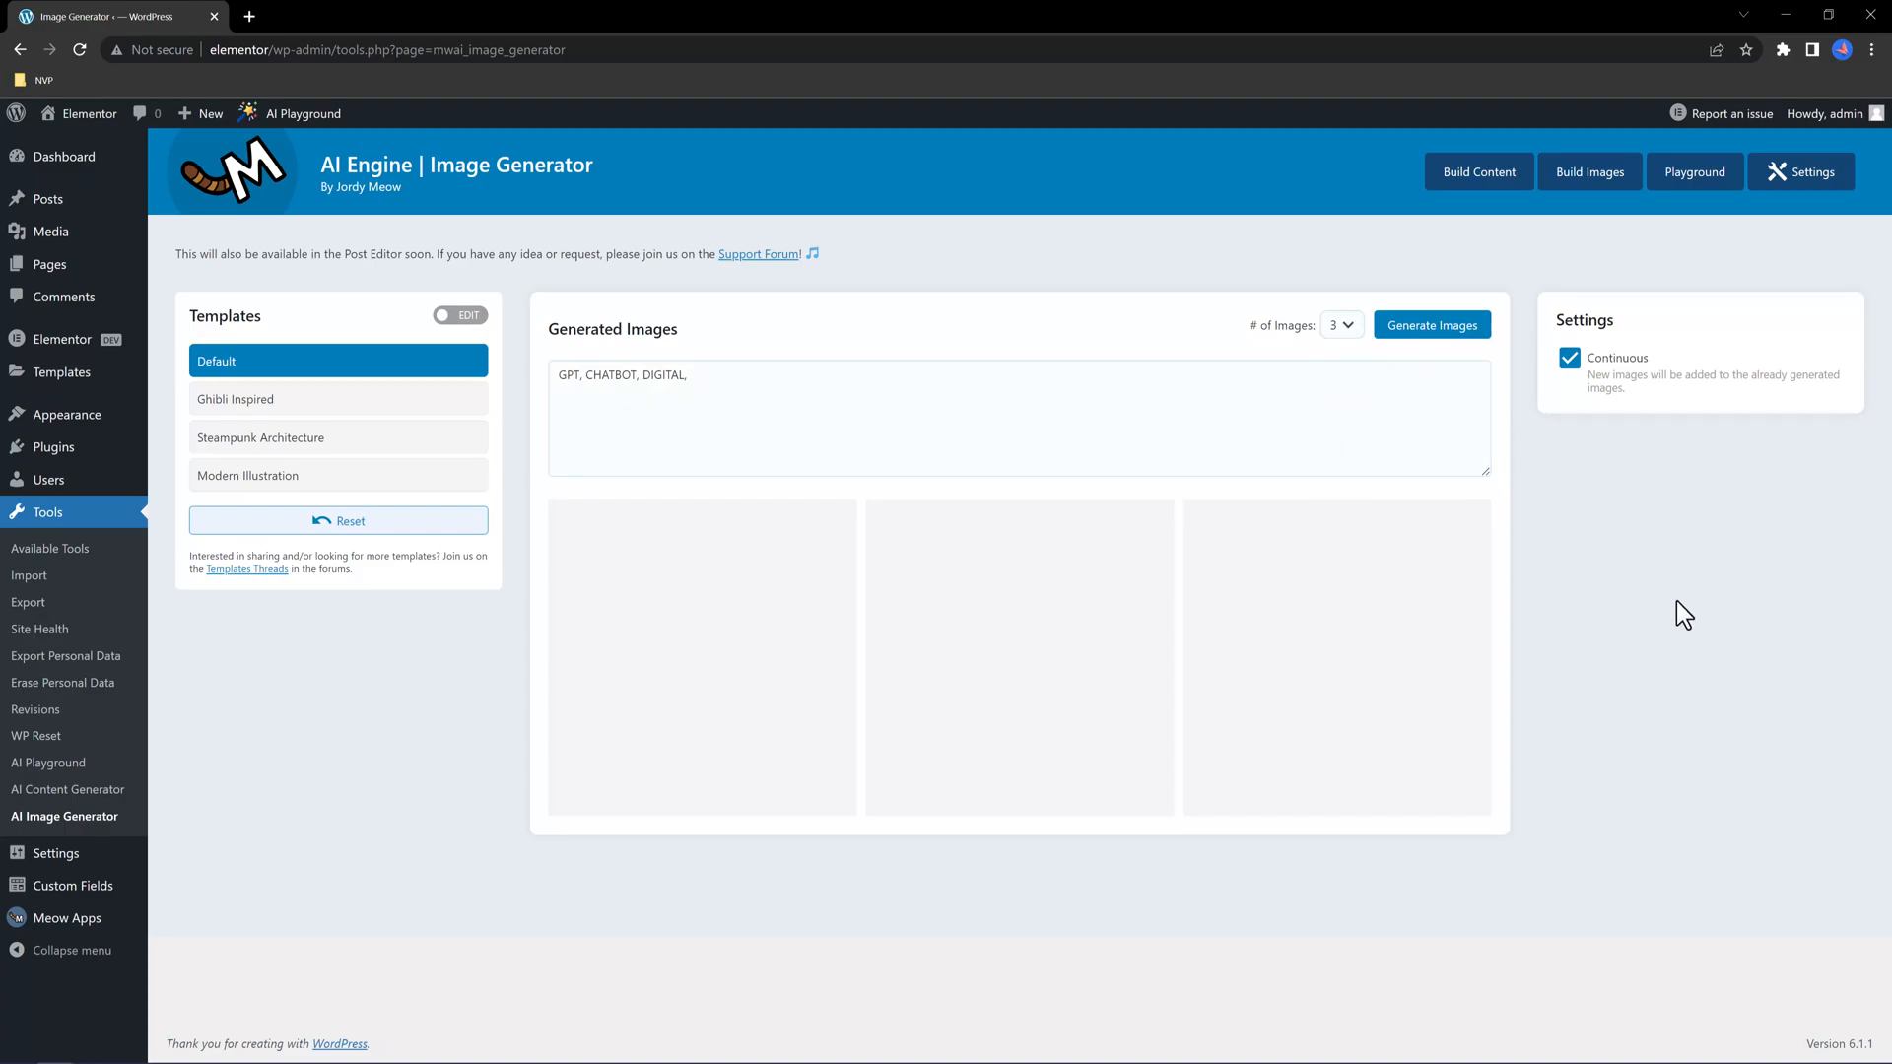
{"action": "left_click", "coordinate": [1431, 324]}
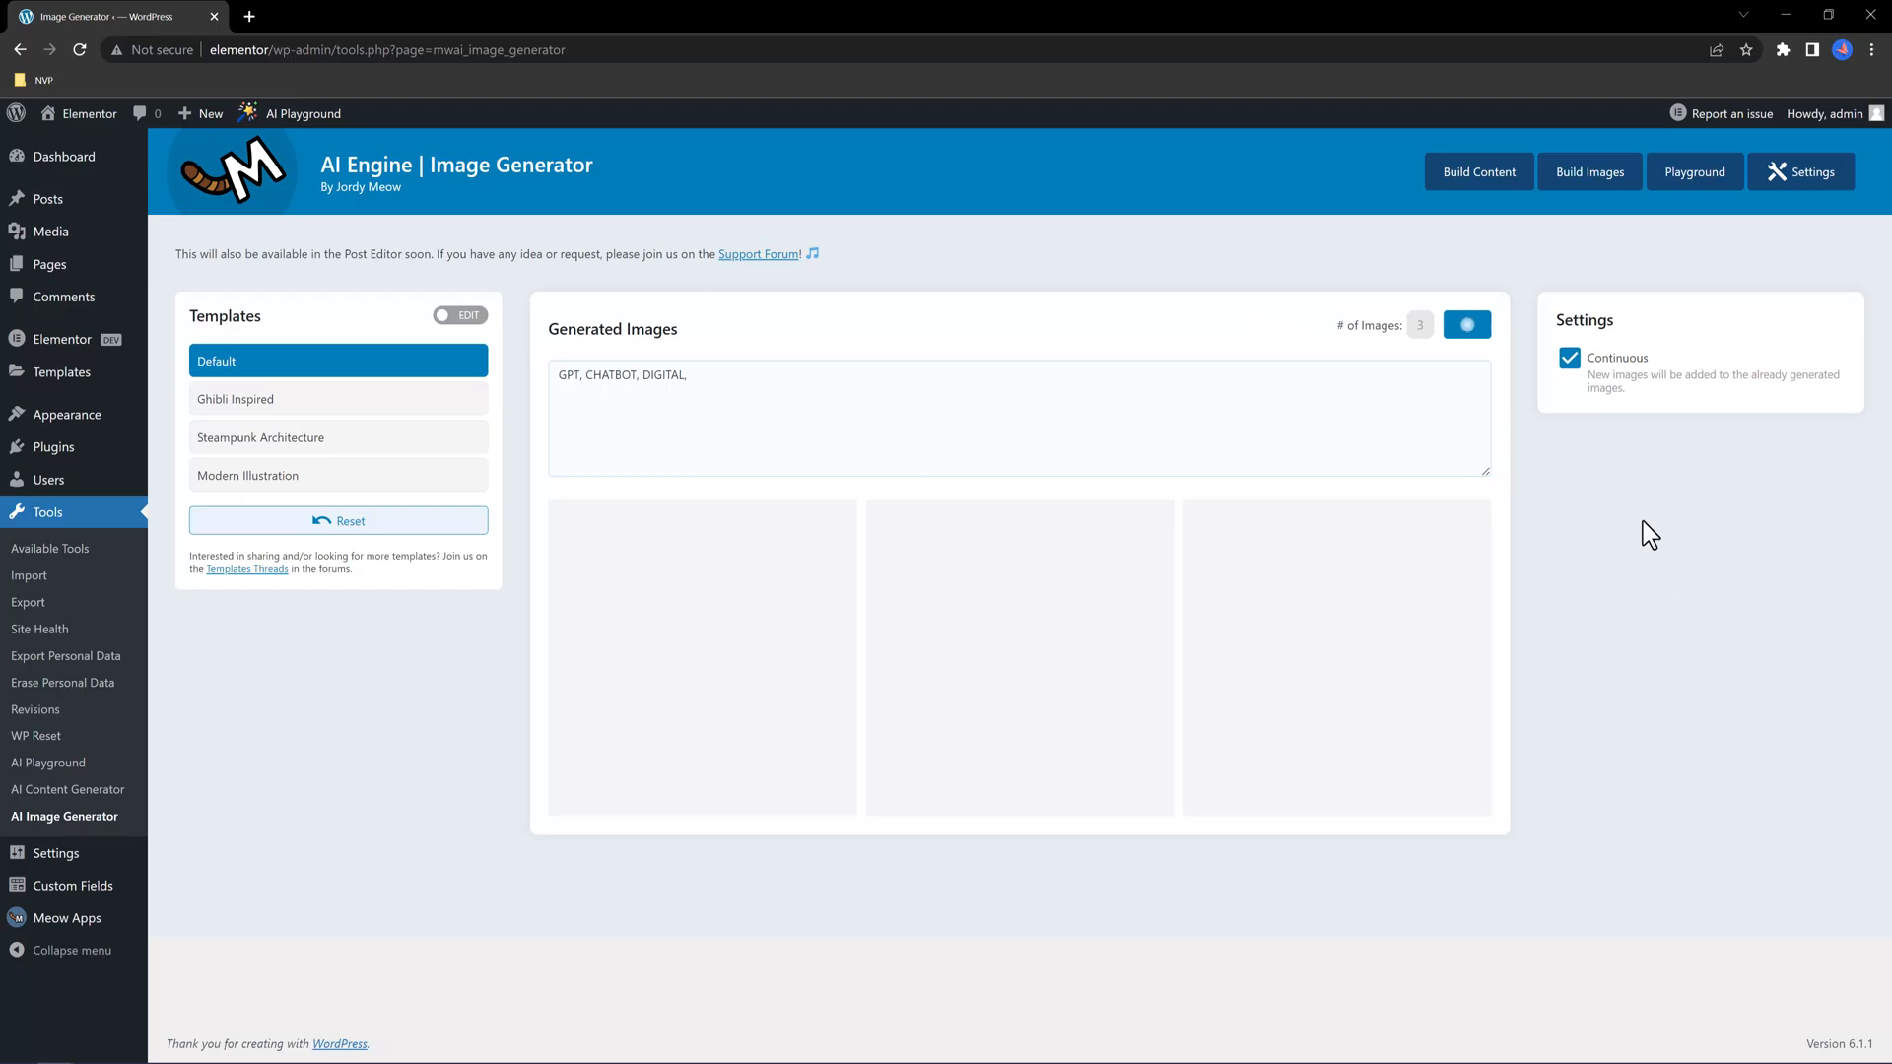
{"action": "left_click", "coordinate": [1466, 324]}
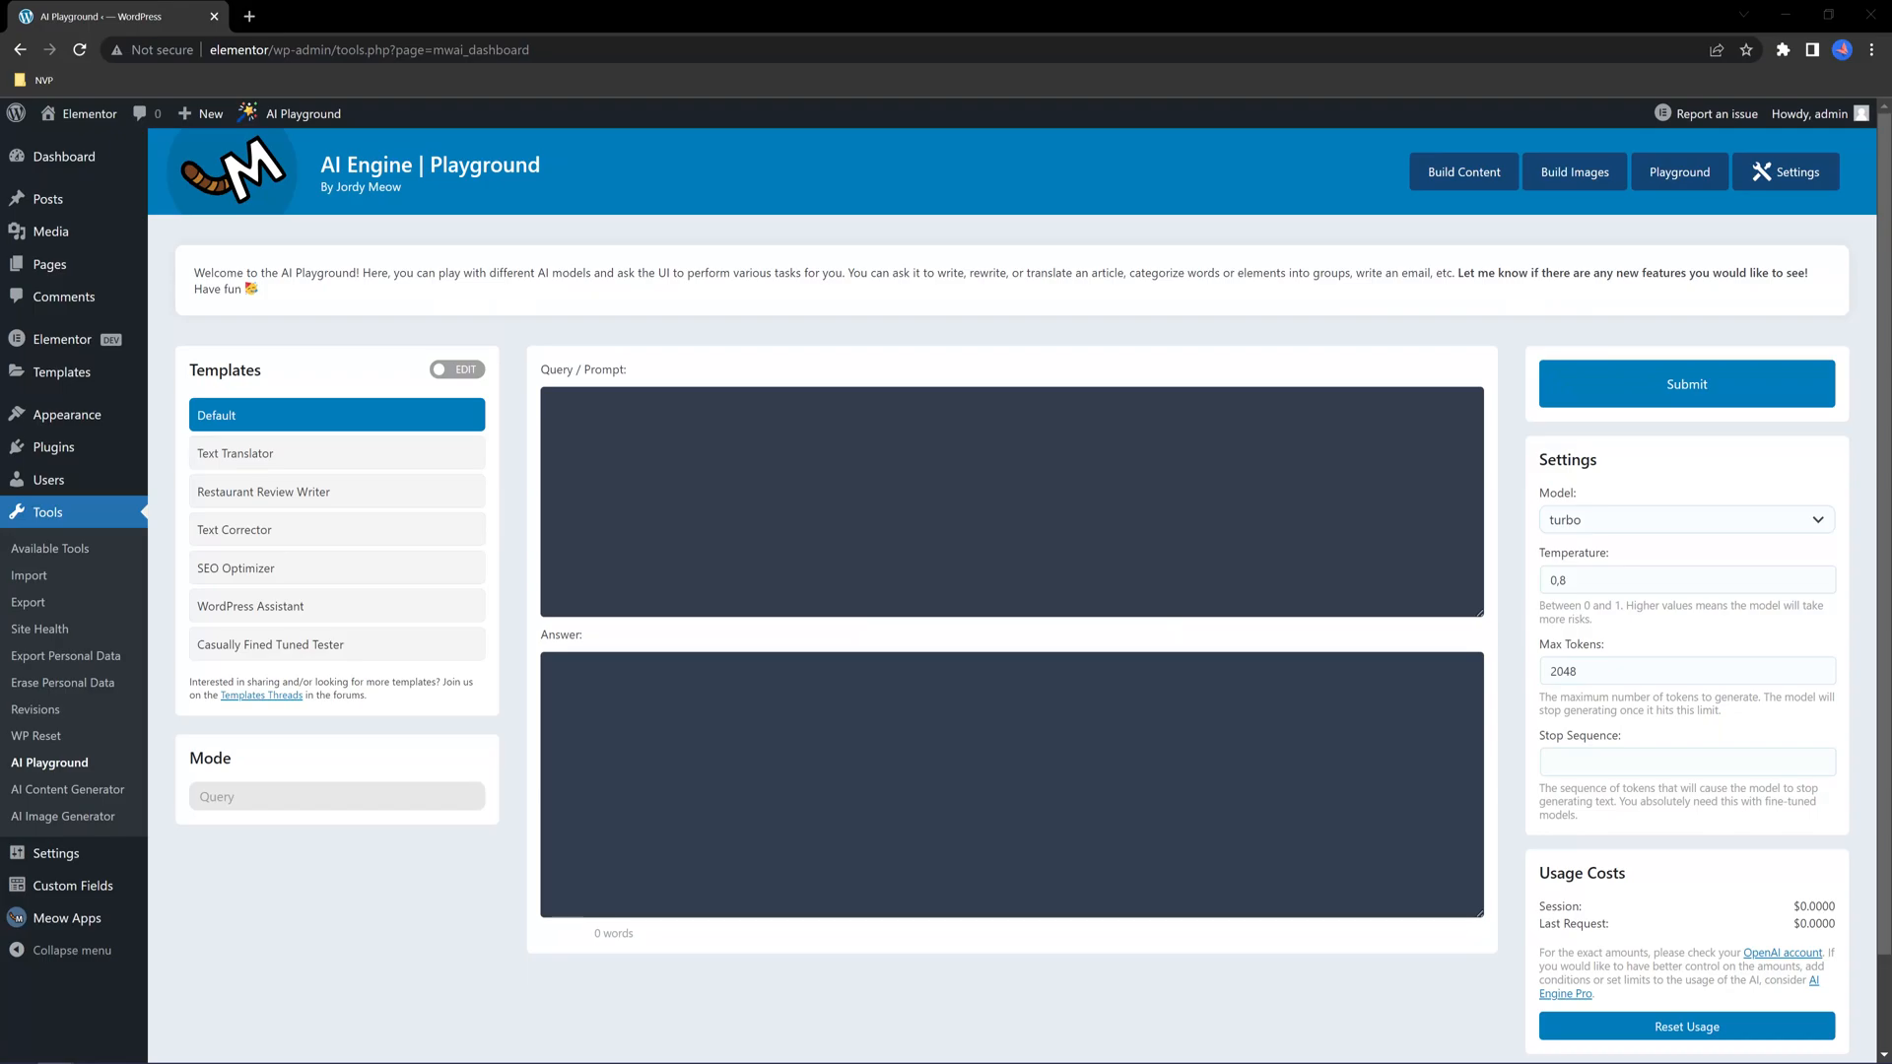
Load SEO Optimizer, WordPress Assistant, then Casually Fined Tuned Tester (davinci-003, temperature 0.4)
{"action": "left_click", "coordinate": [337, 568]}
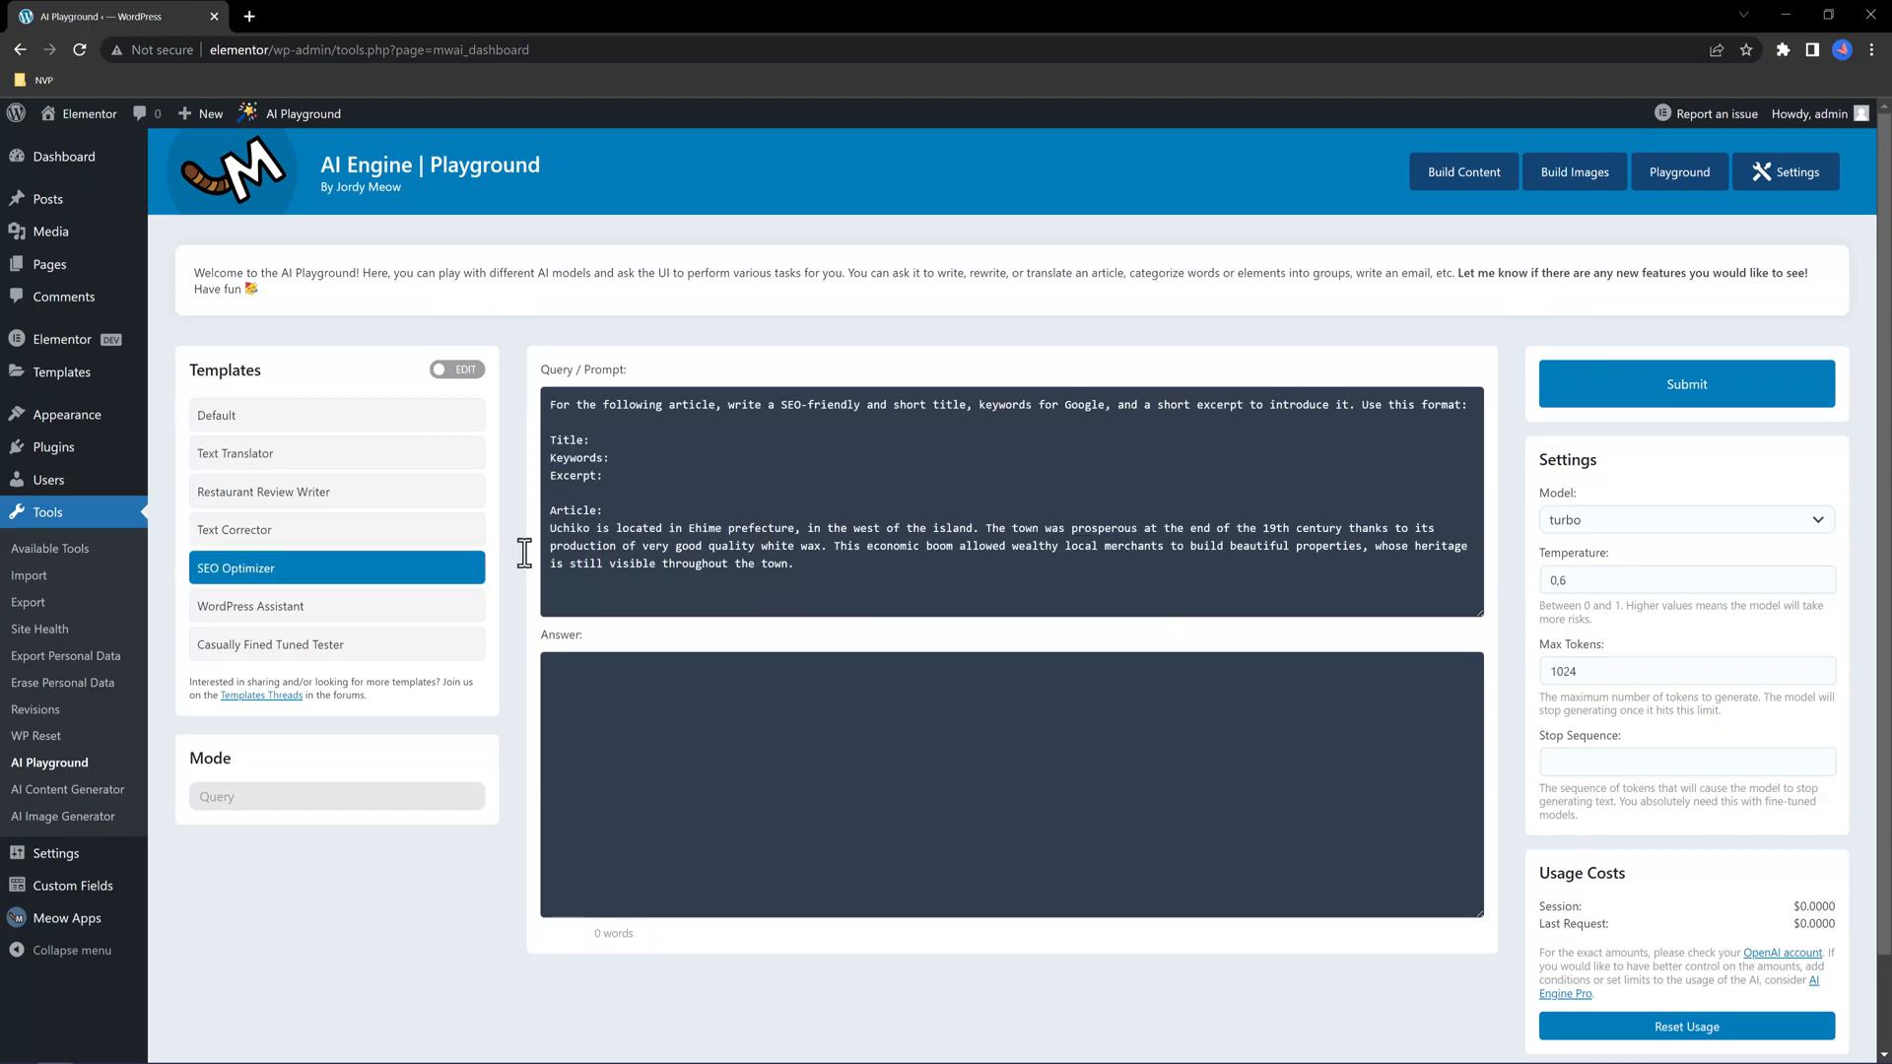
{"action": "left_click", "coordinate": [335, 606]}
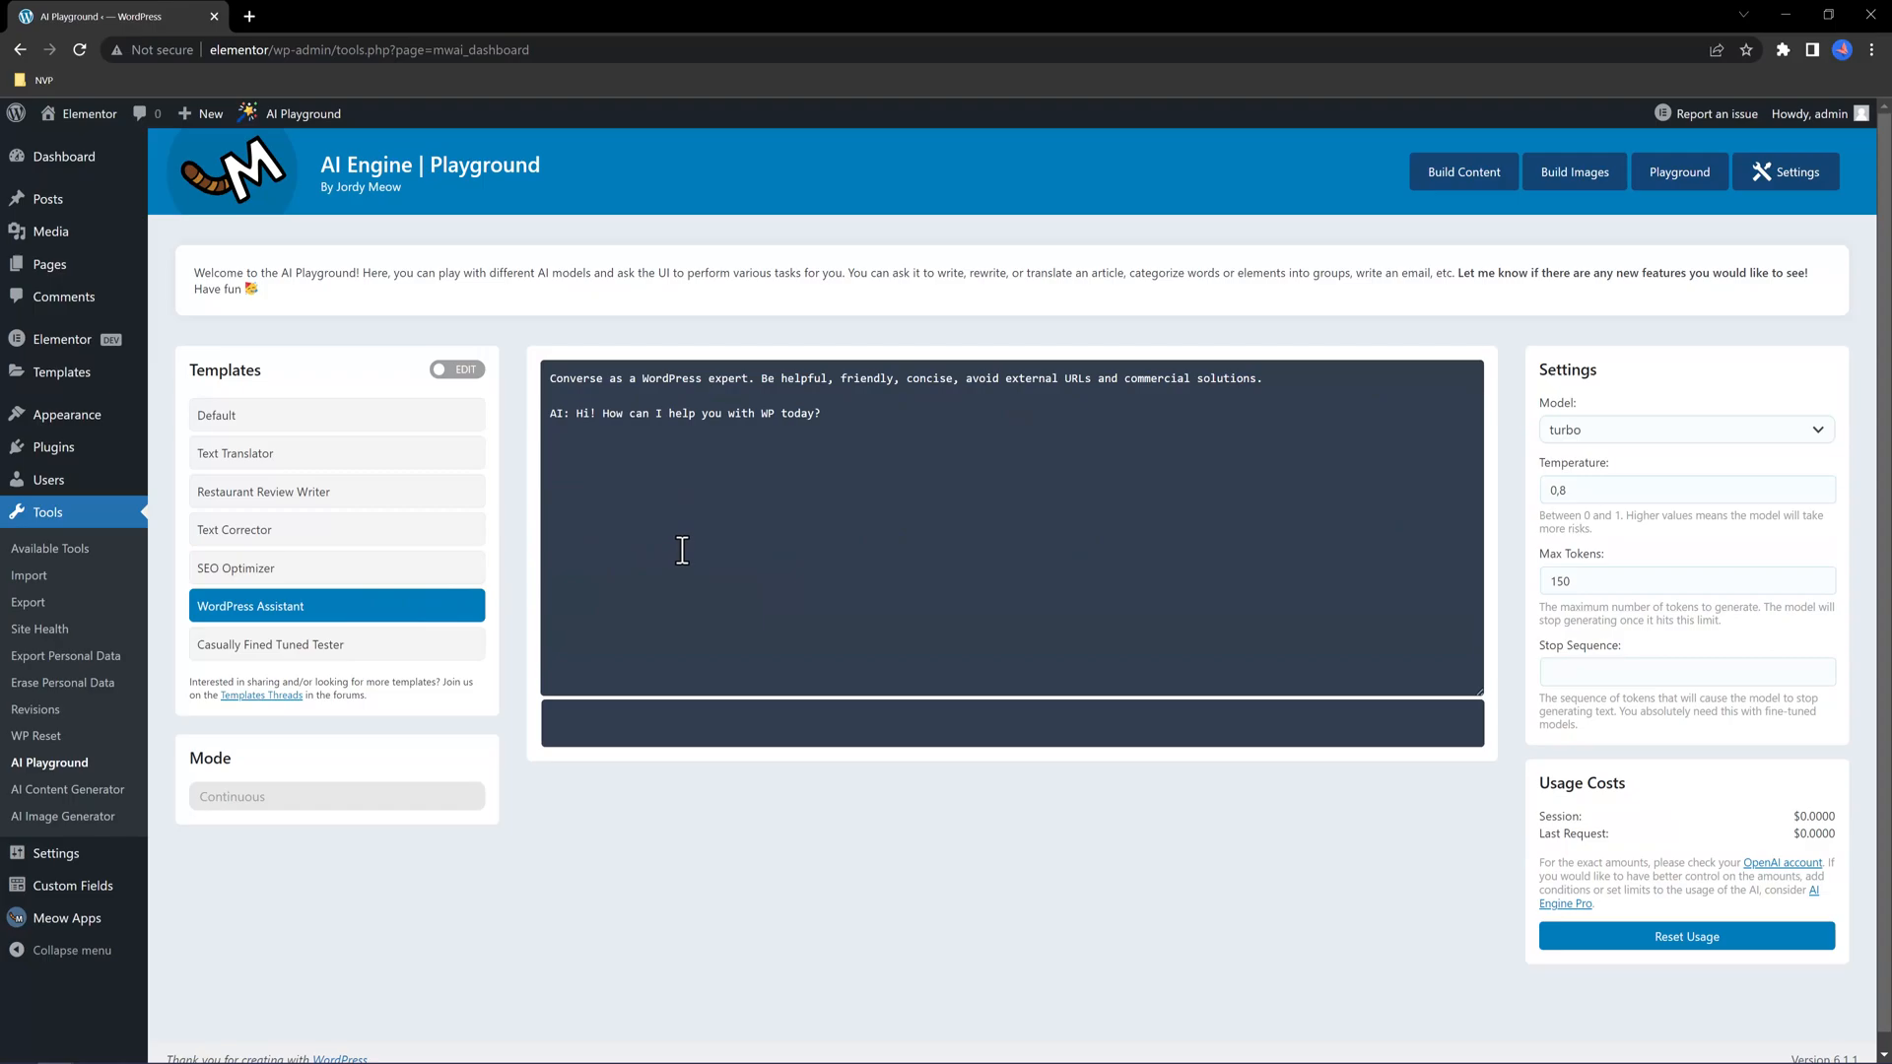
{"action": "left_click", "coordinate": [335, 644]}
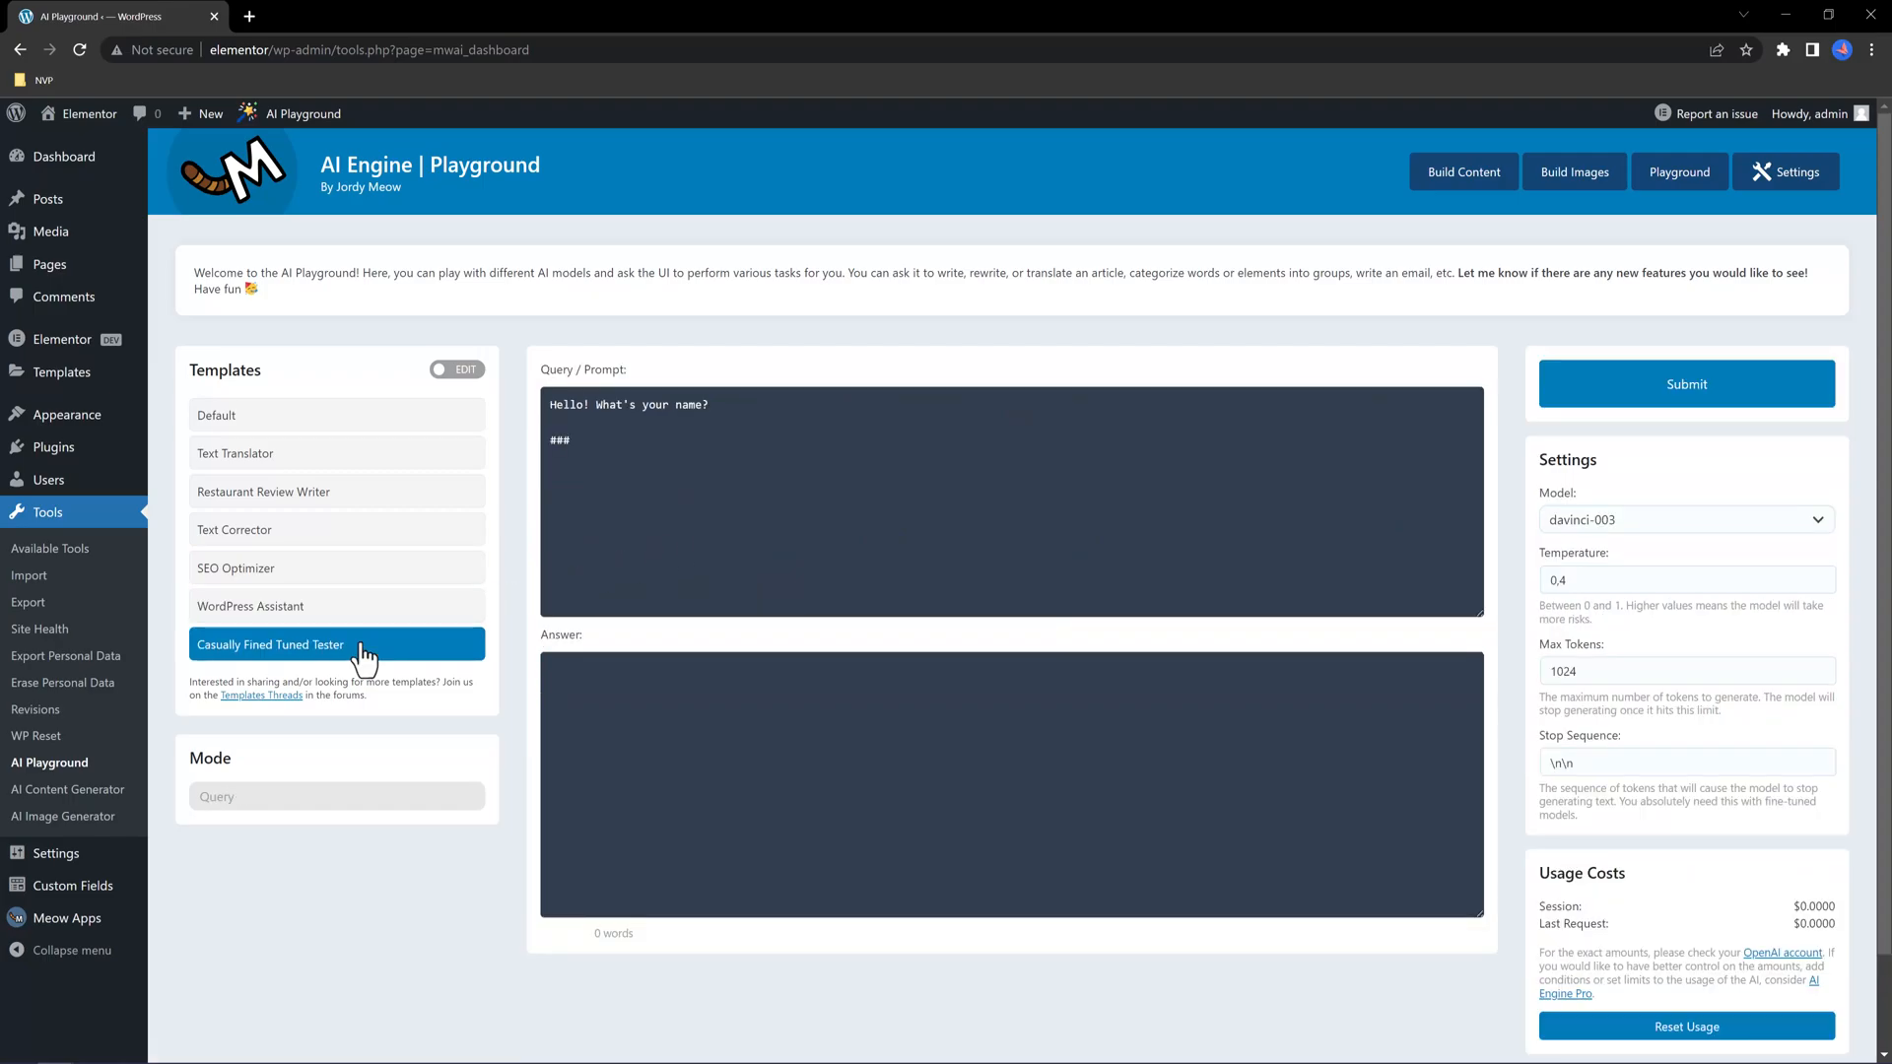